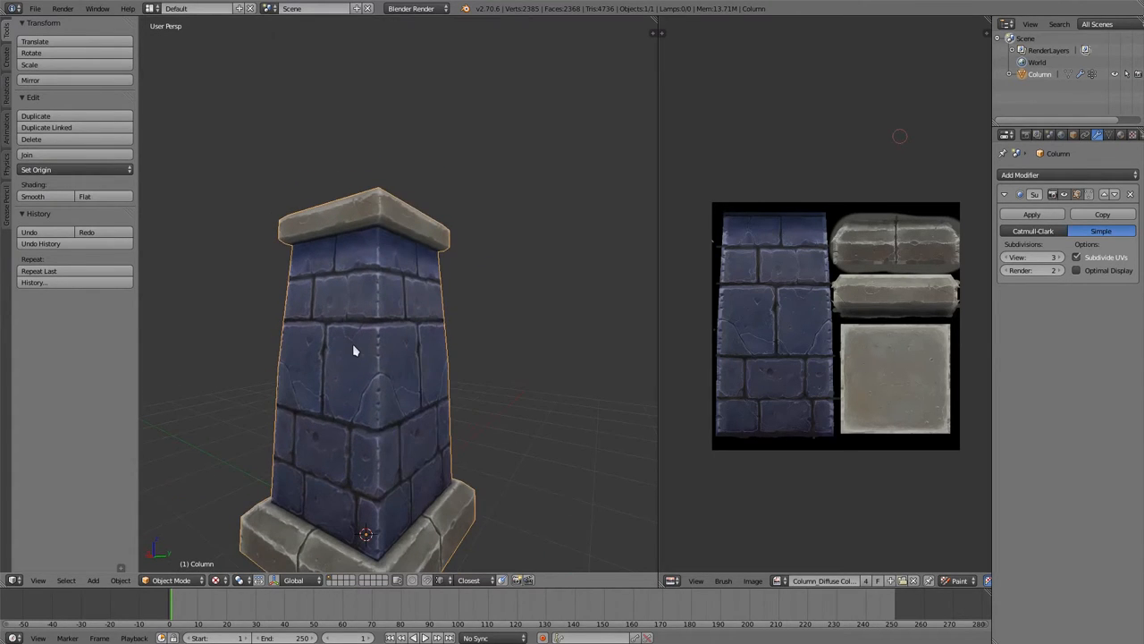
# Orbit around the plain column from several sides, then enter Edit Mode to reveal its UVs
pyautogui.moveTo(353, 351); pyautogui.dragTo(363, 426)
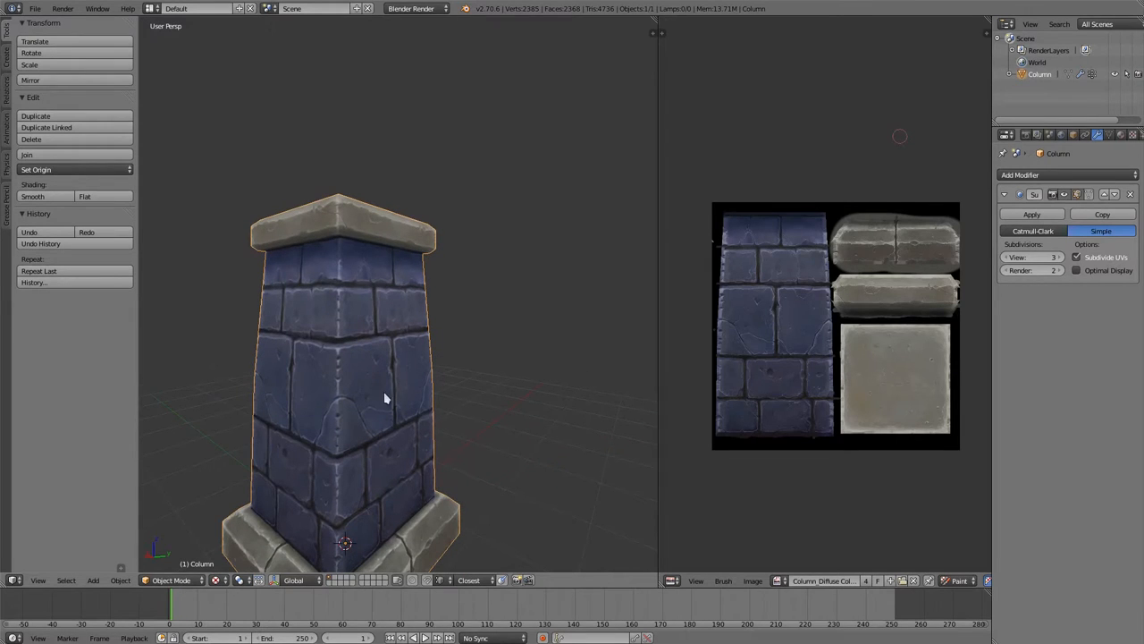
pyautogui.moveTo(351, 378)
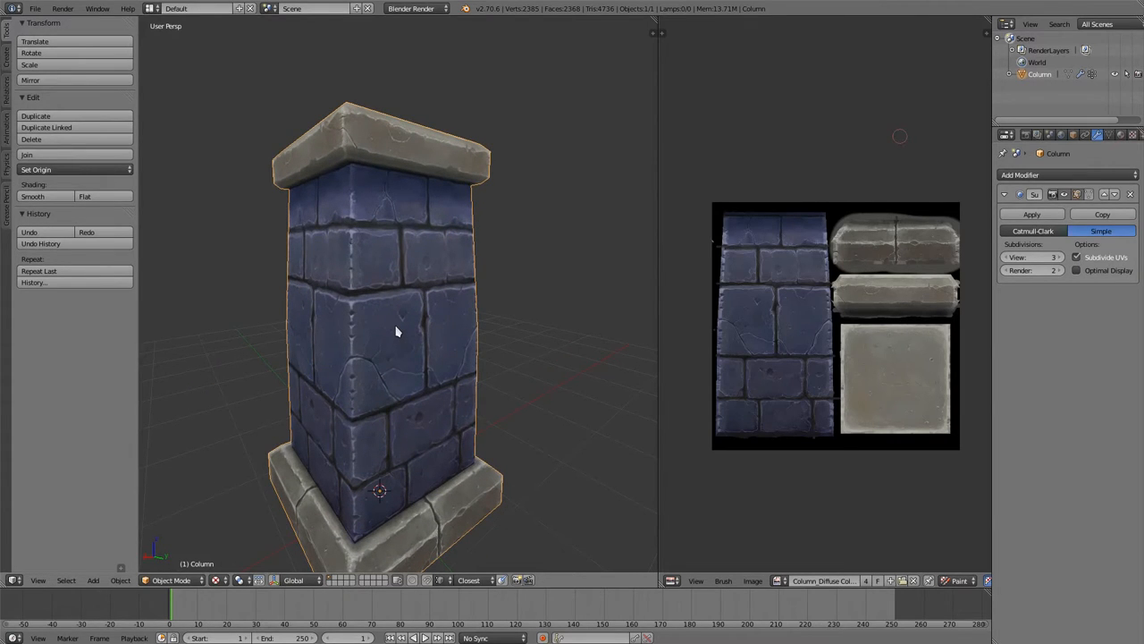
pyautogui.moveTo(398, 331); pyautogui.dragTo(405, 386)
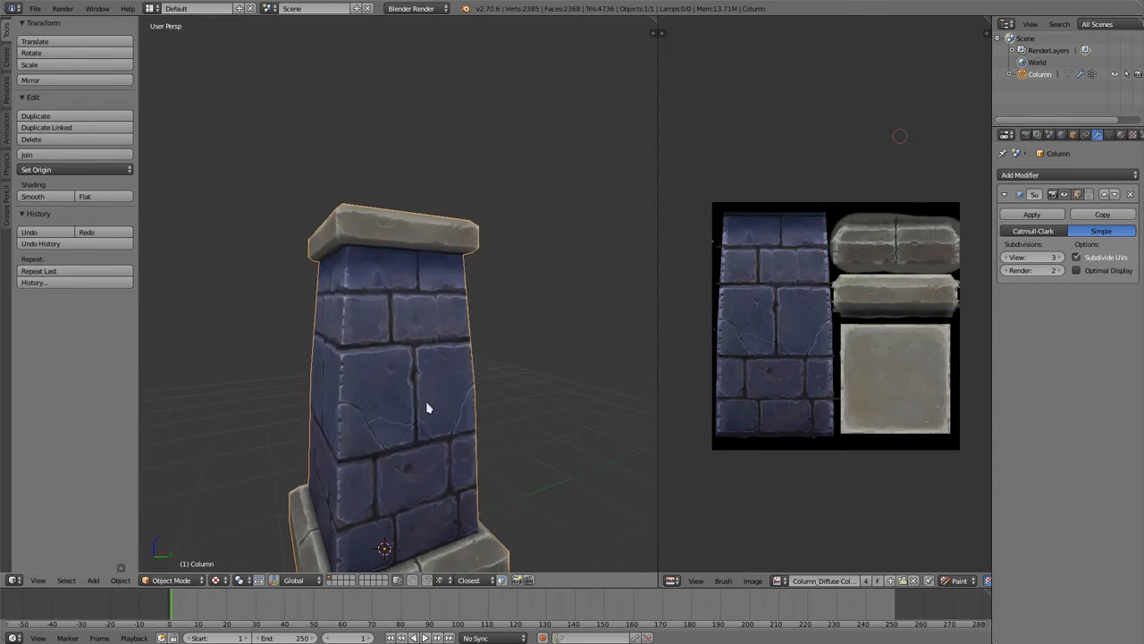
pyautogui.moveTo(427, 409); pyautogui.dragTo(400, 383)
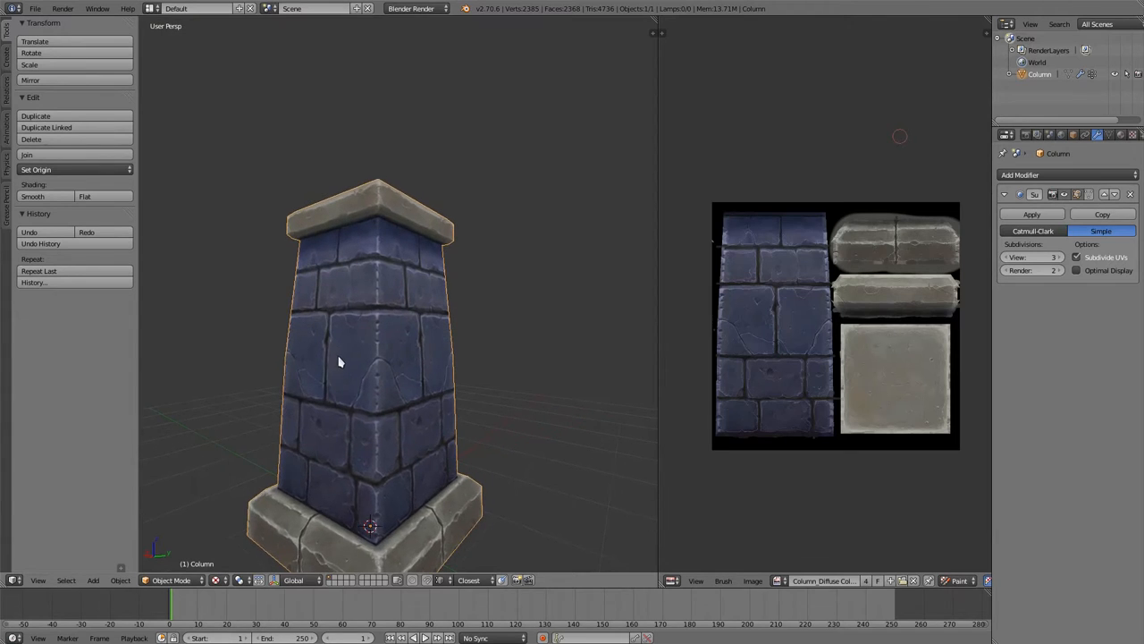
pyautogui.moveTo(358, 357); pyautogui.dragTo(313, 367)
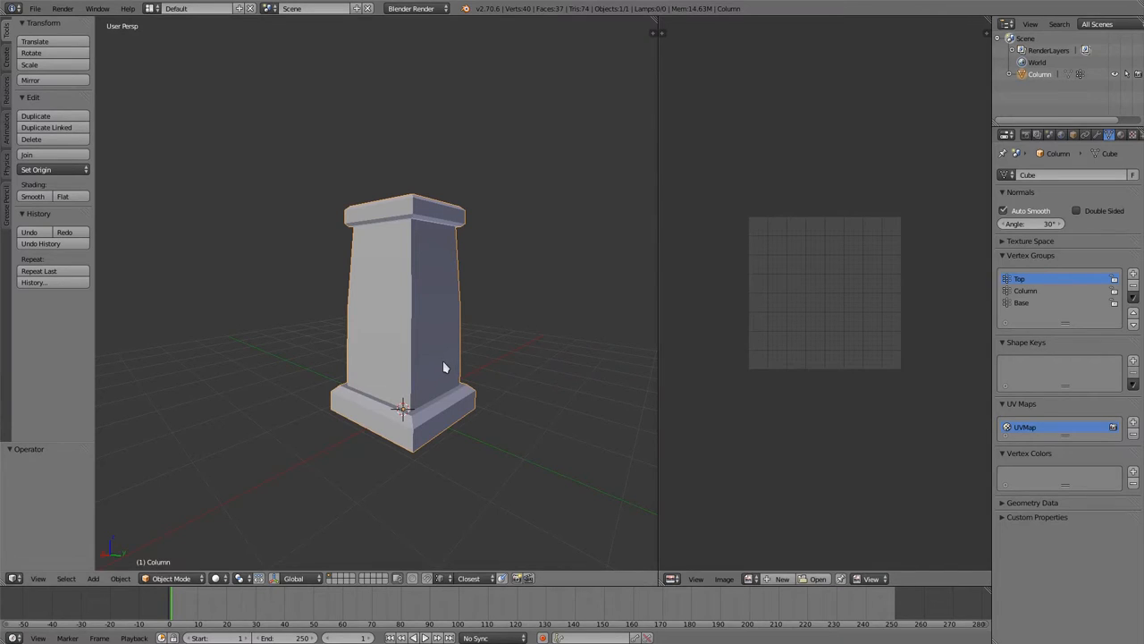
pyautogui.press('Tab')
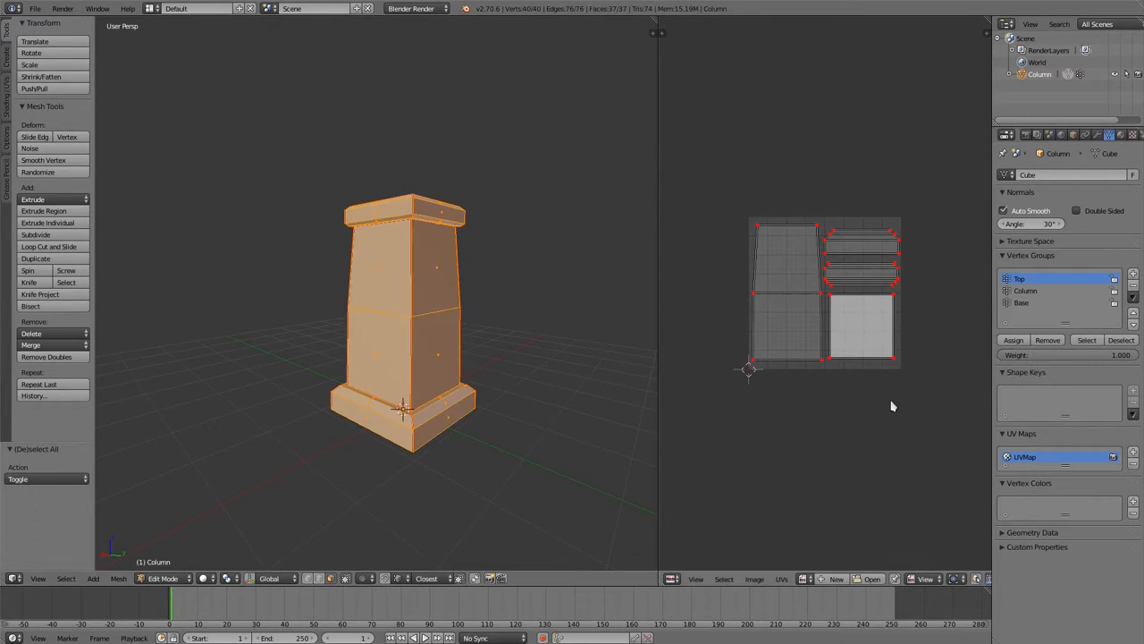
pyautogui.moveTo(723, 296)
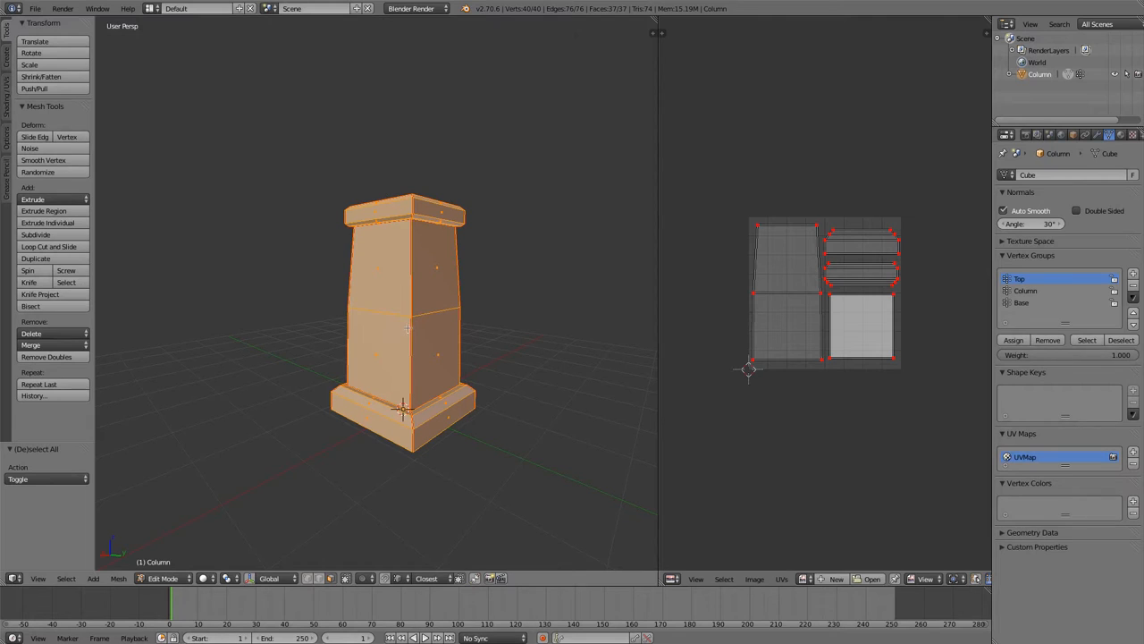
pyautogui.moveTo(466, 462)
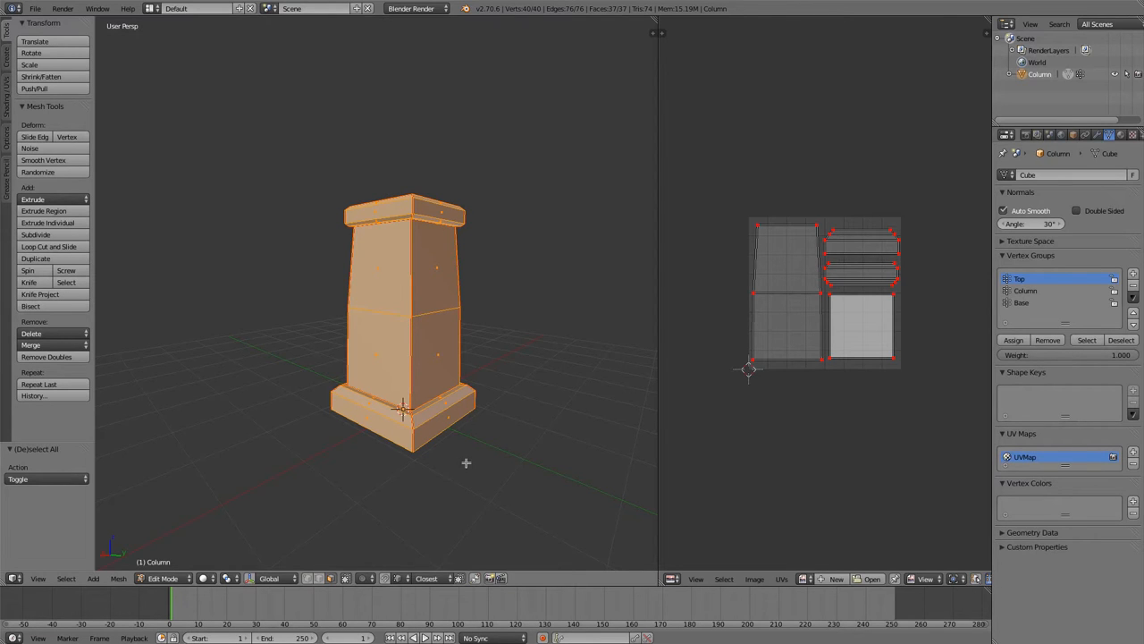
pyautogui.moveTo(563, 363)
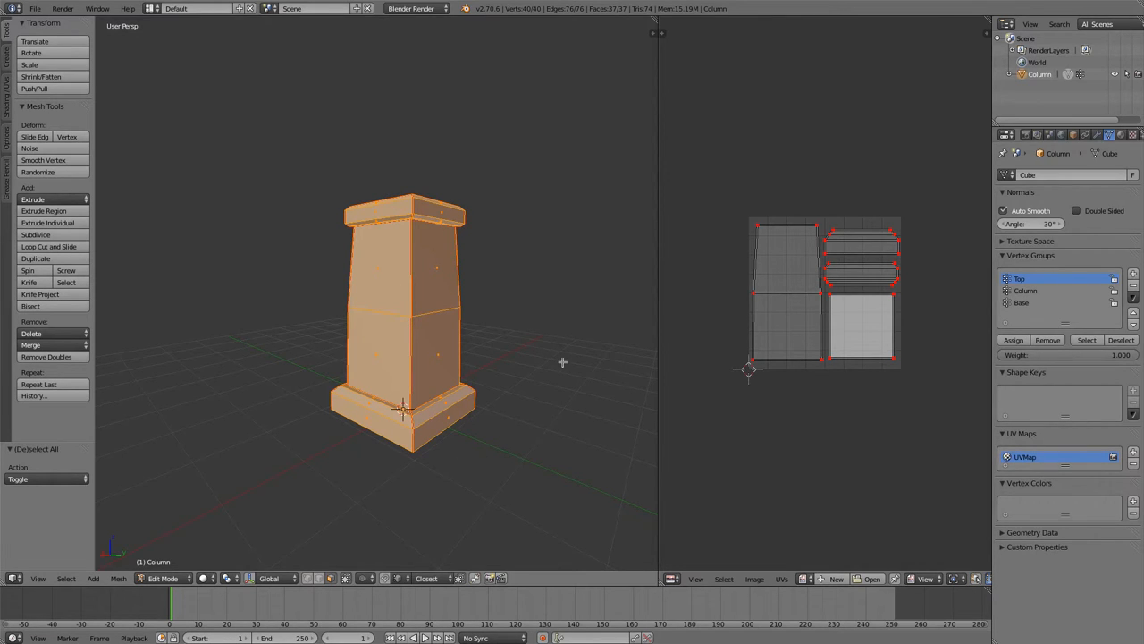
# Switch the mode dropdown to Texture Paint and paint a white test stroke across the column
pyautogui.click(161, 579)
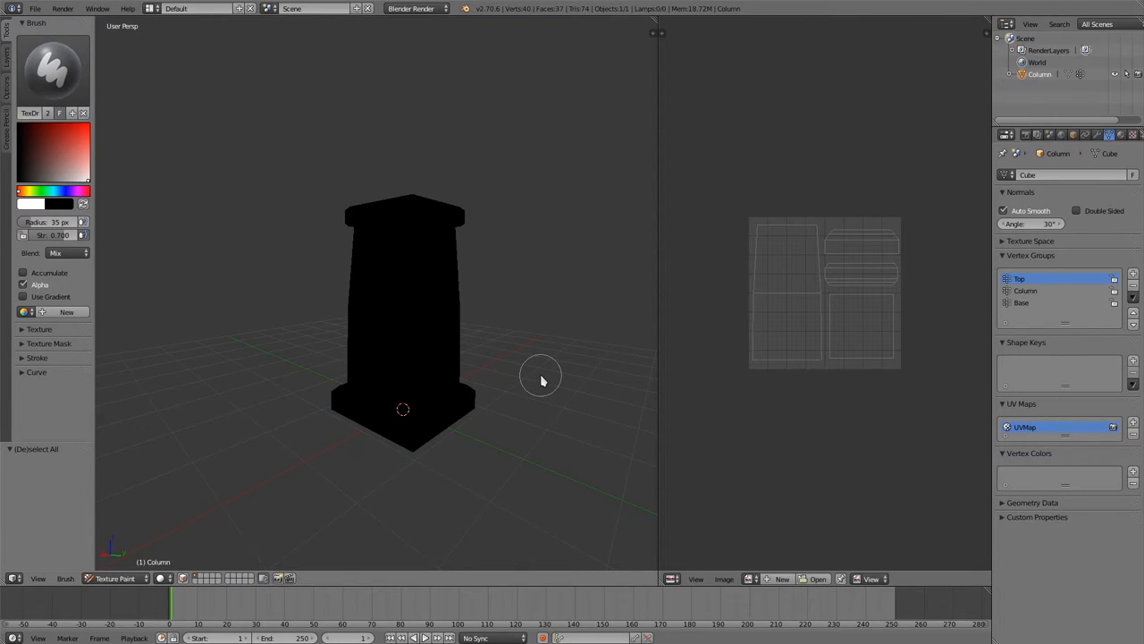
pyautogui.moveTo(537, 380)
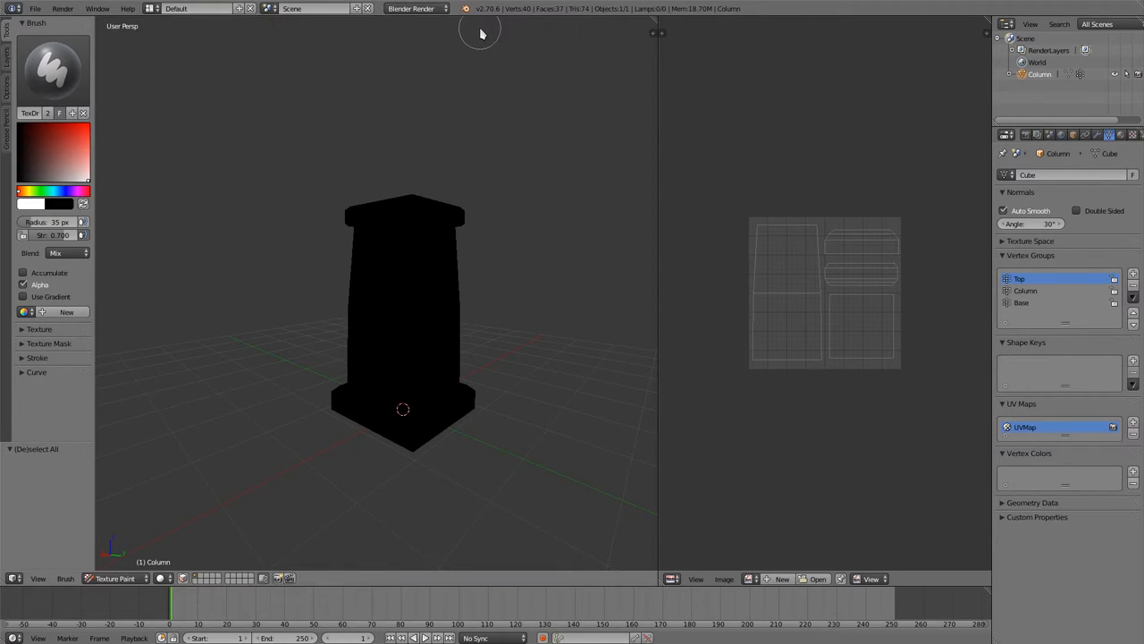
pyautogui.moveTo(490, 38)
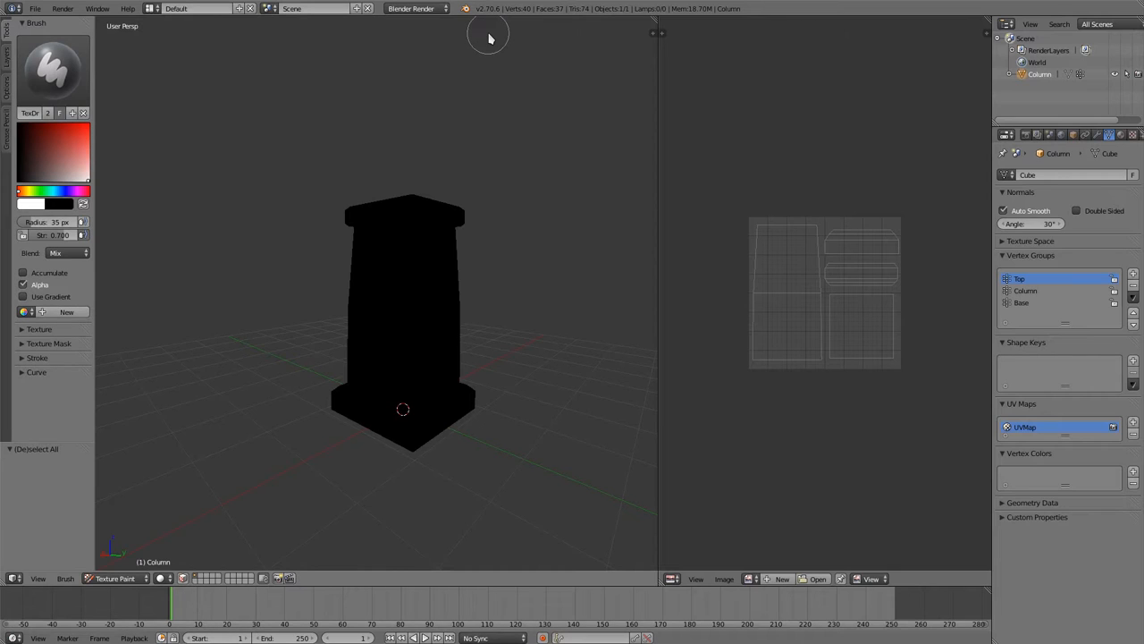
pyautogui.moveTo(445, 295)
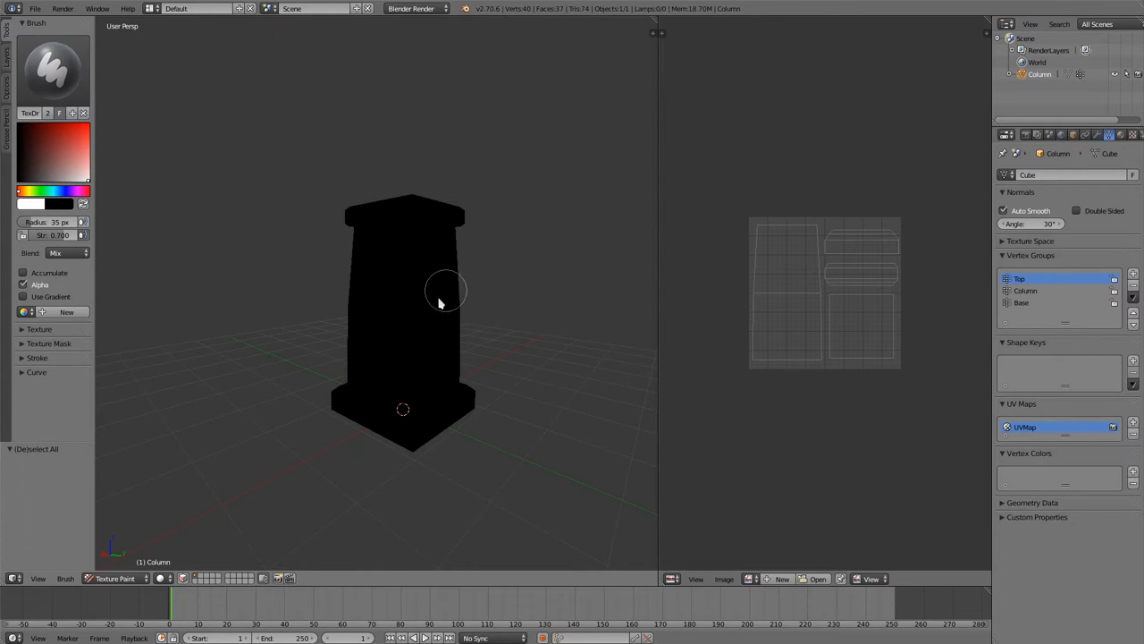
pyautogui.moveTo(447, 295); pyautogui.dragTo(411, 331)
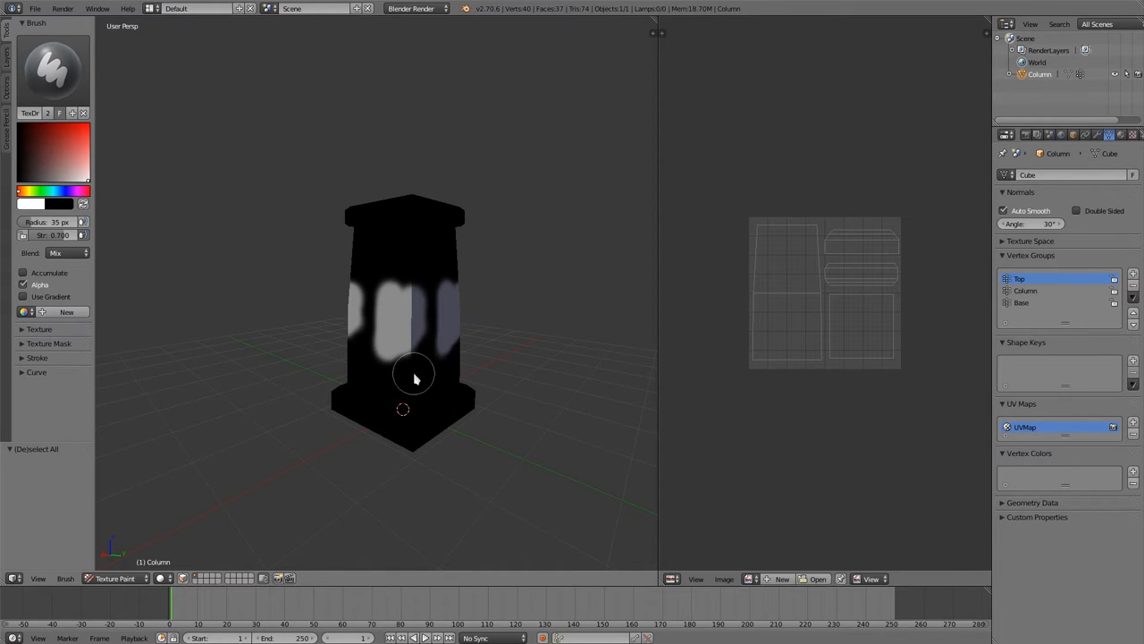
pyautogui.moveTo(413, 344)
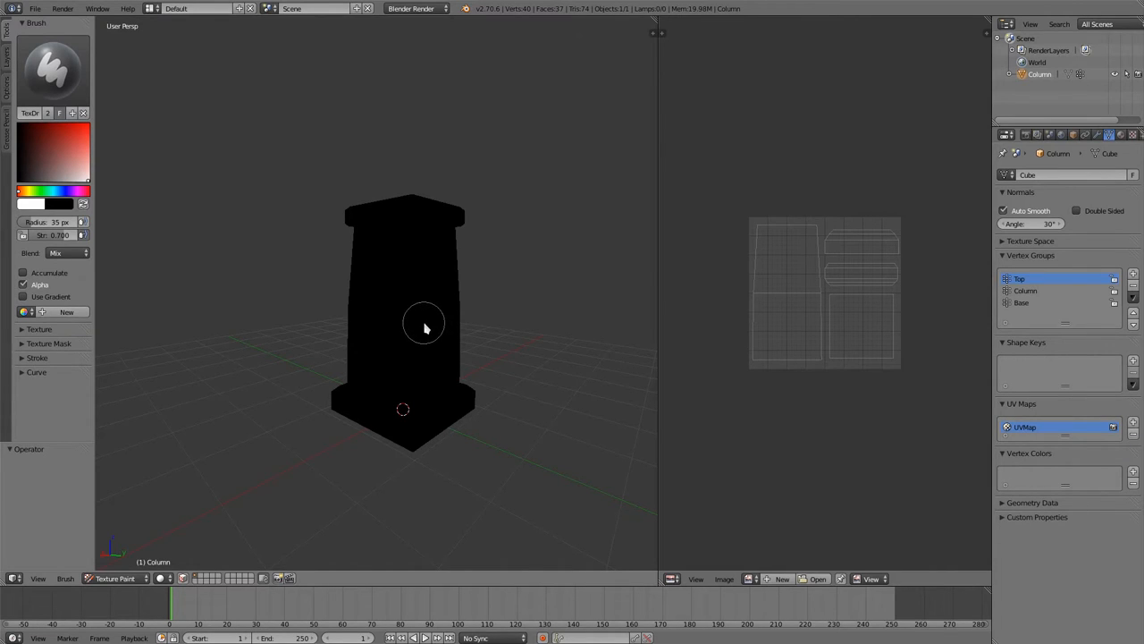
pyautogui.moveTo(421, 359)
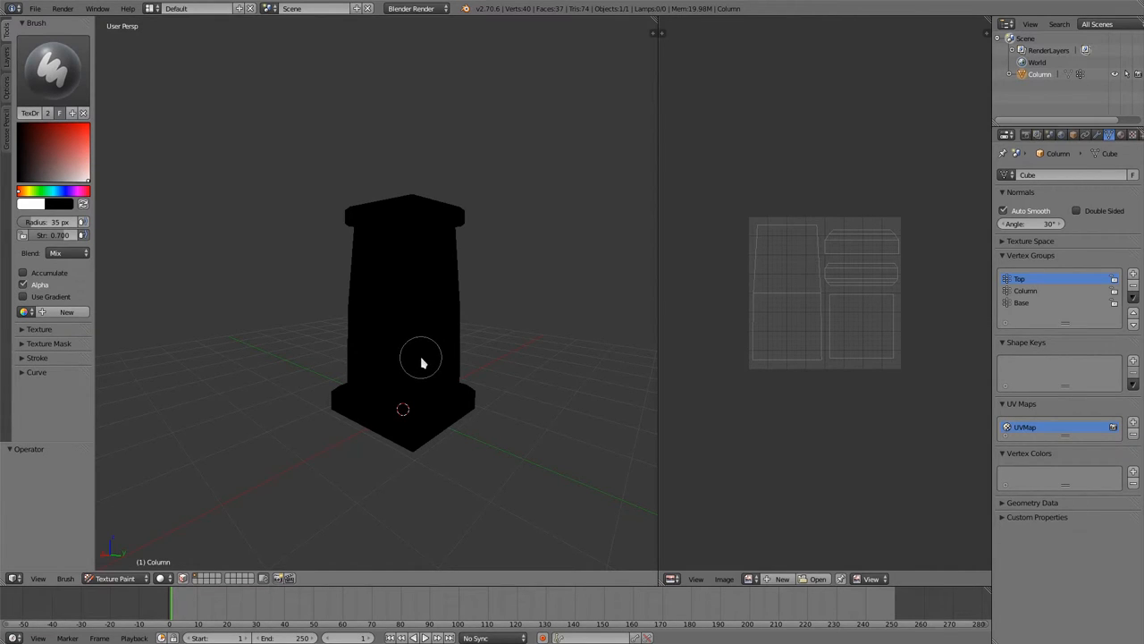
pyautogui.moveTo(402, 335)
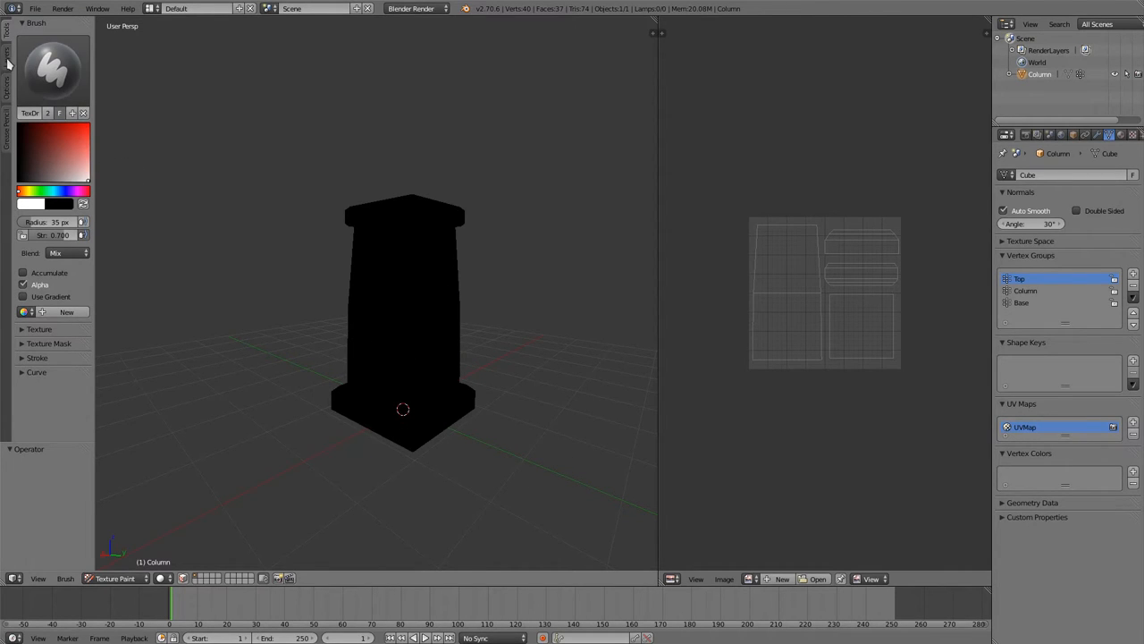
# Show the Slots tab and the Add Texture Paint Slot list, then close it without adding
pyautogui.click(6, 45)
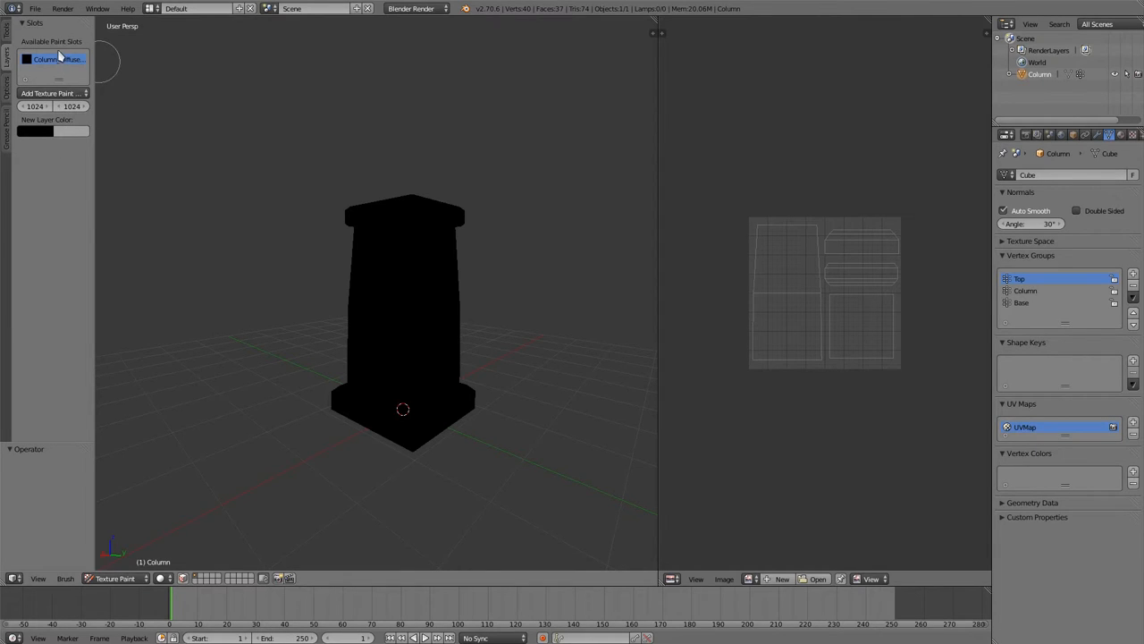
pyautogui.moveTo(56, 37)
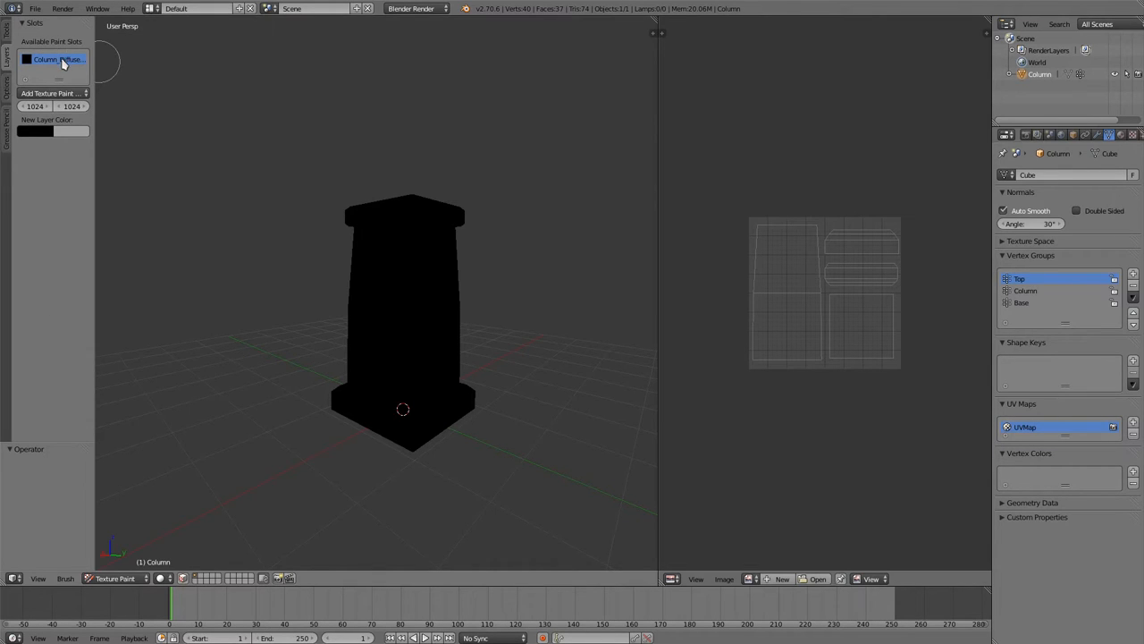
pyautogui.moveTo(125, 154)
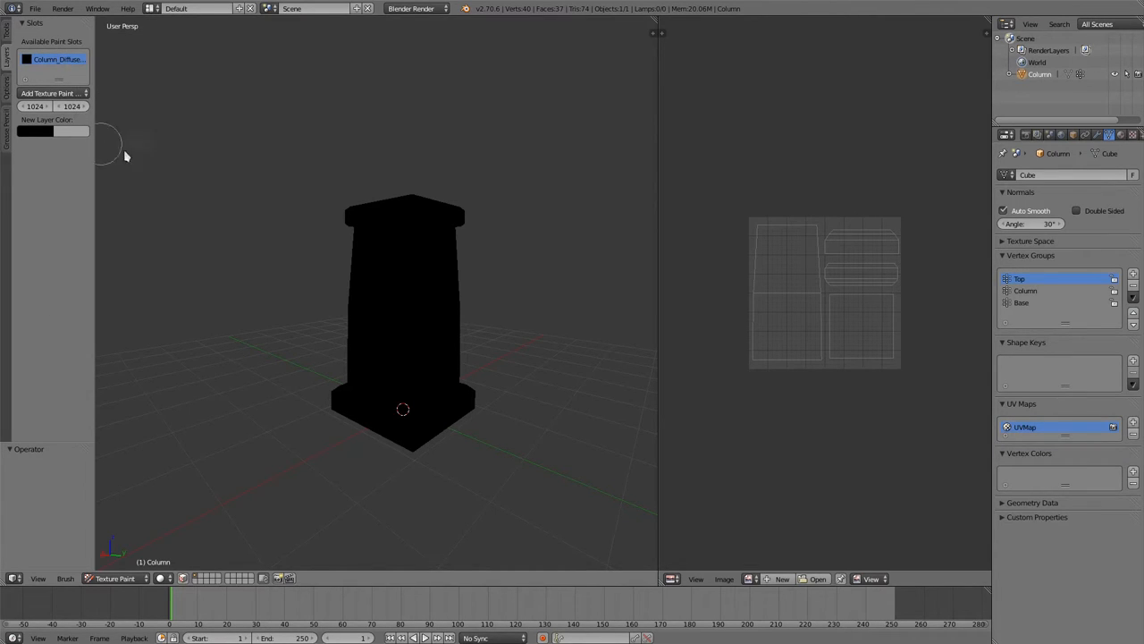
pyautogui.moveTo(255, 251)
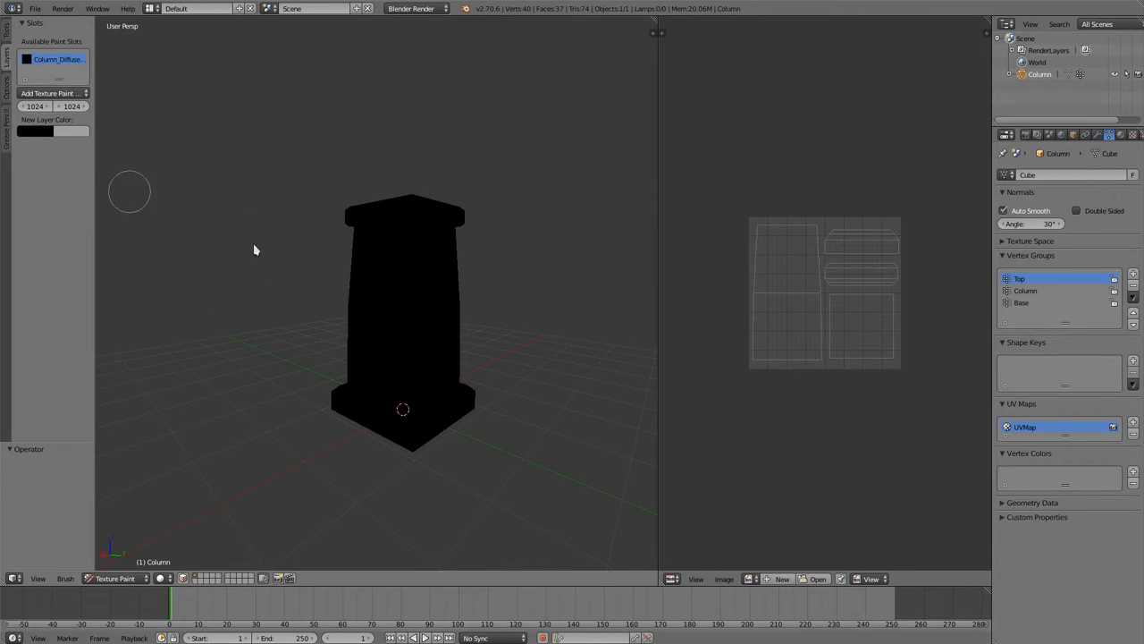
pyautogui.moveTo(465, 345)
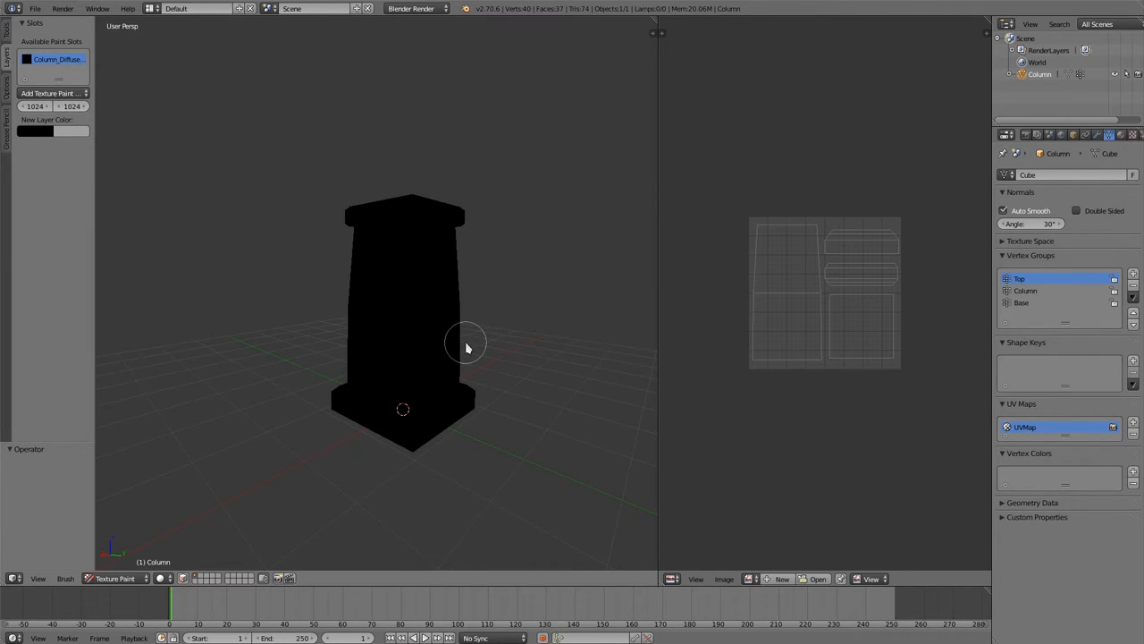
pyautogui.click(51, 93)
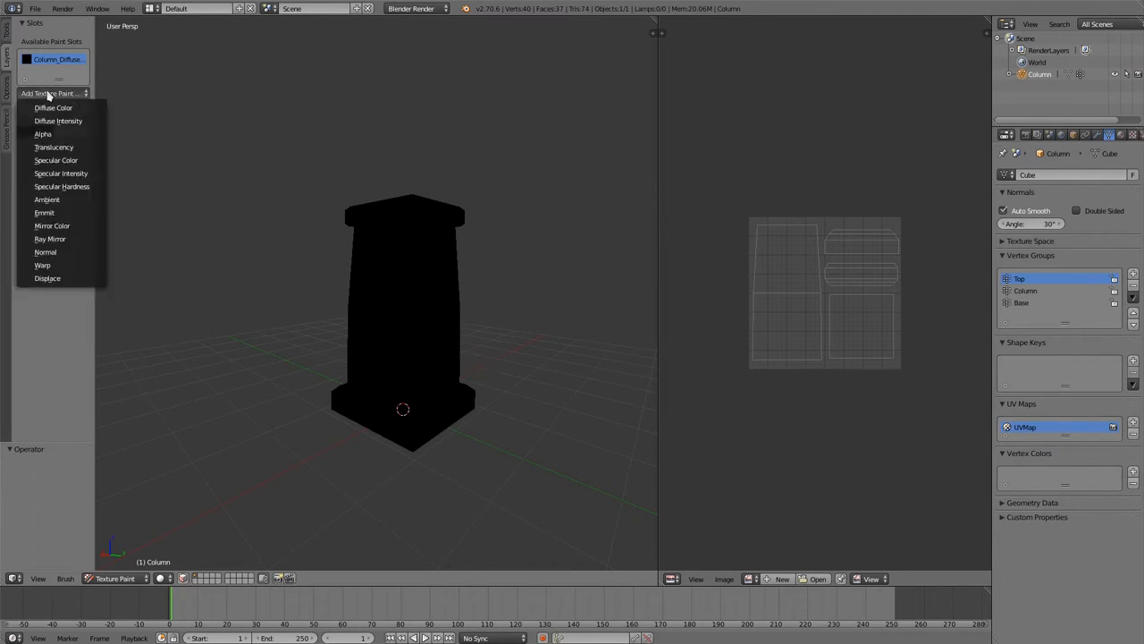
pyautogui.moveTo(54, 108)
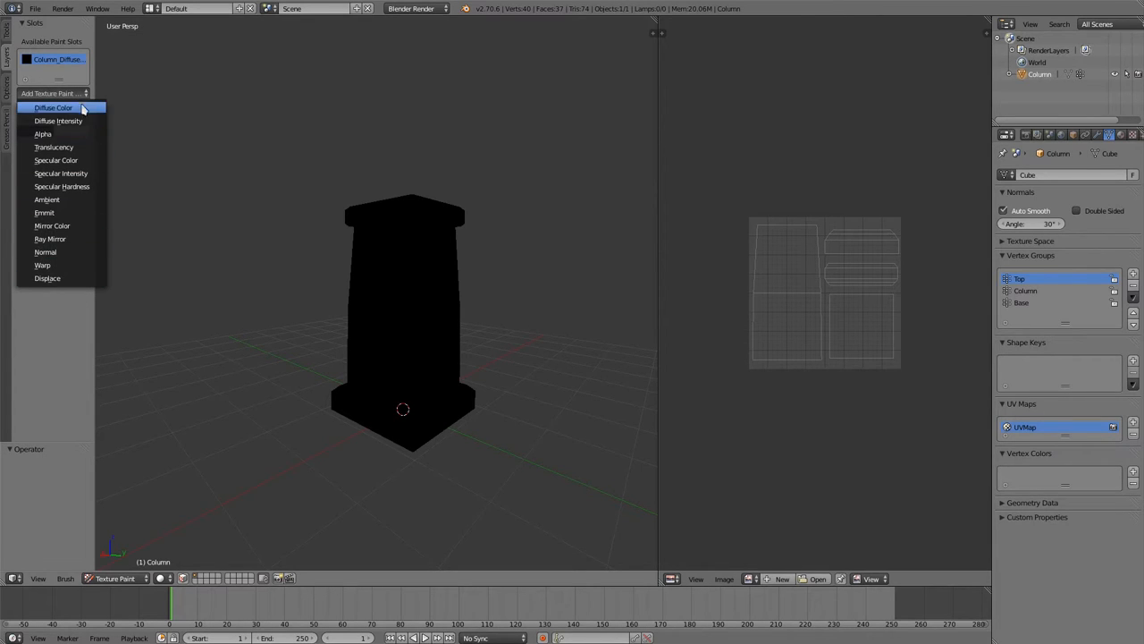
pyautogui.moveTo(260, 203)
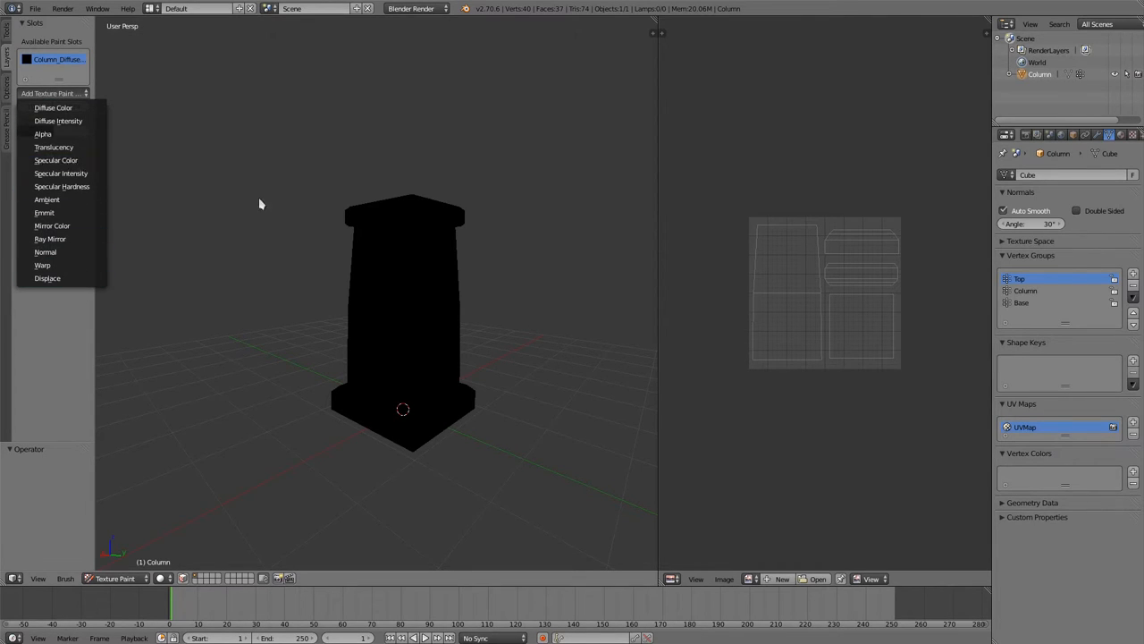
pyautogui.click(52, 107)
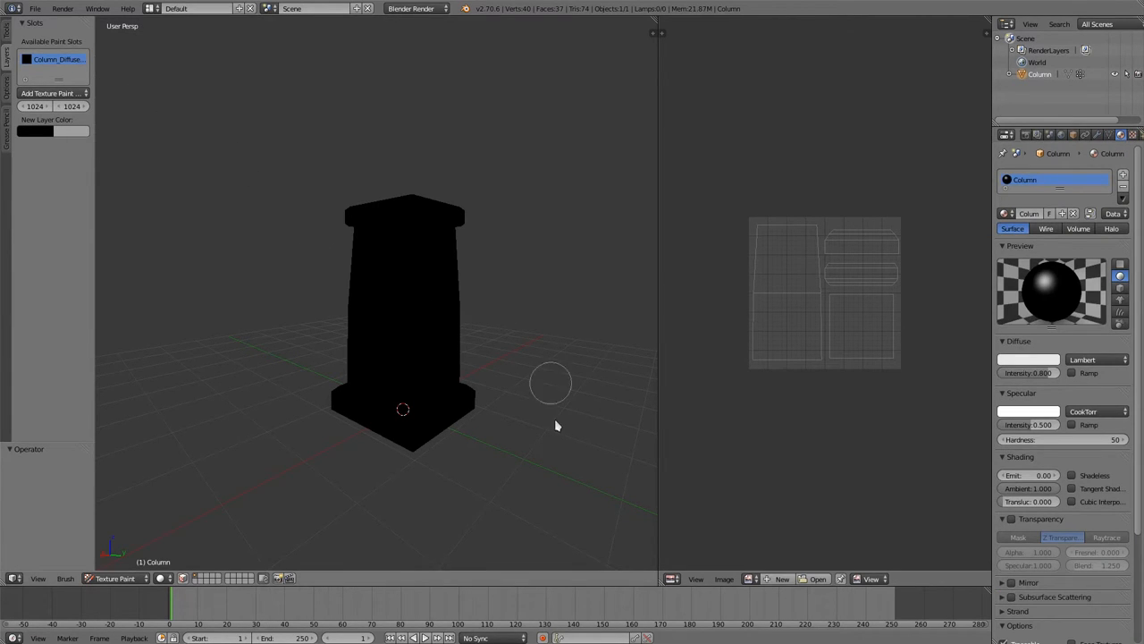
pyautogui.moveTo(746, 249)
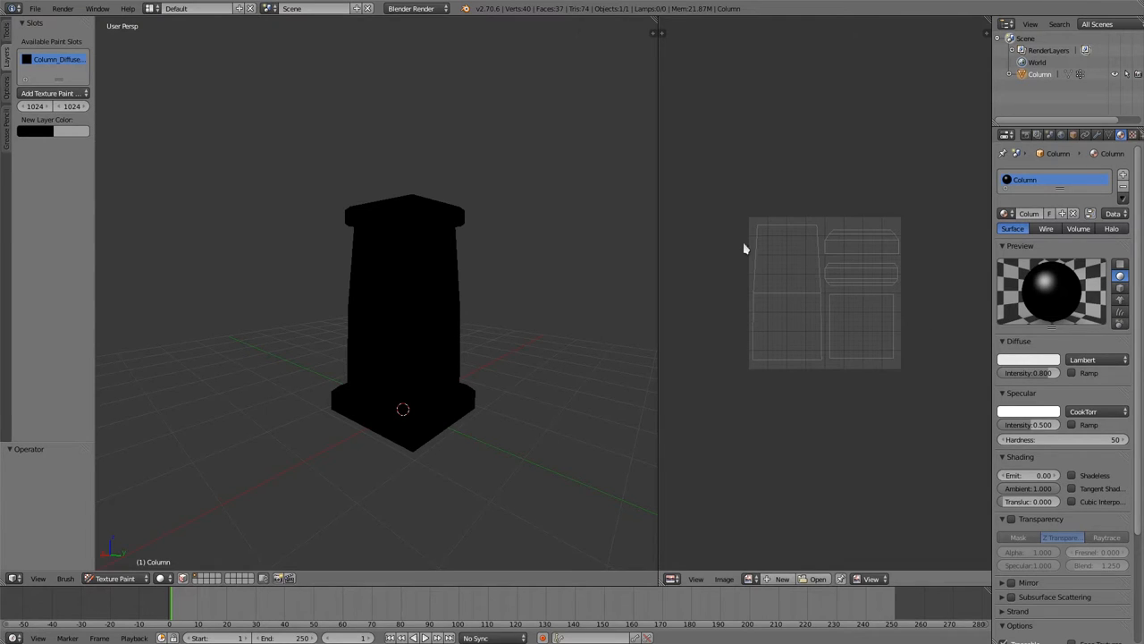
pyautogui.moveTo(751, 204)
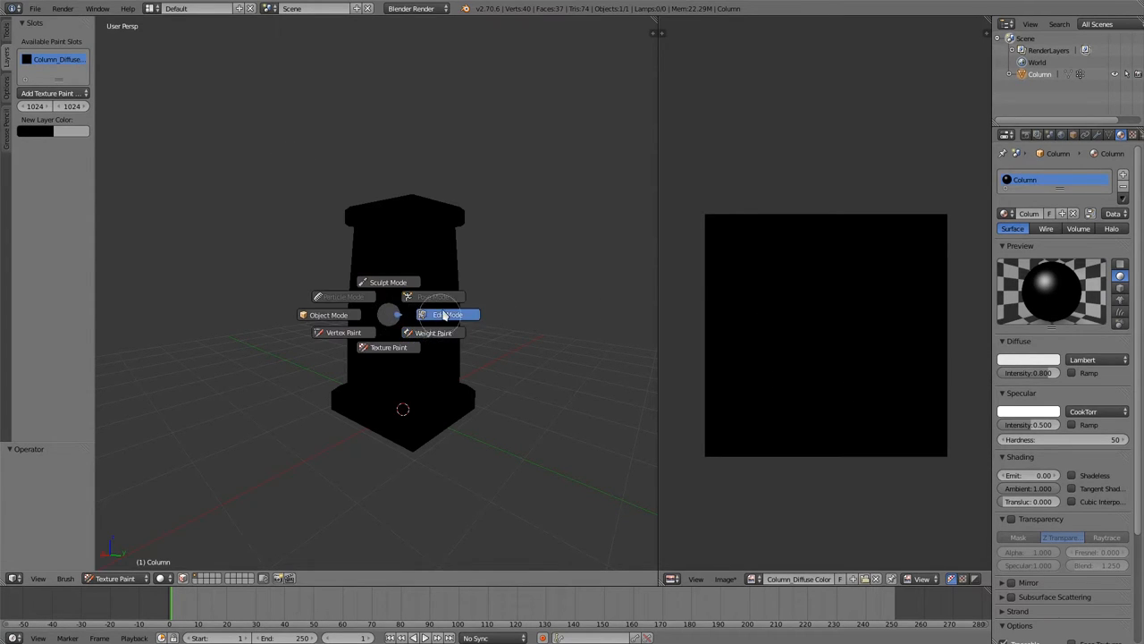
# Toggle into Edit Mode and back to Texture Paint on the column
pyautogui.click(447, 314)
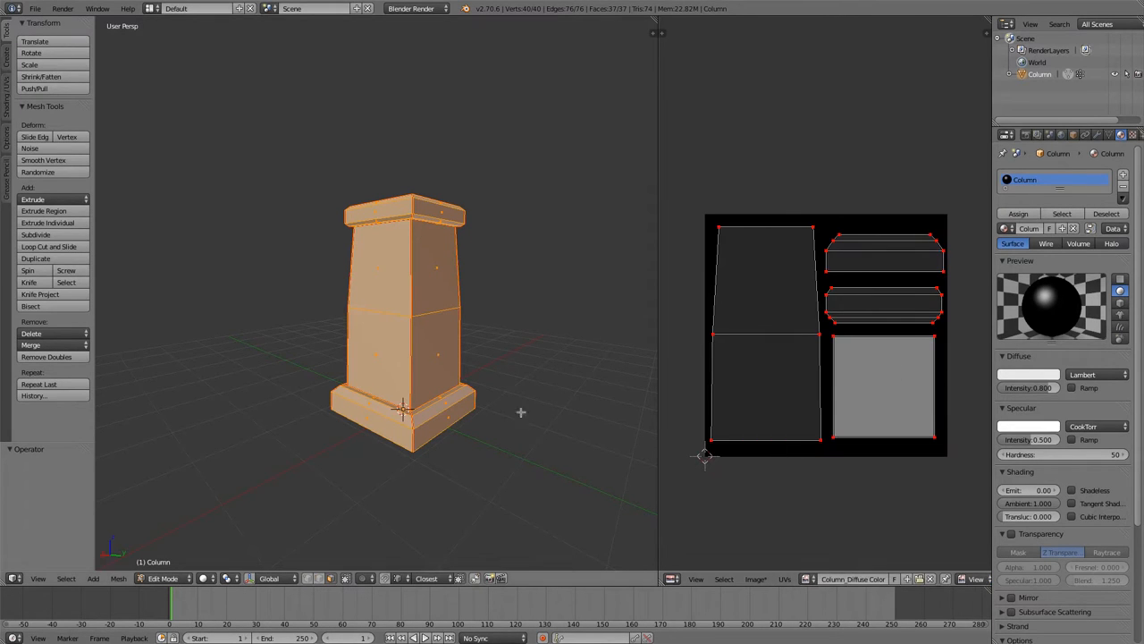
pyautogui.click(162, 577)
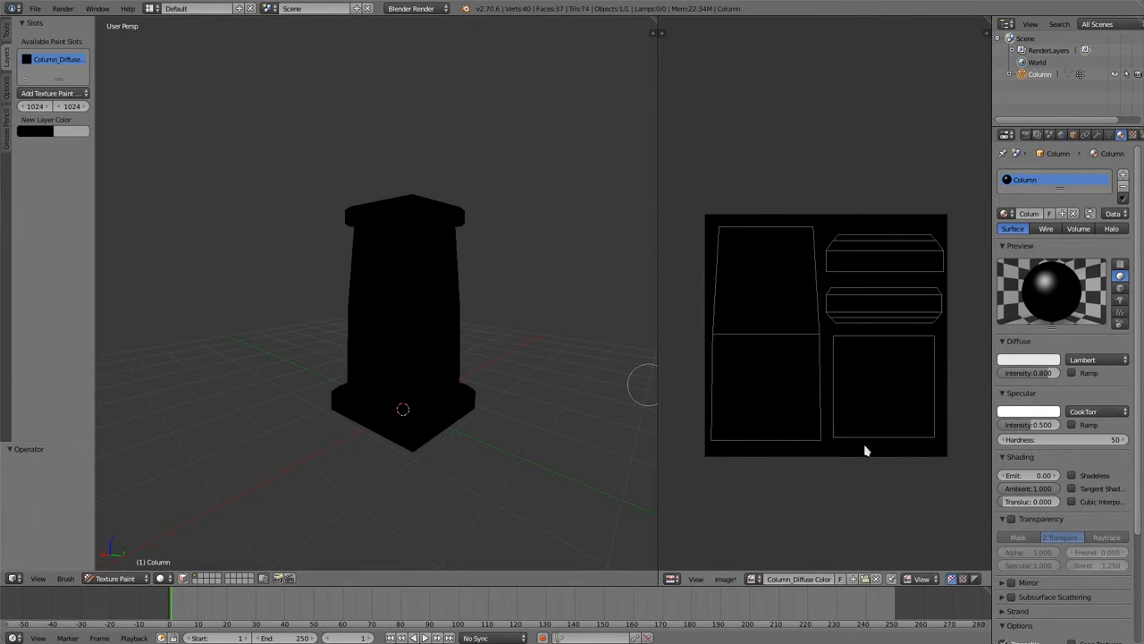
pyautogui.moveTo(879, 446)
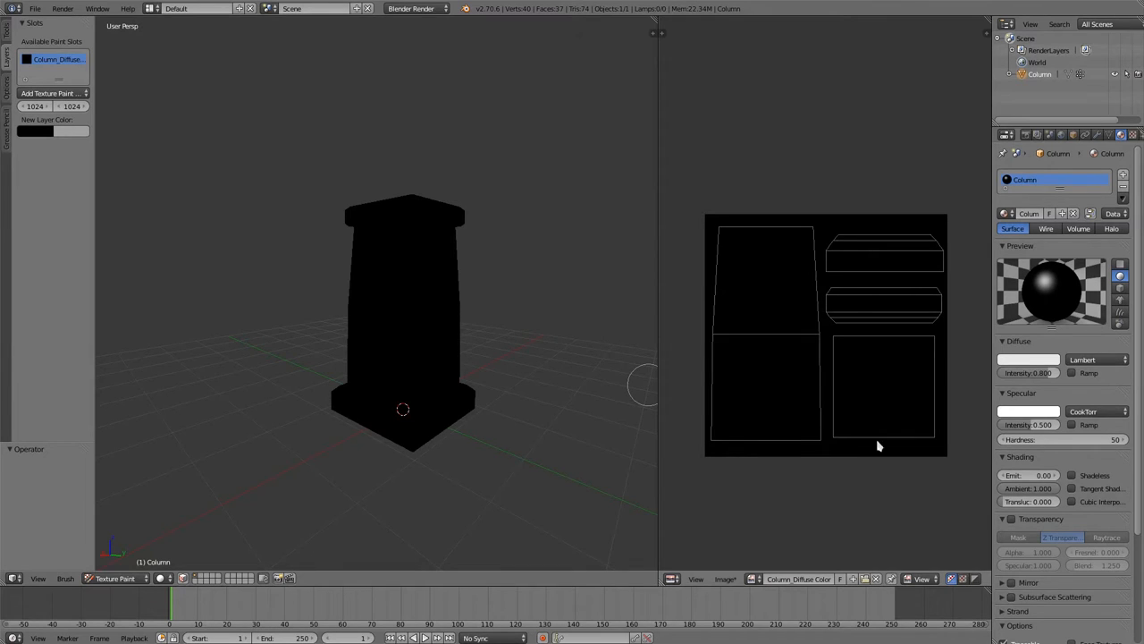
pyautogui.moveTo(357, 193)
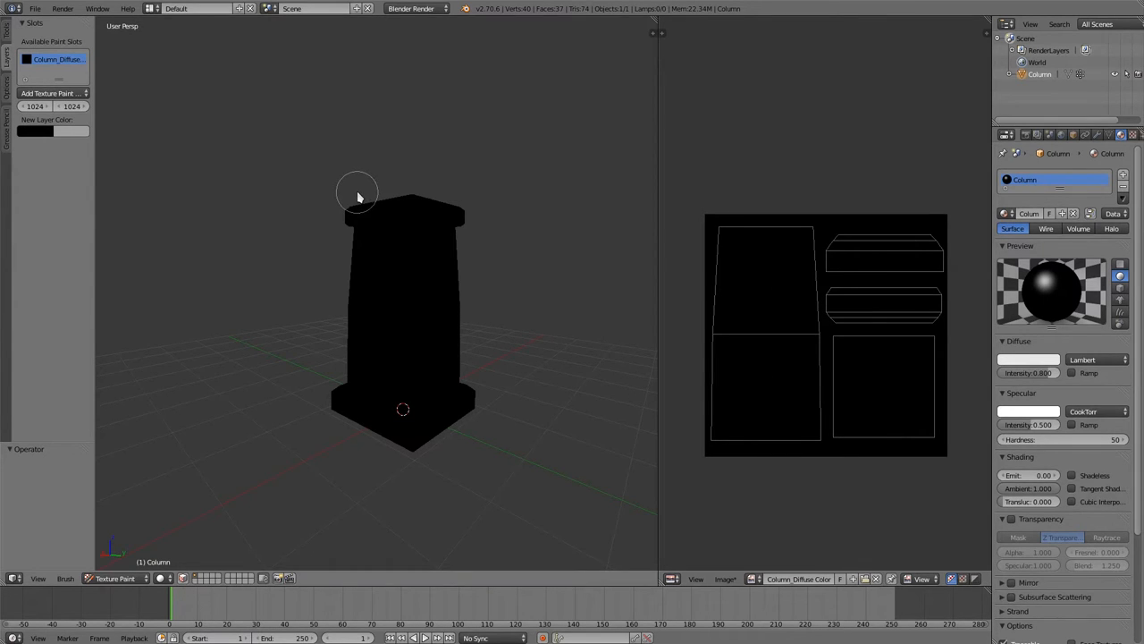
pyautogui.moveTo(361, 199)
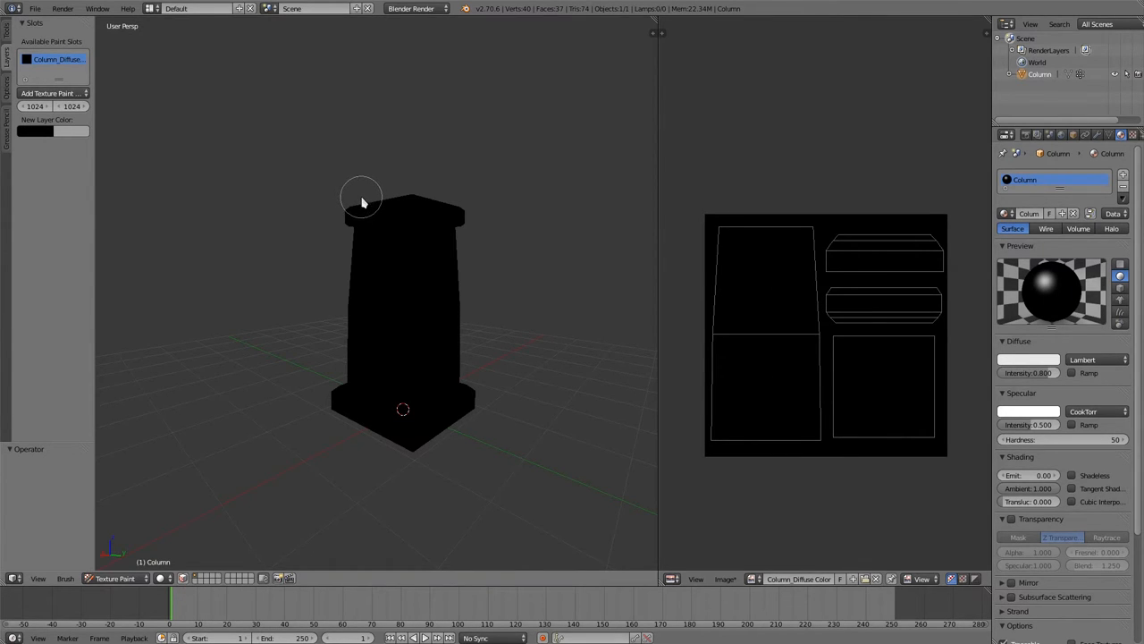
pyautogui.moveTo(115, 31)
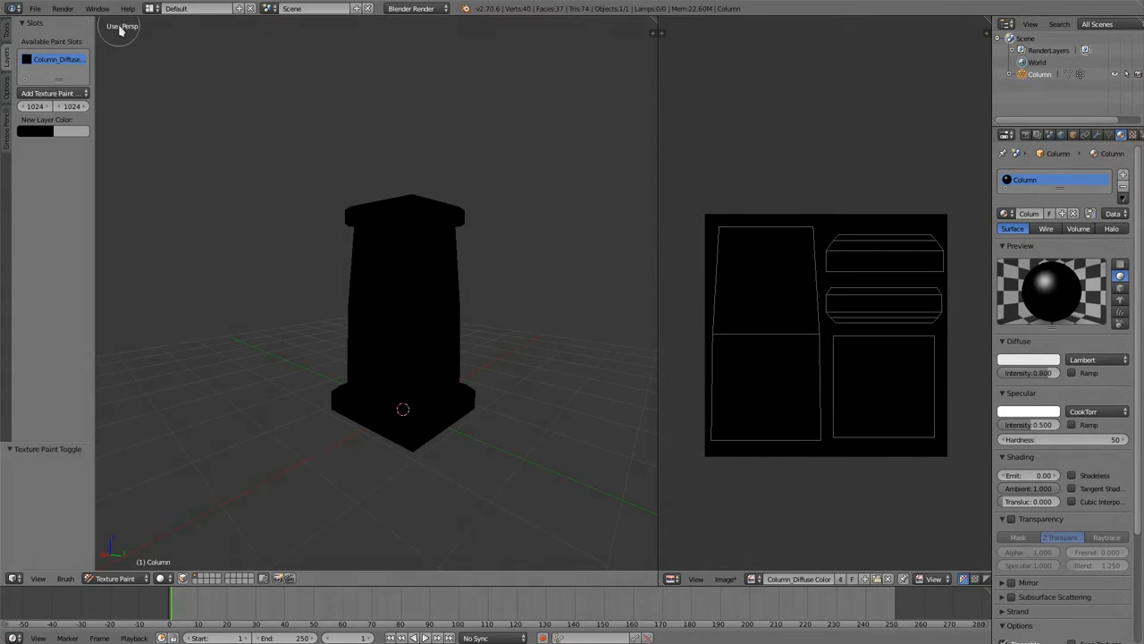
# Pick the 'Brush' preset from the Tools tab brush list and paint a test stroke
pyautogui.click(35, 22)
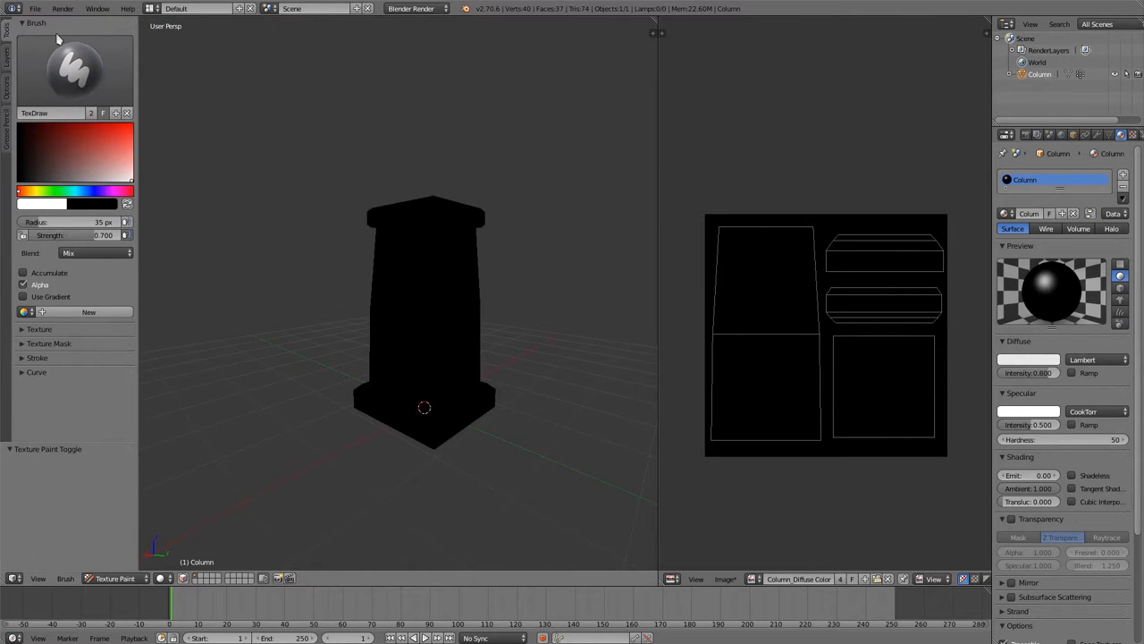
pyautogui.click(74, 67)
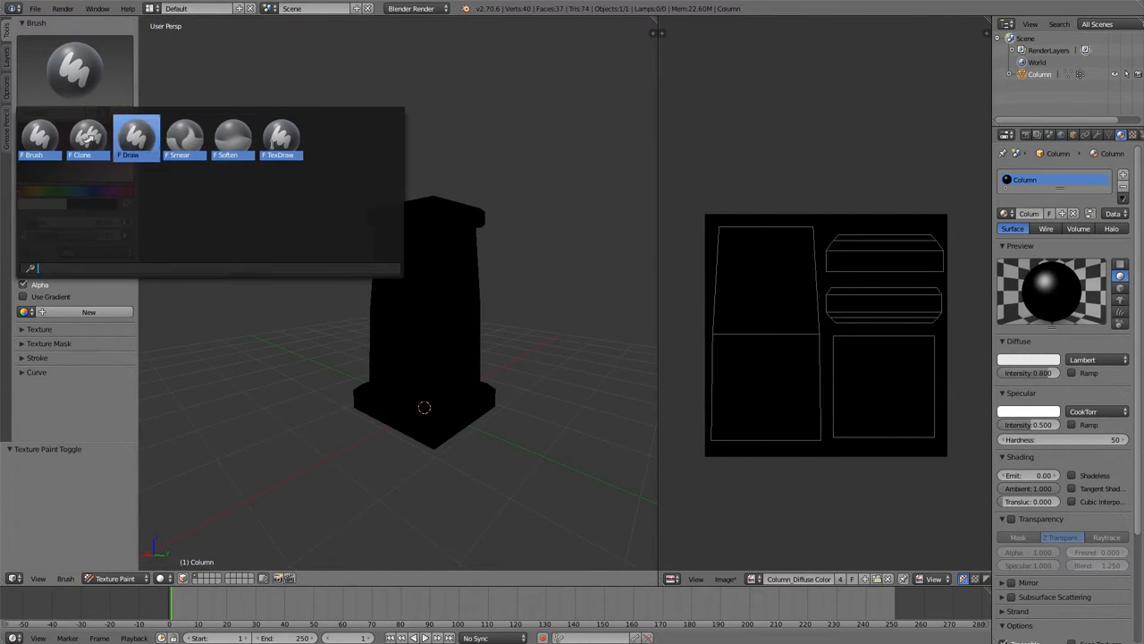
pyautogui.click(39, 137)
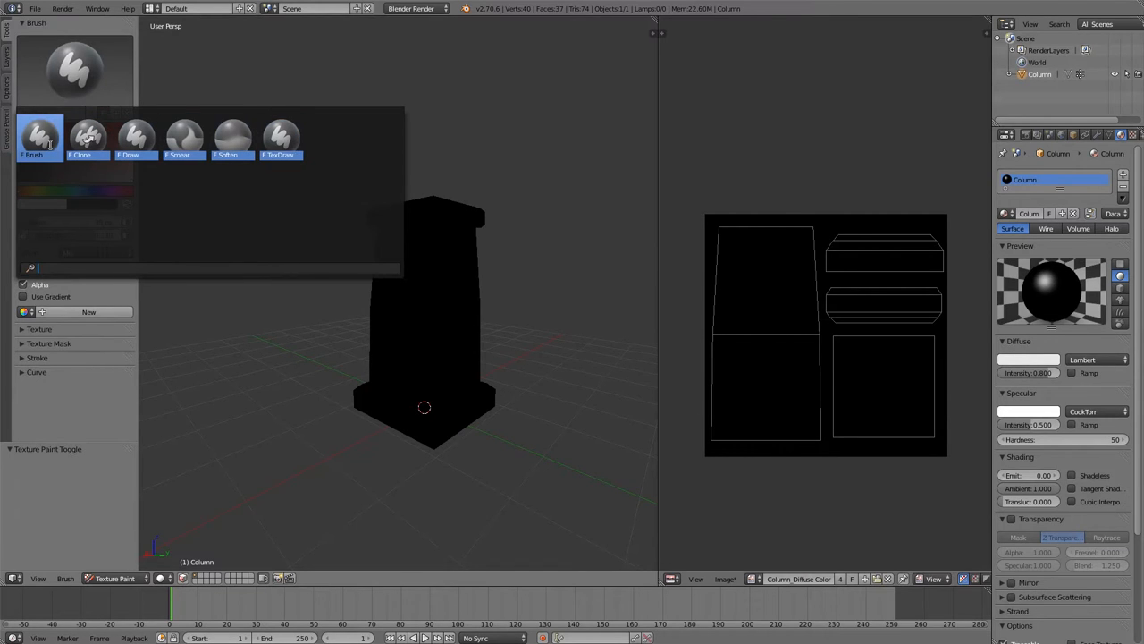
pyautogui.click(39, 139)
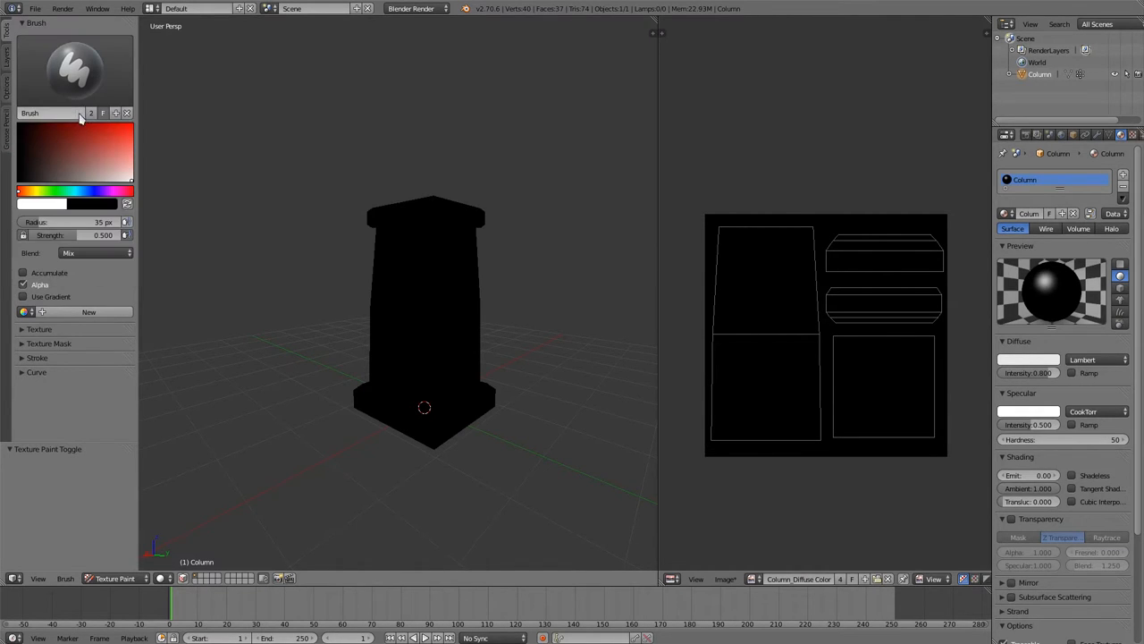
pyautogui.moveTo(123, 87)
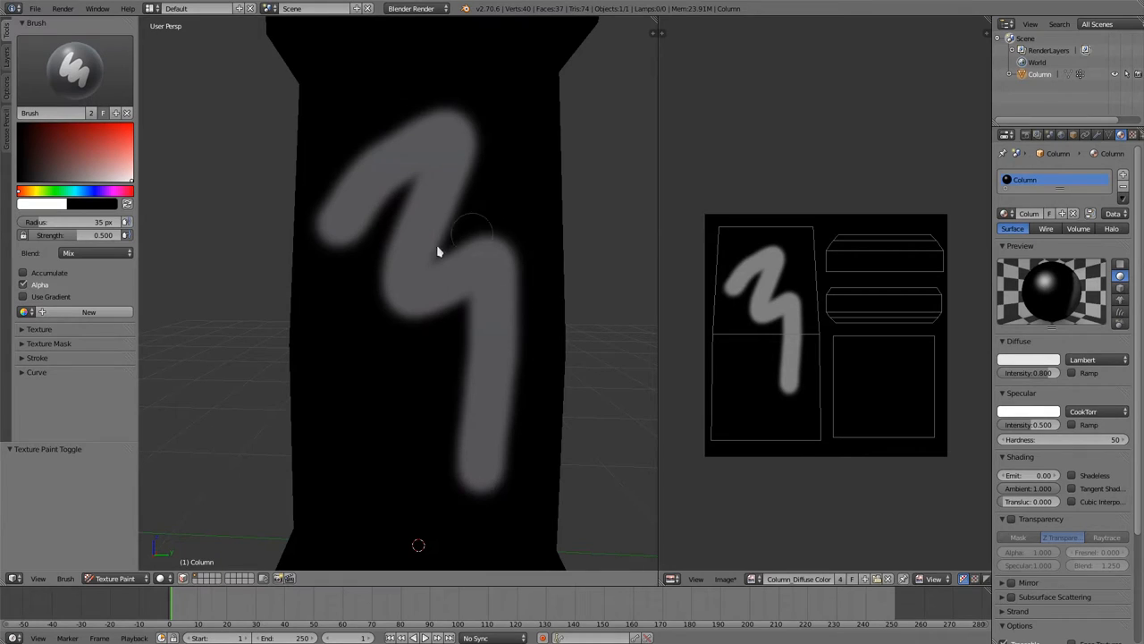
pyautogui.moveTo(455, 376)
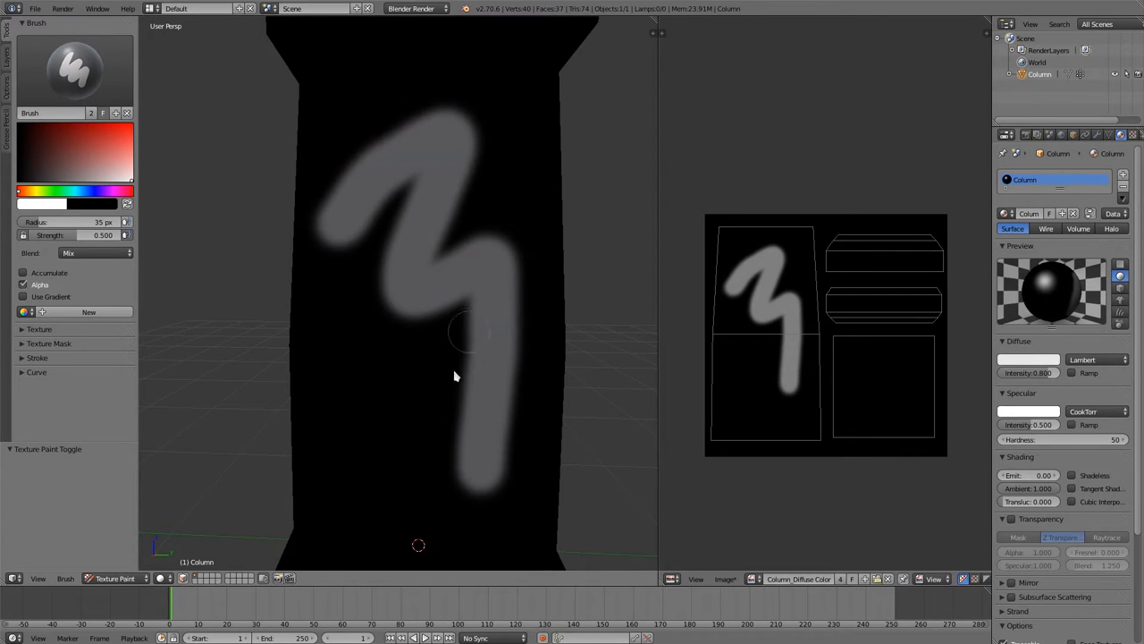
pyautogui.moveTo(389, 362)
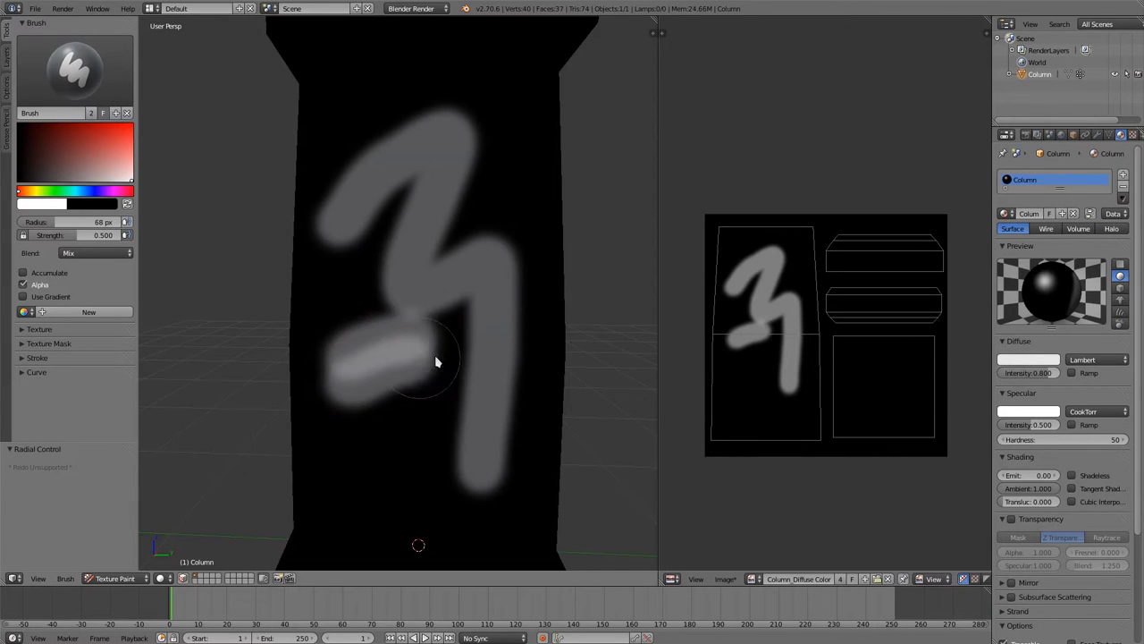
pyautogui.moveTo(438, 362); pyautogui.dragTo(402, 438)
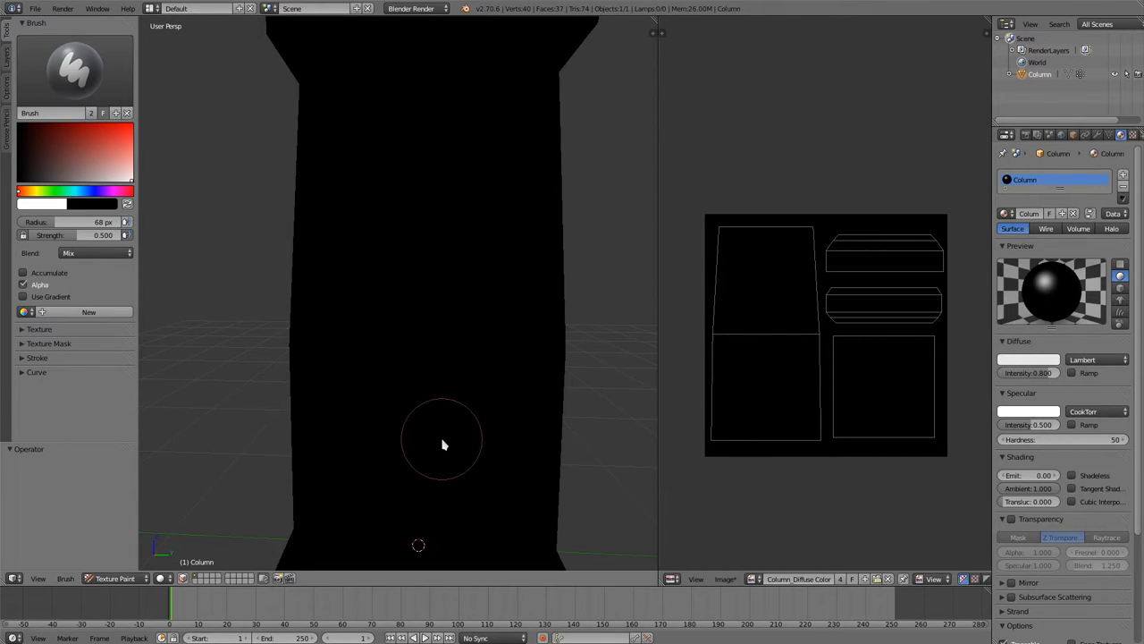
pyautogui.moveTo(426, 413)
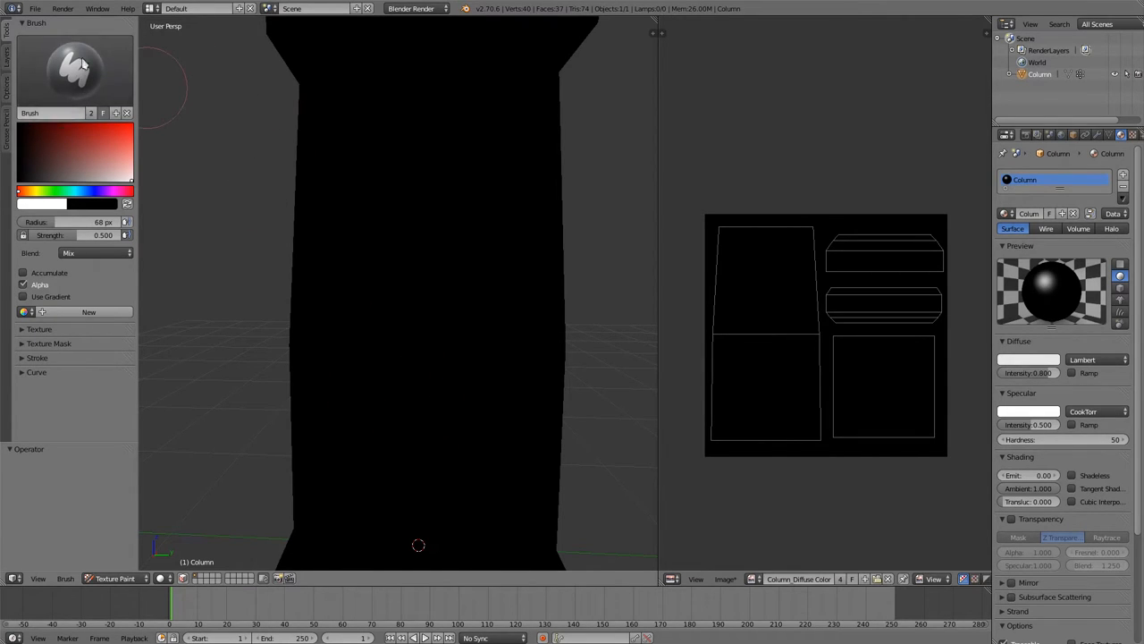
# Expand the brush Curve panel to show the falloff curve
pyautogui.click(36, 372)
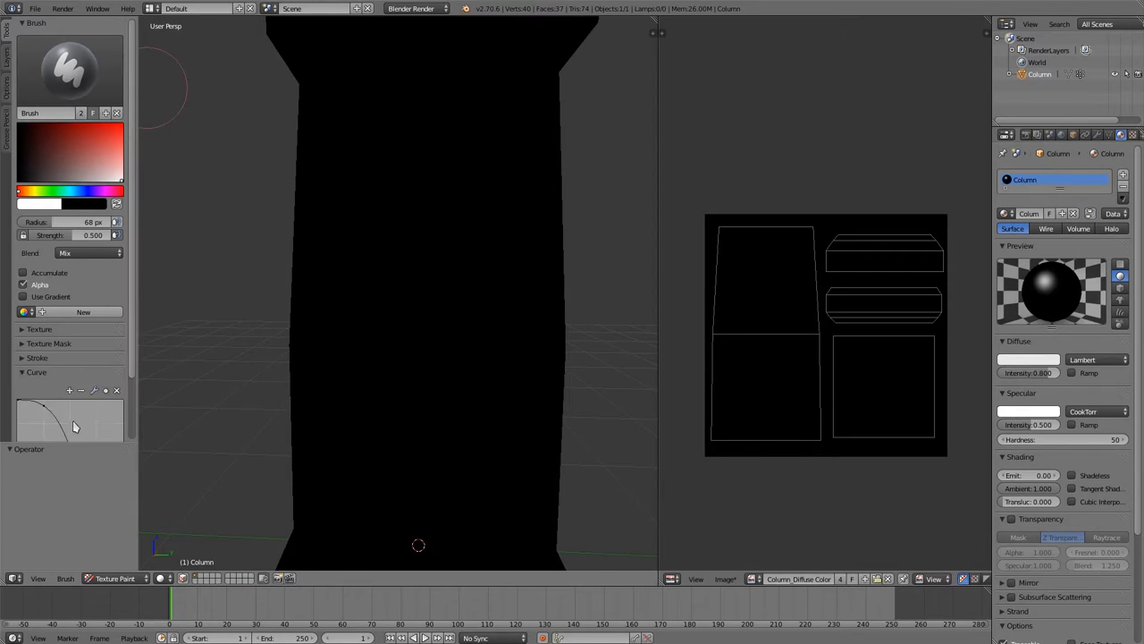
pyautogui.moveTo(61, 446)
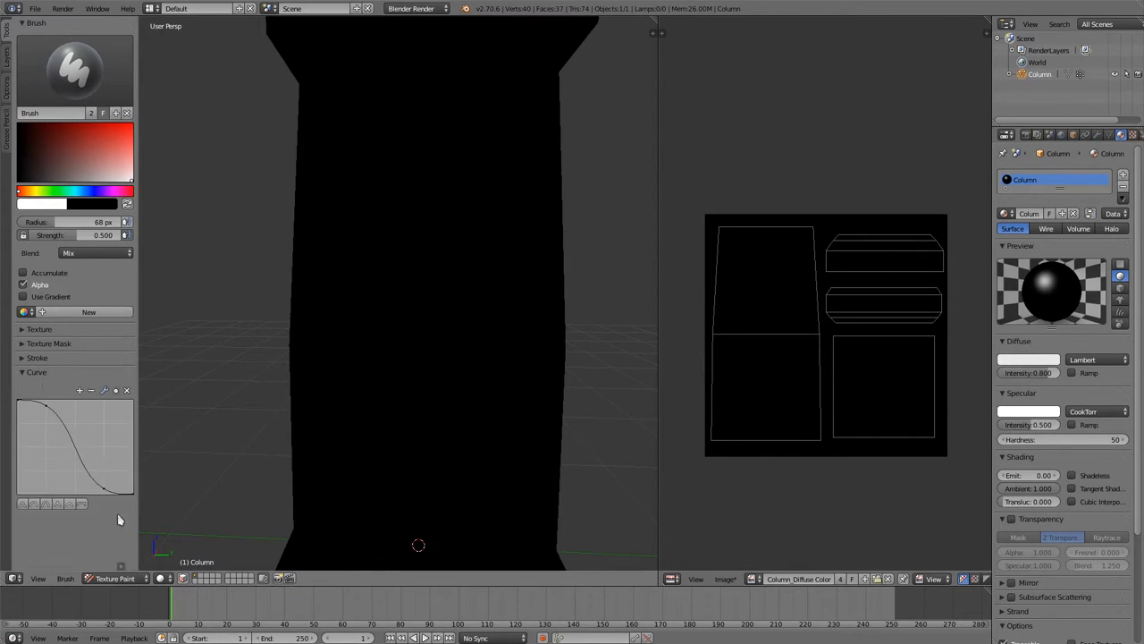
pyautogui.moveTo(367, 274)
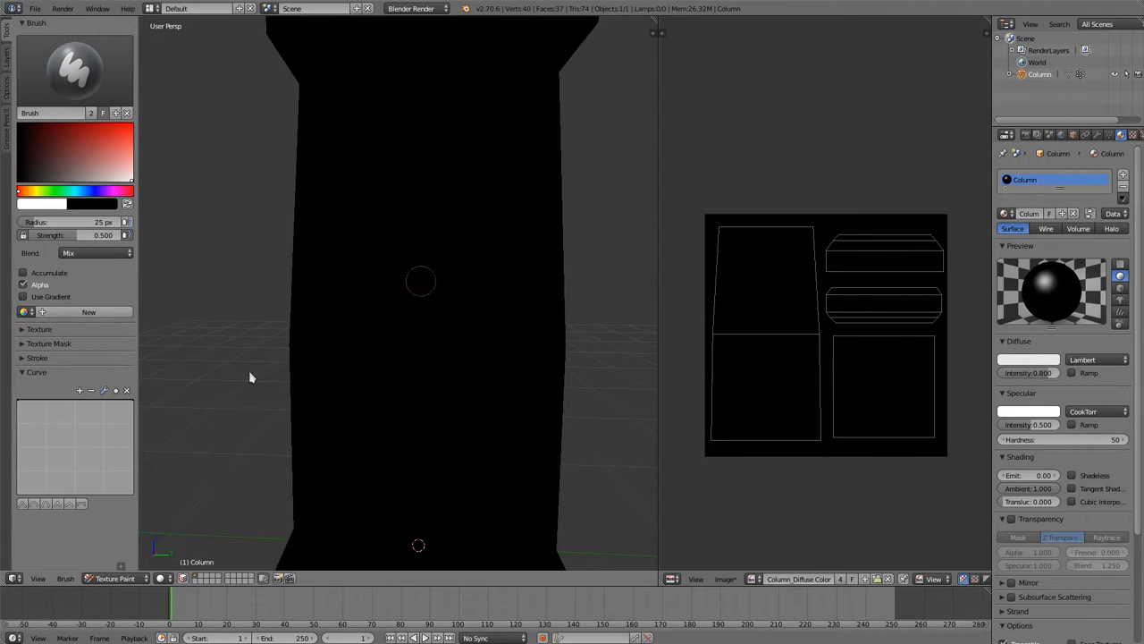
pyautogui.moveTo(449, 277)
pyautogui.write(' Hard')
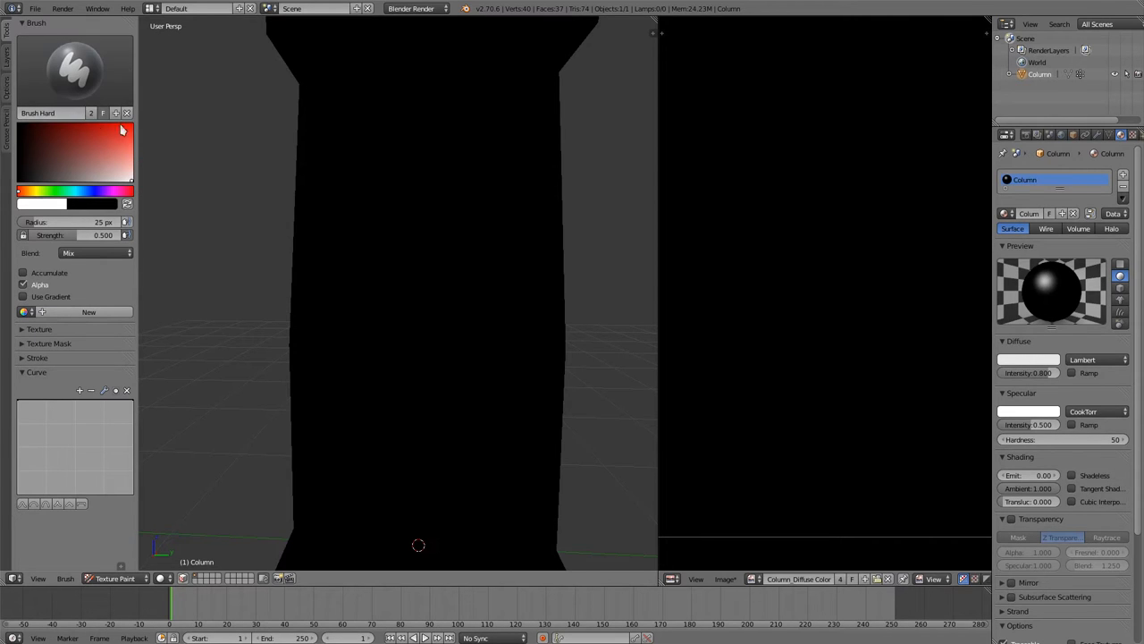
pyautogui.moveTo(147, 114)
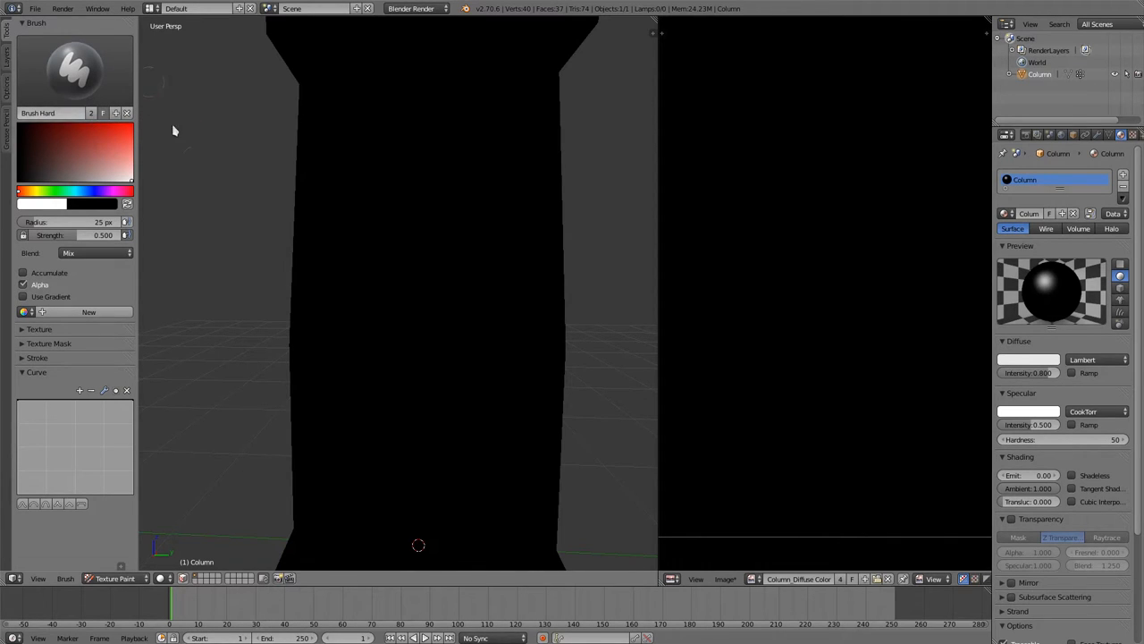
pyautogui.moveTo(208, 165)
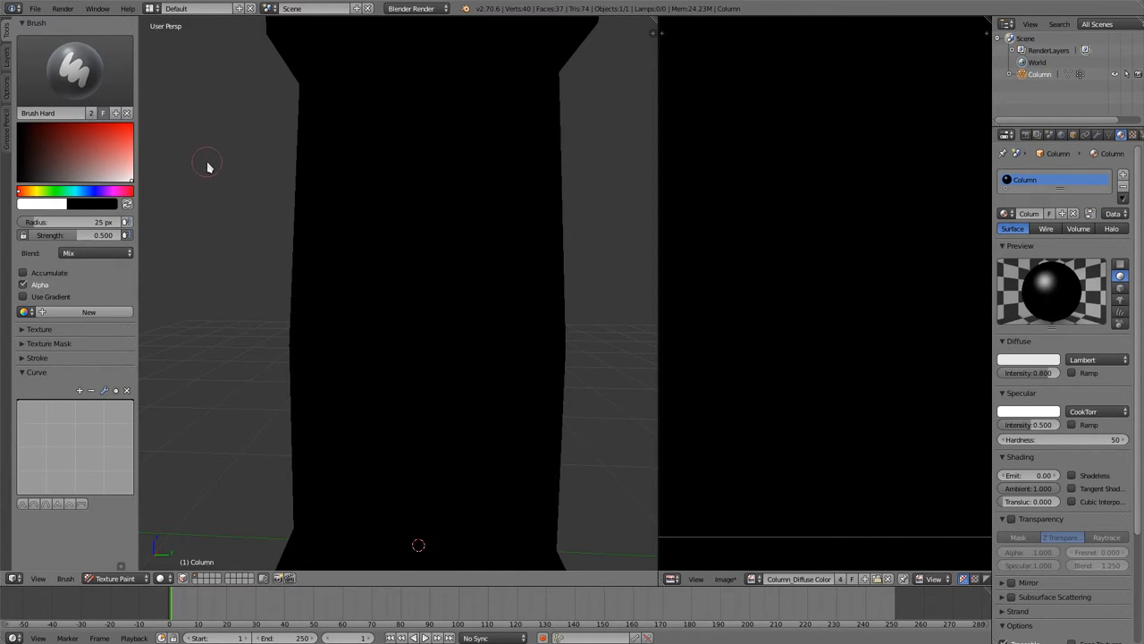
pyautogui.moveTo(205, 164)
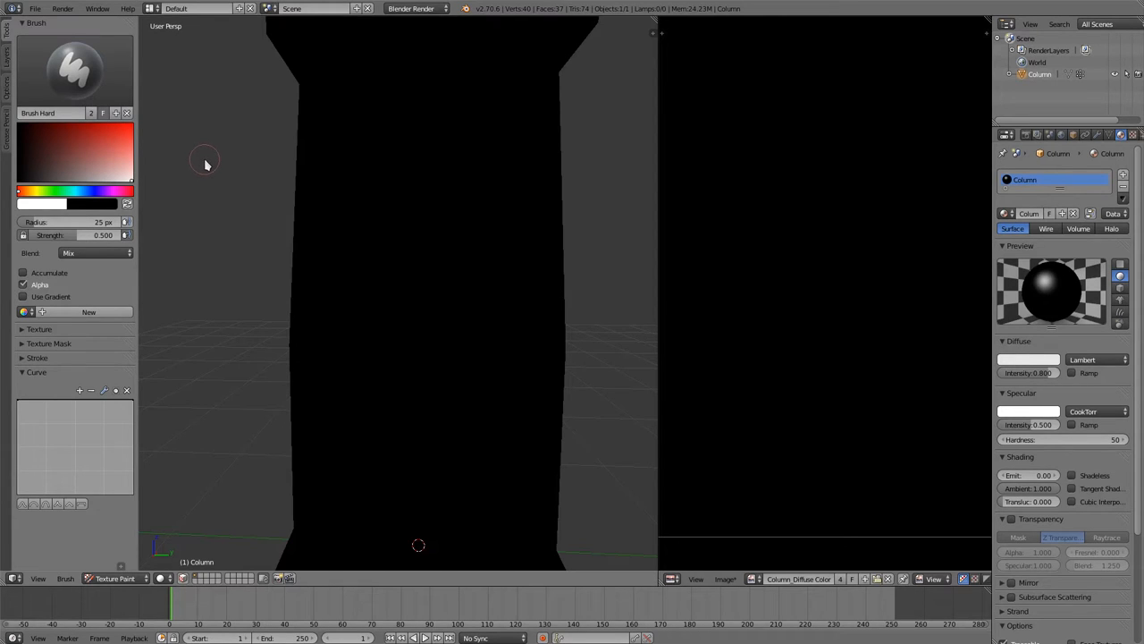
pyautogui.moveTo(201, 161)
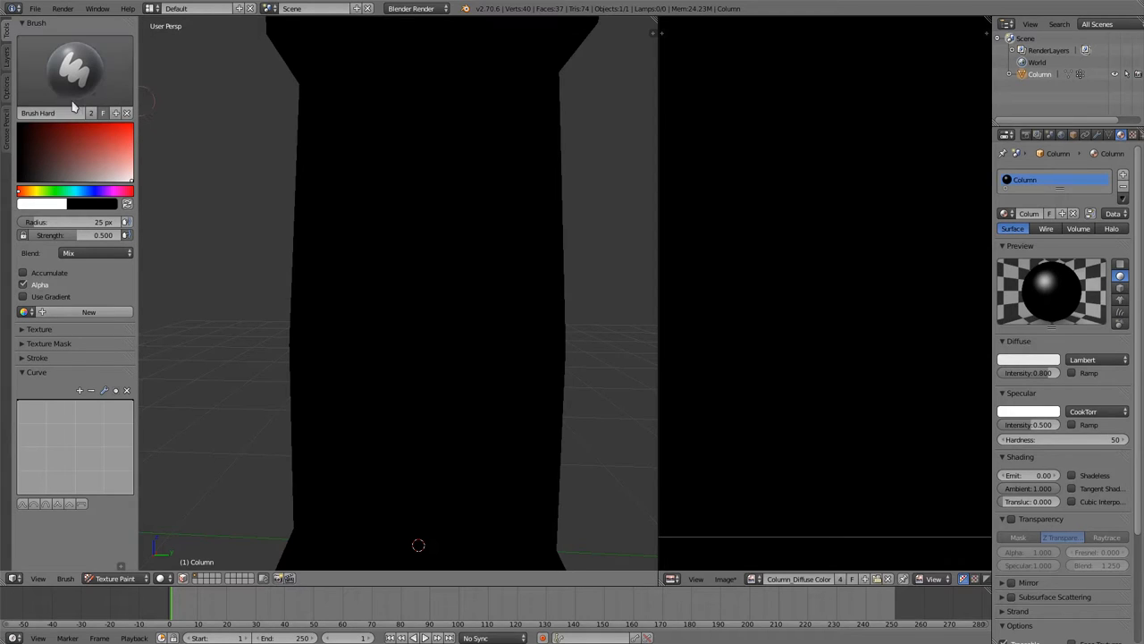
pyautogui.moveTo(169, 120)
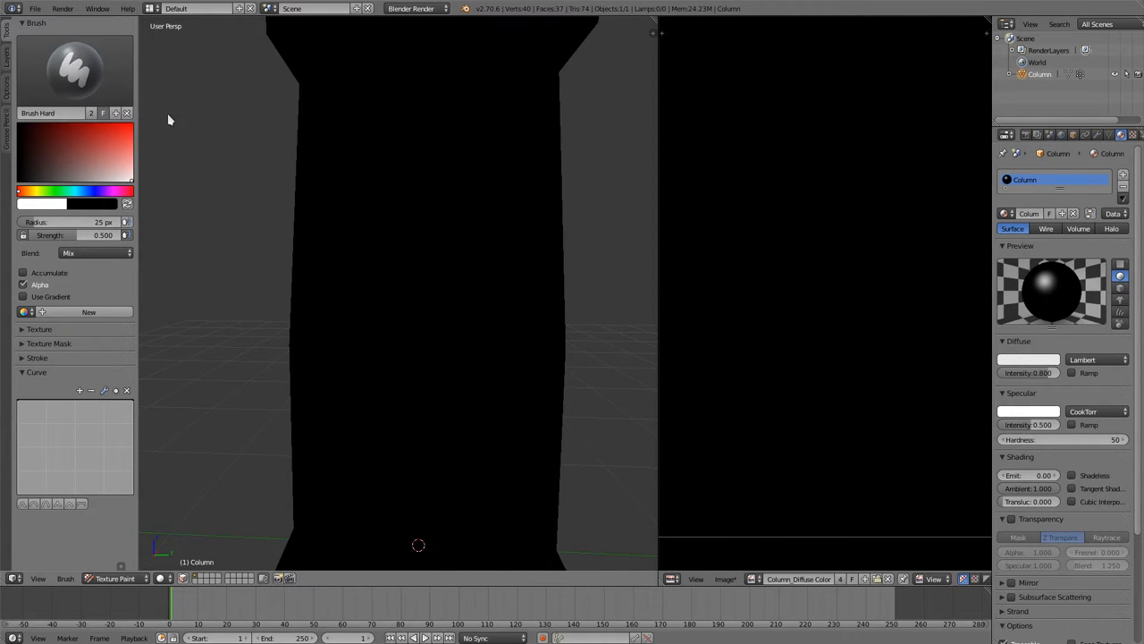
pyautogui.moveTo(232, 449)
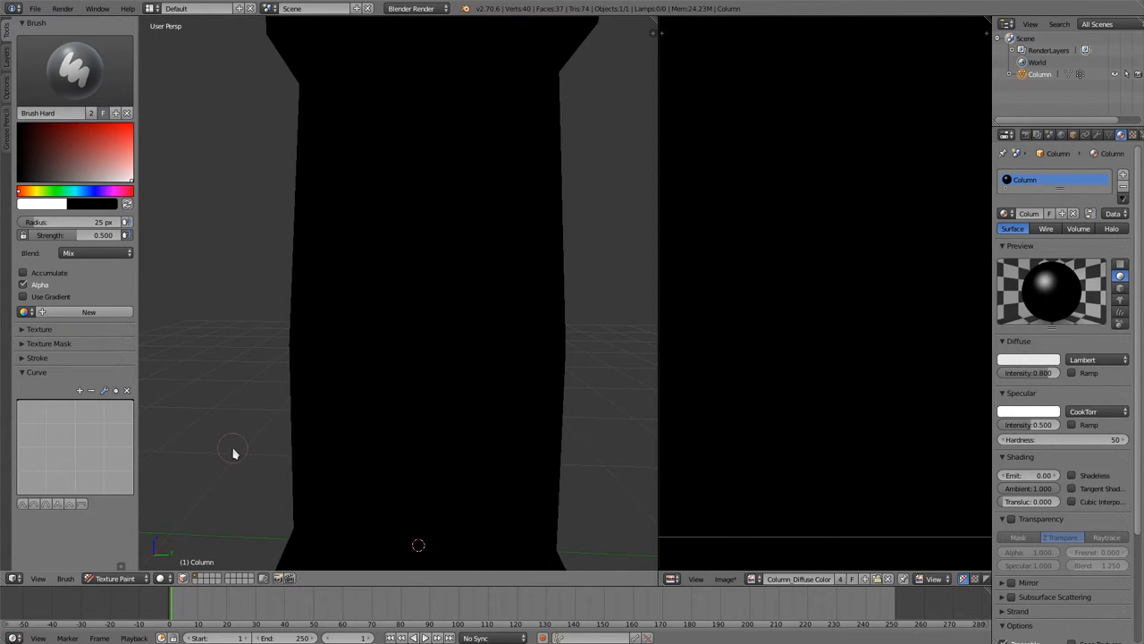
pyautogui.moveTo(113, 83)
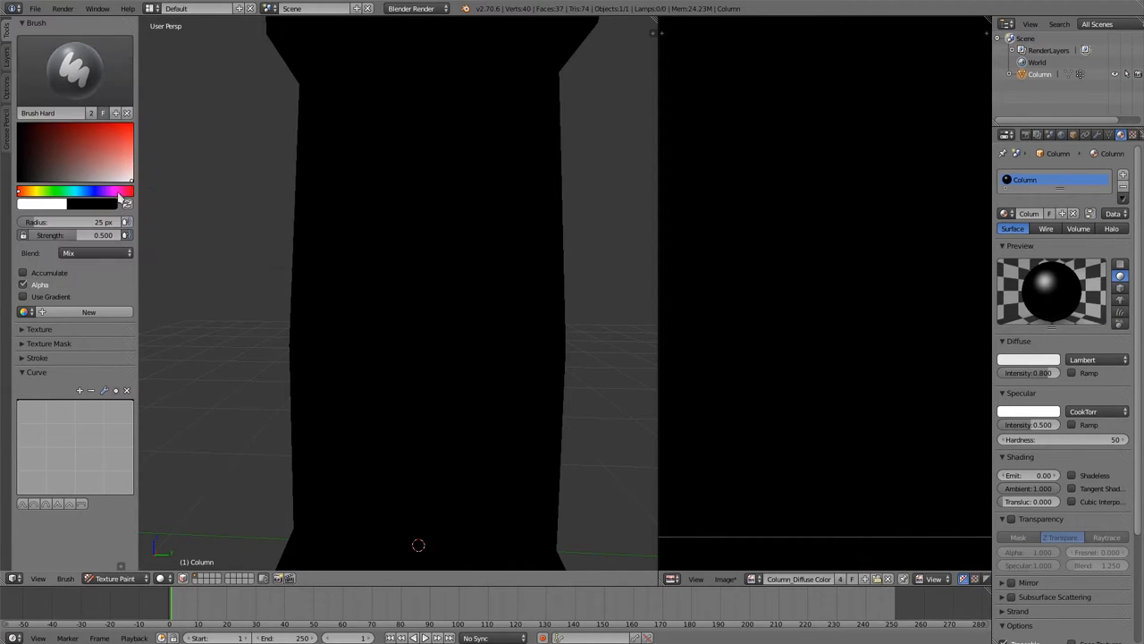
pyautogui.moveTo(106, 461)
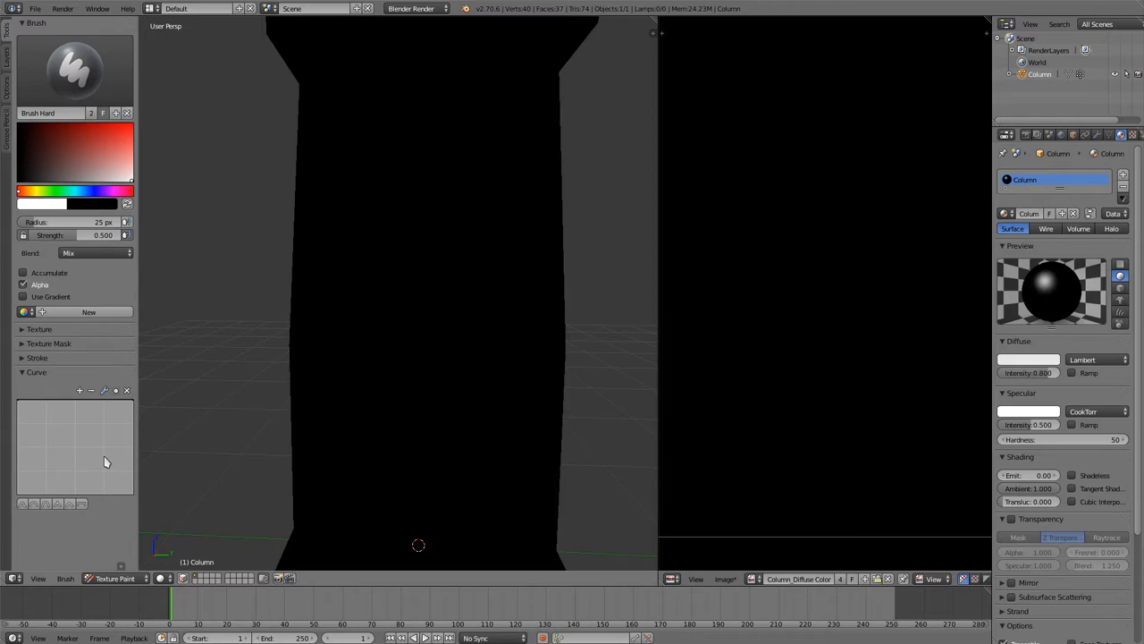
pyautogui.moveTo(31, 439)
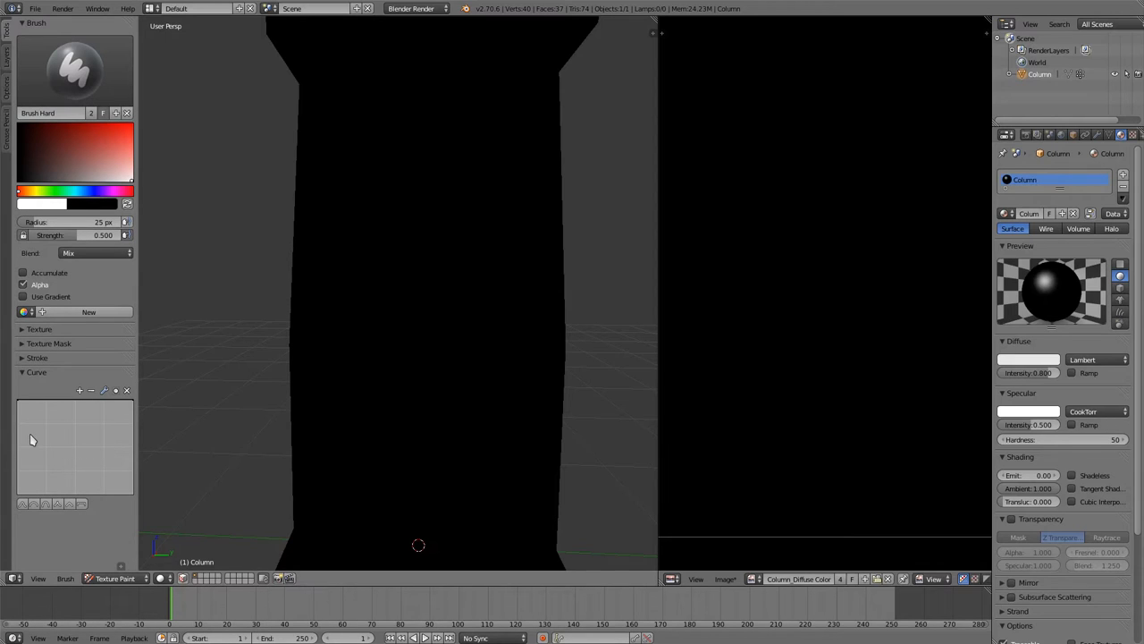
pyautogui.moveTo(26, 447)
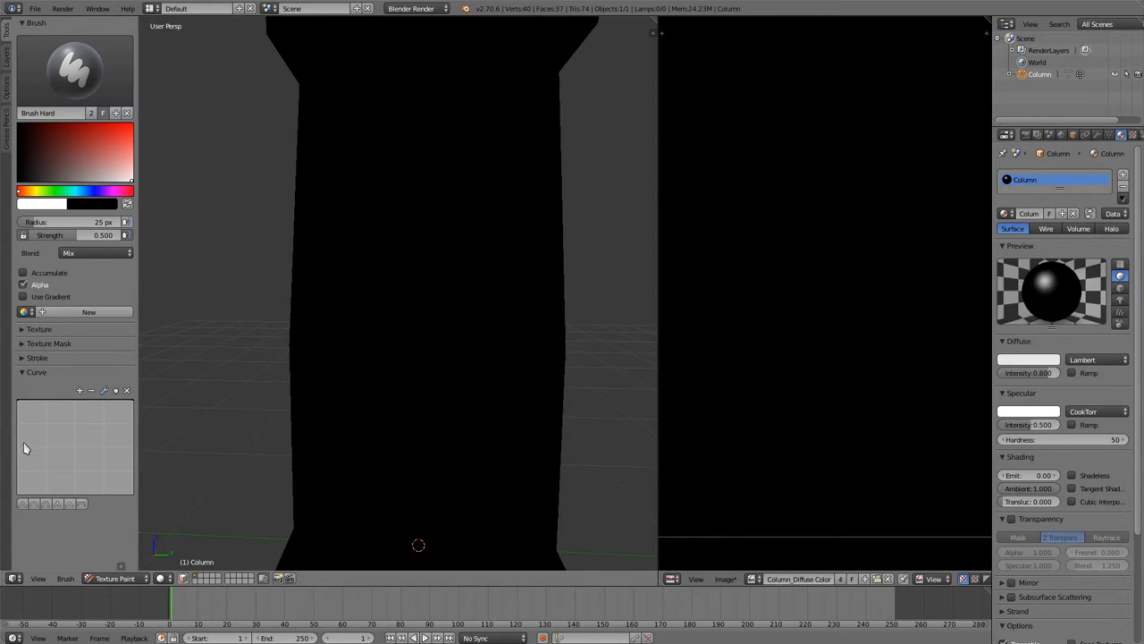
pyautogui.moveTo(23, 452)
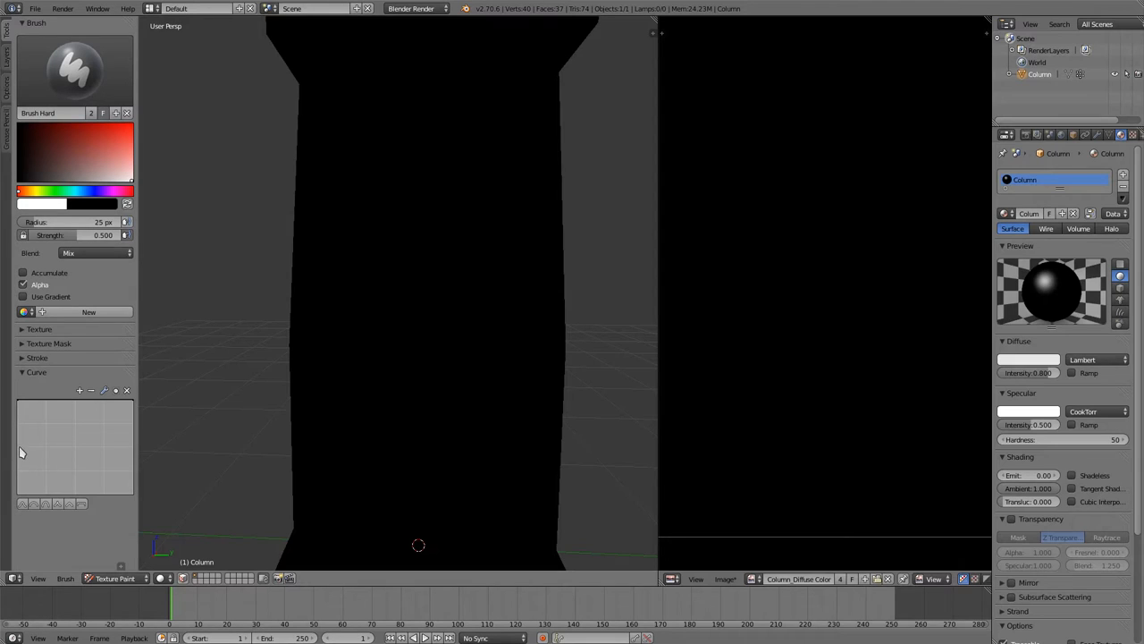
pyautogui.moveTo(146, 456)
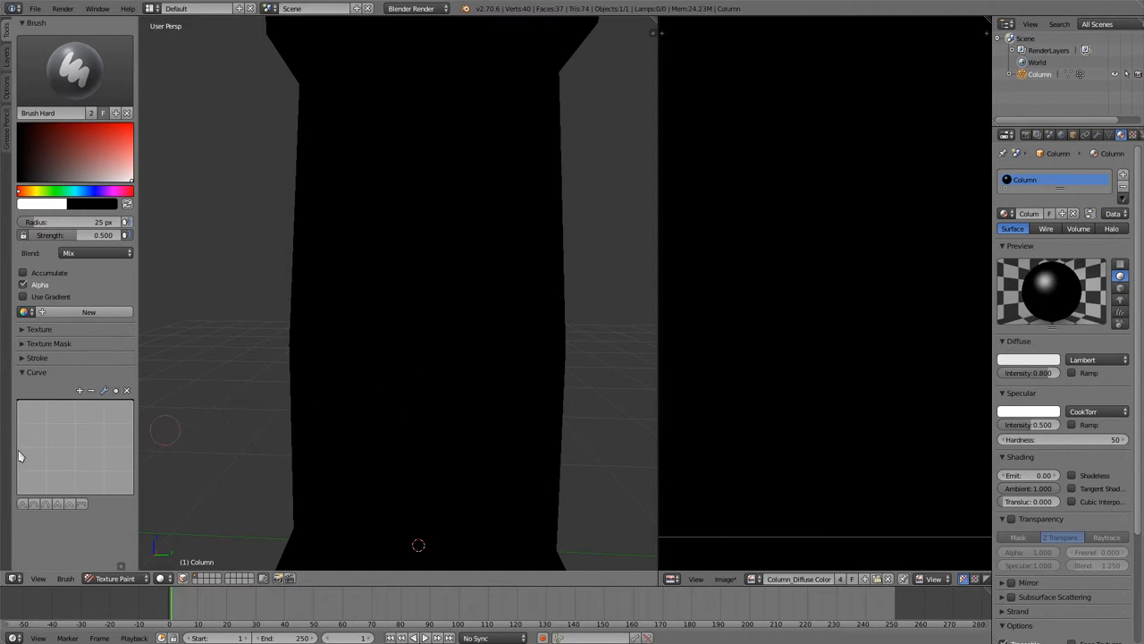
pyautogui.moveTo(63, 528)
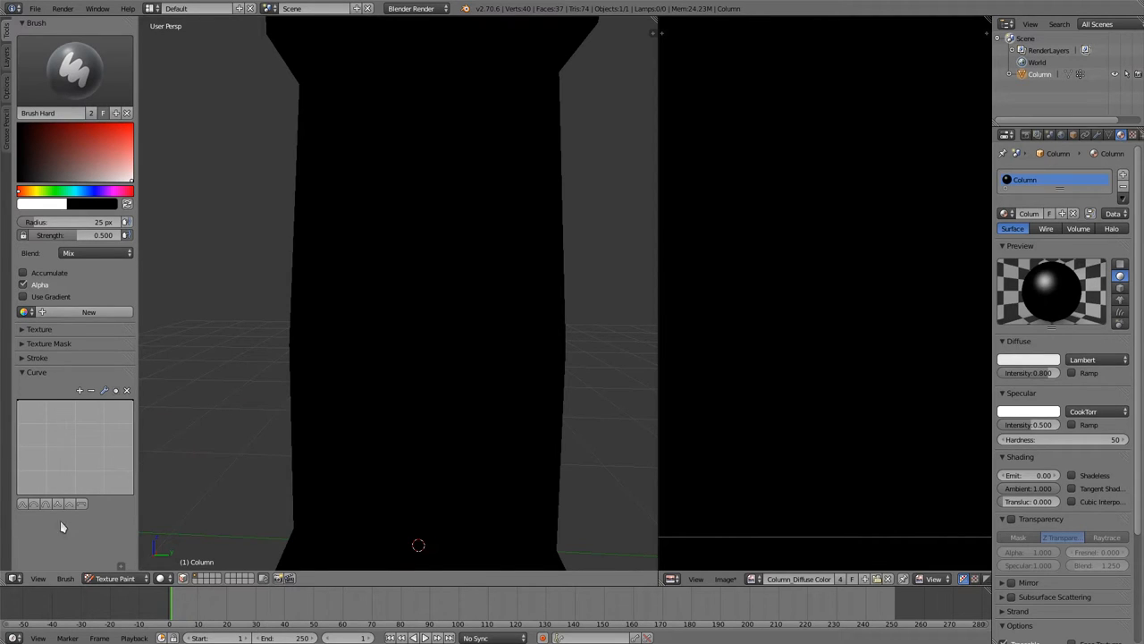
pyautogui.moveTo(71, 406)
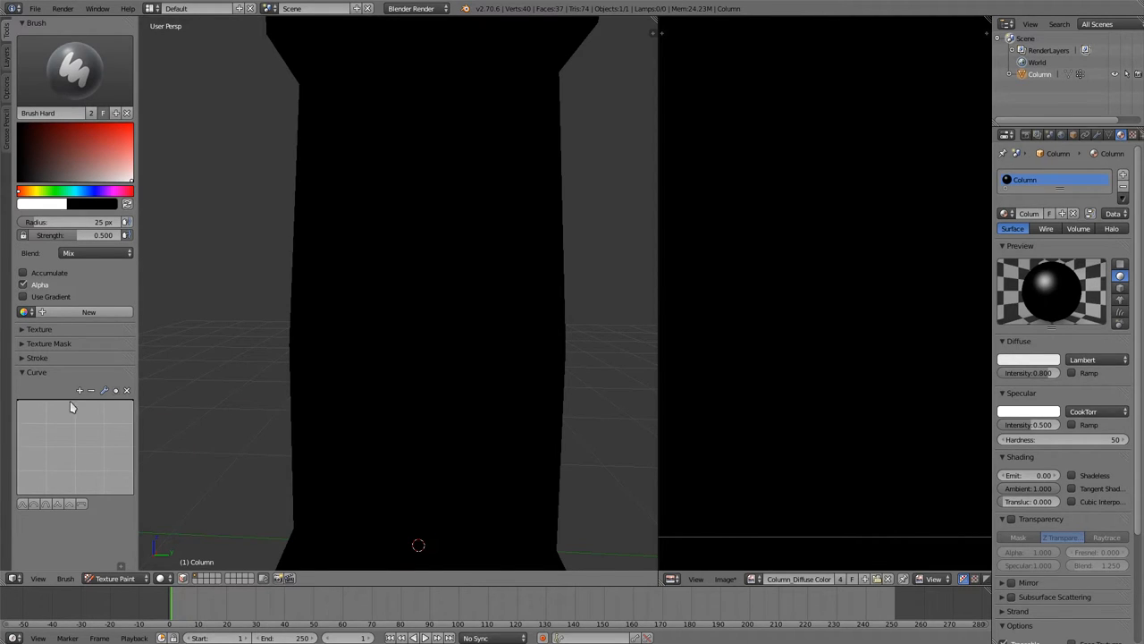
pyautogui.moveTo(90, 412)
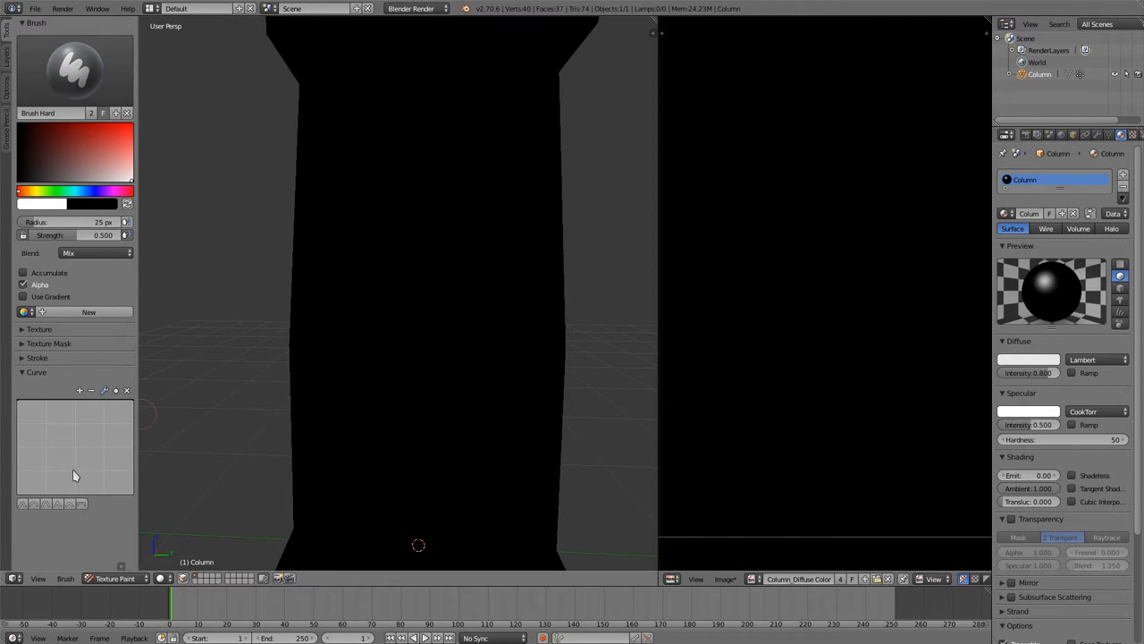
pyautogui.moveTo(13, 402)
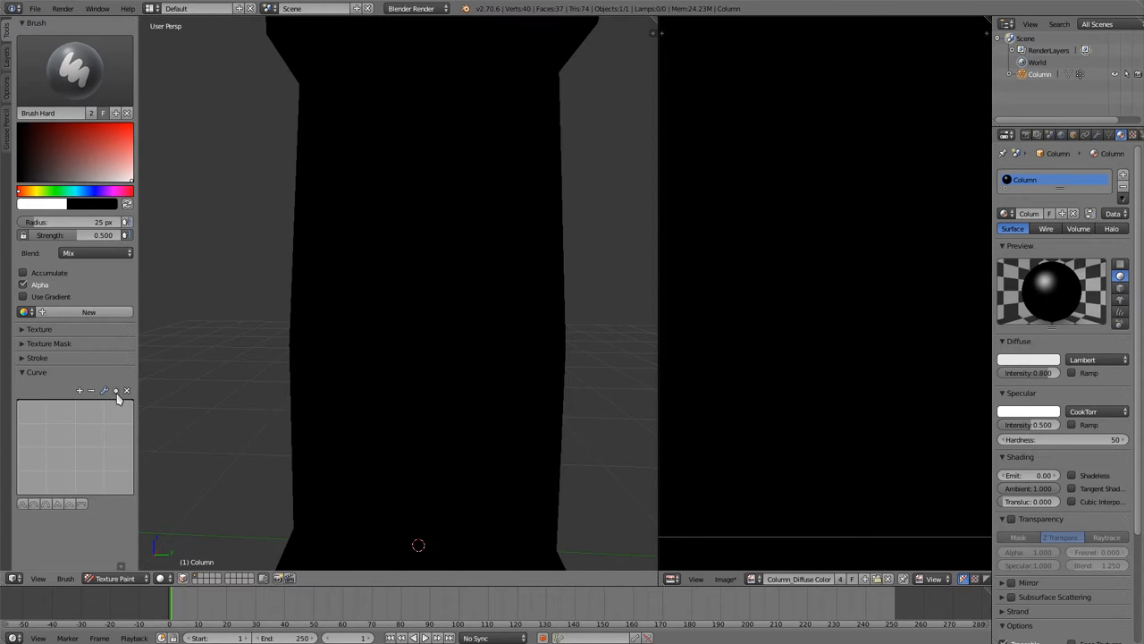
# Paint a second test stroke, set the falloff curve points to Vector Handle, and open the brush list
pyautogui.moveTo(304, 380); pyautogui.dragTo(451, 242)
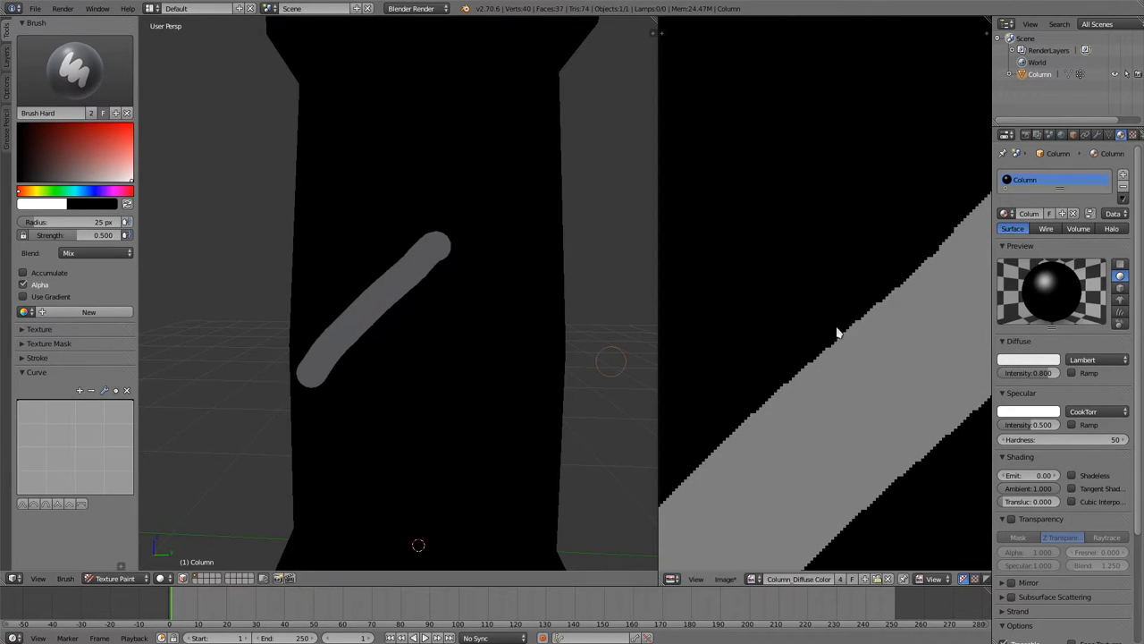
pyautogui.moveTo(752, 410)
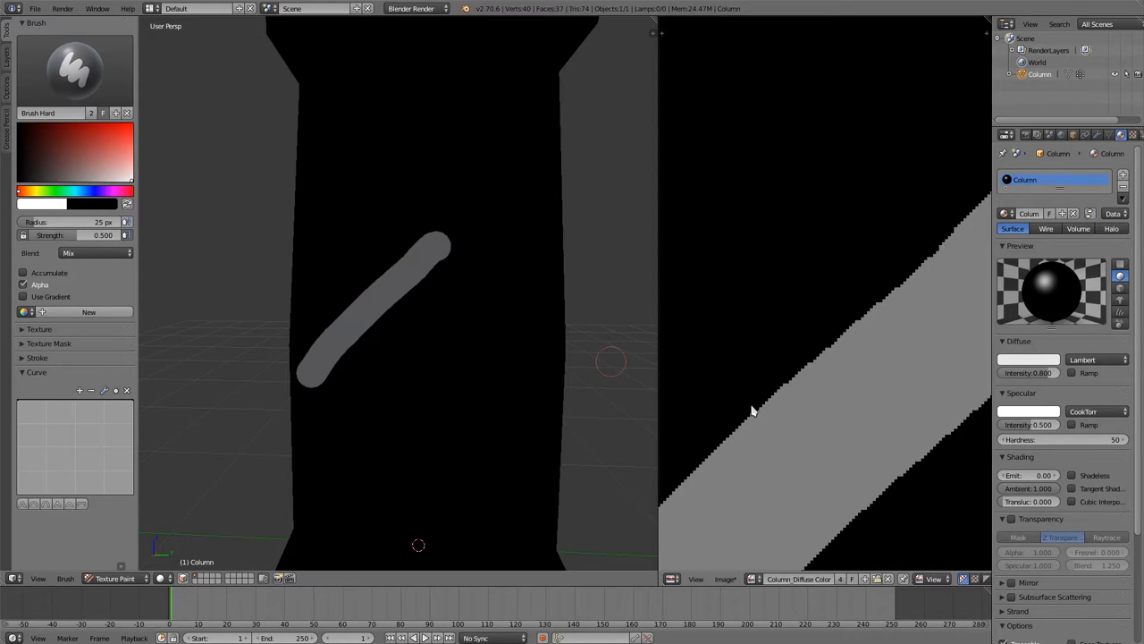
pyautogui.moveTo(119, 408)
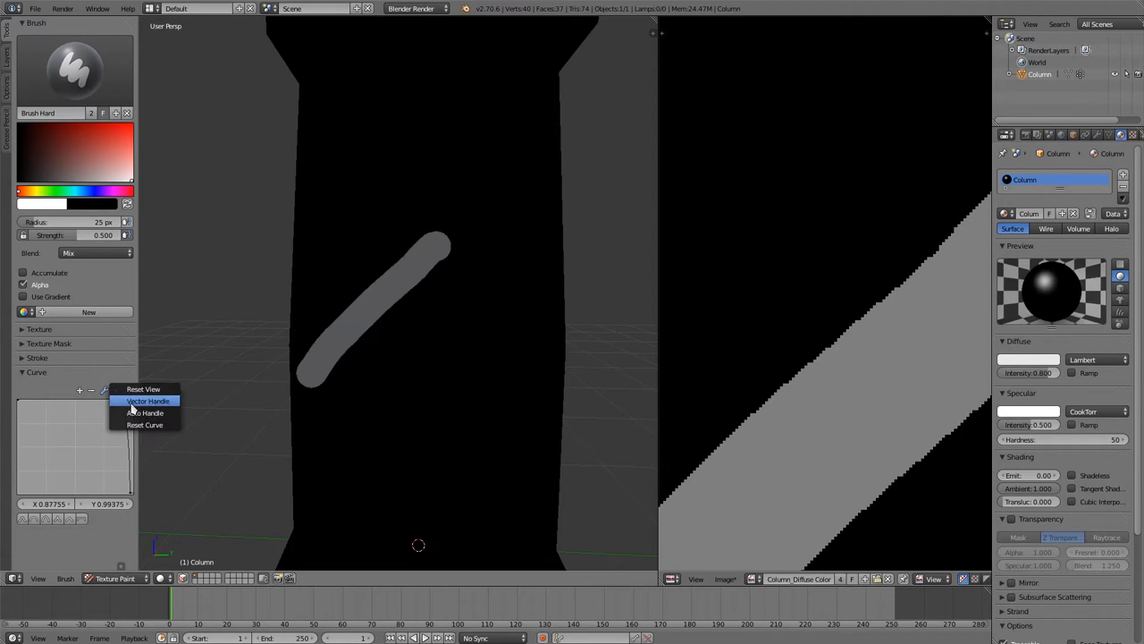
pyautogui.click(147, 401)
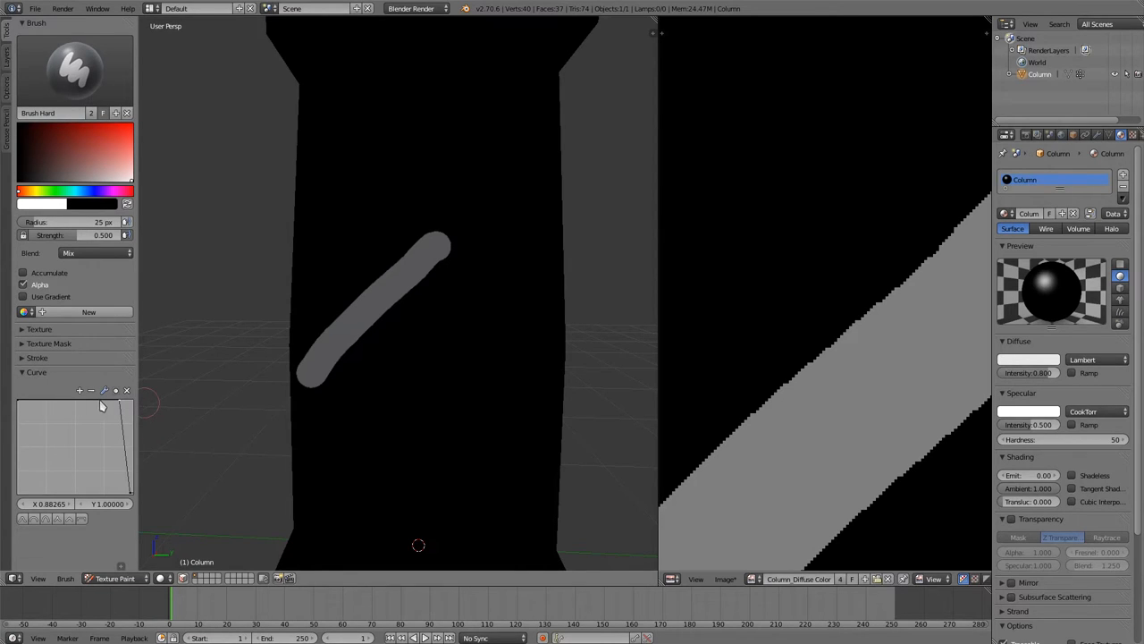
pyautogui.moveTo(141, 492)
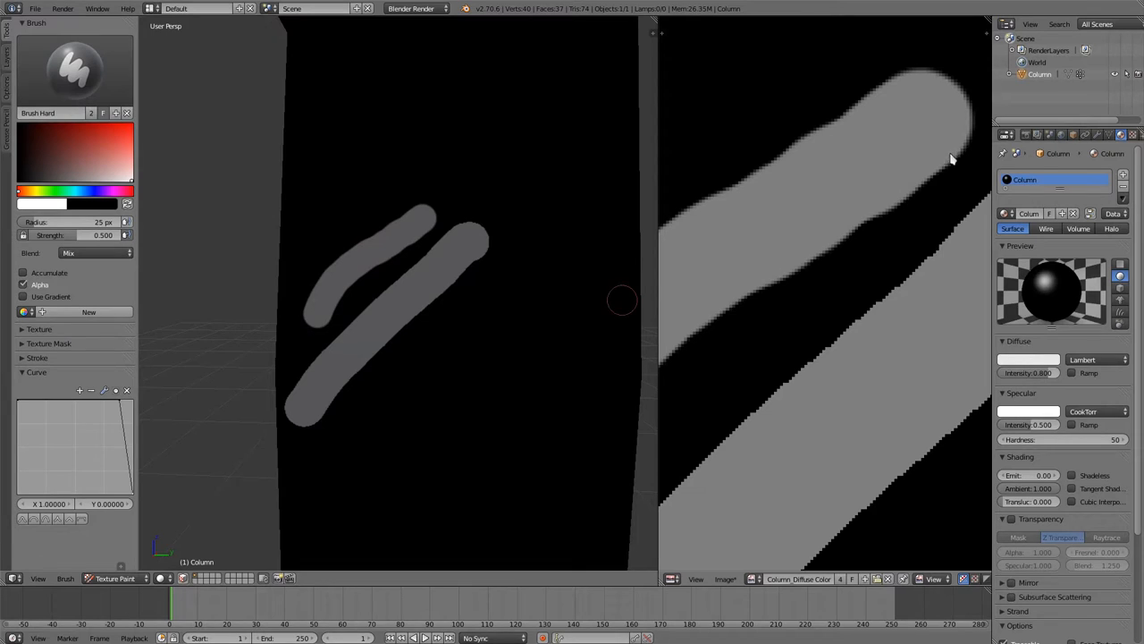
pyautogui.moveTo(720, 323)
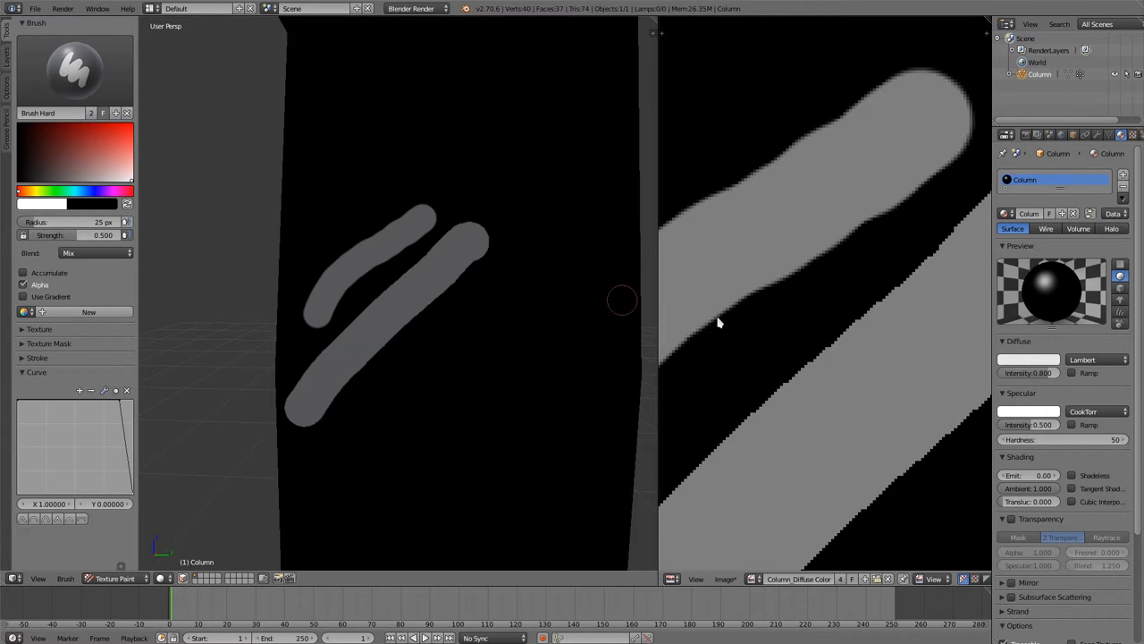
pyautogui.click(75, 70)
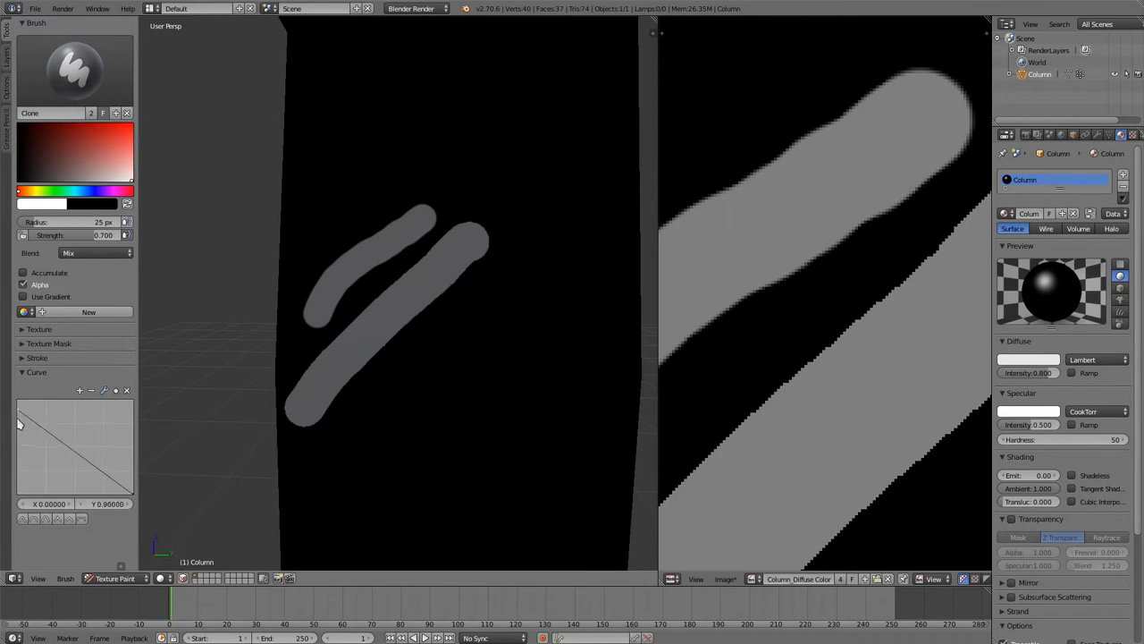
# Drag the Curve points down to flatten the falloff, then choose a different brush preset
pyautogui.moveTo(18, 425); pyautogui.dragTo(125, 494)
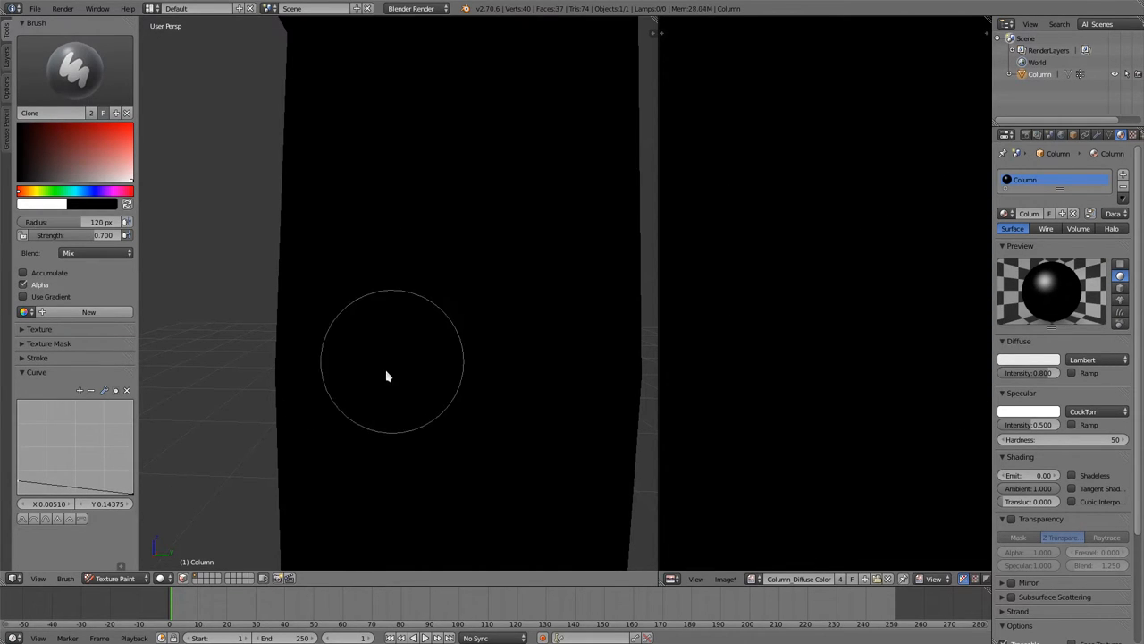
pyautogui.moveTo(389, 376); pyautogui.dragTo(537, 147)
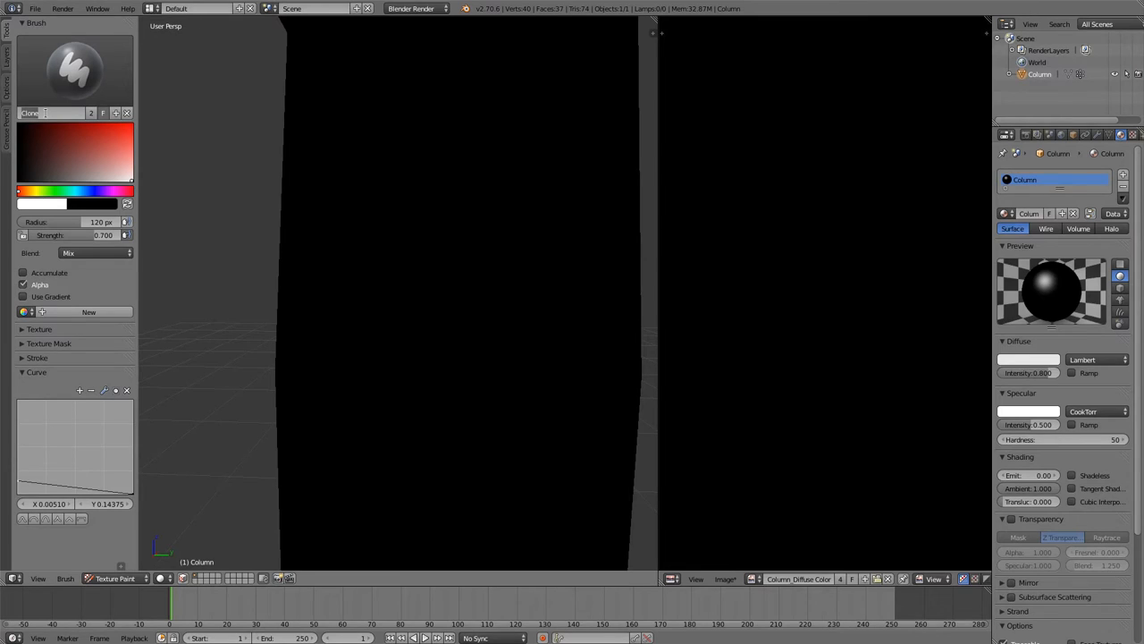
pyautogui.click(49, 113)
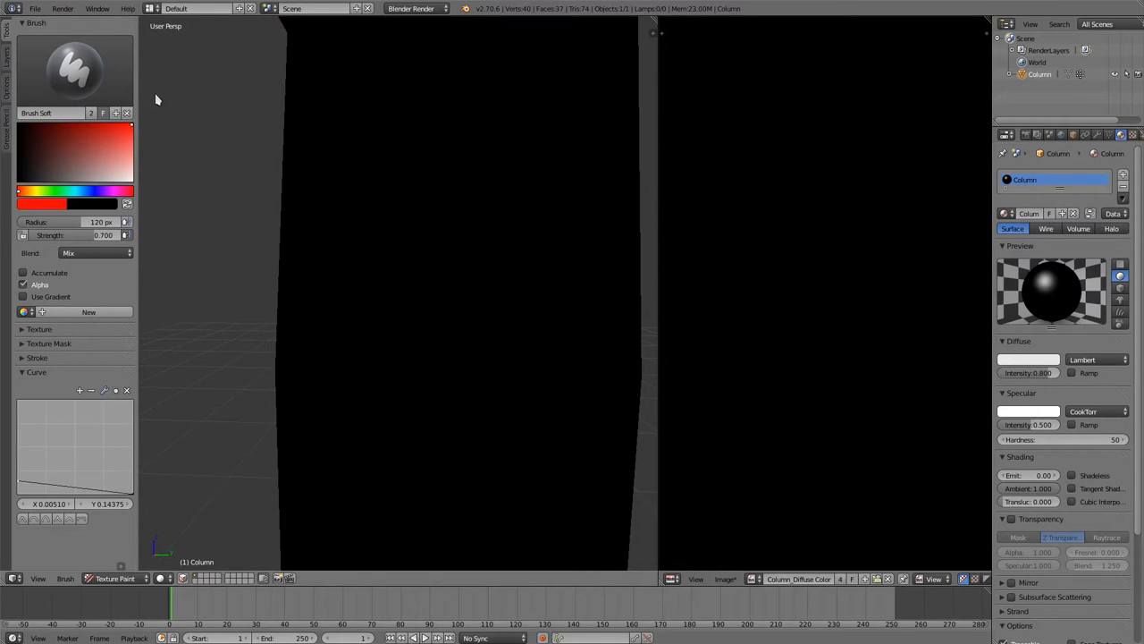
pyautogui.moveTo(141, 137)
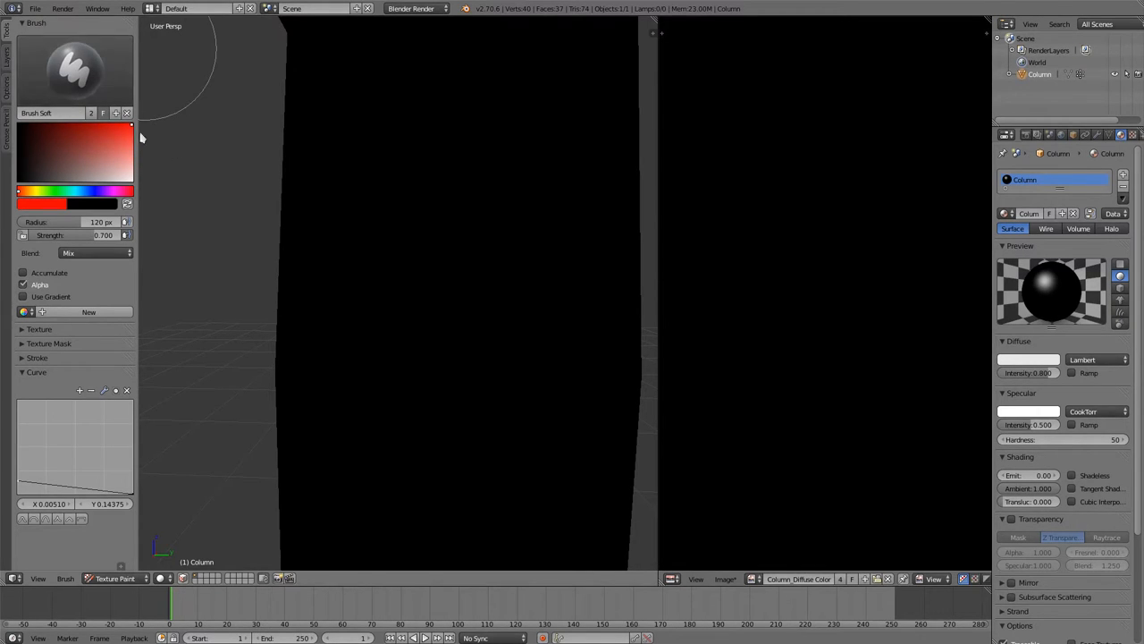
pyautogui.moveTo(490, 200)
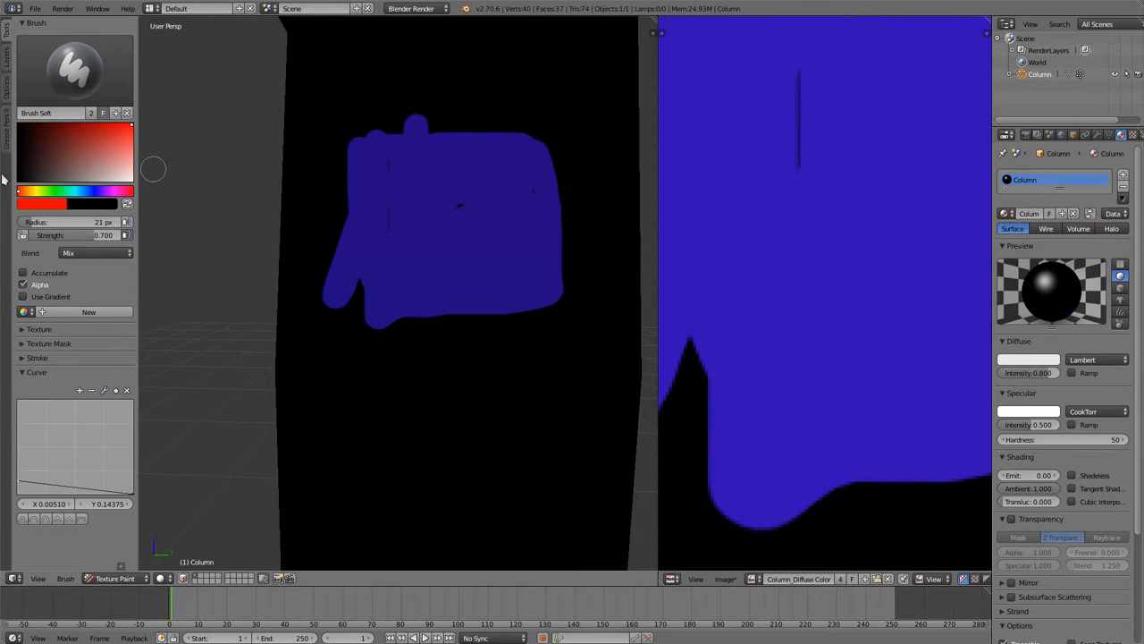
pyautogui.moveTo(179, 170)
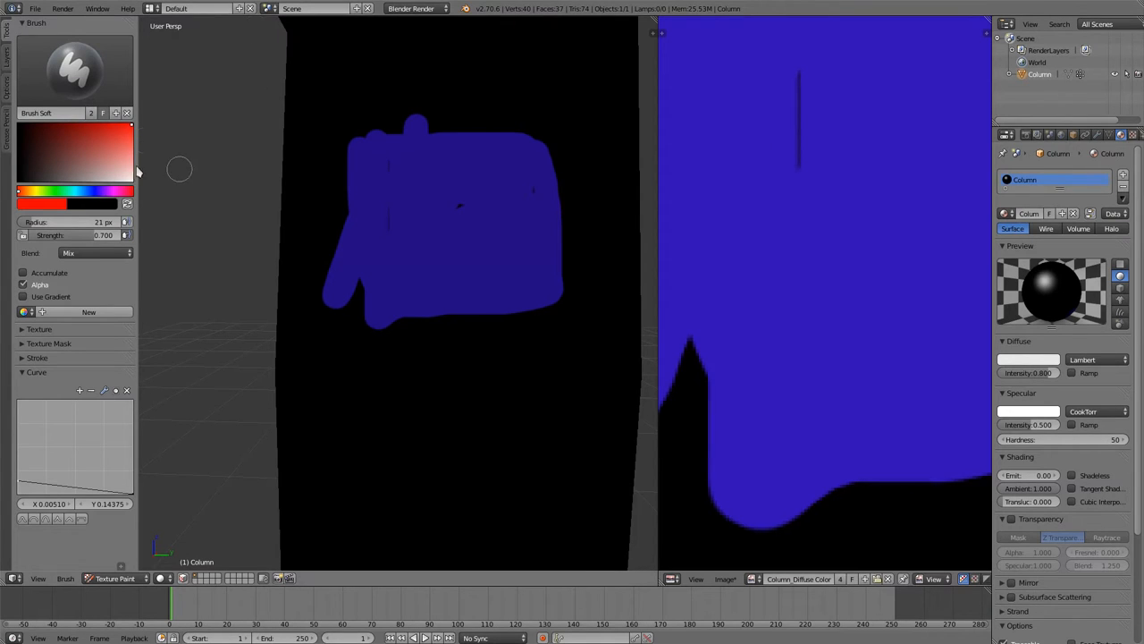
pyautogui.moveTo(100, 132)
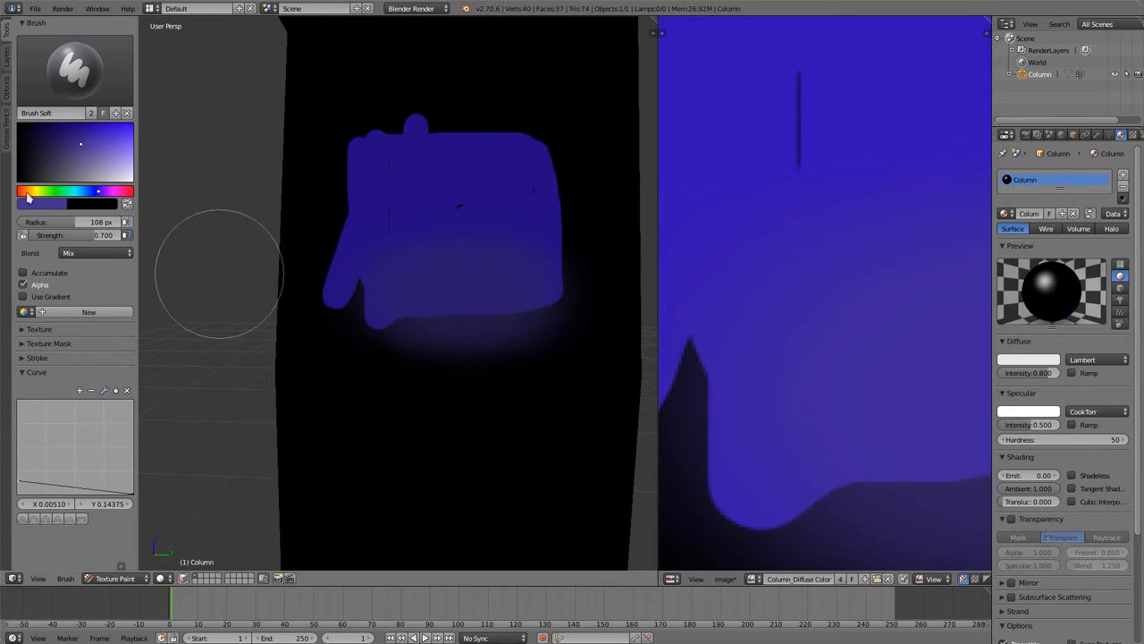
pyautogui.moveTo(375, 255)
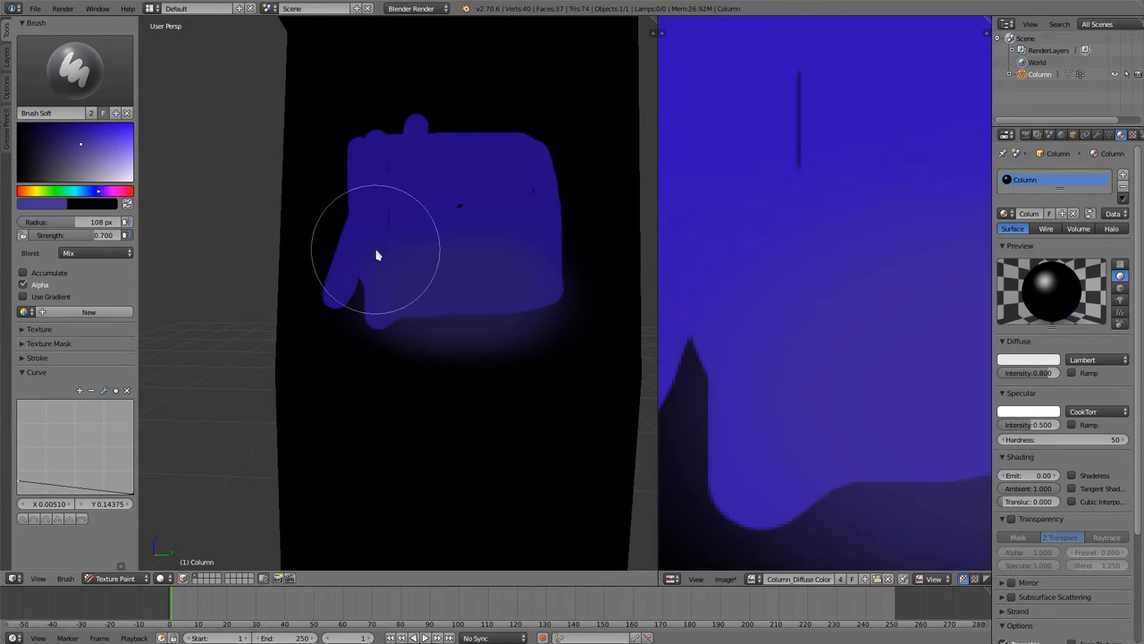
pyautogui.moveTo(396, 270)
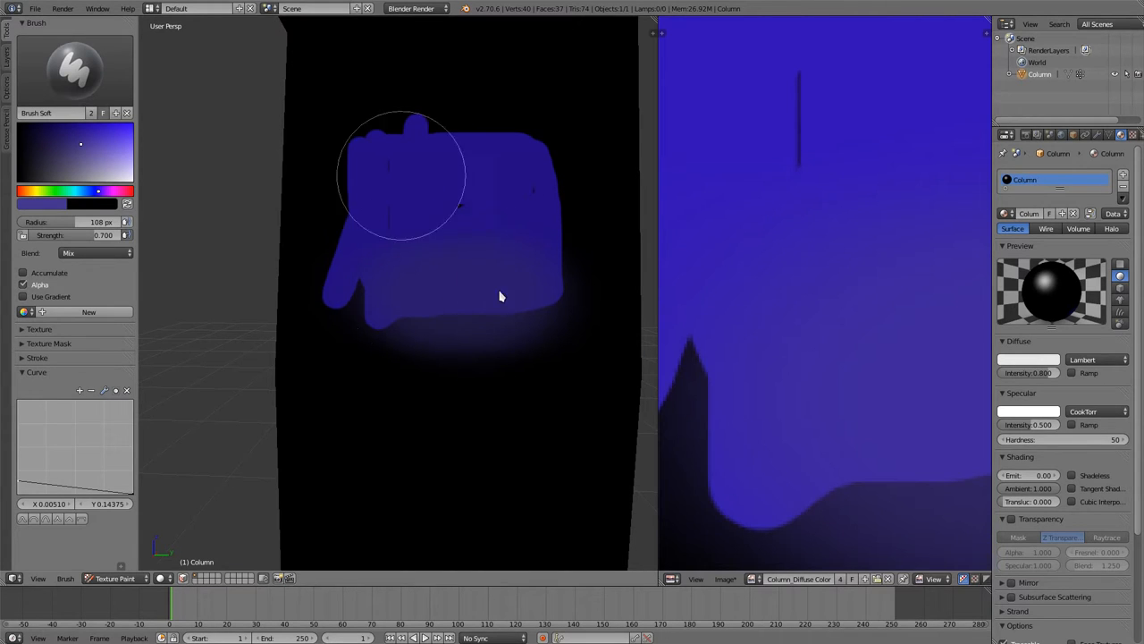
pyautogui.moveTo(572, 307)
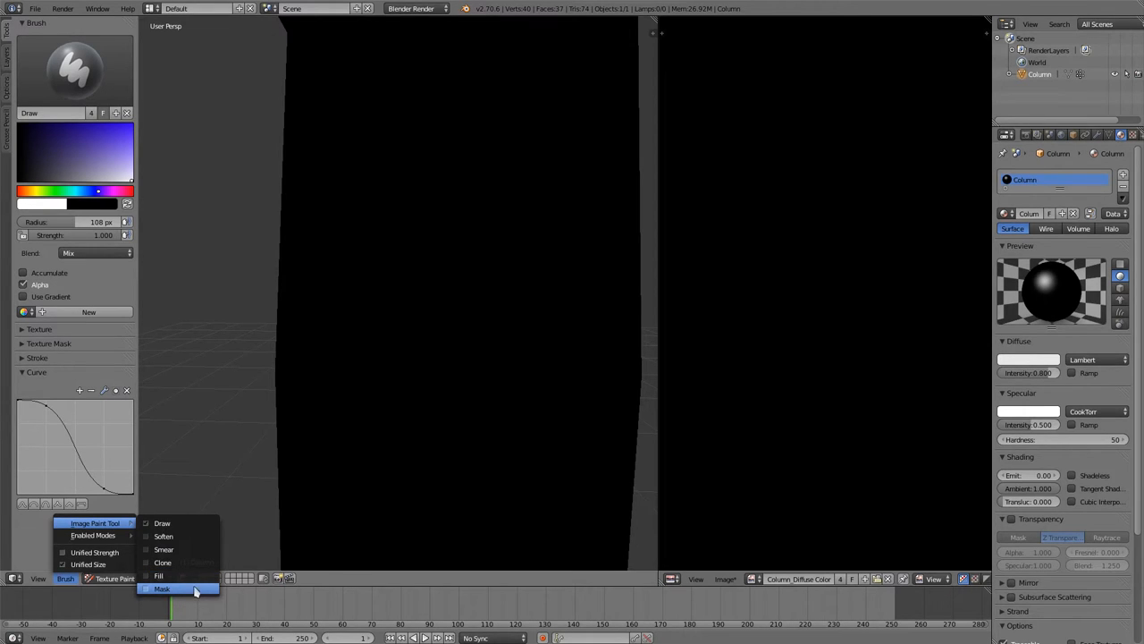
pyautogui.moveTo(192, 597)
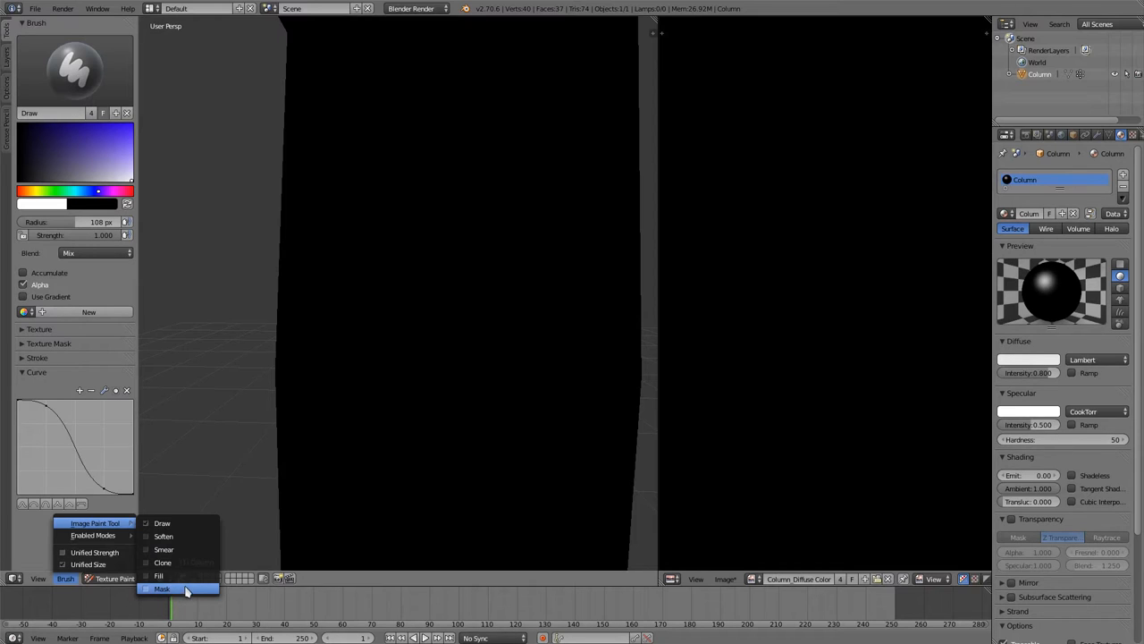
pyautogui.moveTo(183, 593)
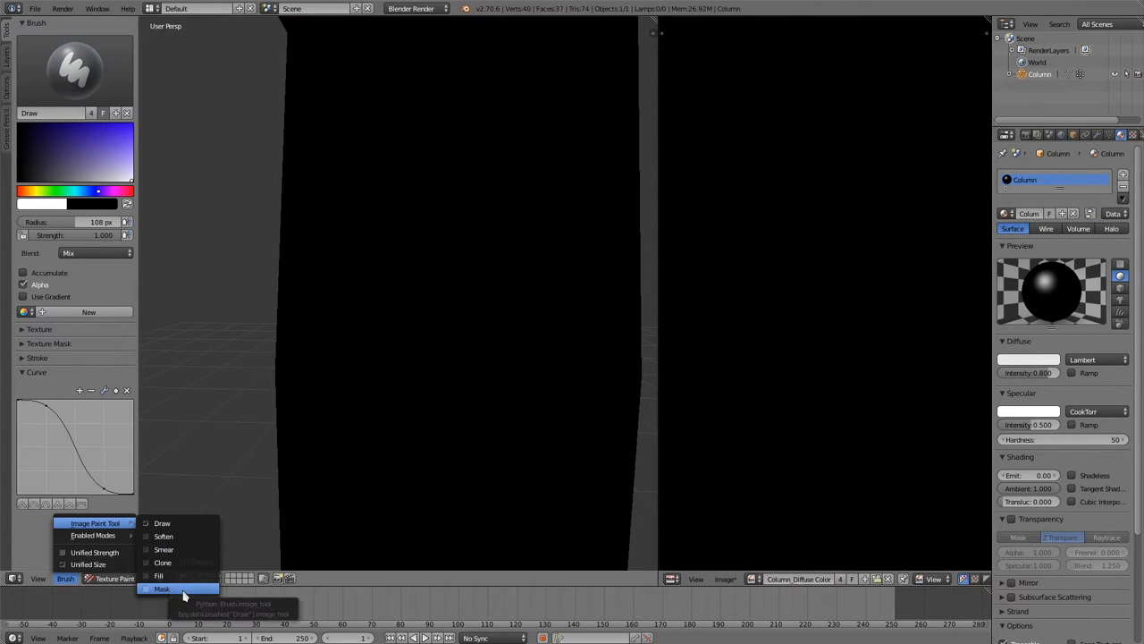
pyautogui.moveTo(159, 574)
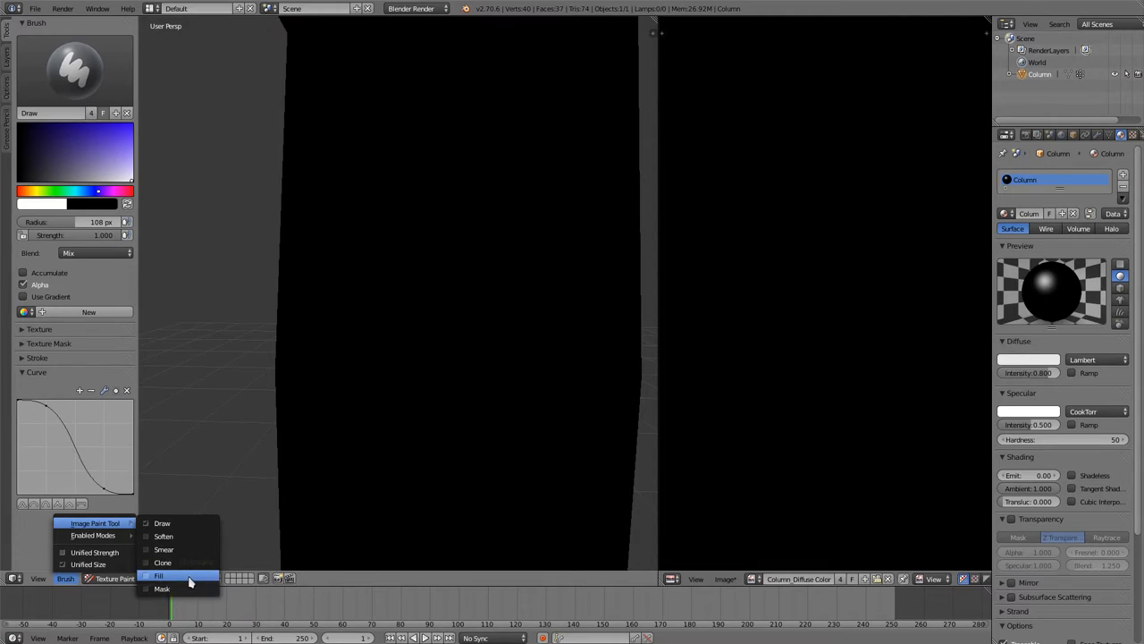
# Choose Fill as the image paint tool and select the Fill brush
pyautogui.click(158, 575)
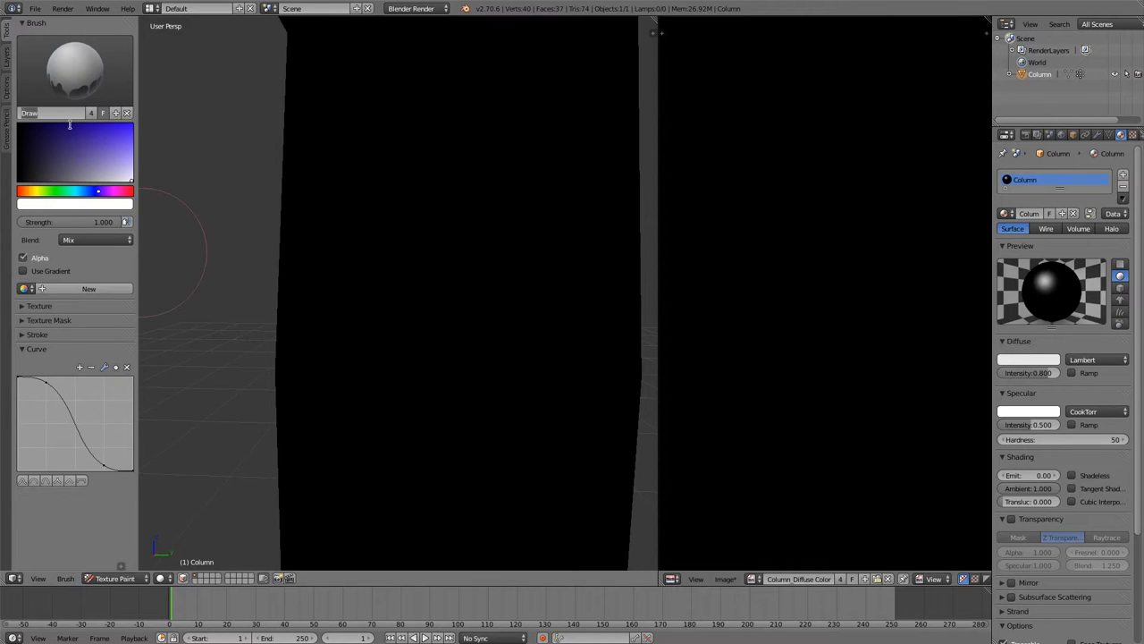
pyautogui.click(49, 113)
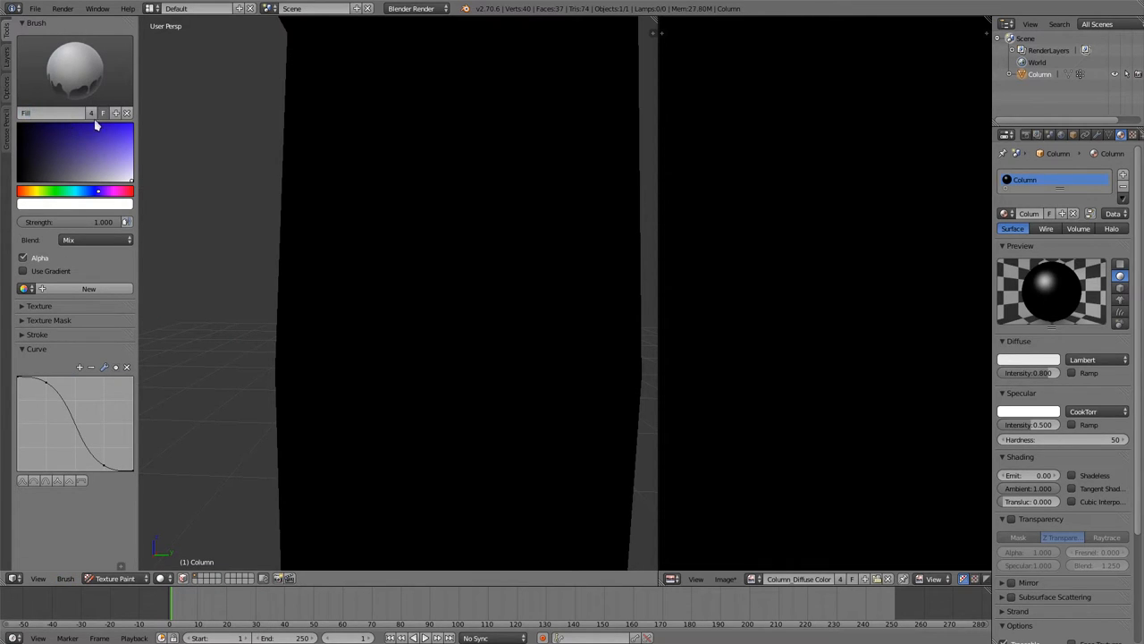
pyautogui.moveTo(60, 364)
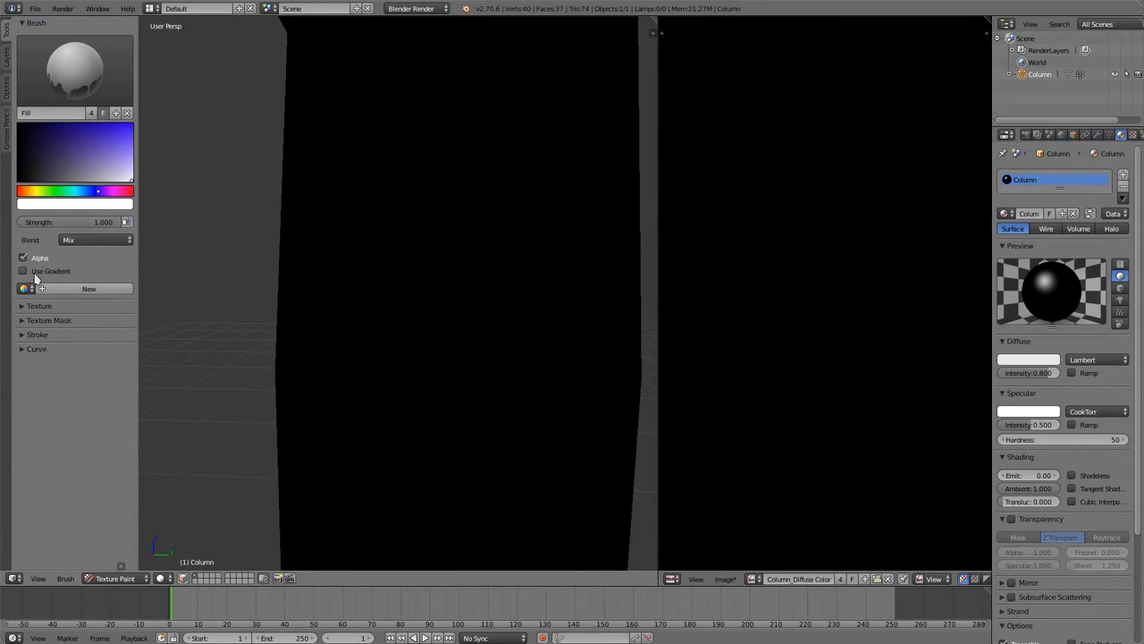
# Enable Use Gradient and set the gradient's light end to pale purple, then edit its dark end
pyautogui.click(24, 271)
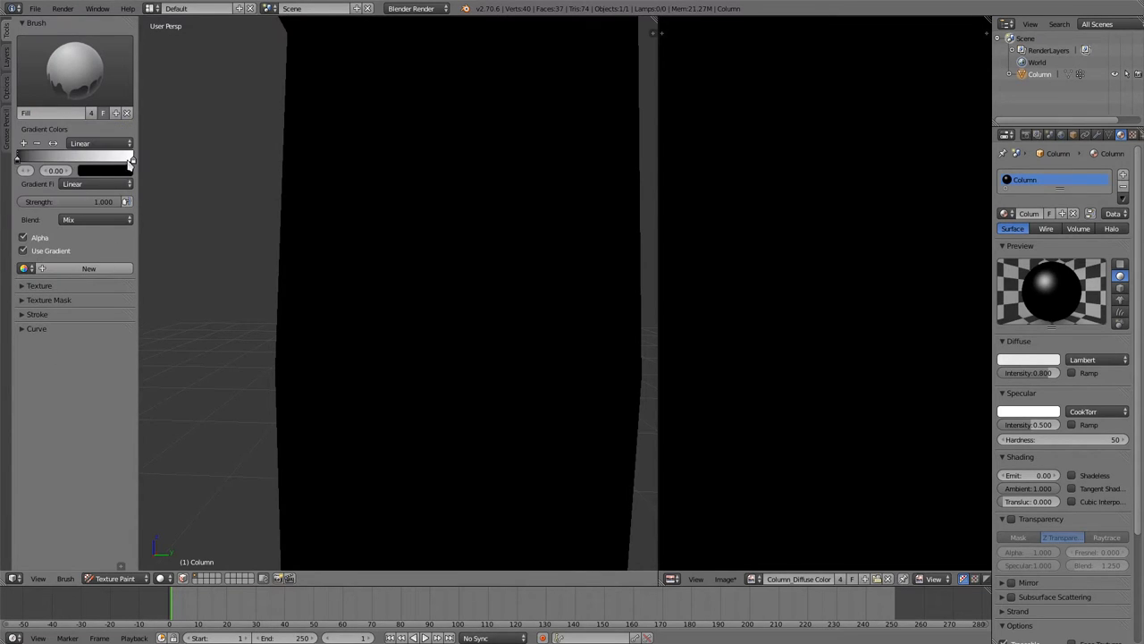
pyautogui.click(104, 171)
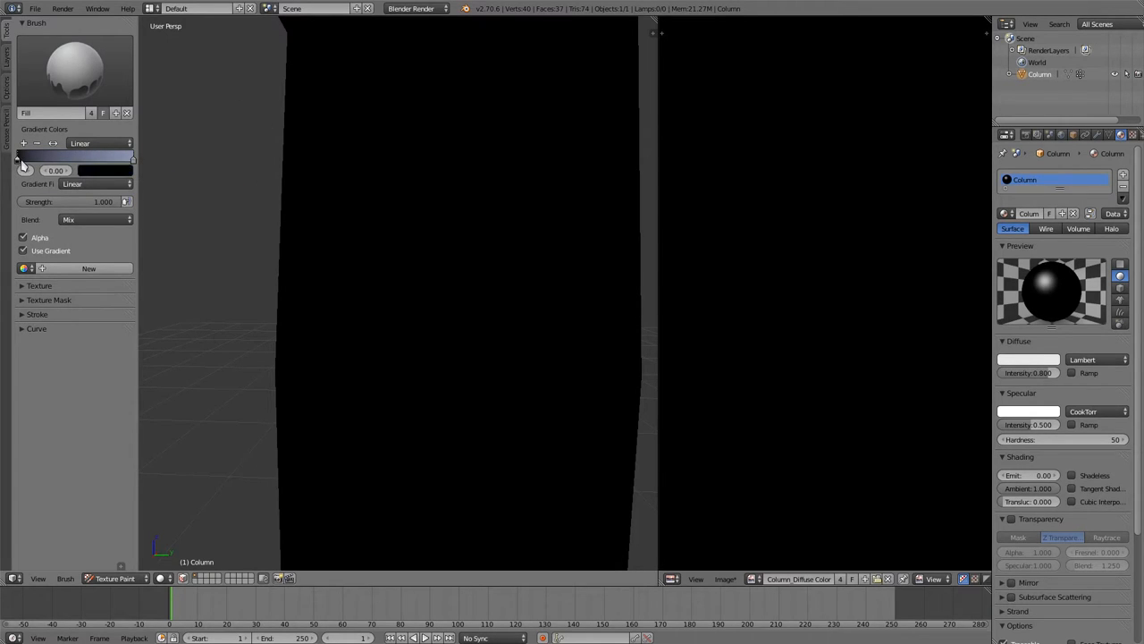
pyautogui.click(106, 170)
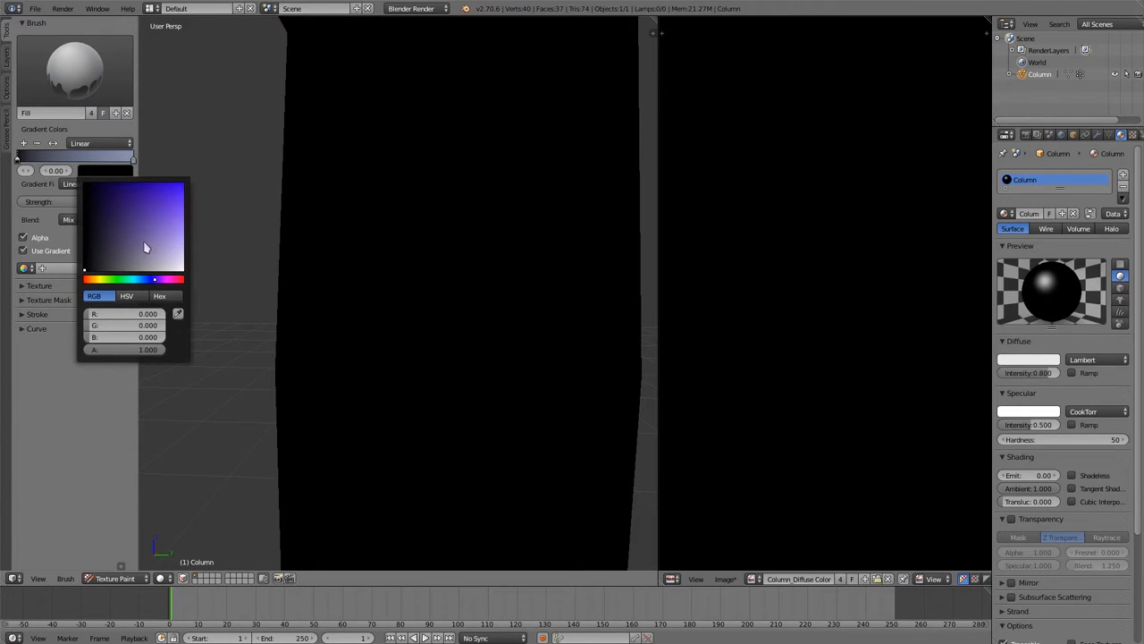
pyautogui.click(135, 255)
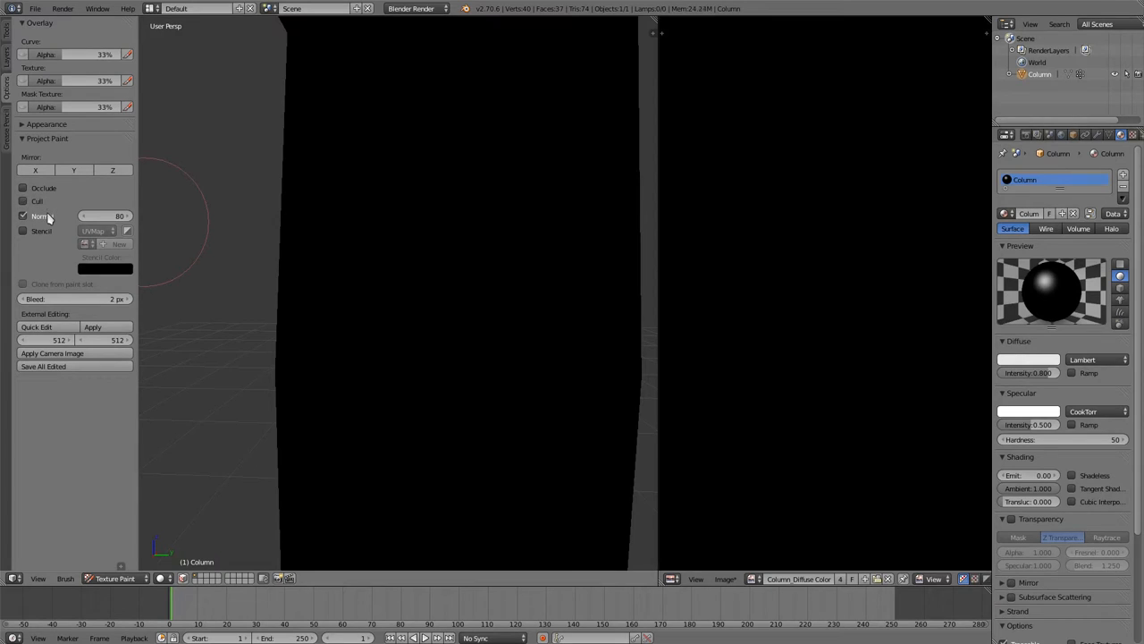
# With Normal unchecked, drag a dark-to-light blue-purple gradient up the column and orbit to check it
pyautogui.click(23, 216)
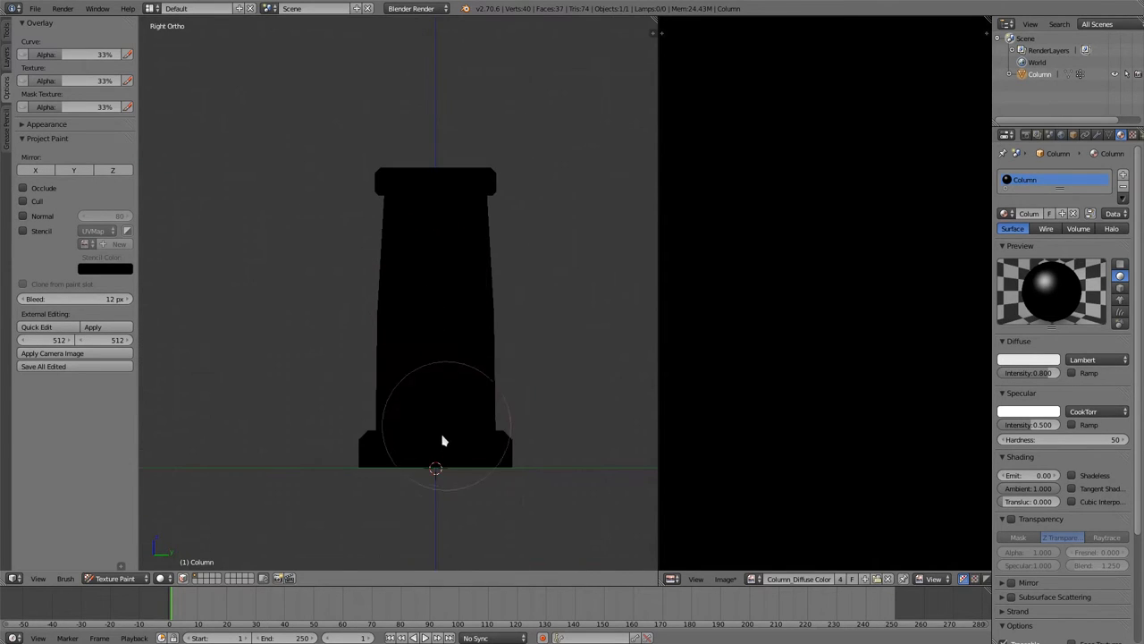
pyautogui.moveTo(436, 438); pyautogui.dragTo(436, 186)
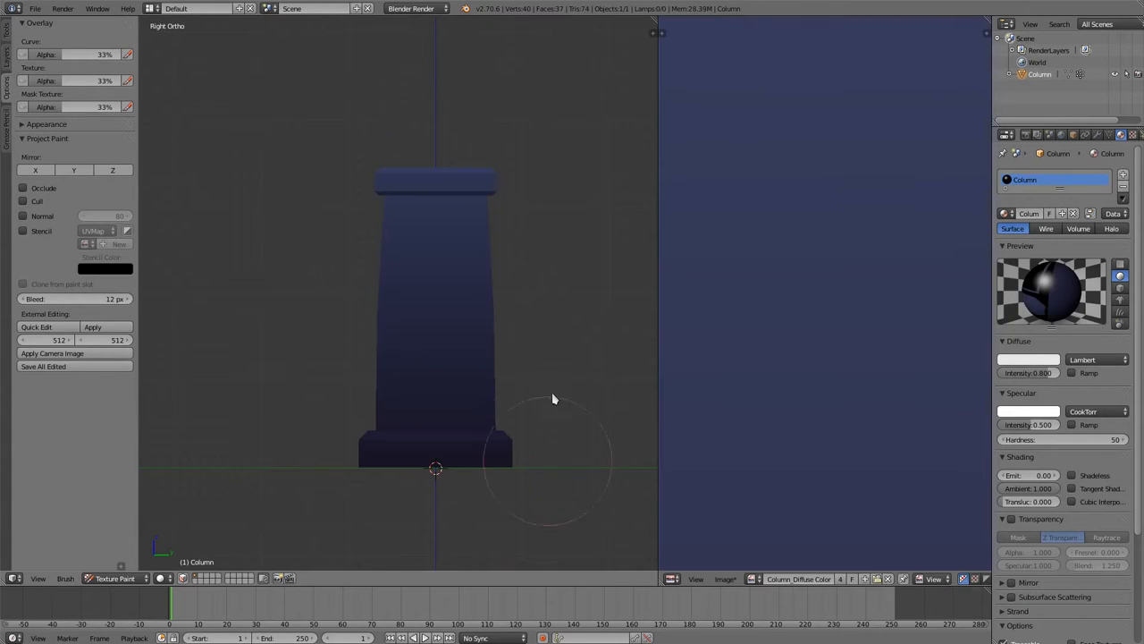
pyautogui.moveTo(555, 399); pyautogui.dragTo(539, 324)
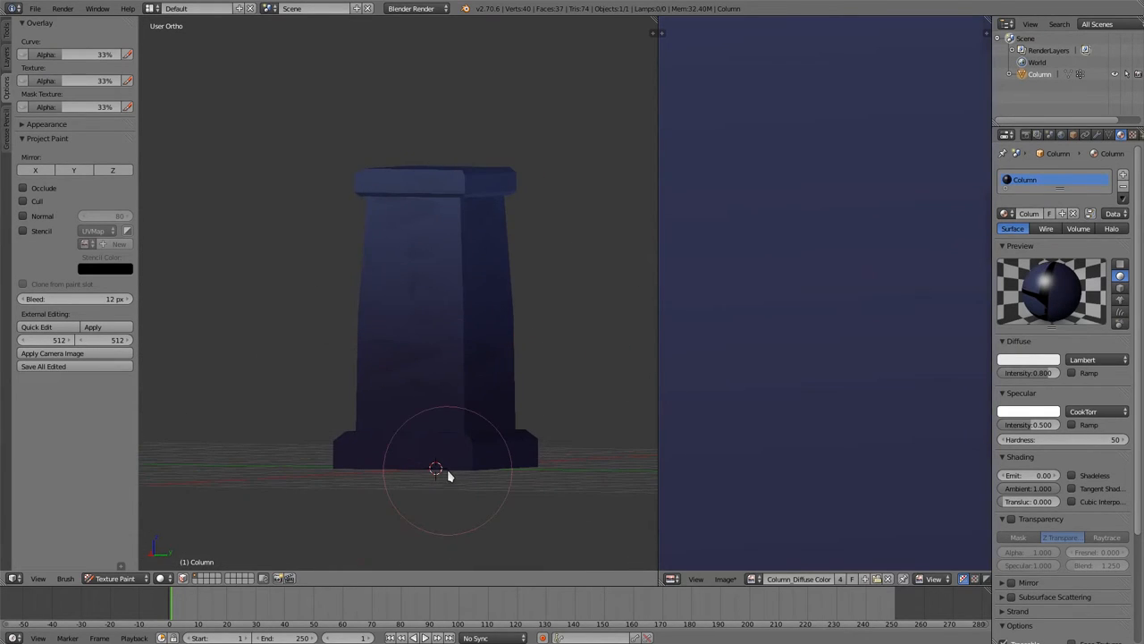
pyautogui.press('KP_3')
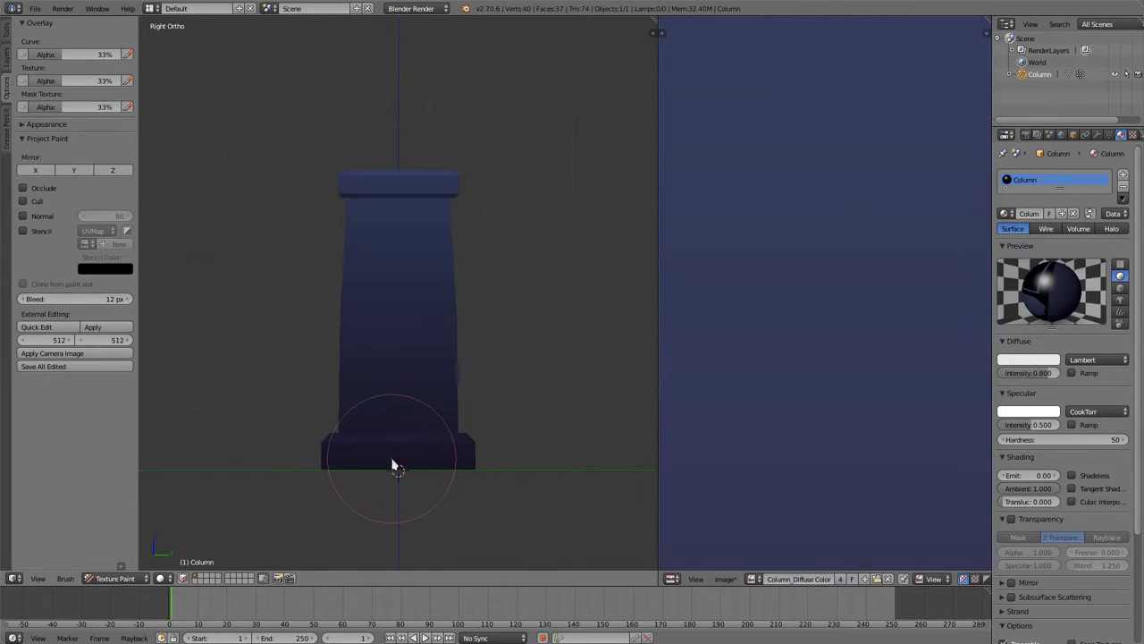
pyautogui.moveTo(397, 469); pyautogui.dragTo(396, 163)
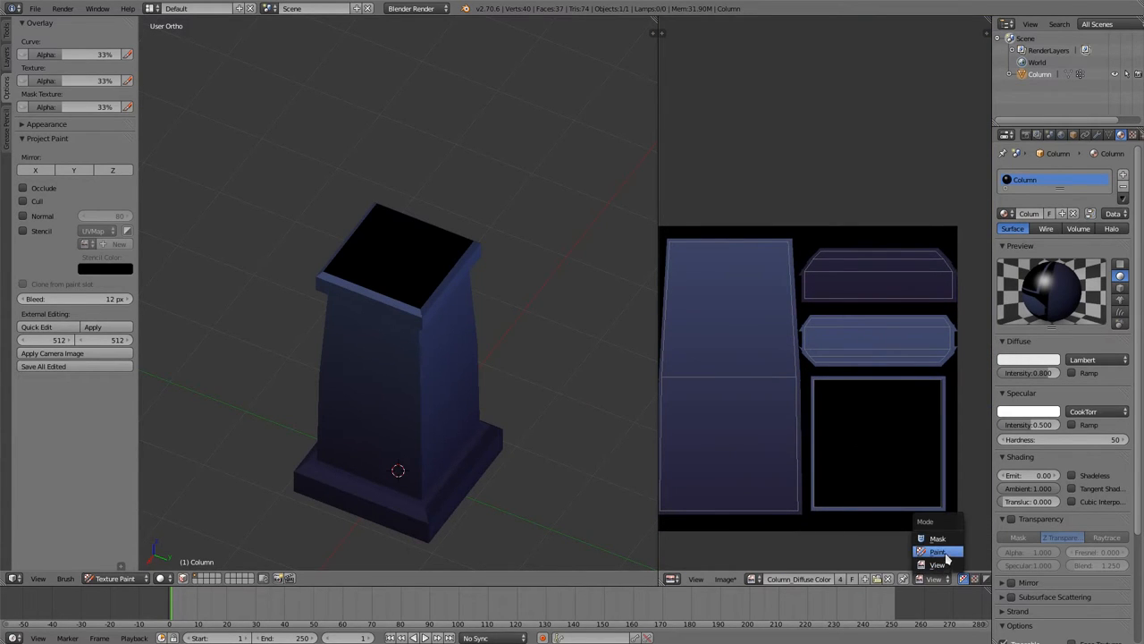
# Flood the column's texture with blue-purple using the Fill brush, covering the black top face
pyautogui.click(938, 551)
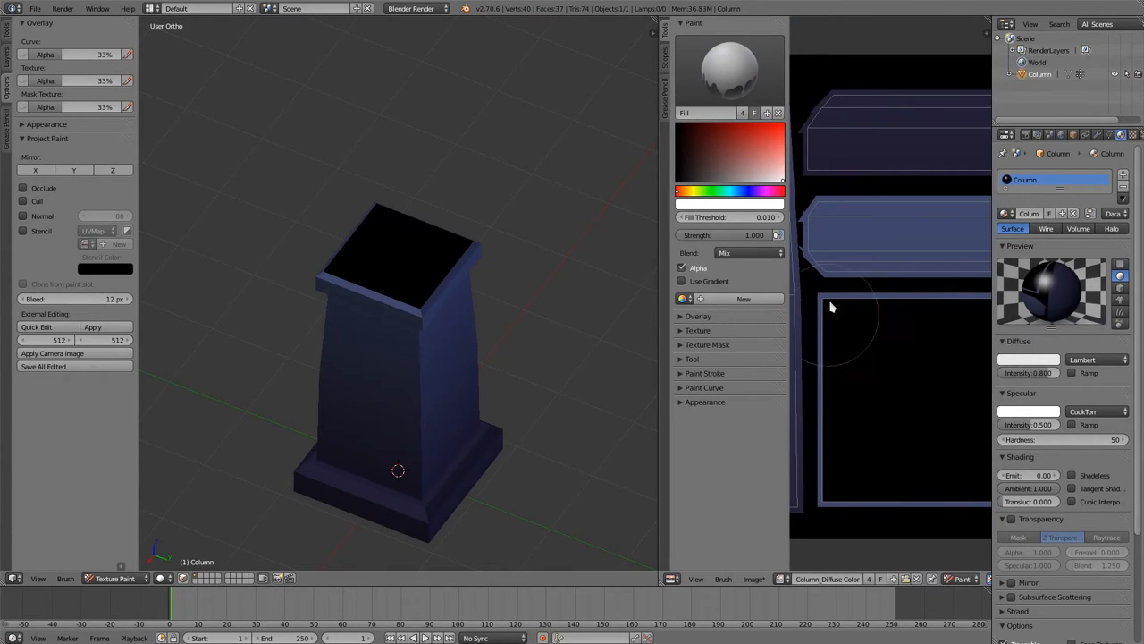
pyautogui.click(721, 157)
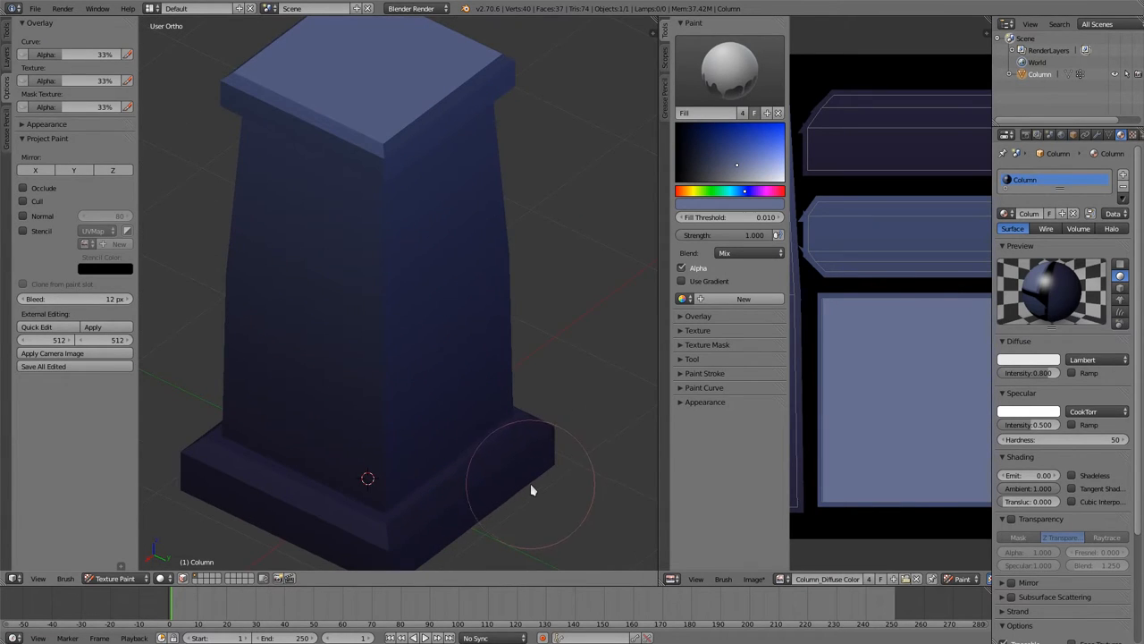
pyautogui.moveTo(394, 230)
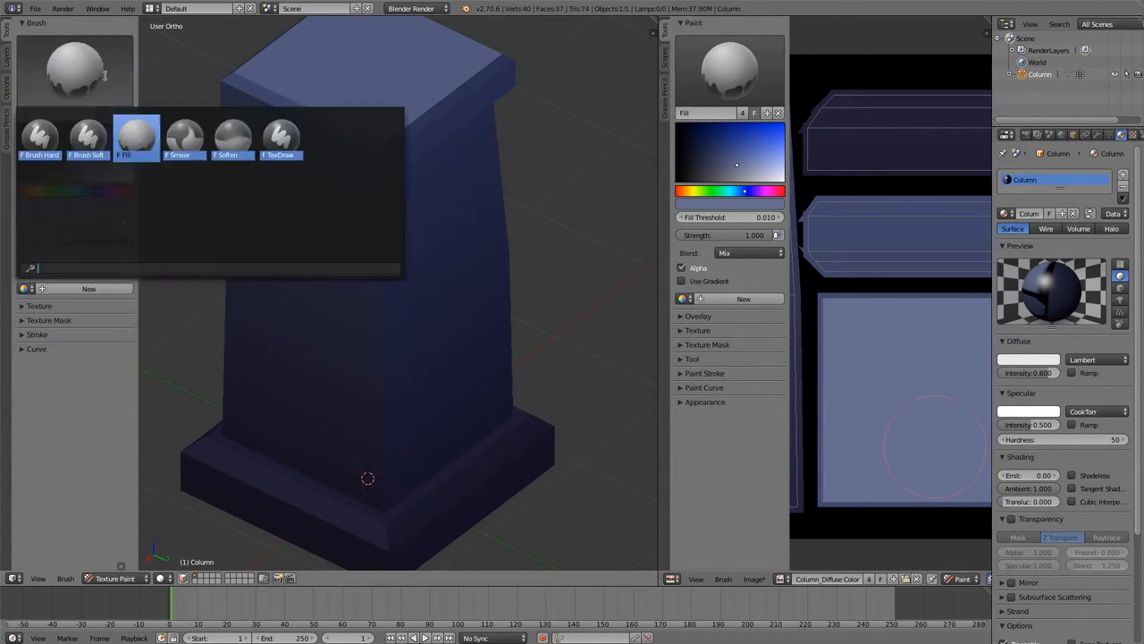
# Paint the cap and base gray with Brush Hard in Color blend mode
pyautogui.click(39, 138)
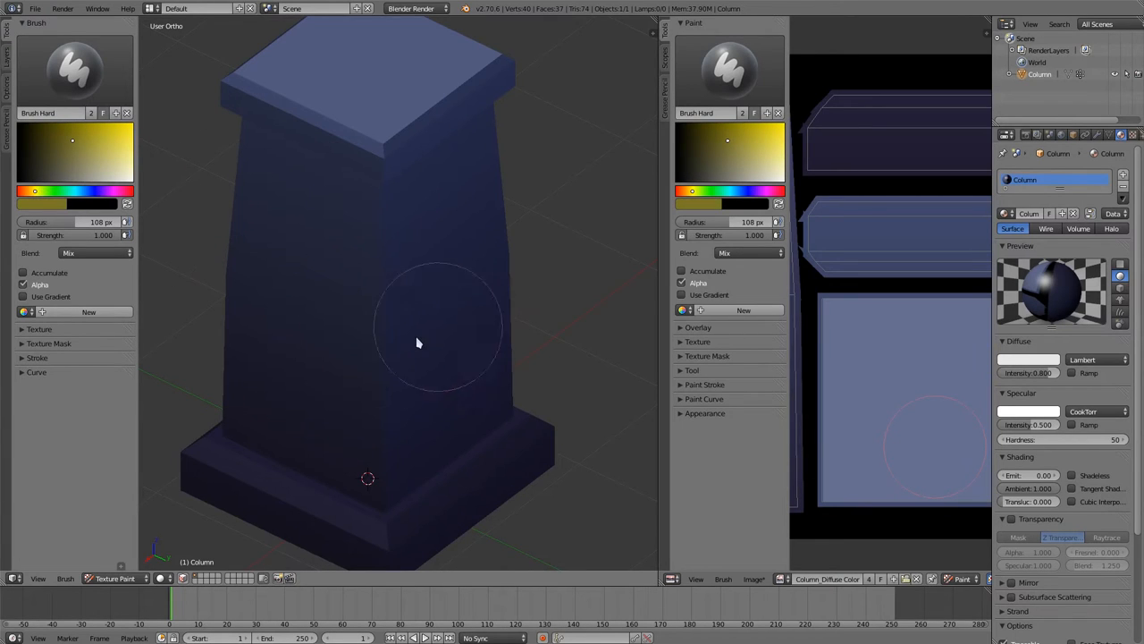
pyautogui.moveTo(335, 328)
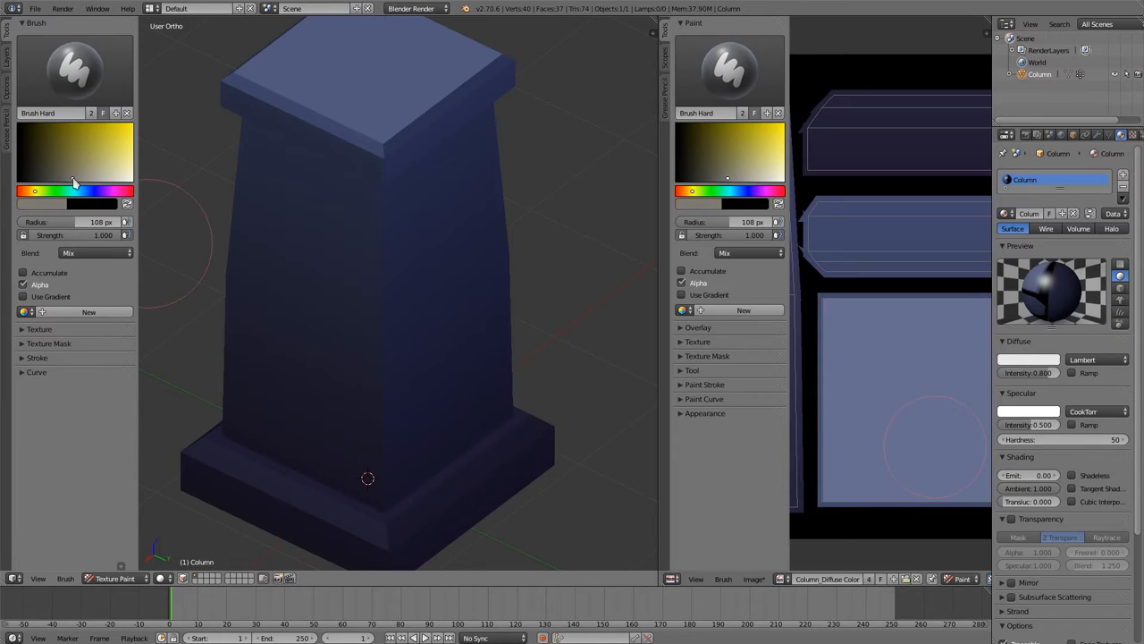
pyautogui.moveTo(119, 251)
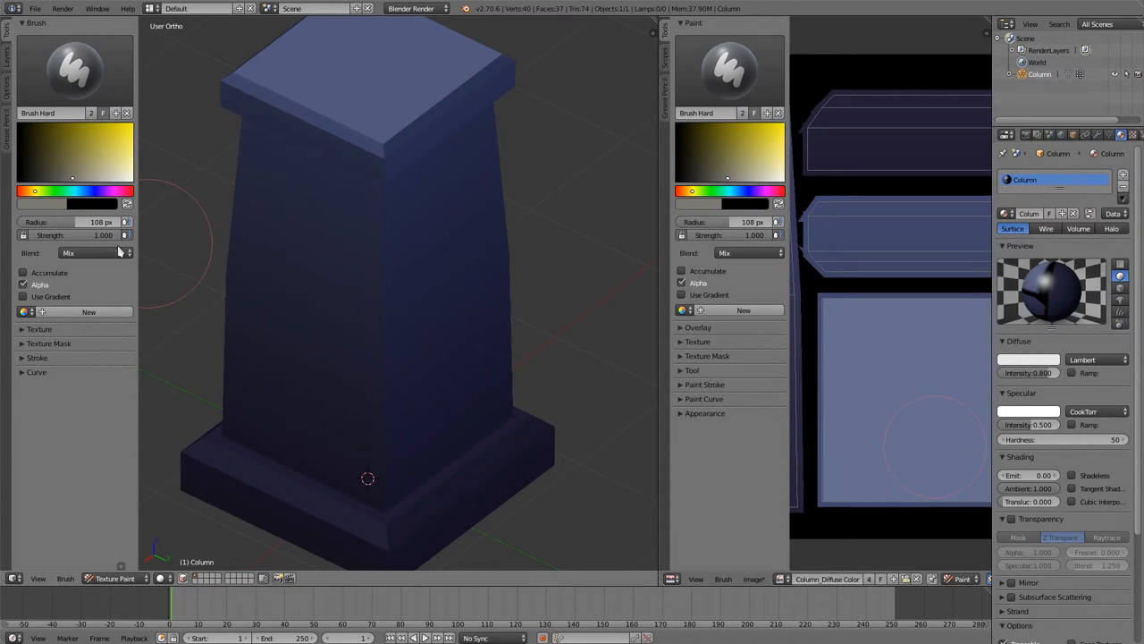
pyautogui.click(94, 252)
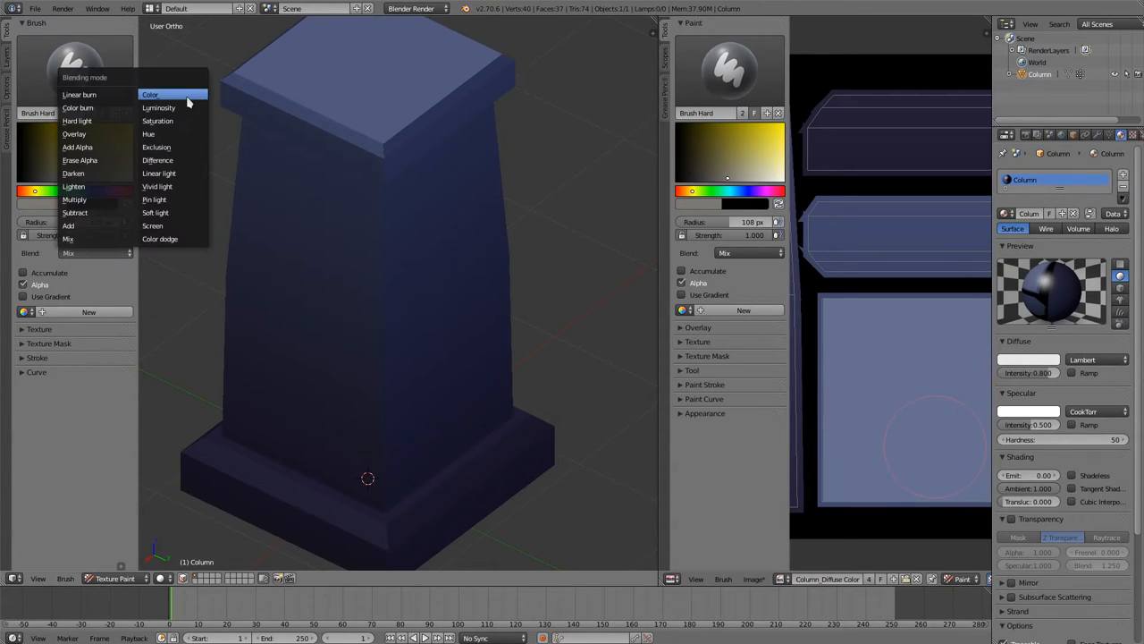
pyautogui.click(150, 94)
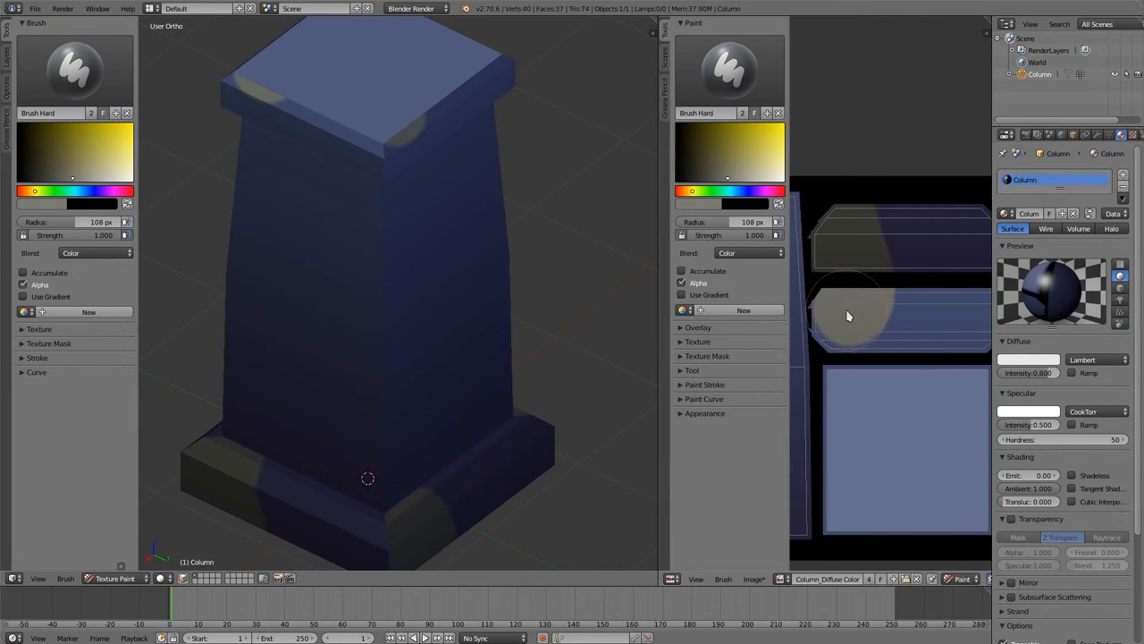
pyautogui.moveTo(850, 316); pyautogui.dragTo(857, 521)
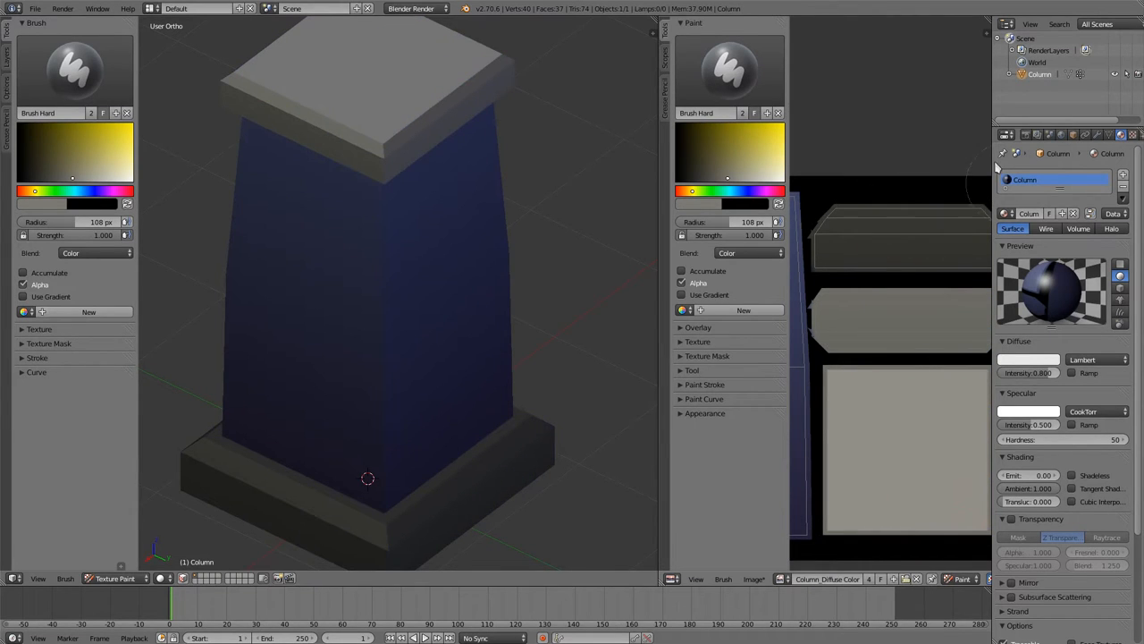
pyautogui.moveTo(889, 432)
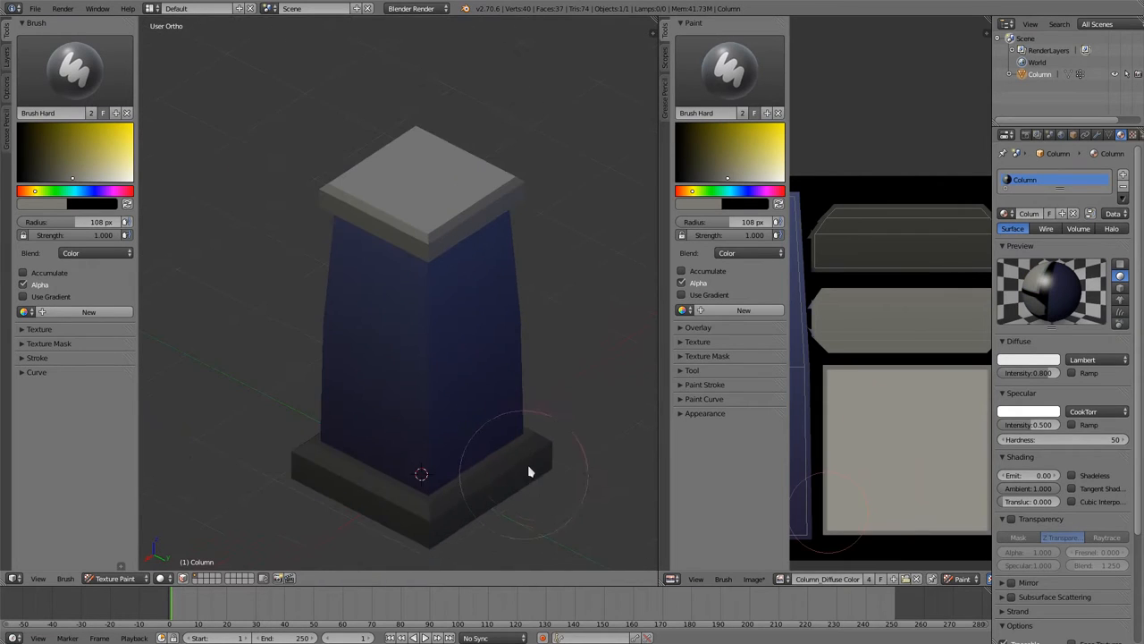
pyautogui.moveTo(438, 496)
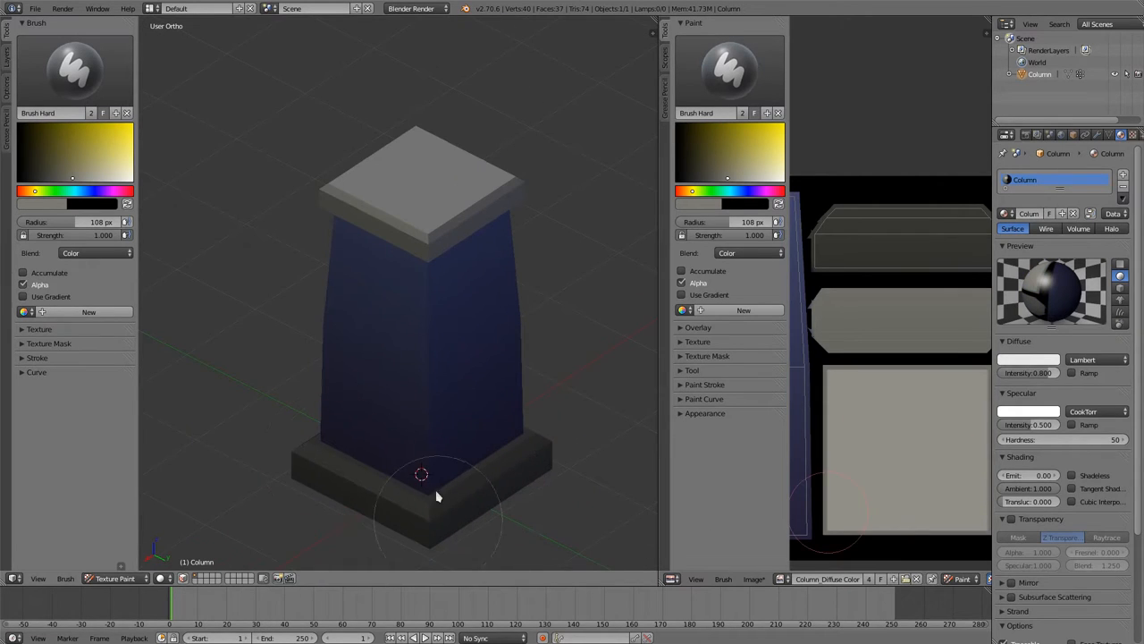
pyautogui.moveTo(478, 495)
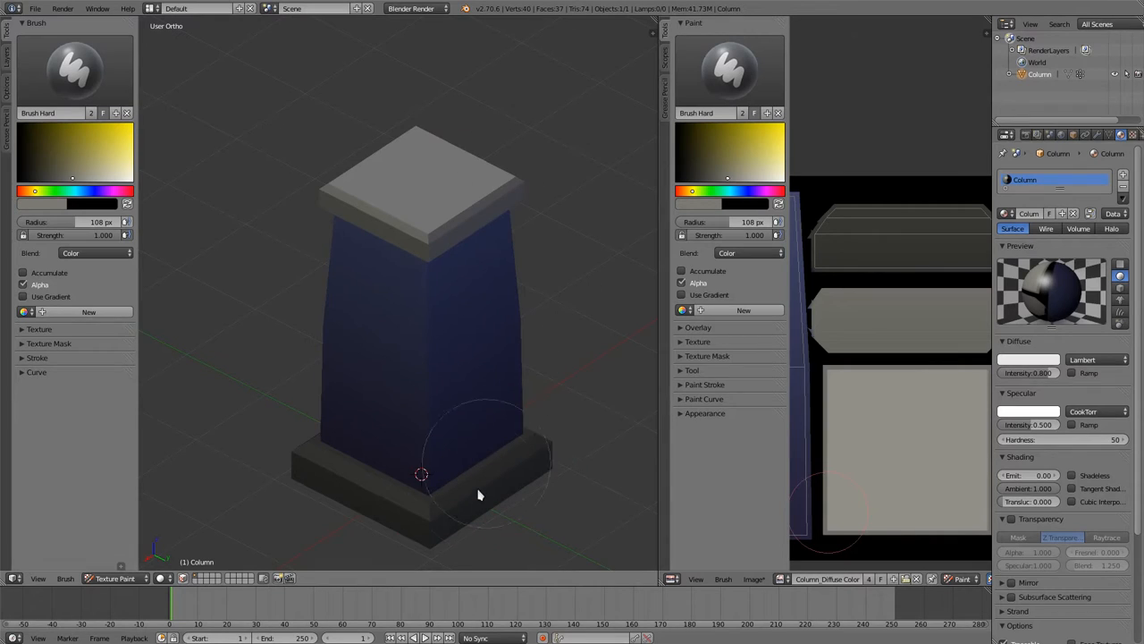
pyautogui.moveTo(512, 254)
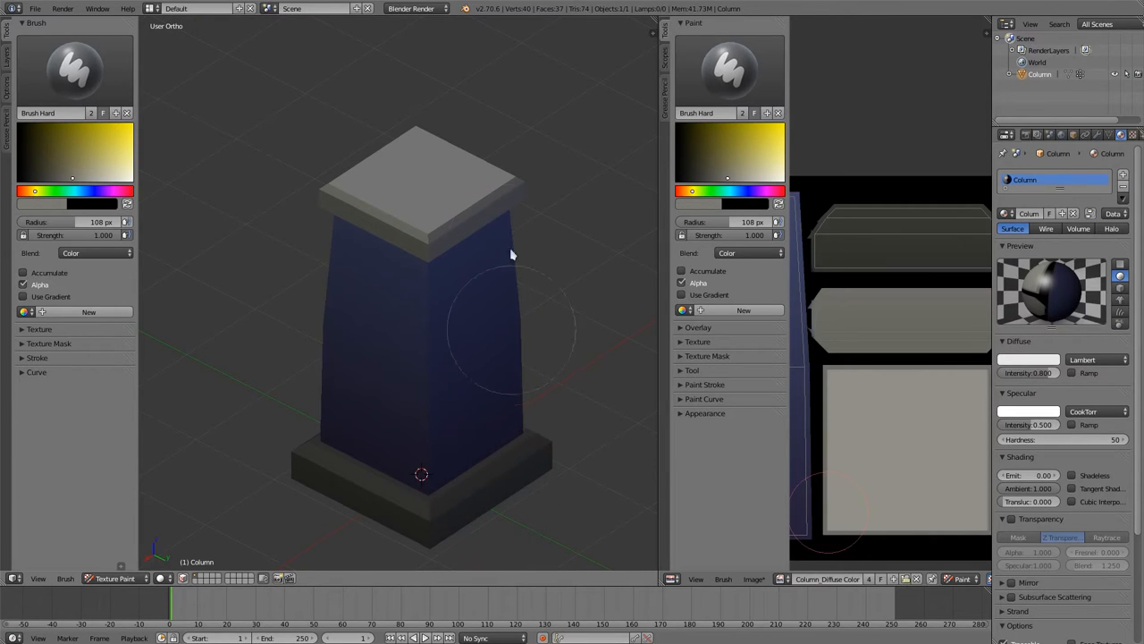
pyautogui.moveTo(523, 480)
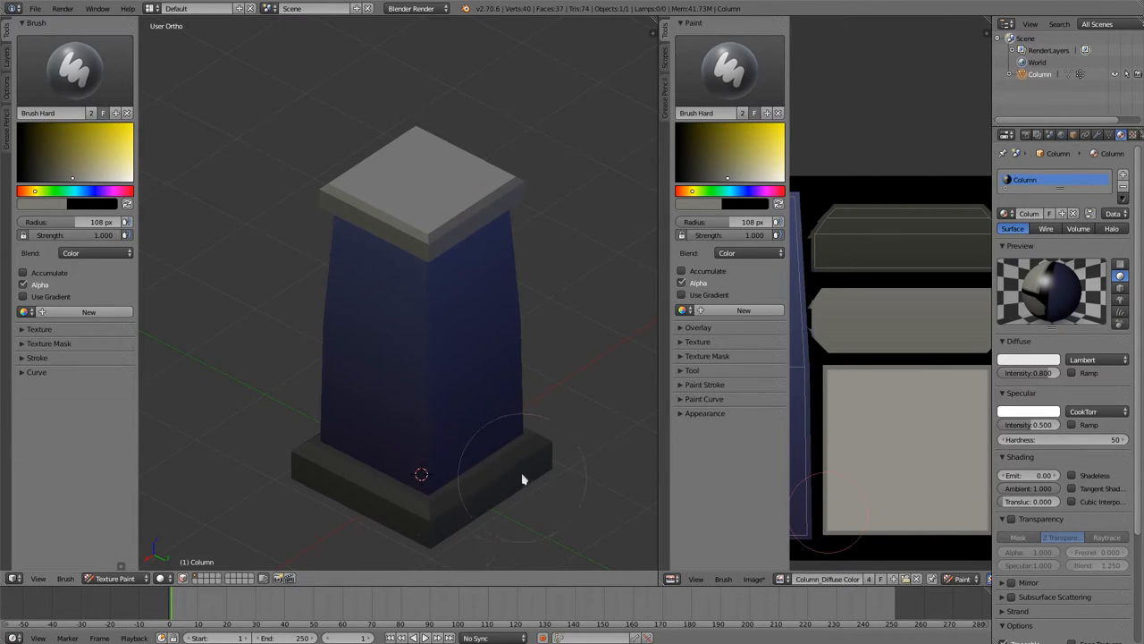
pyautogui.moveTo(465, 510)
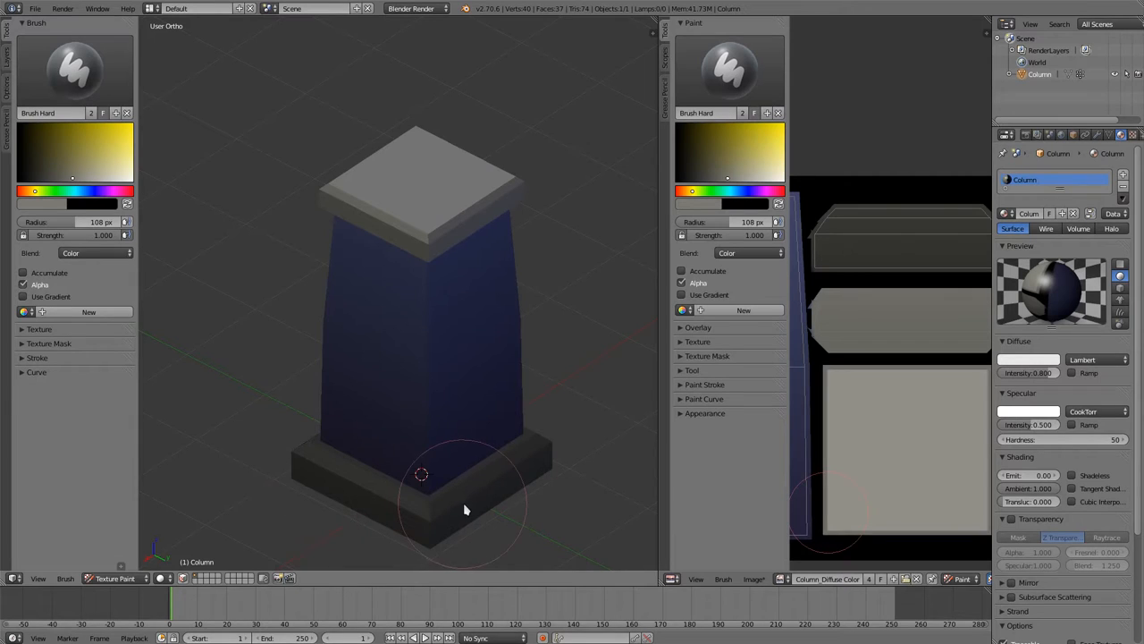
pyautogui.moveTo(450, 511)
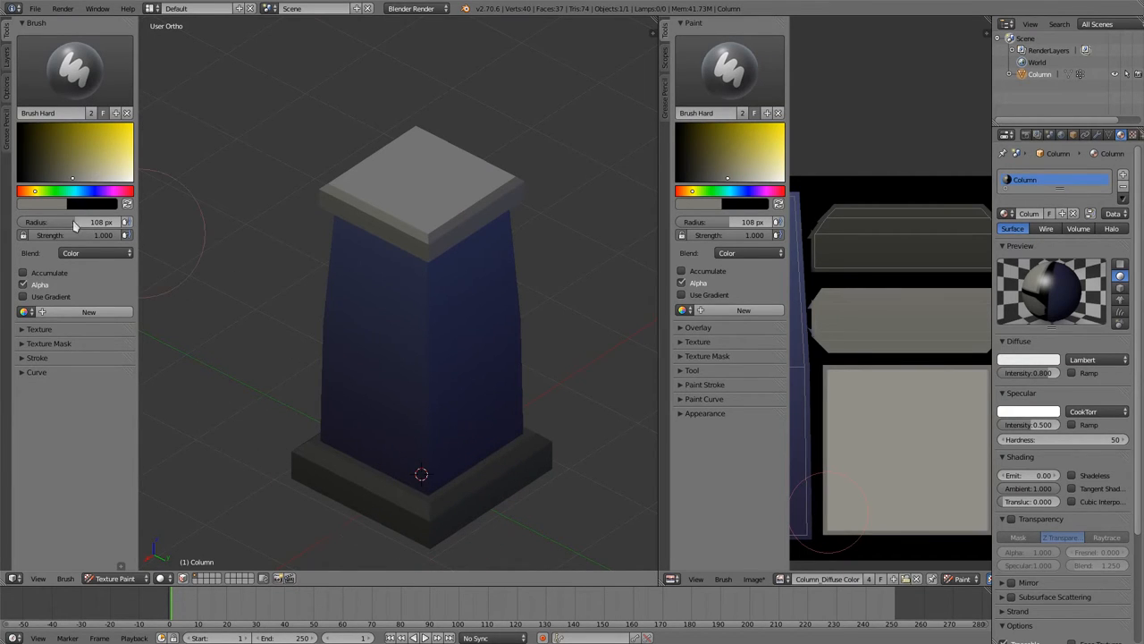
pyautogui.moveTo(134, 259)
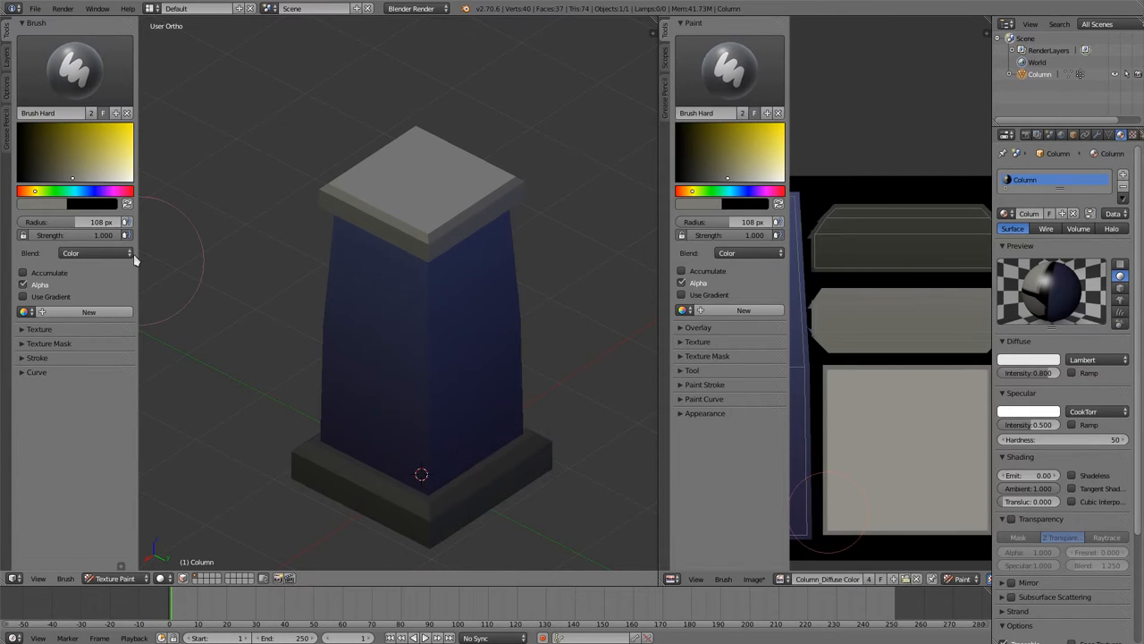
# Set the brush blend mode back to Mix
pyautogui.click(94, 252)
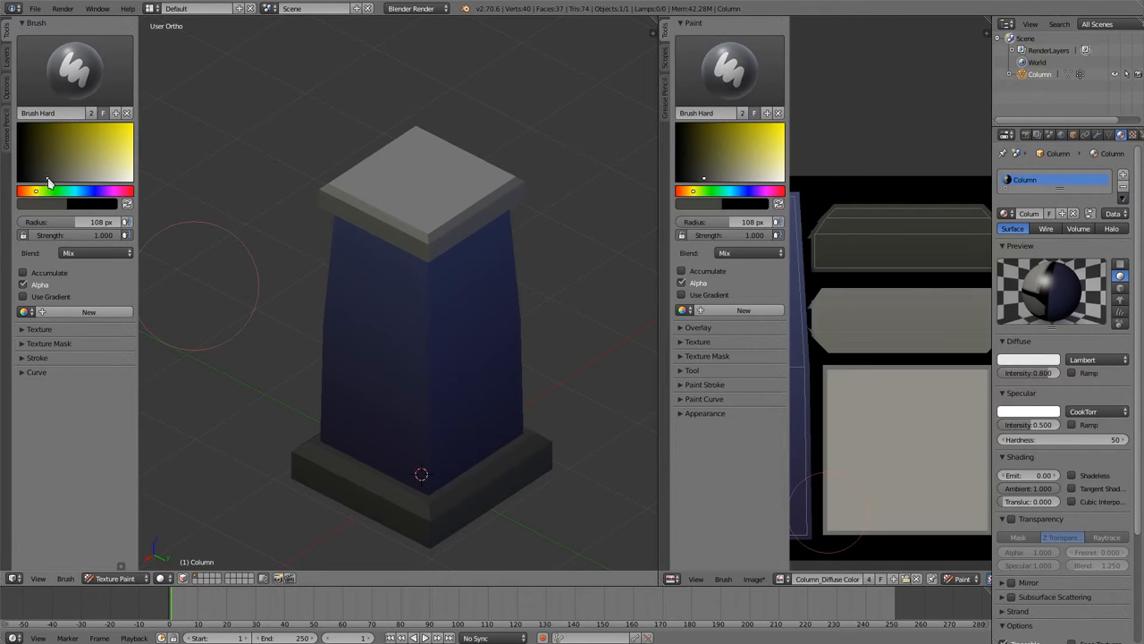
pyautogui.moveTo(872, 250)
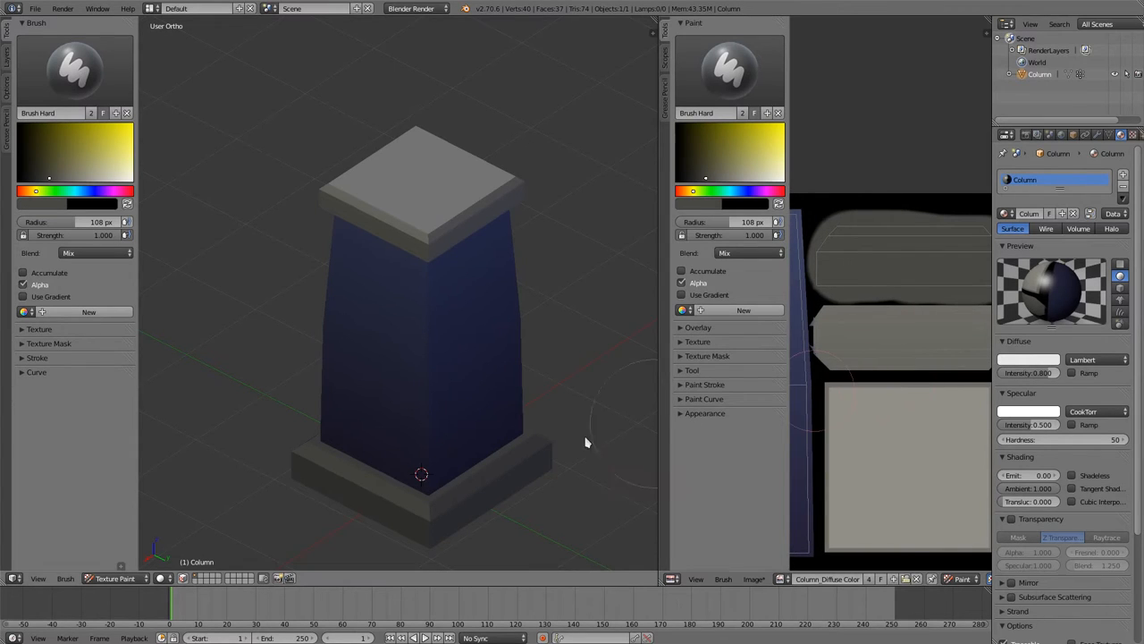
pyautogui.moveTo(579, 464)
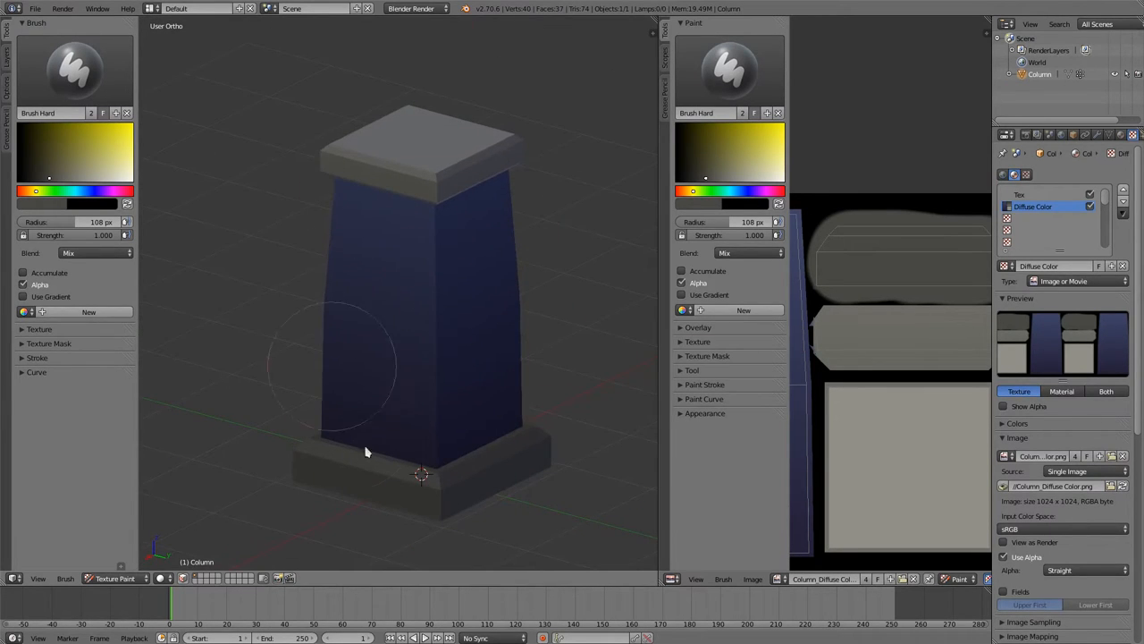
pyautogui.moveTo(406, 427)
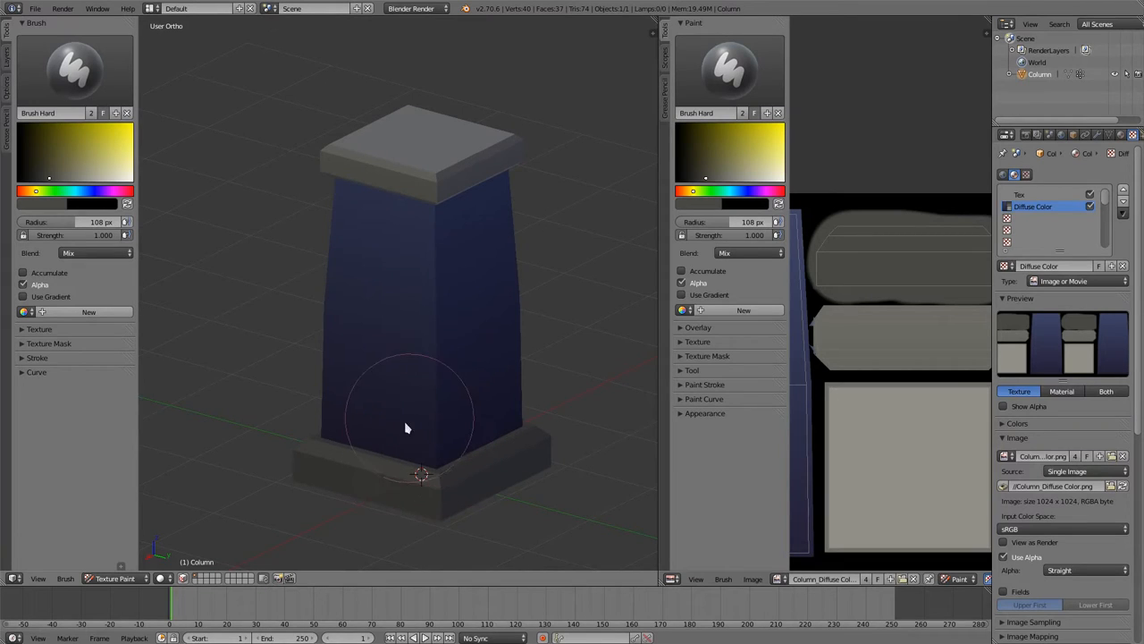
pyautogui.moveTo(429, 462)
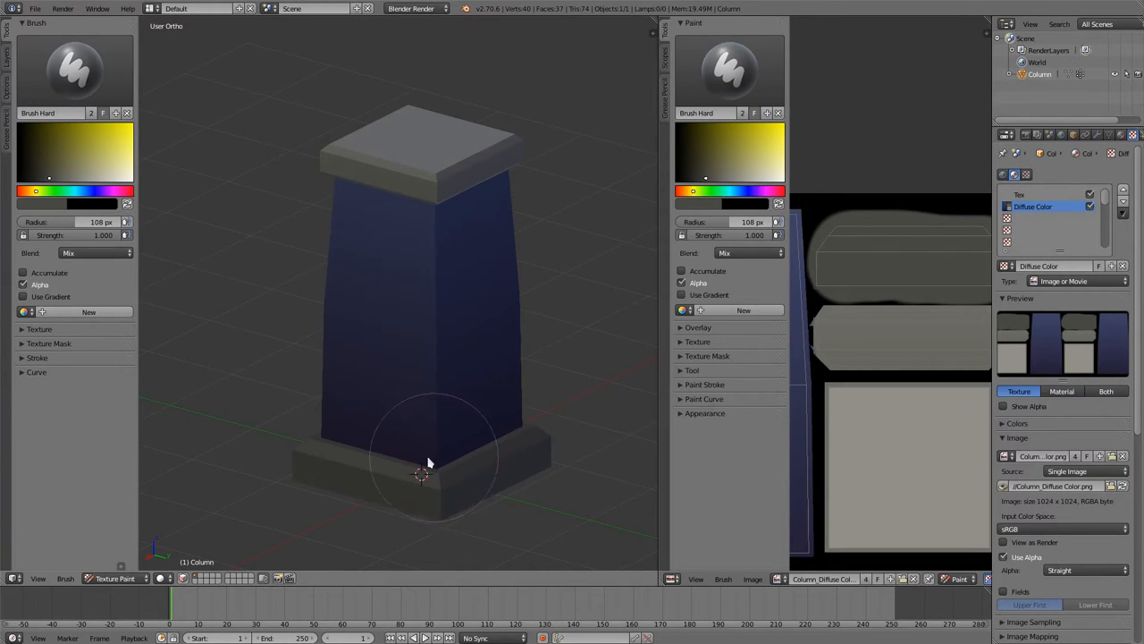
pyautogui.moveTo(431, 385)
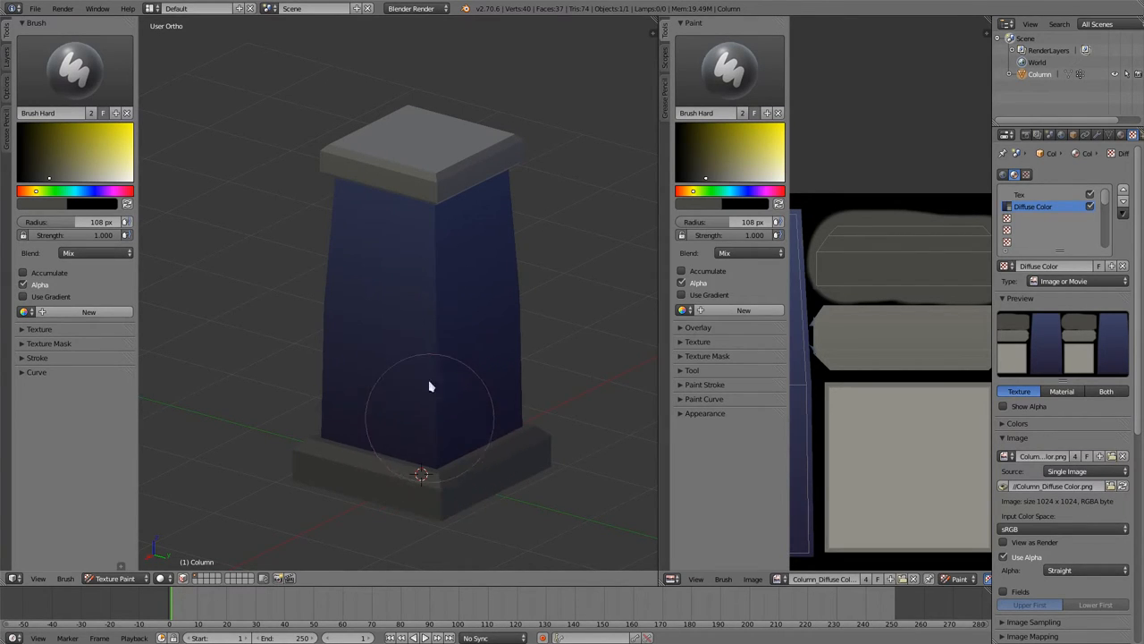
pyautogui.moveTo(362, 272)
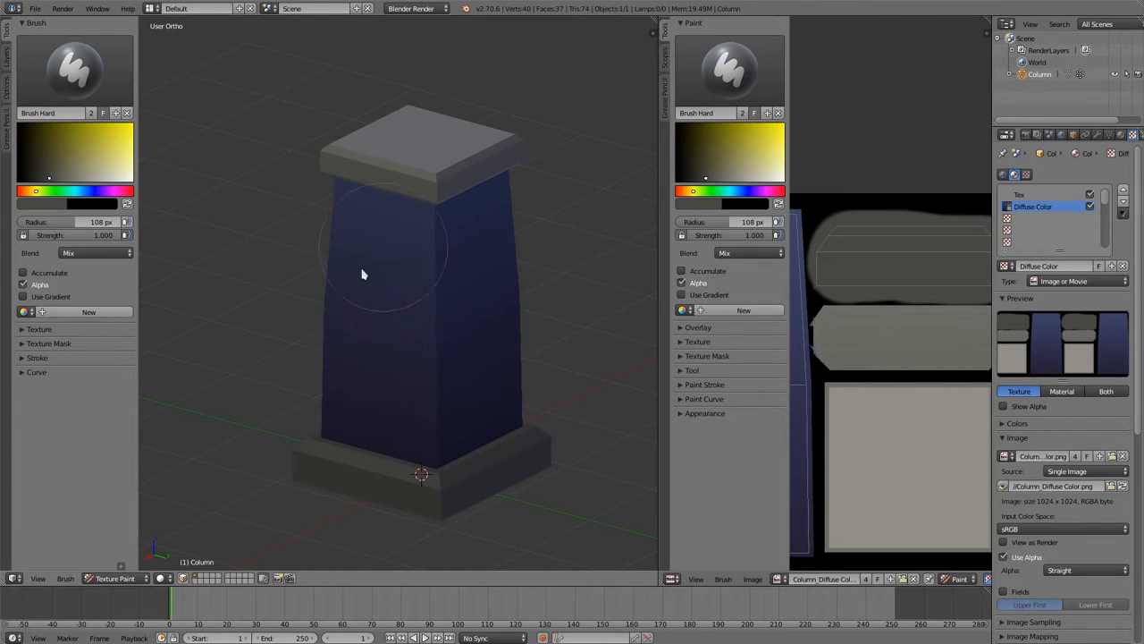
pyautogui.moveTo(449, 462)
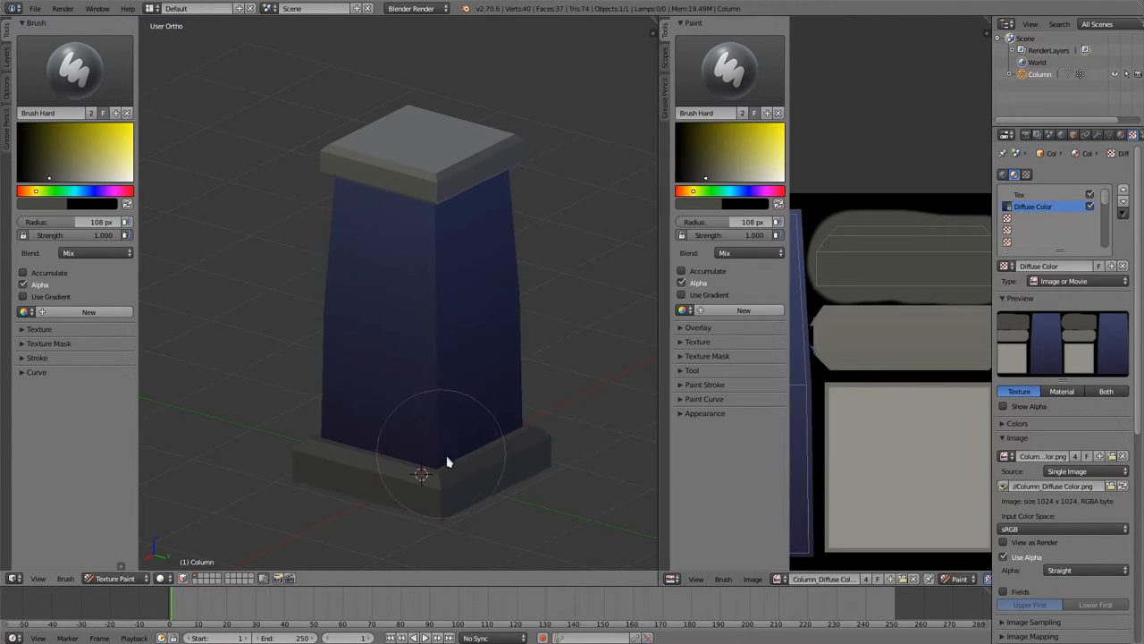
pyautogui.moveTo(231, 489)
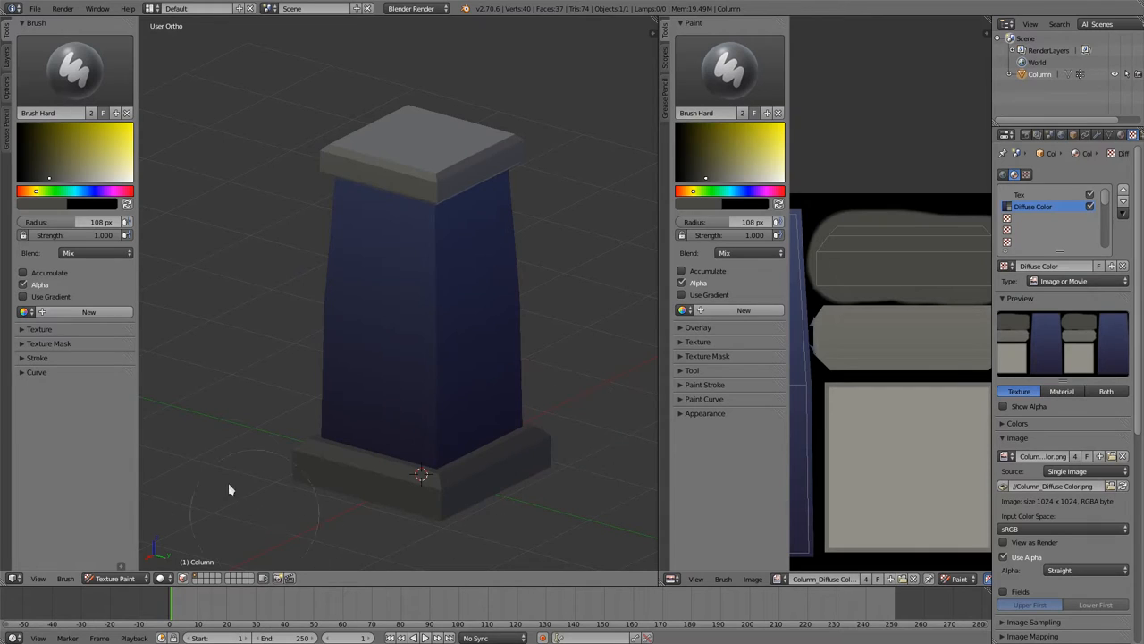
pyautogui.moveTo(426, 145)
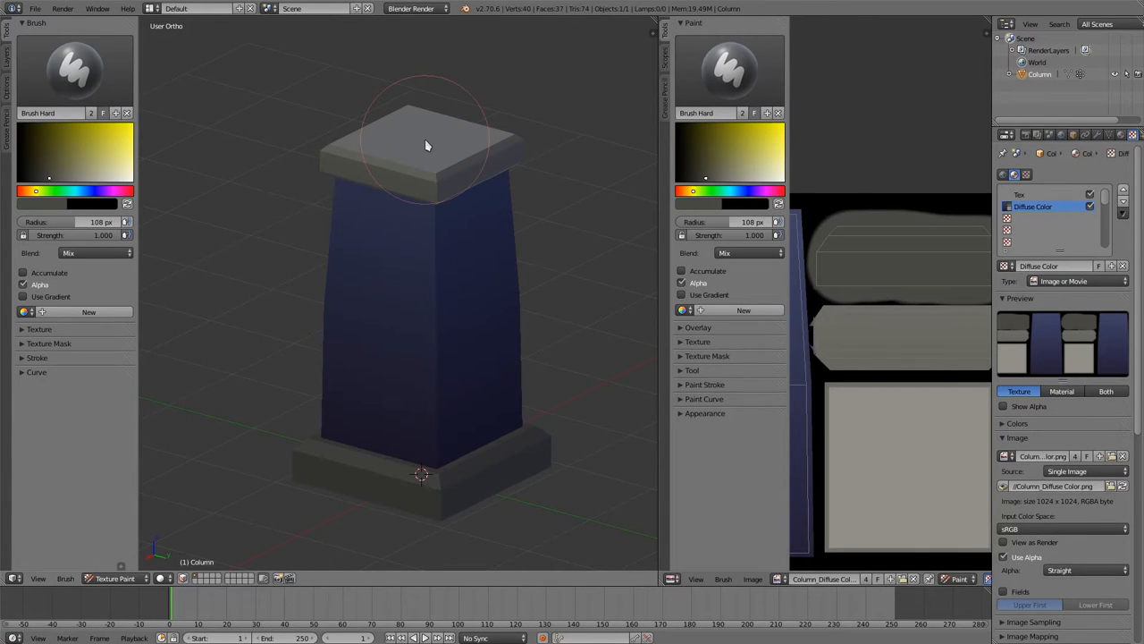
pyautogui.moveTo(357, 289)
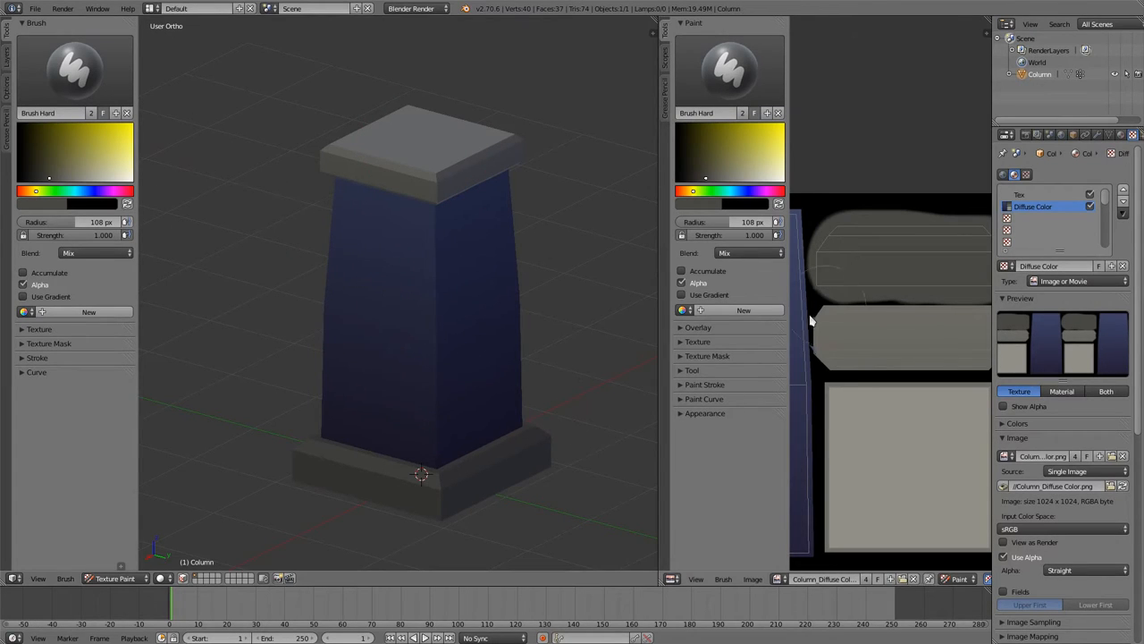
pyautogui.moveTo(764, 422)
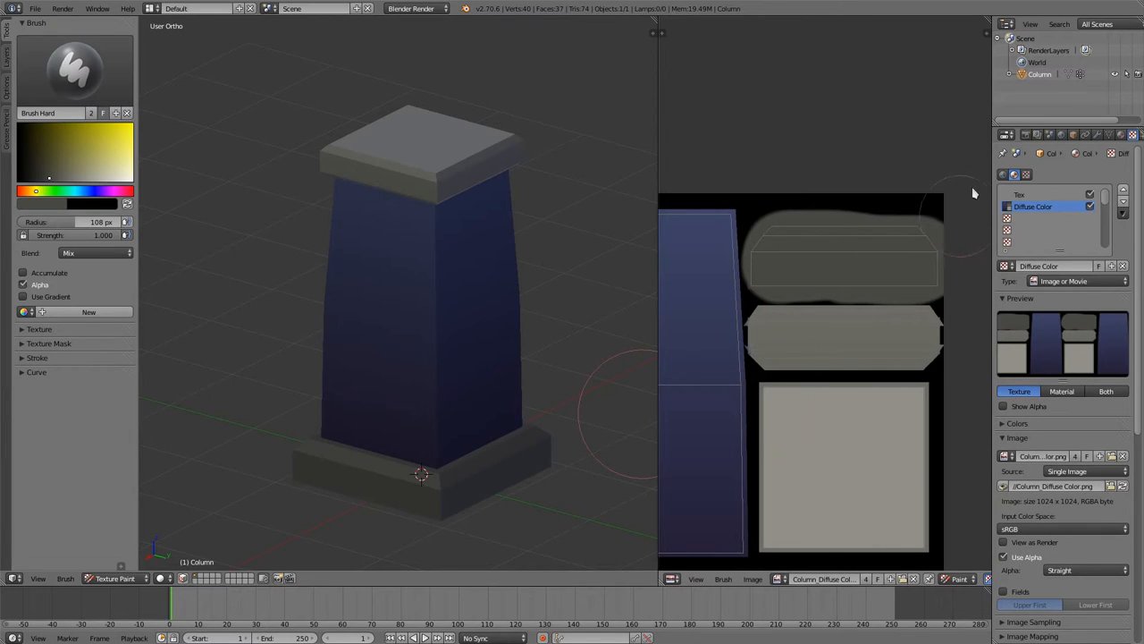
pyautogui.moveTo(983, 126)
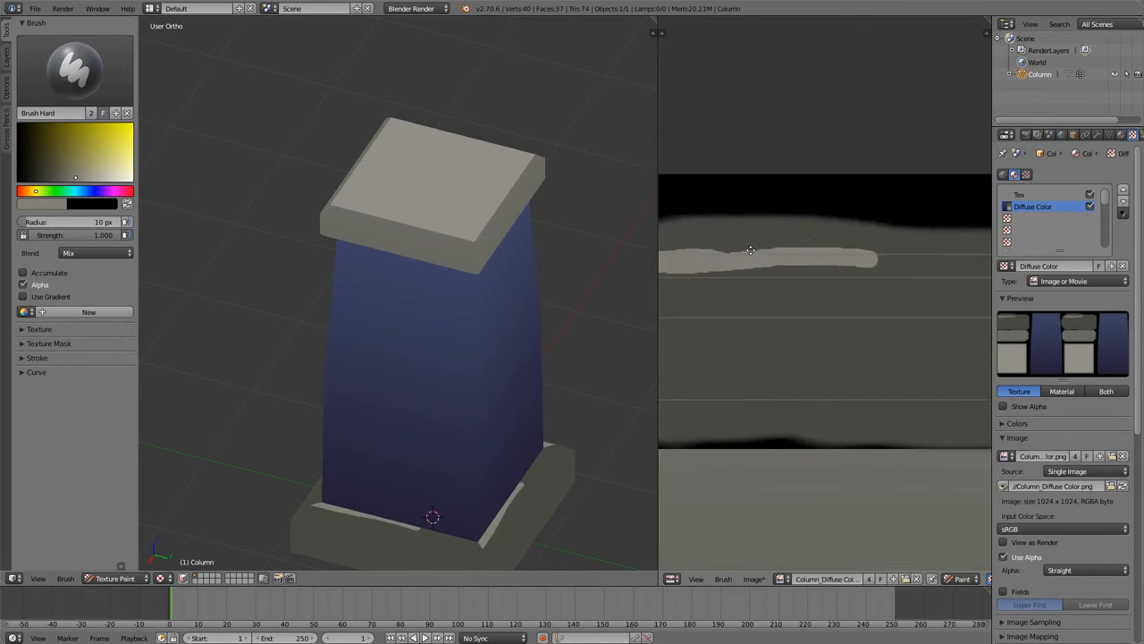
# Paint a light gray highlight stroke and a small chip along the cap edge
pyautogui.moveTo(751, 250); pyautogui.dragTo(921, 275)
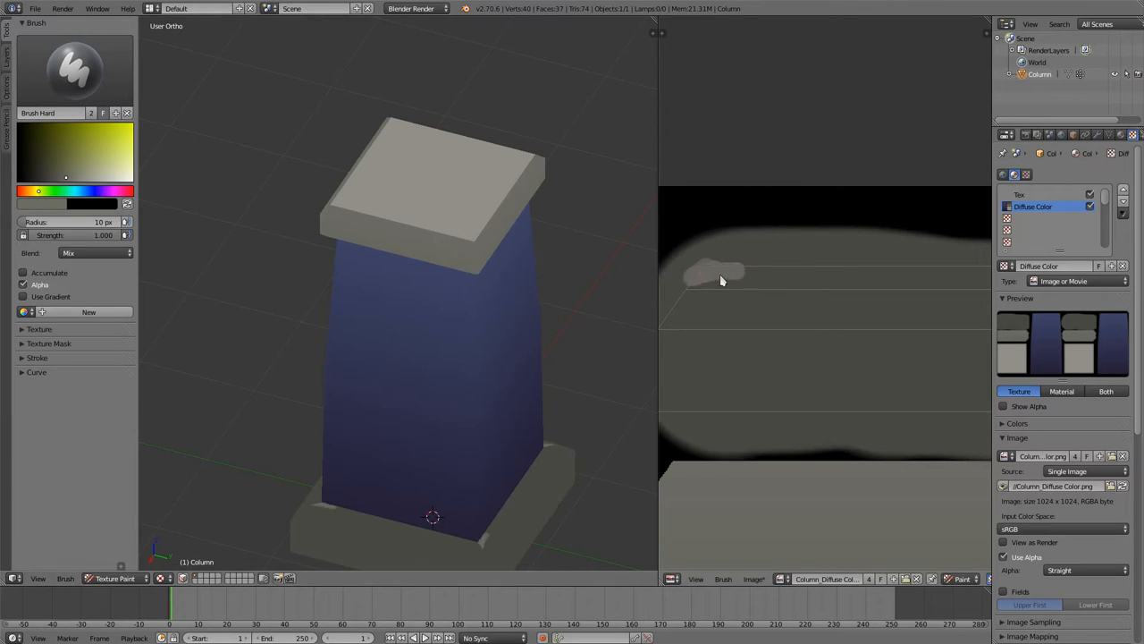
pyautogui.moveTo(722, 280); pyautogui.dragTo(889, 275)
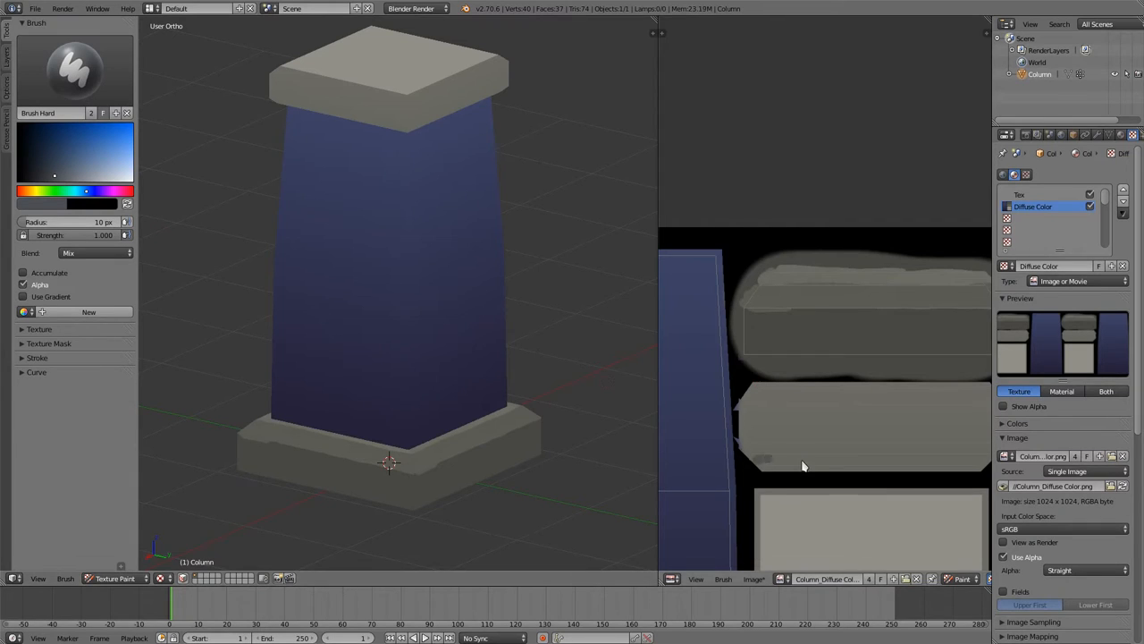
pyautogui.moveTo(947, 463)
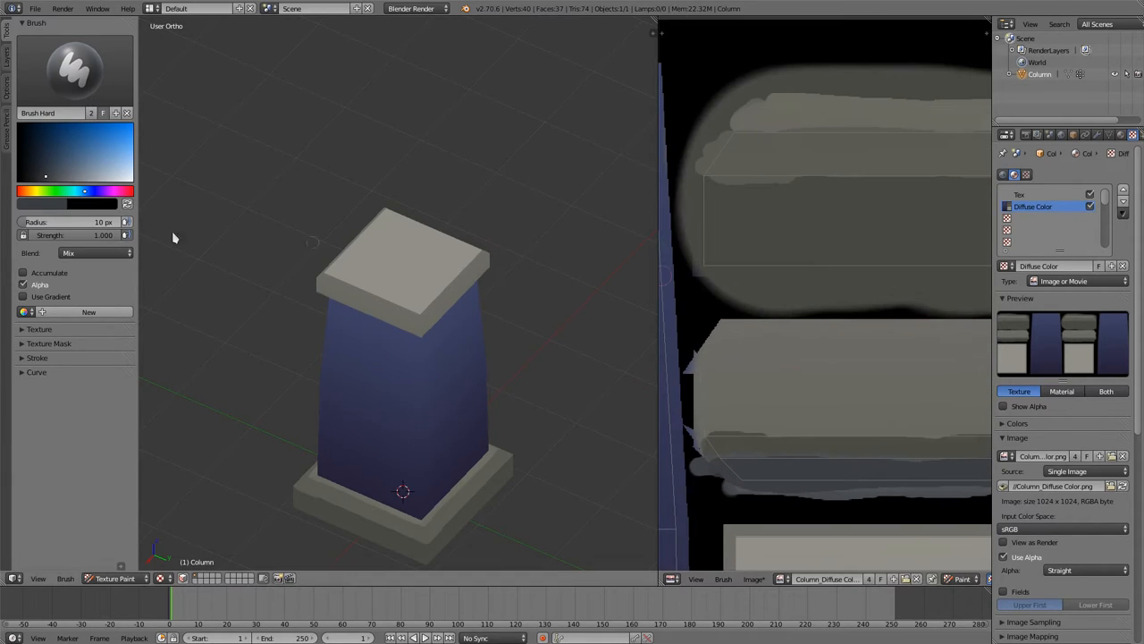
pyautogui.moveTo(780, 350)
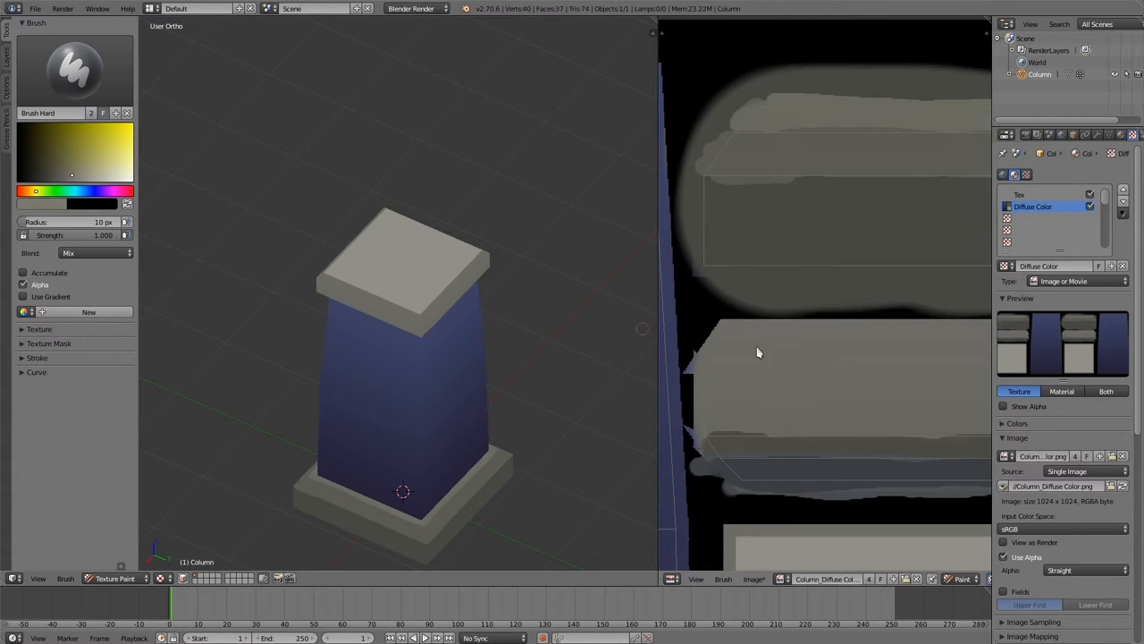
# Paint a pale highlight stroke across the cap and base border in the image editor
pyautogui.moveTo(688, 356); pyautogui.dragTo(885, 353)
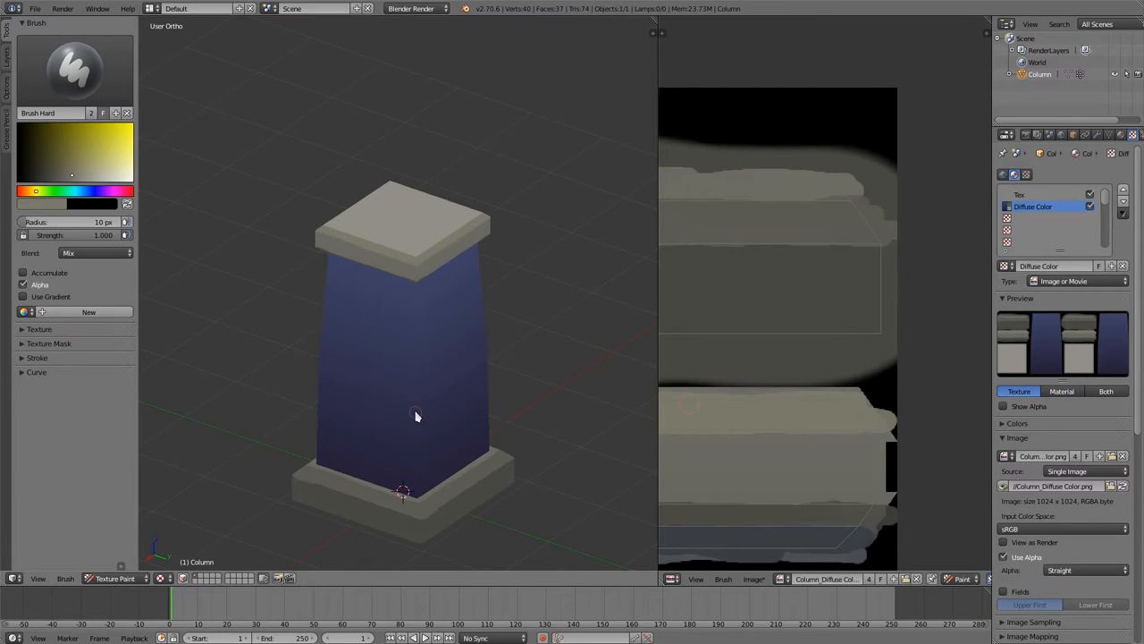
pyautogui.moveTo(416, 399)
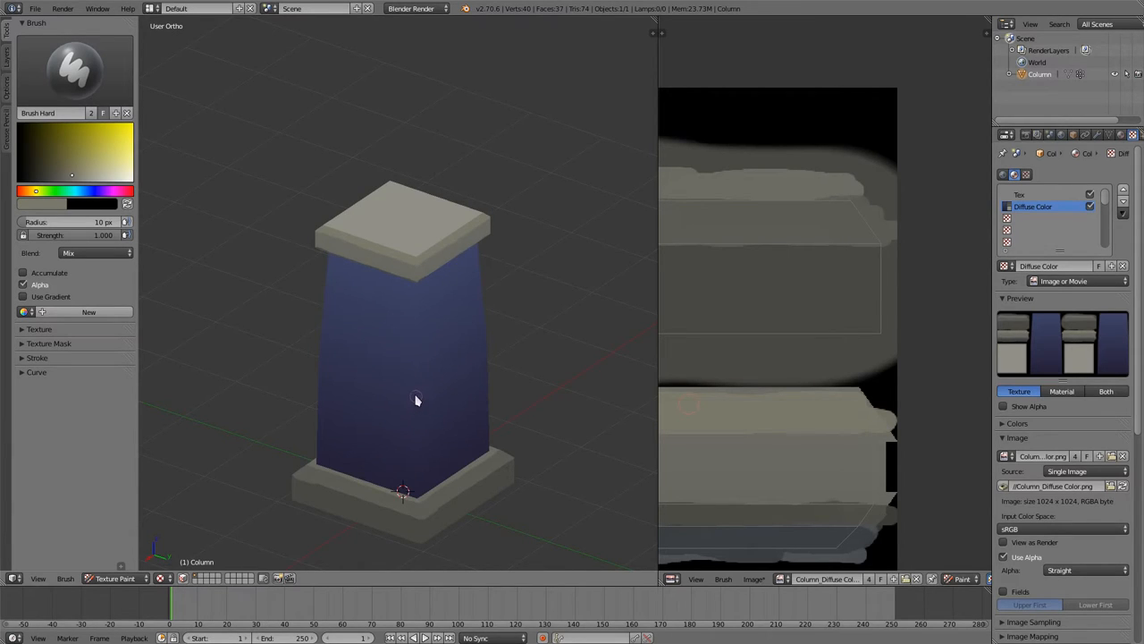
pyautogui.moveTo(414, 305)
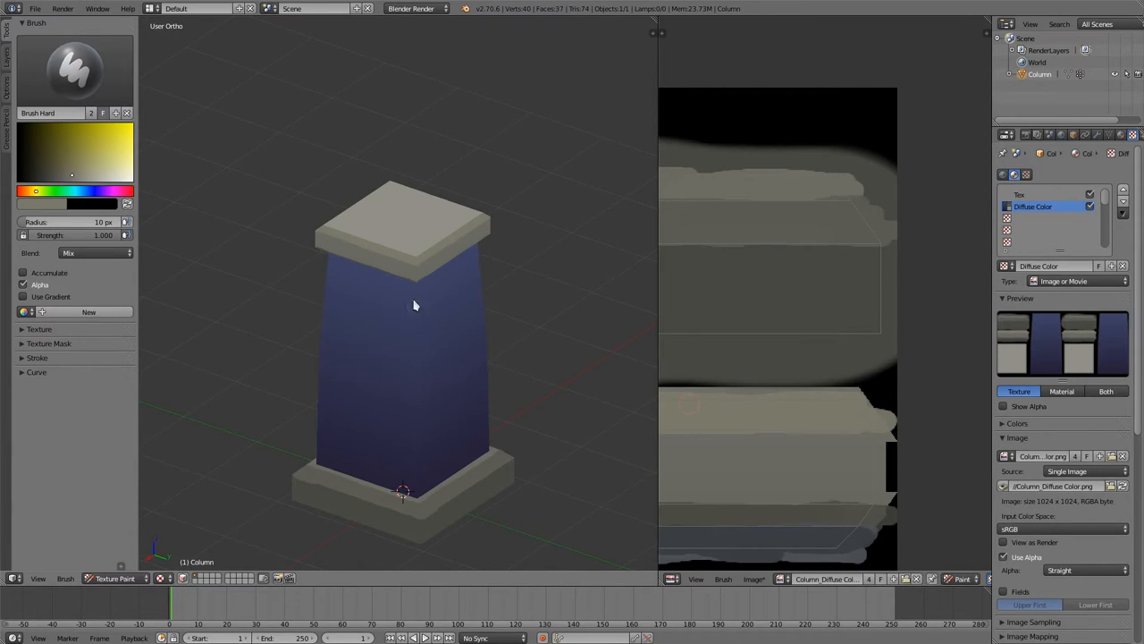
pyautogui.moveTo(422, 474)
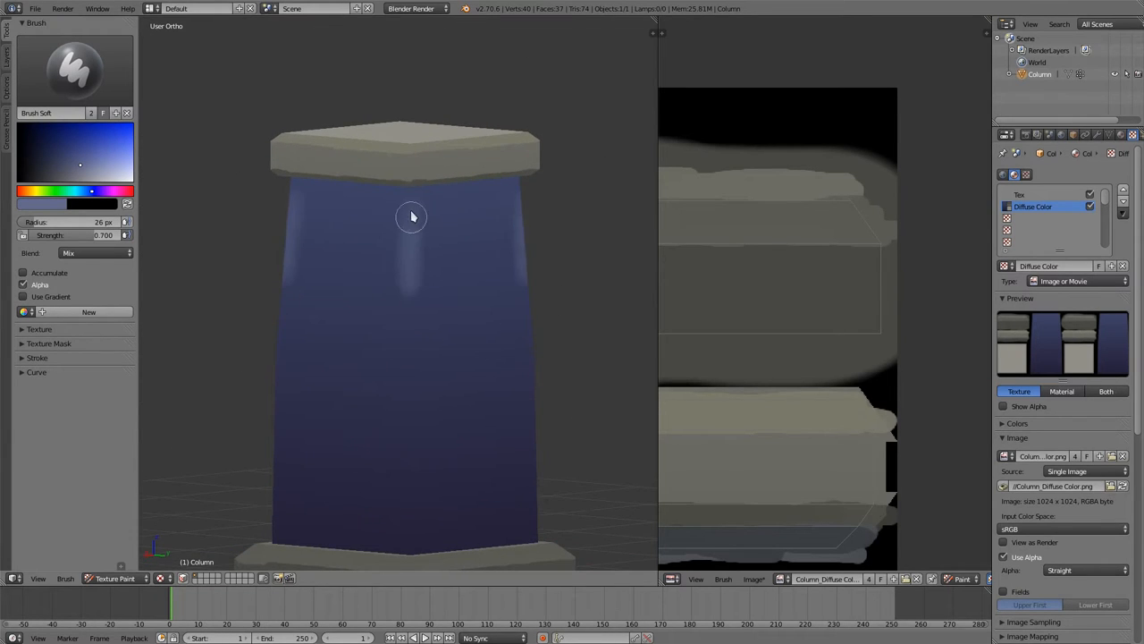
# Paint a soft light streak down the body's edge and a pale highlight along the cap edge
pyautogui.moveTo(411, 216); pyautogui.dragTo(409, 496)
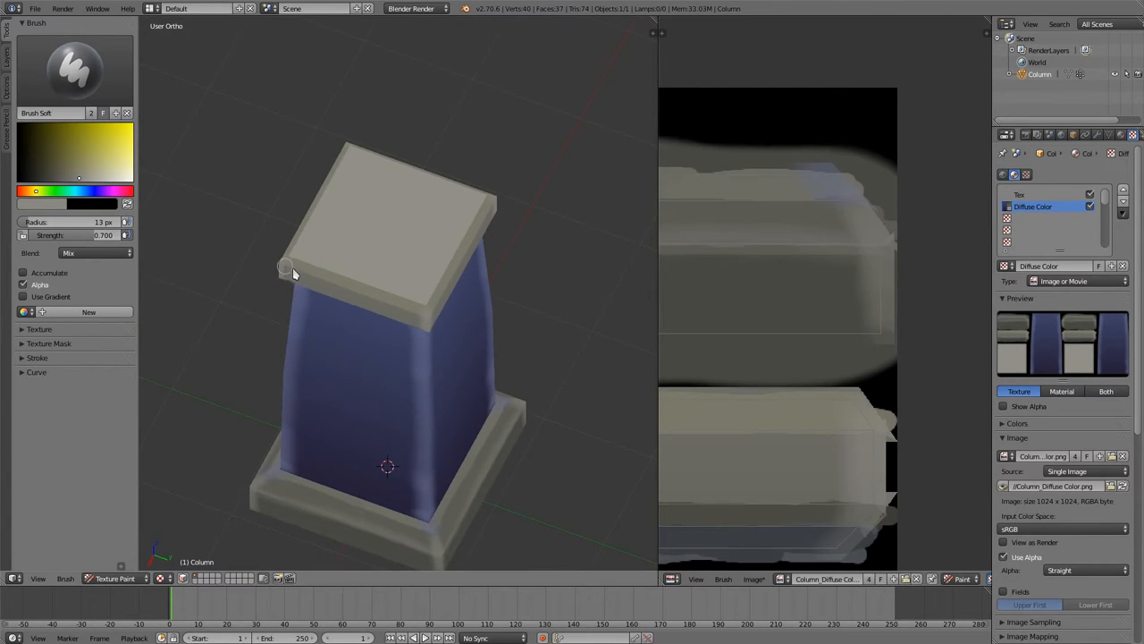
pyautogui.moveTo(338, 222)
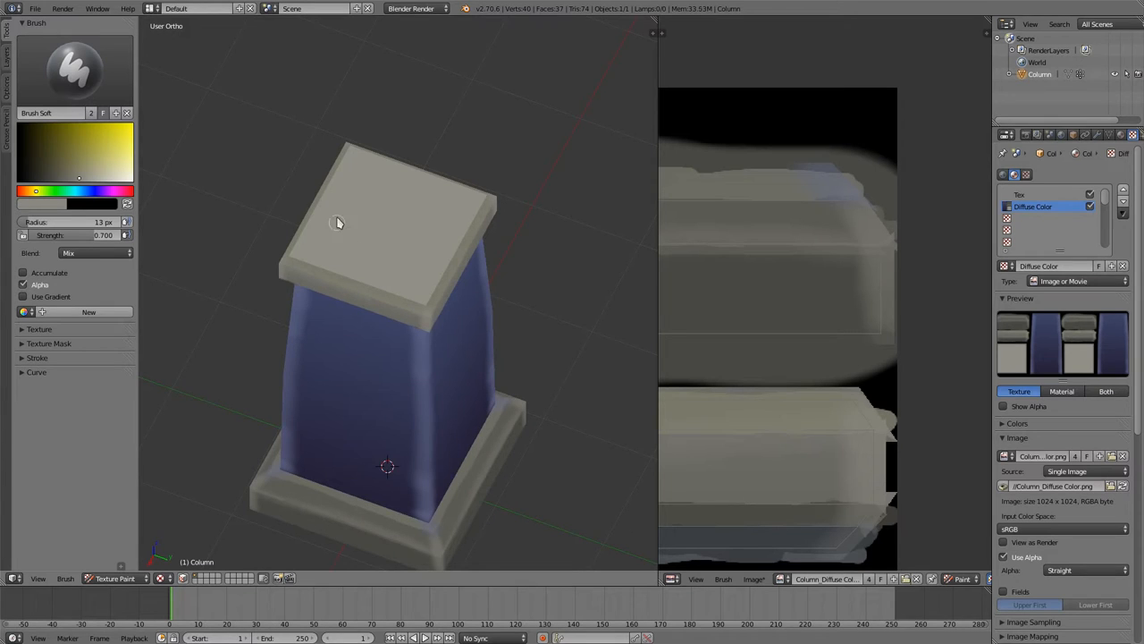
pyautogui.moveTo(338, 223); pyautogui.dragTo(343, 186)
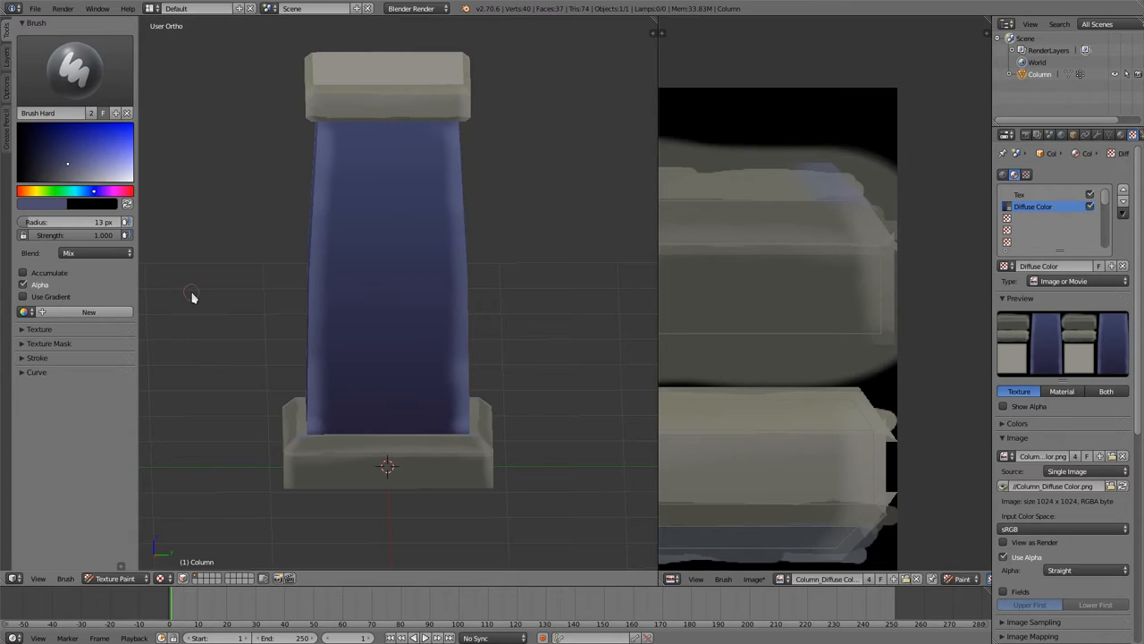
pyautogui.moveTo(199, 341)
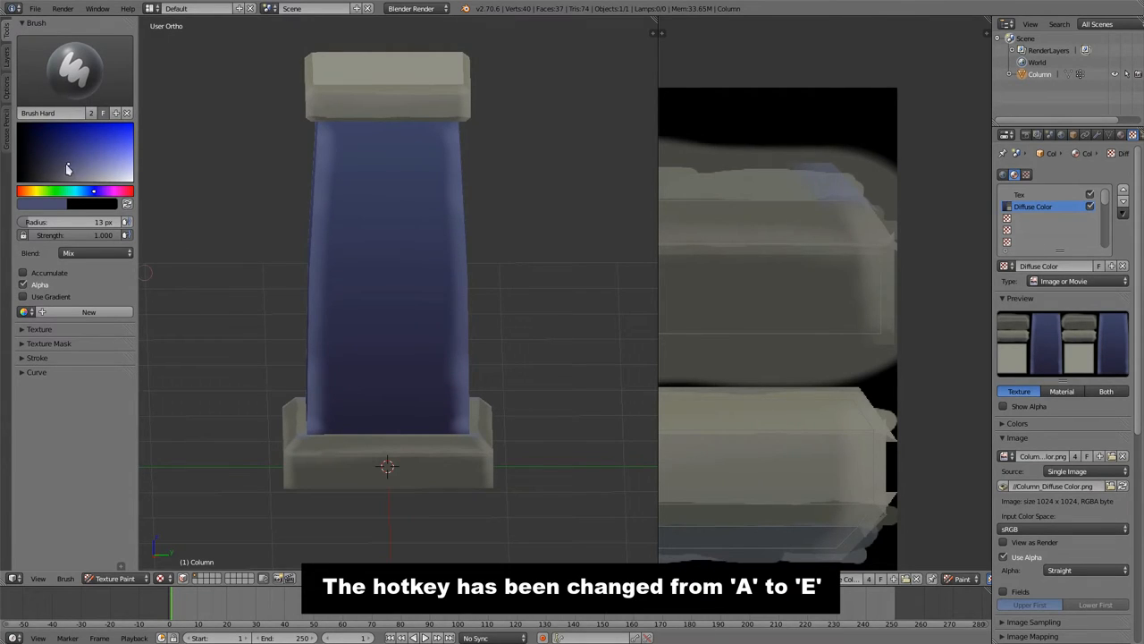
pyautogui.moveTo(178, 314)
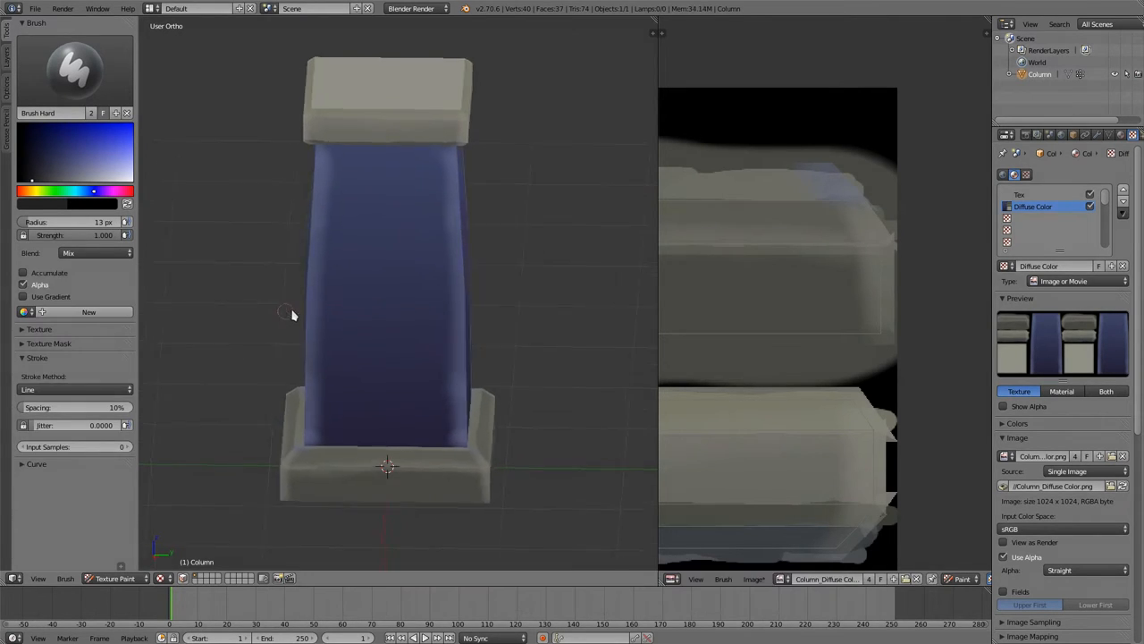
# Turn the view to look at the column straight from the side
pyautogui.moveTo(286, 313); pyautogui.dragTo(465, 313)
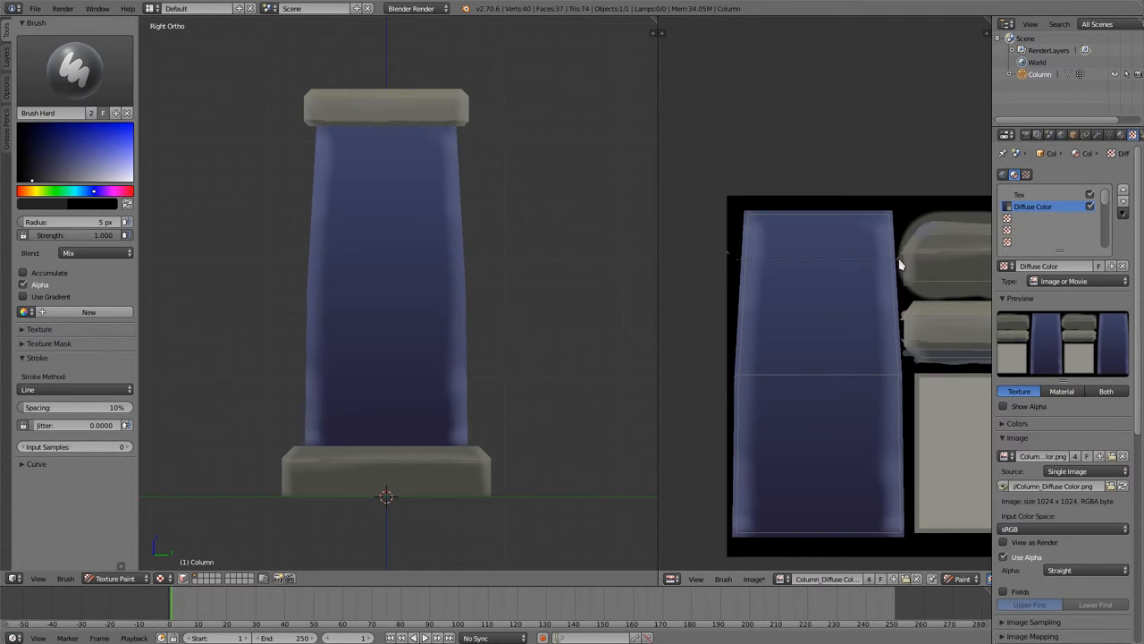
# Draw a dark horizontal mortar line across the upper shaft
pyautogui.moveTo(902, 262); pyautogui.dragTo(737, 260)
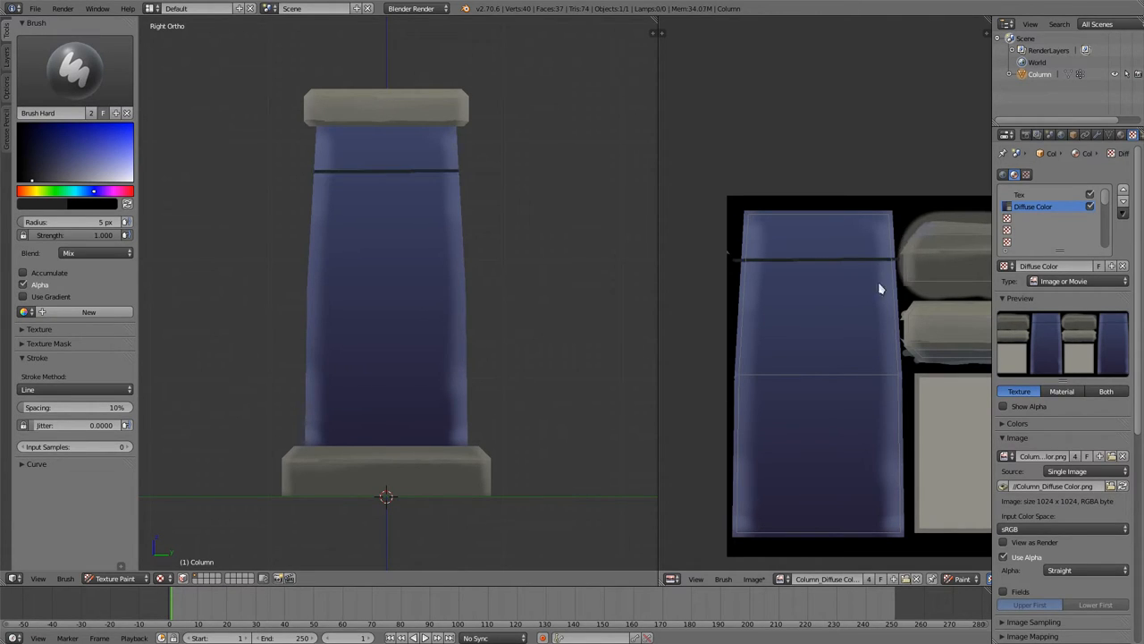
pyautogui.moveTo(739, 304)
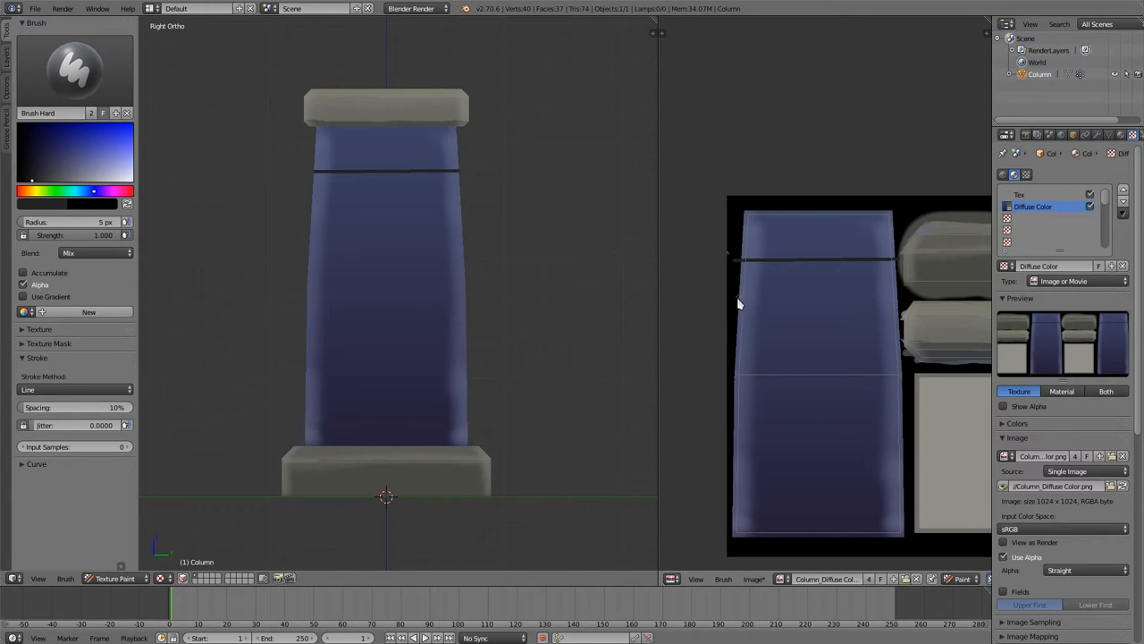
pyautogui.moveTo(737, 314)
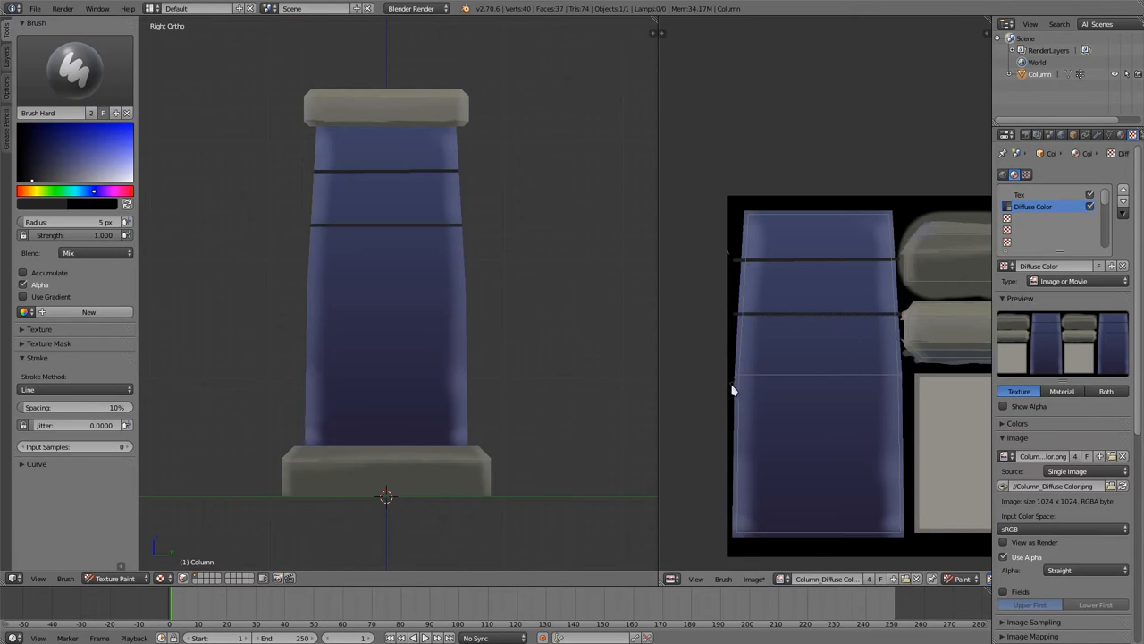
pyautogui.moveTo(796, 269)
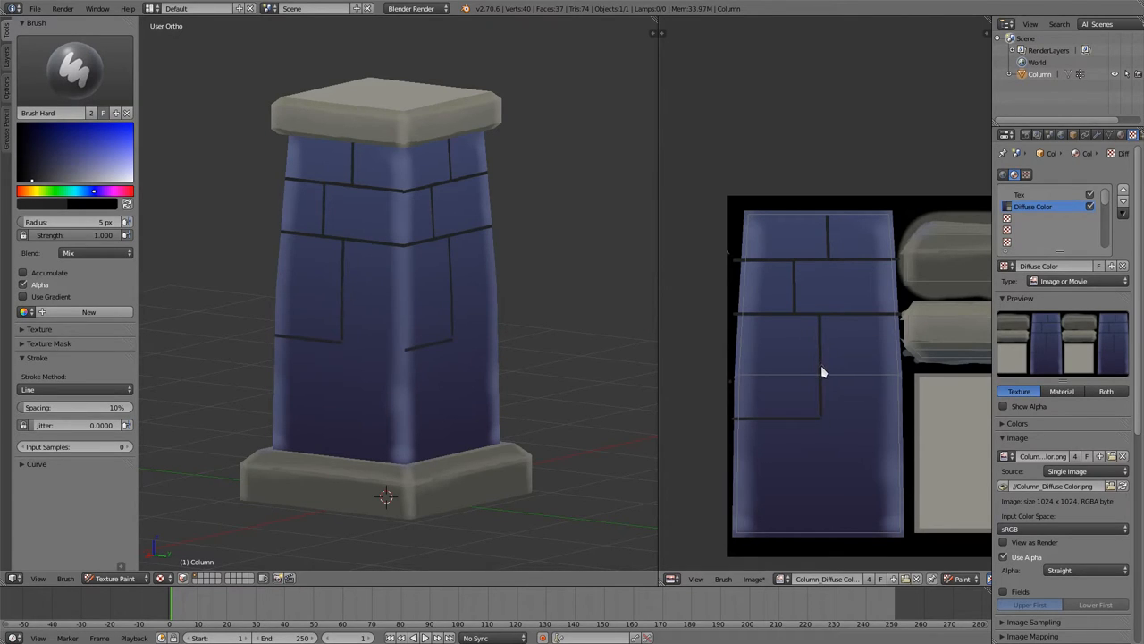
# Add more dark brick lines and a vertical joint in the lower rows, then orbit to inspect
pyautogui.moveTo(823, 371); pyautogui.dragTo(863, 435)
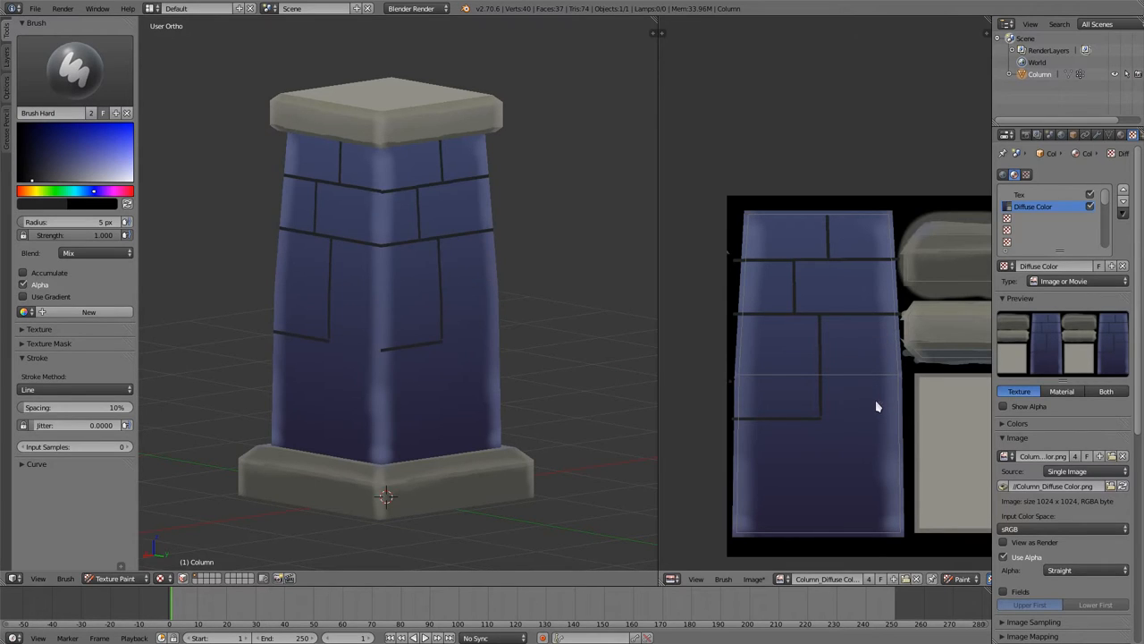
pyautogui.moveTo(854, 421)
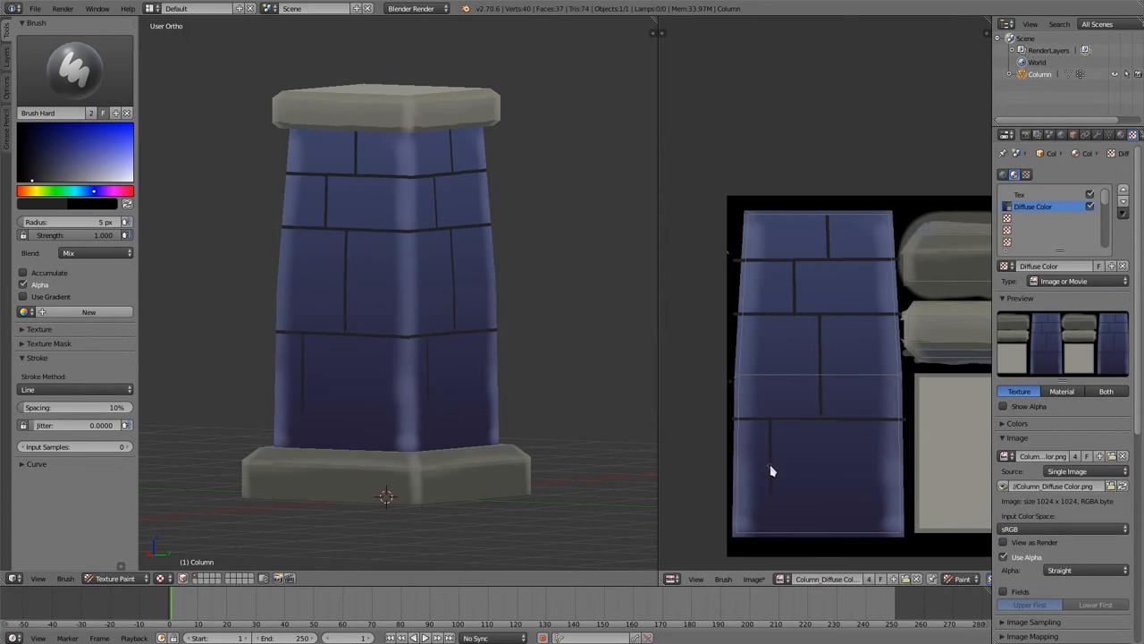
pyautogui.moveTo(770, 469); pyautogui.dragTo(865, 461)
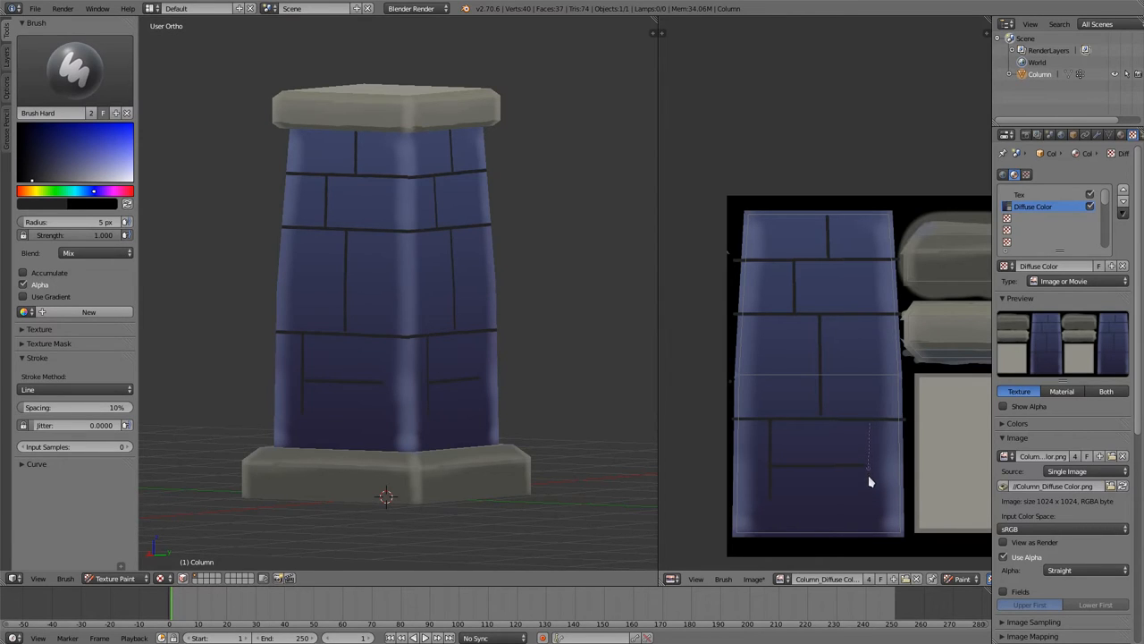
pyautogui.moveTo(872, 501)
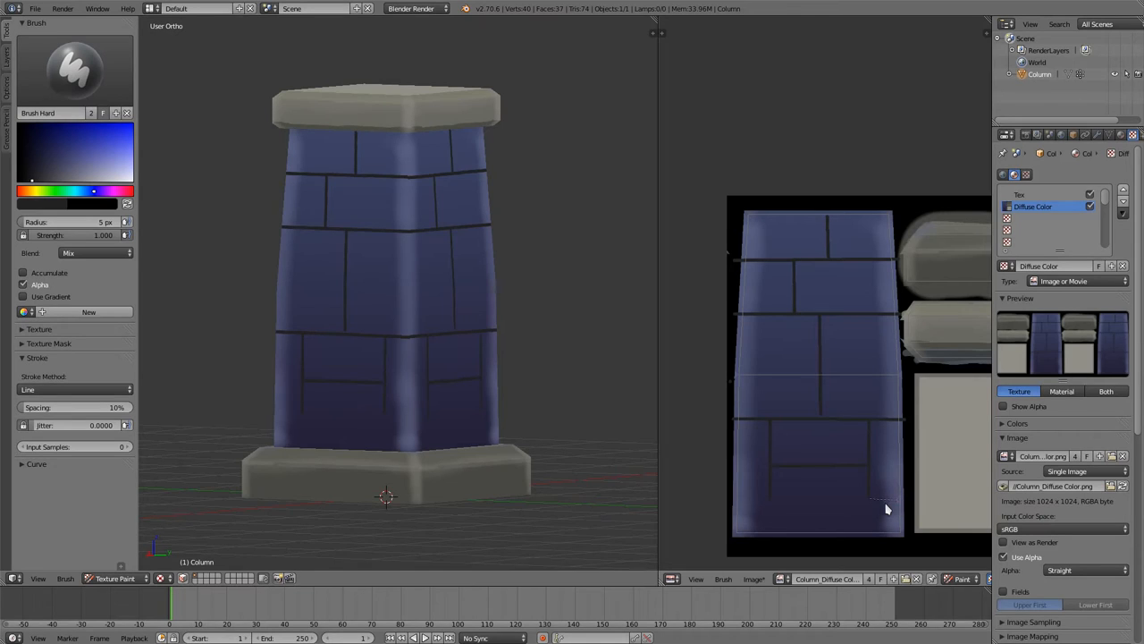
pyautogui.moveTo(874, 530)
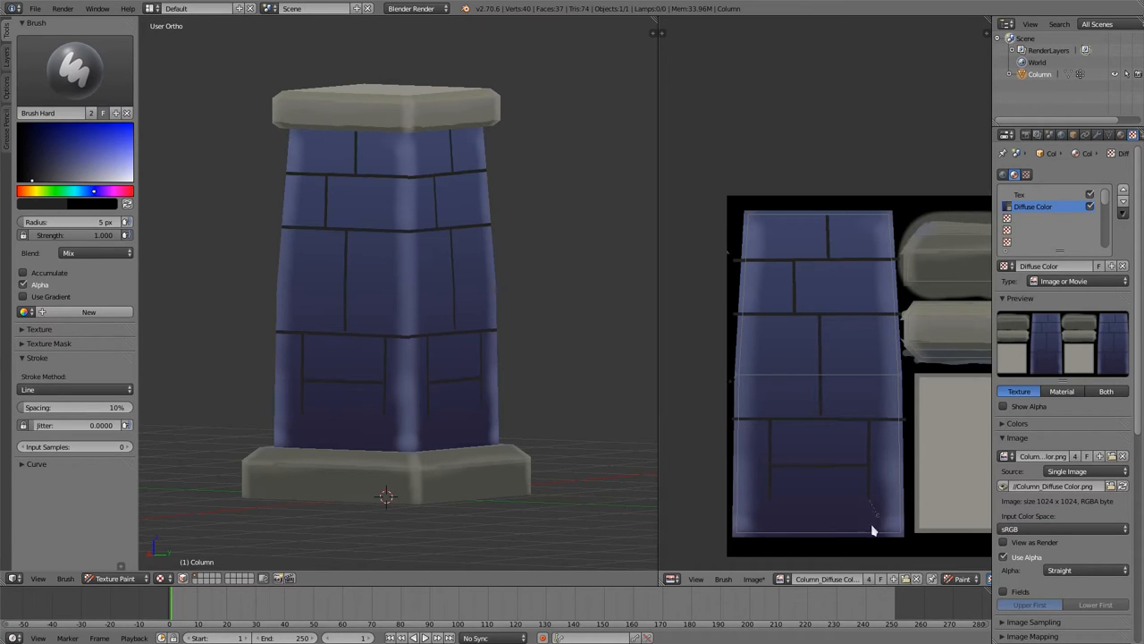
pyautogui.moveTo(816, 499)
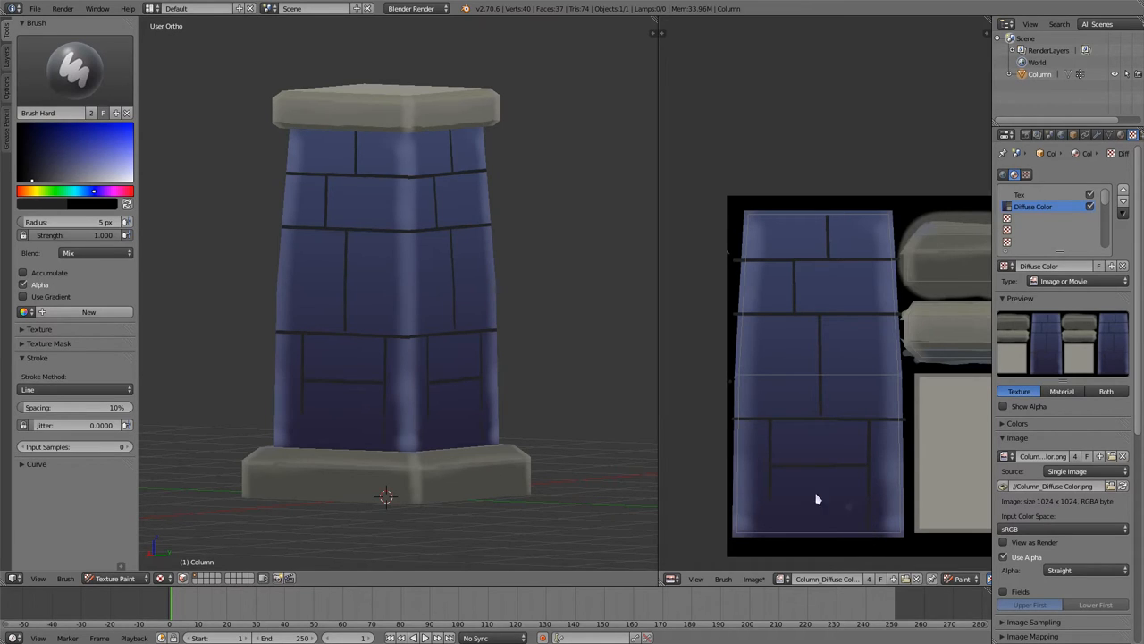
pyautogui.moveTo(778, 597)
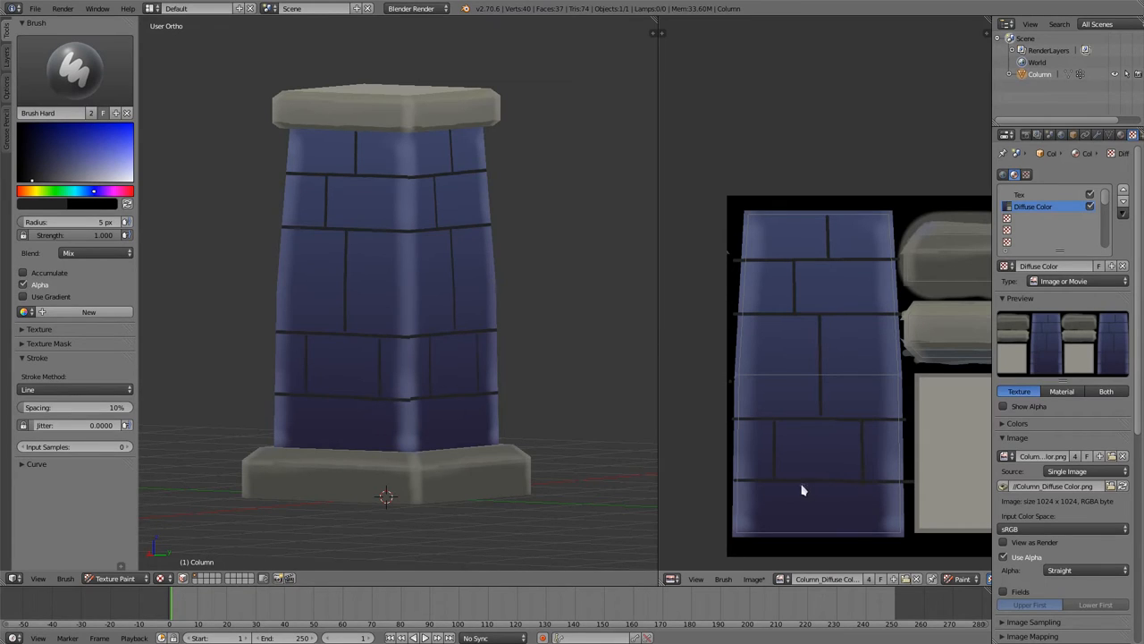
pyautogui.moveTo(879, 499)
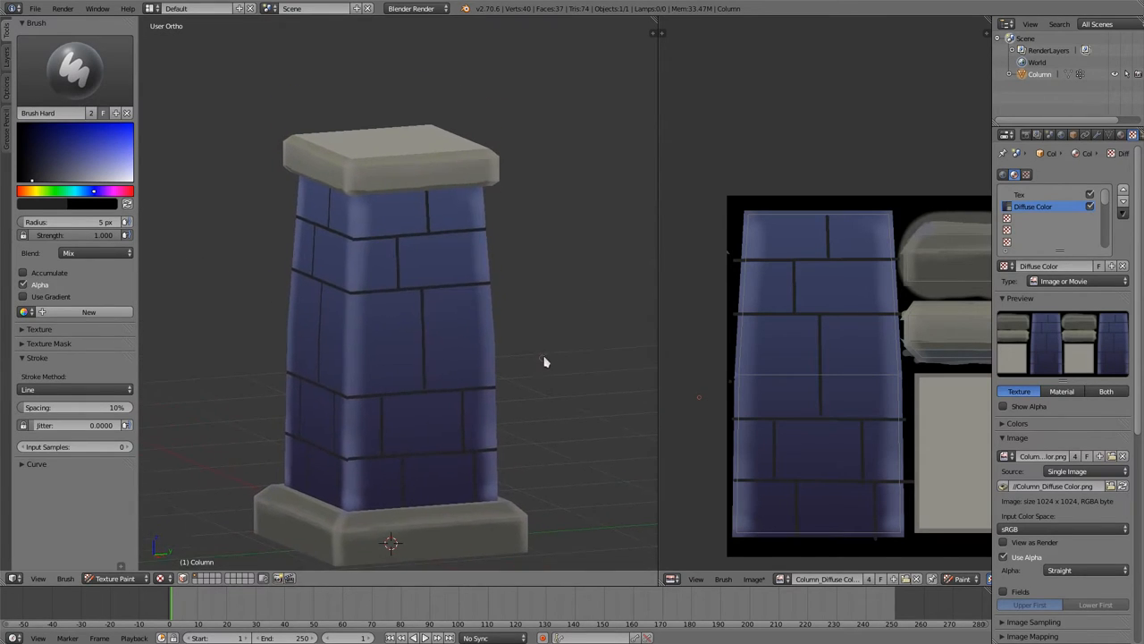
pyautogui.moveTo(545, 362); pyautogui.dragTo(500, 537)
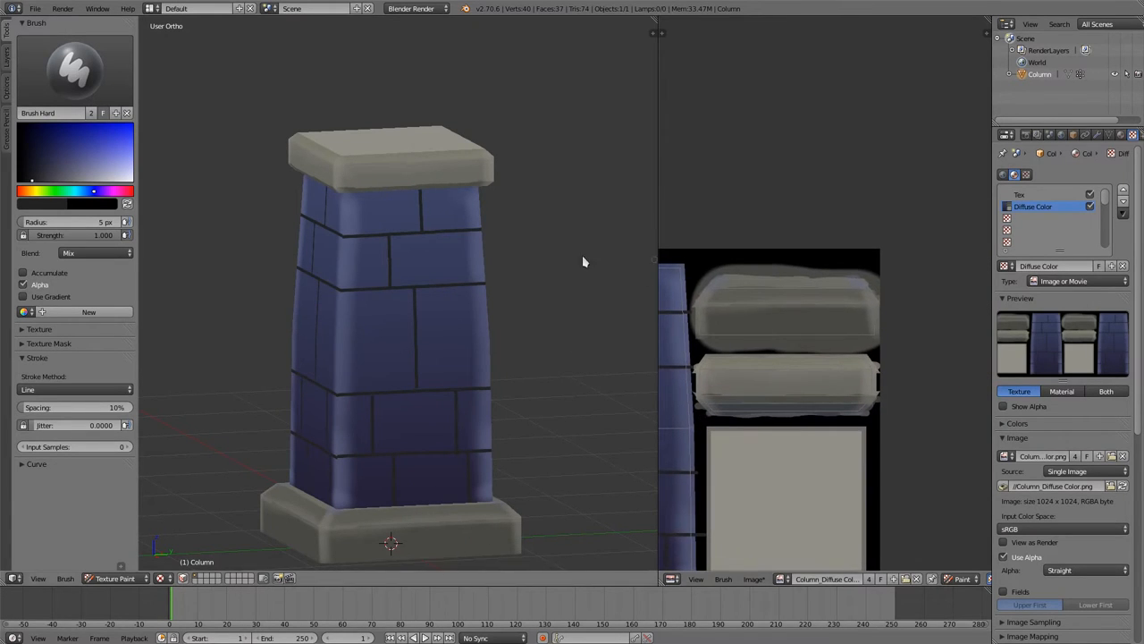
pyautogui.moveTo(784, 323)
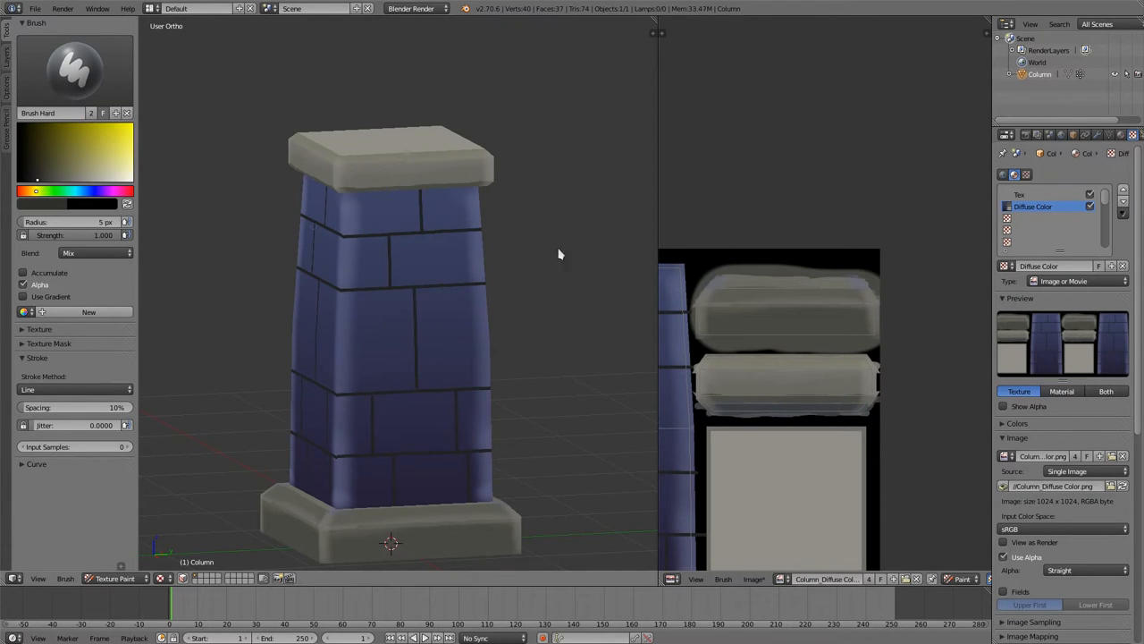
pyautogui.moveTo(789, 340)
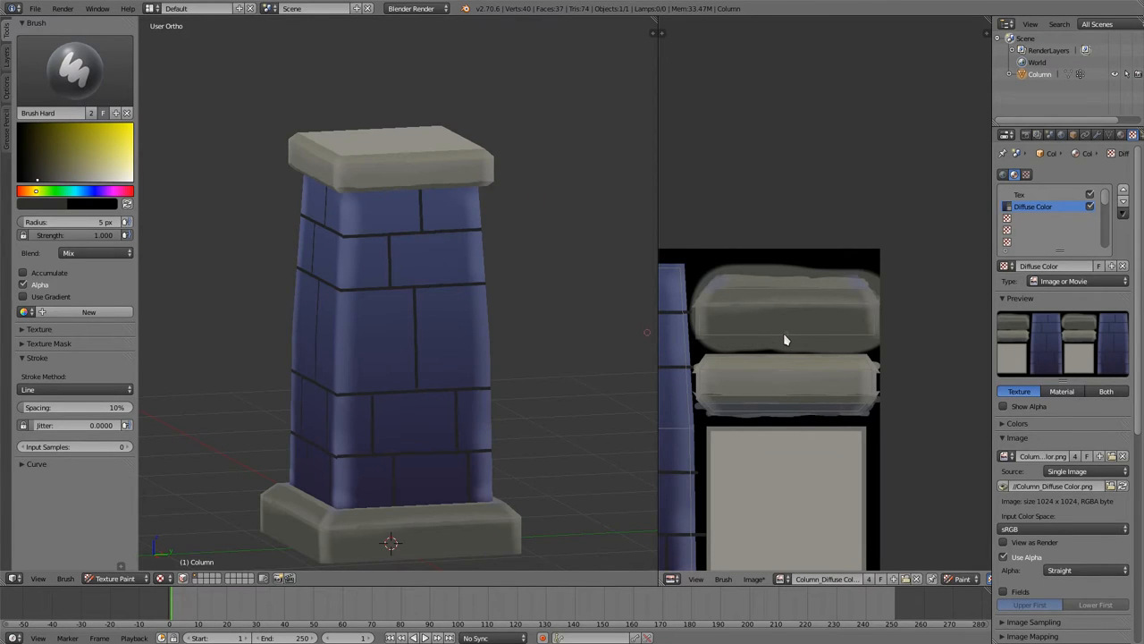
pyautogui.moveTo(773, 335)
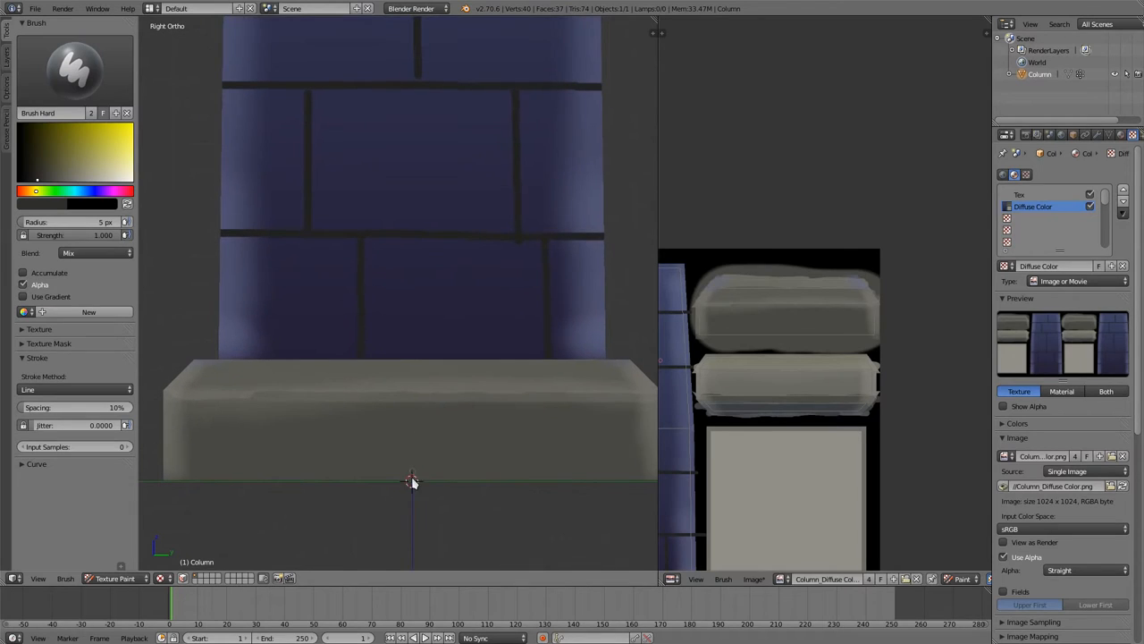
pyautogui.moveTo(416, 382)
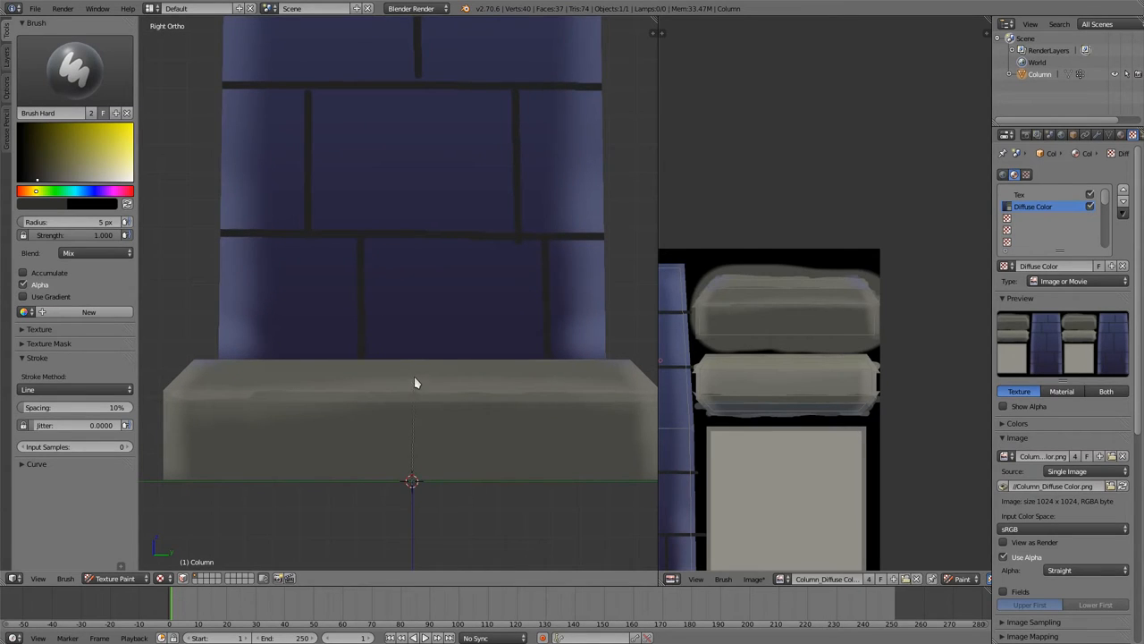
pyautogui.moveTo(413, 365)
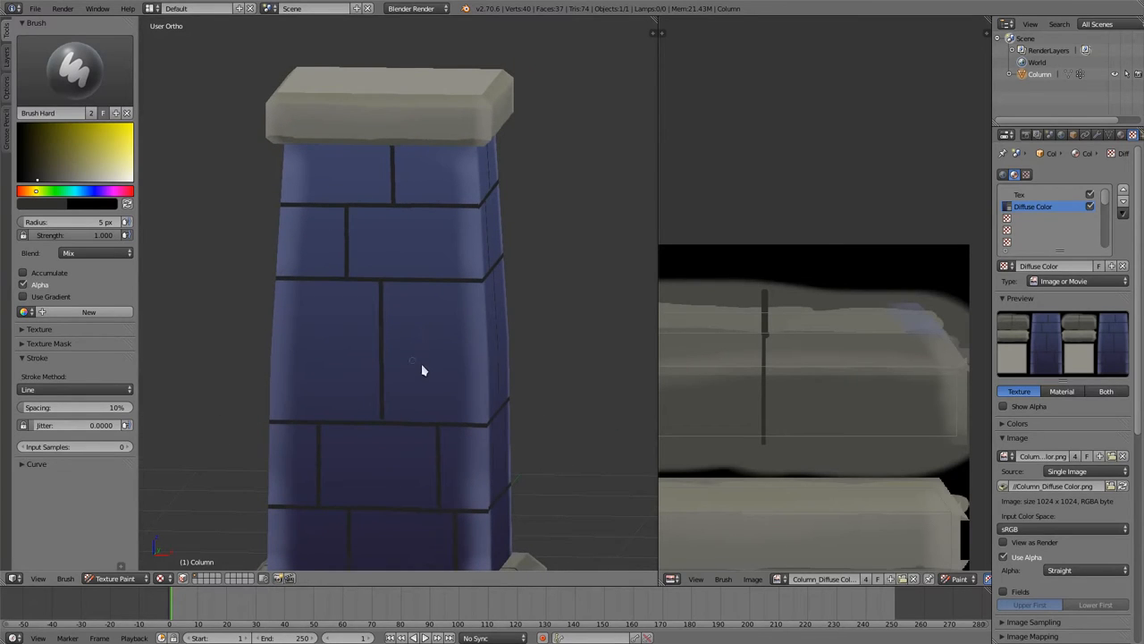
pyautogui.moveTo(423, 362)
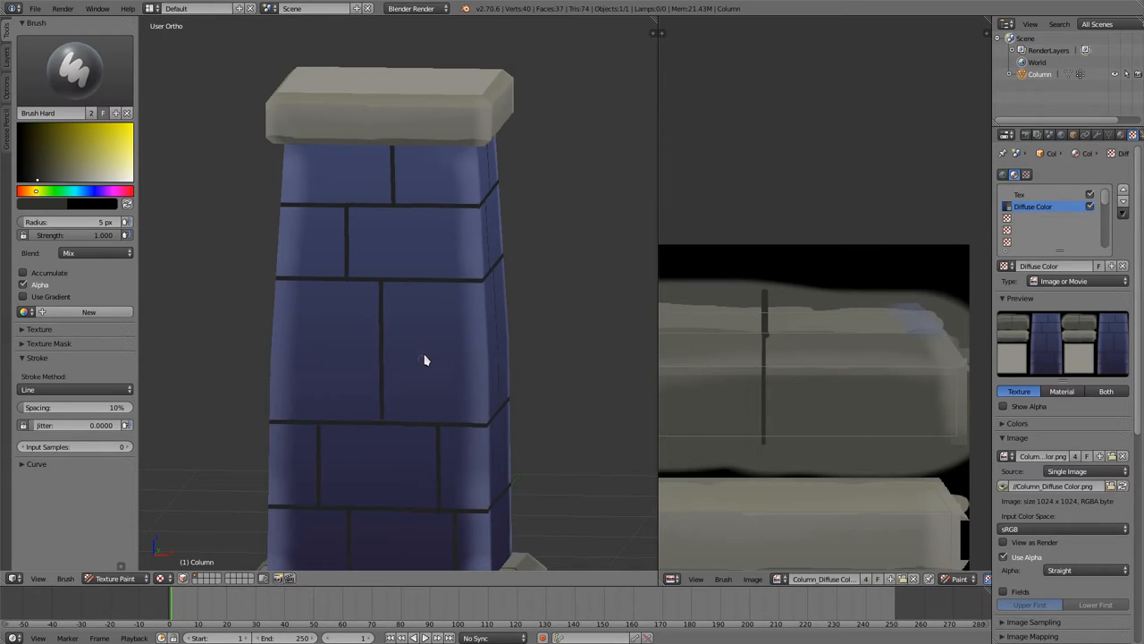
pyautogui.moveTo(421, 357)
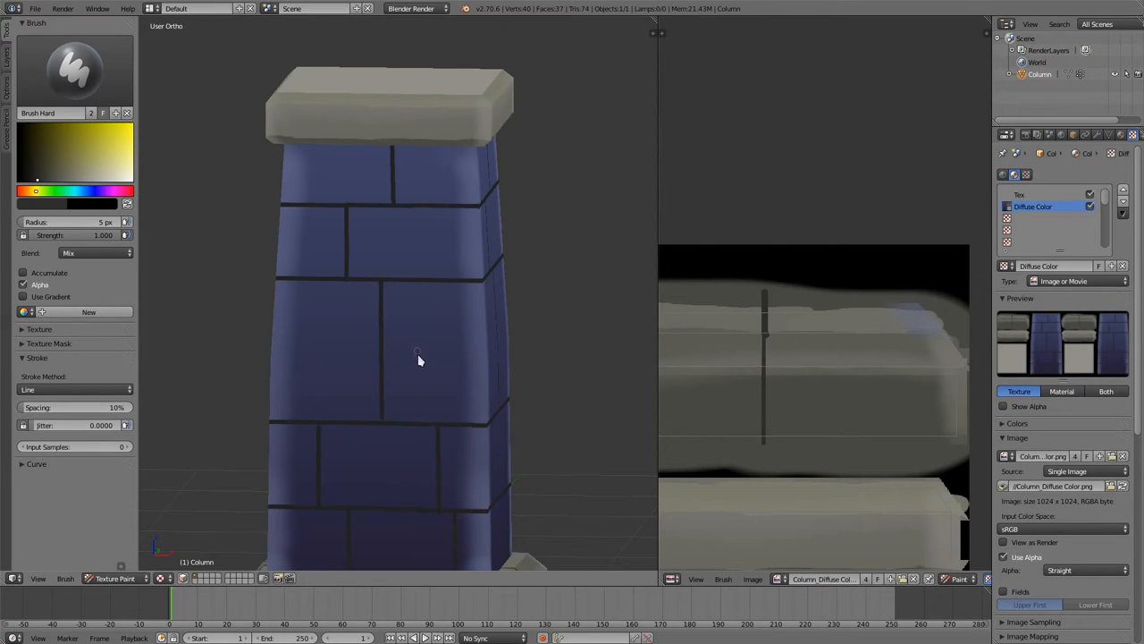
pyautogui.moveTo(432, 425)
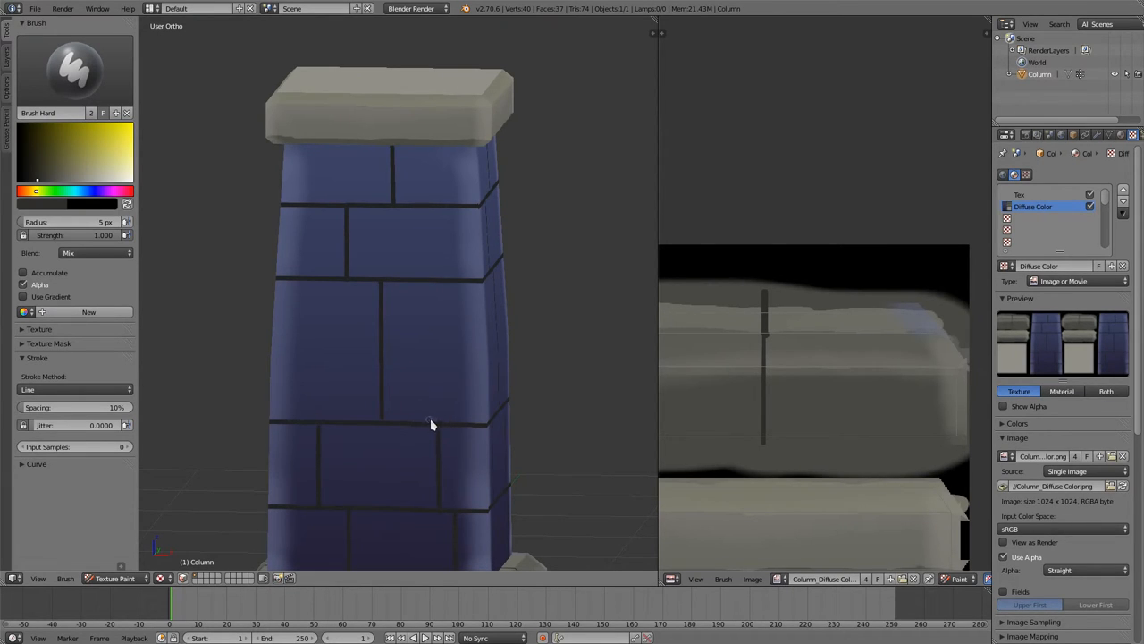
pyautogui.moveTo(447, 295)
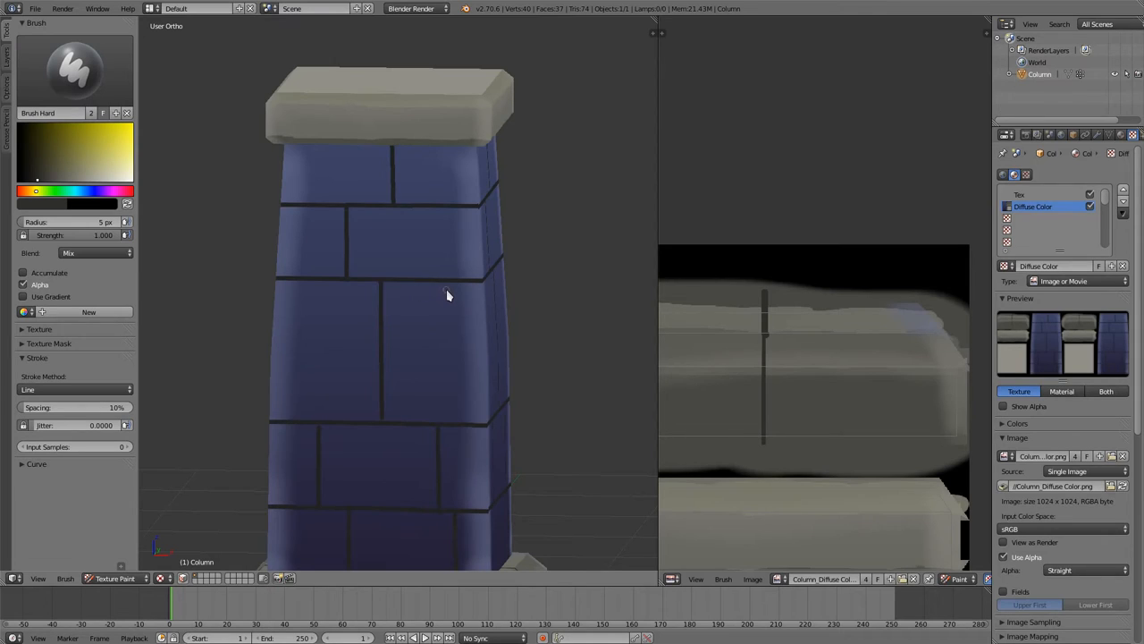
pyautogui.moveTo(447, 319)
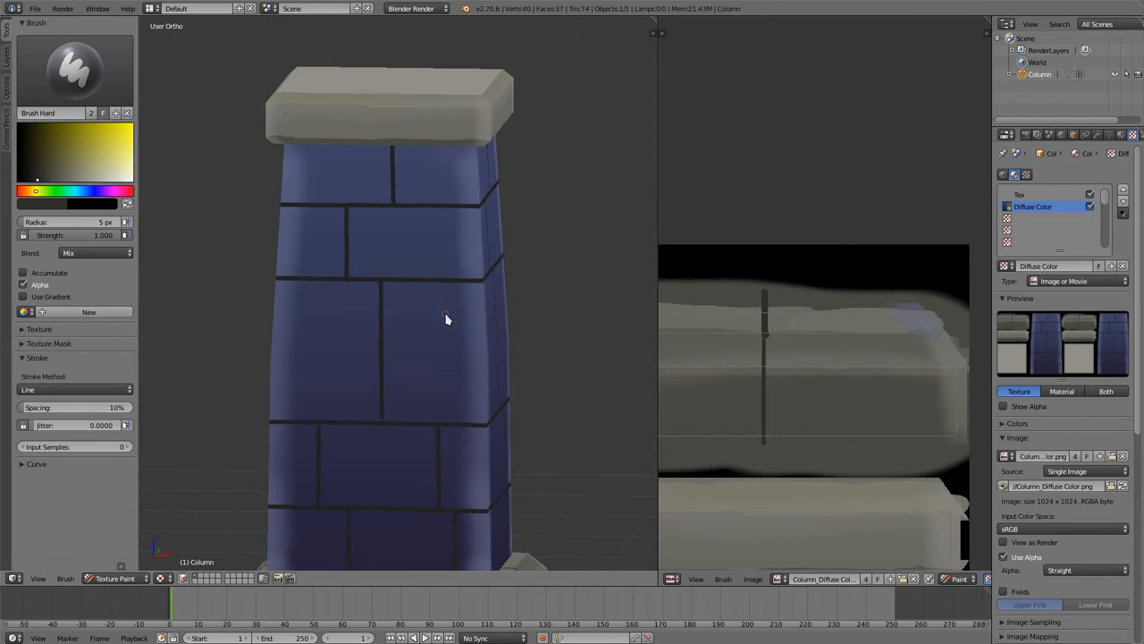
pyautogui.moveTo(422, 301)
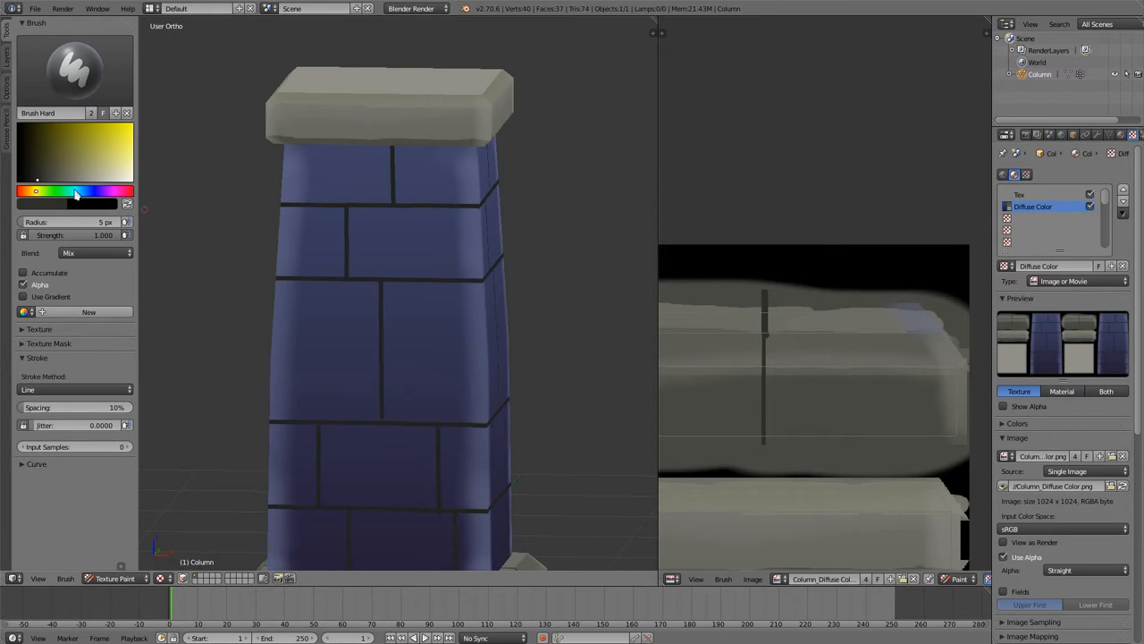
pyautogui.moveTo(47, 204)
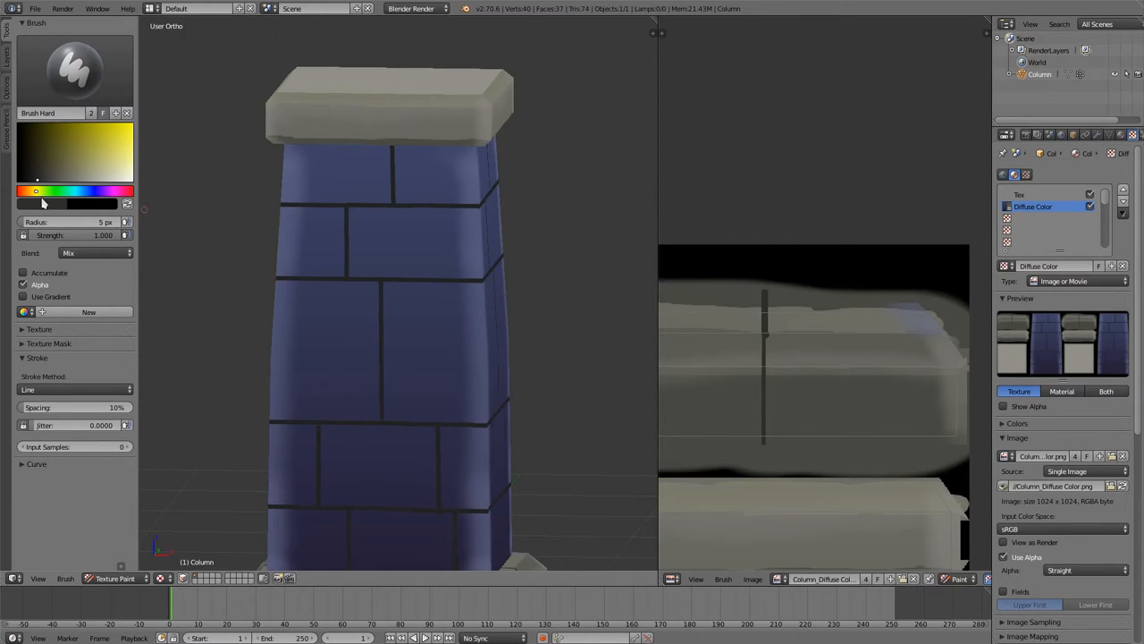
pyautogui.moveTo(48, 201)
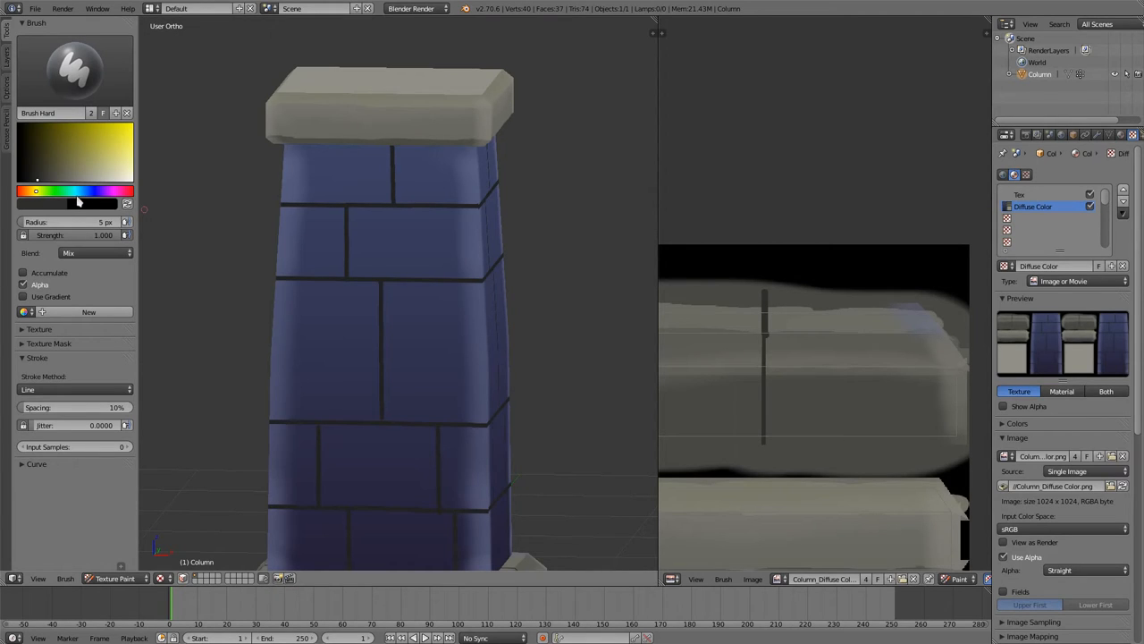
pyautogui.moveTo(73, 206)
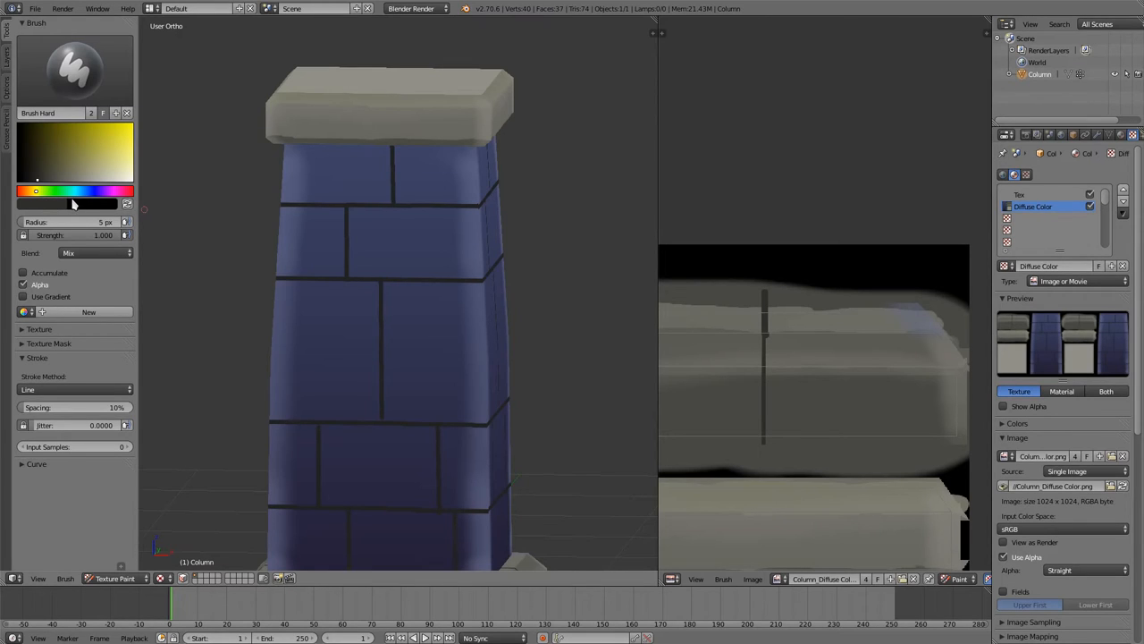
pyautogui.moveTo(72, 207)
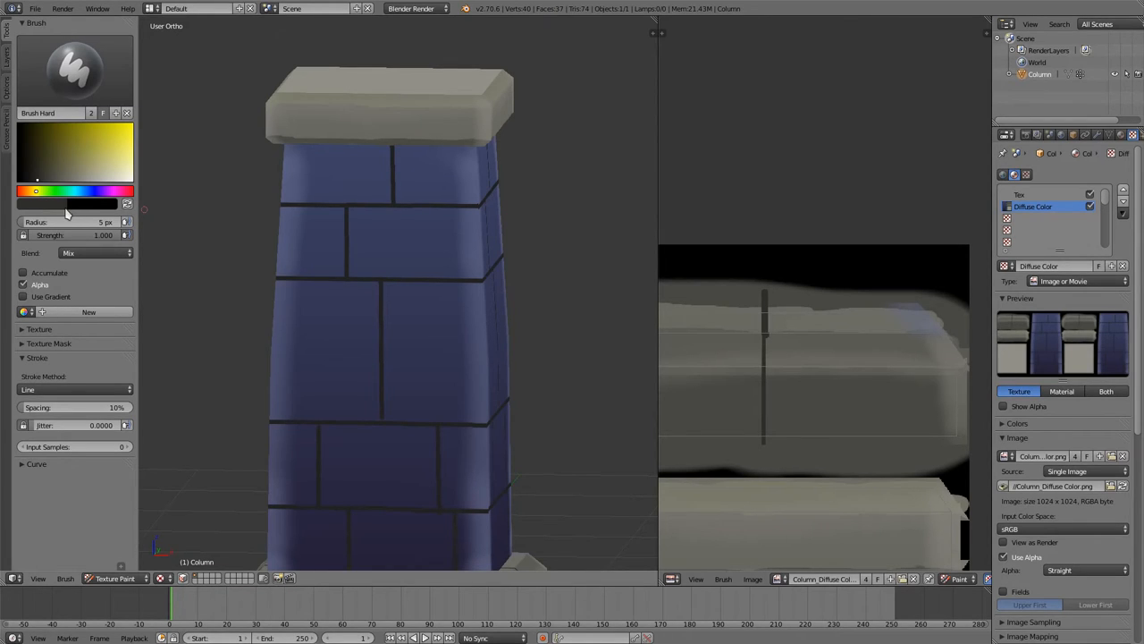
pyautogui.moveTo(319, 305)
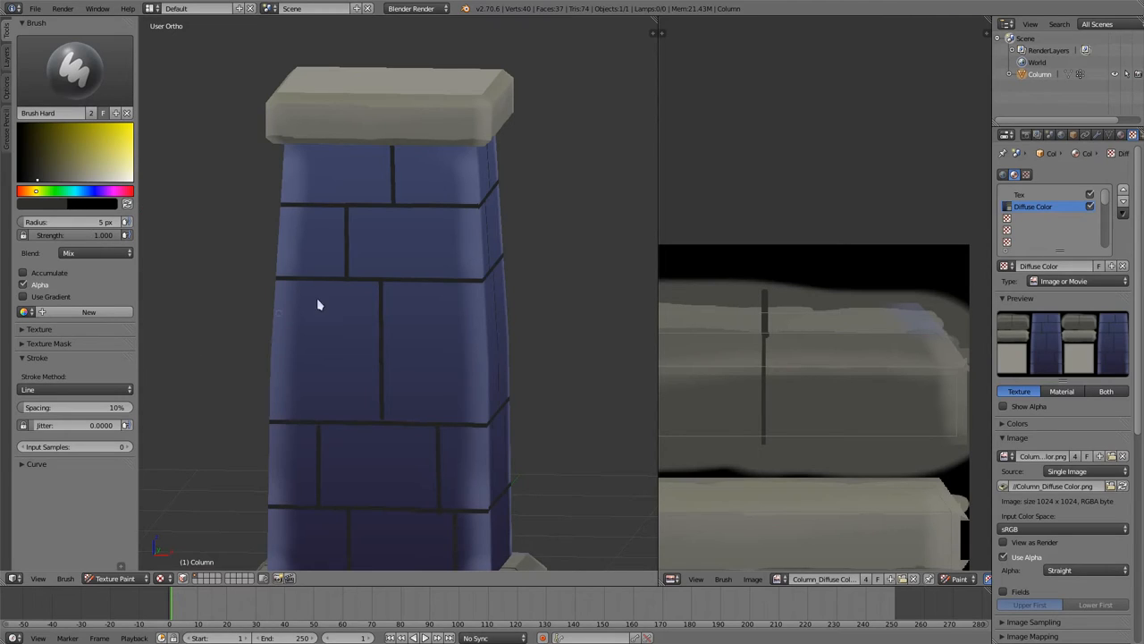
pyautogui.moveTo(416, 301)
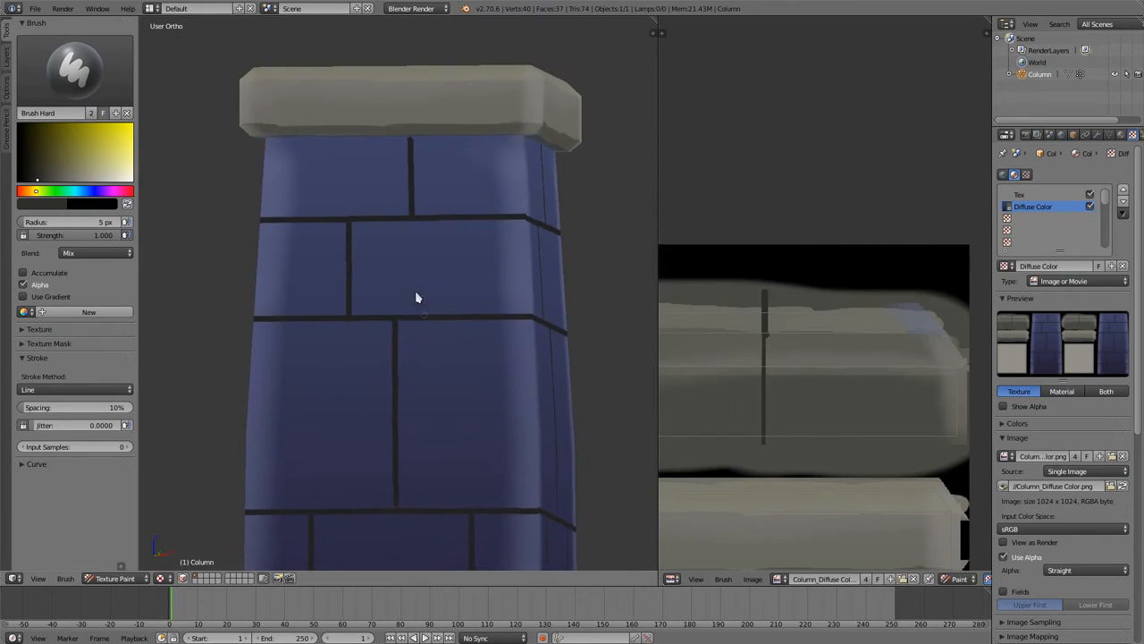
pyautogui.moveTo(444, 394)
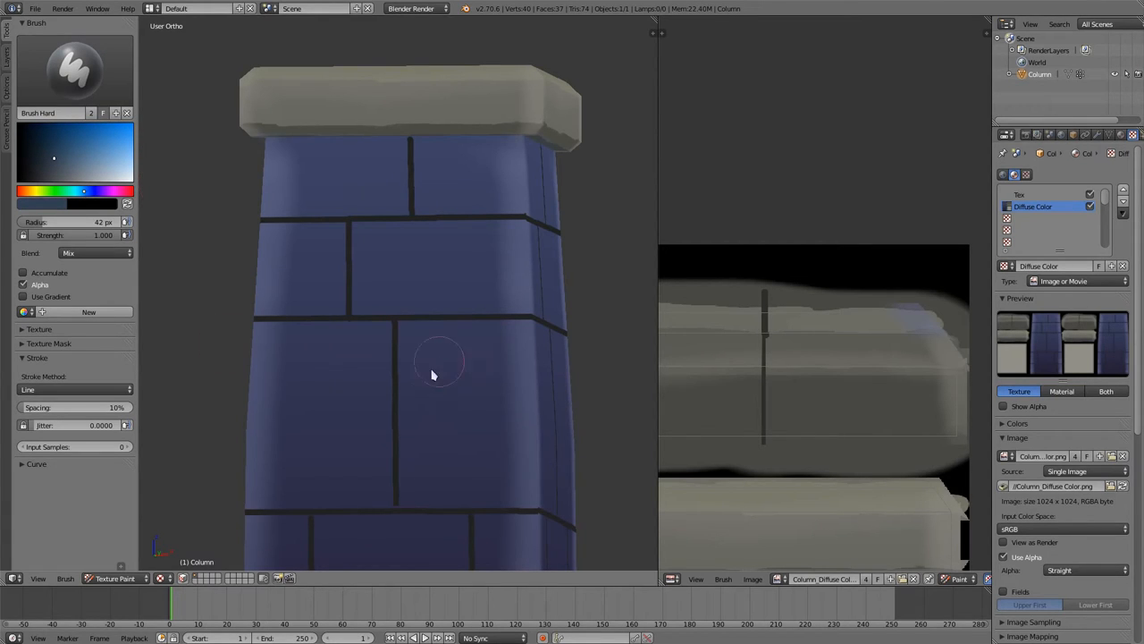
# Switch the brush to the Space stroke method and dab soft light spots on the upper bricks
pyautogui.moveTo(438, 362); pyautogui.dragTo(465, 447)
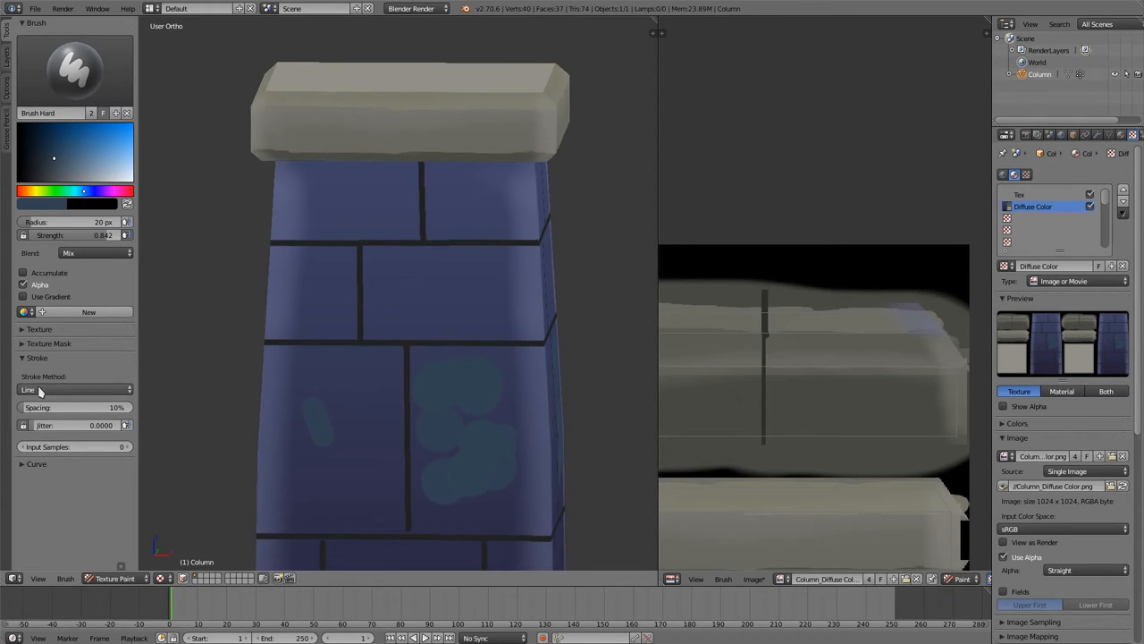
pyautogui.click(72, 389)
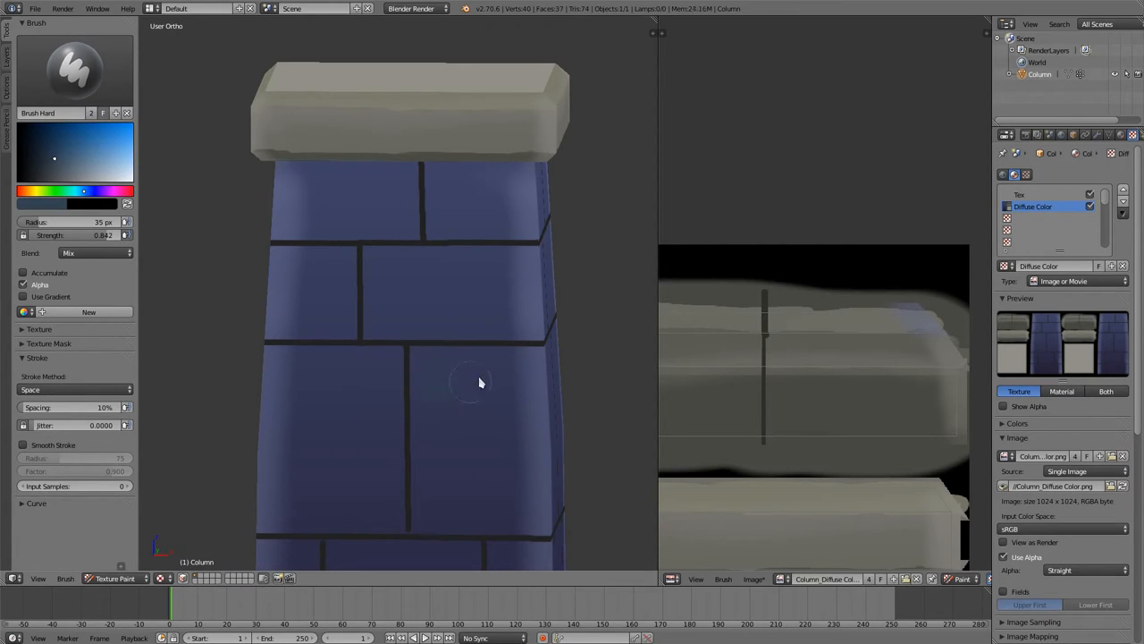
pyautogui.moveTo(479, 383); pyautogui.dragTo(472, 496)
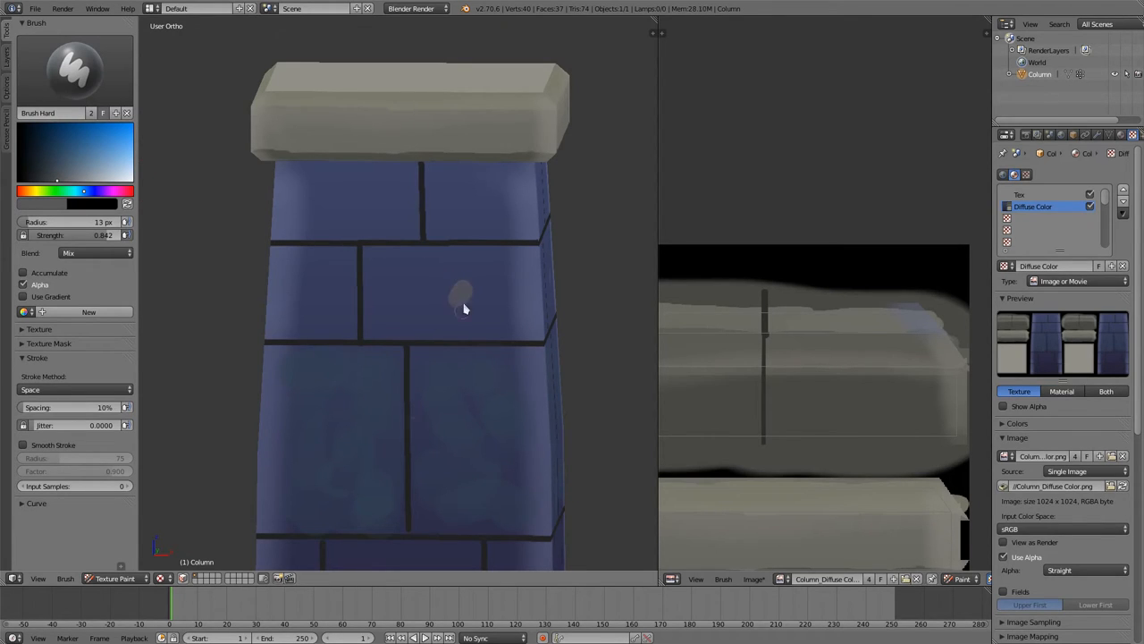
pyautogui.moveTo(452, 219)
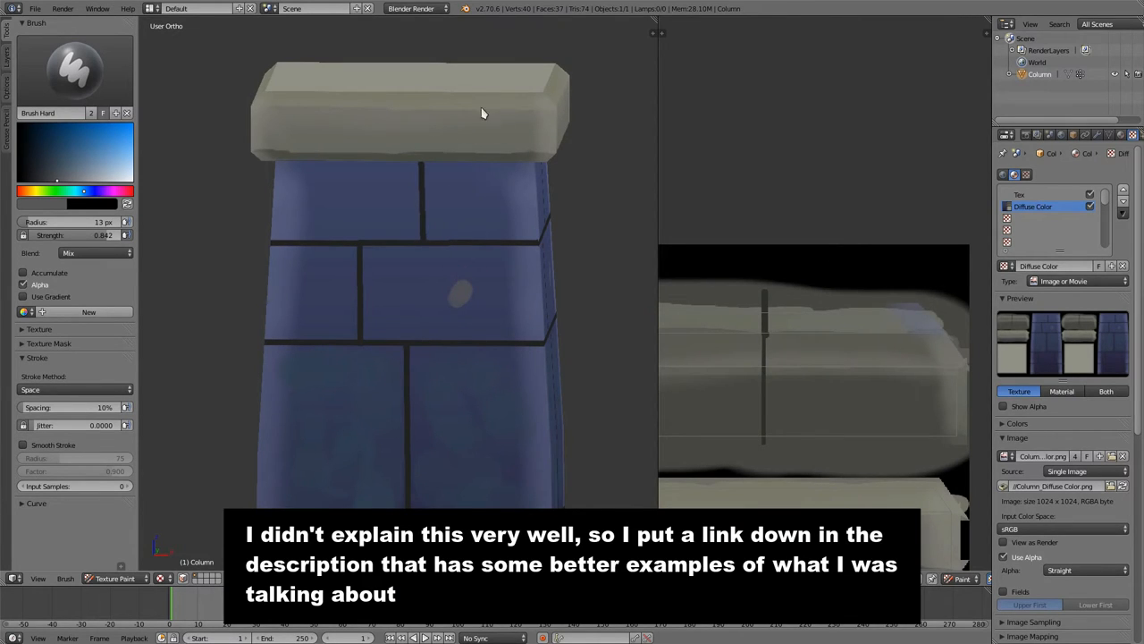
pyautogui.moveTo(451, 117)
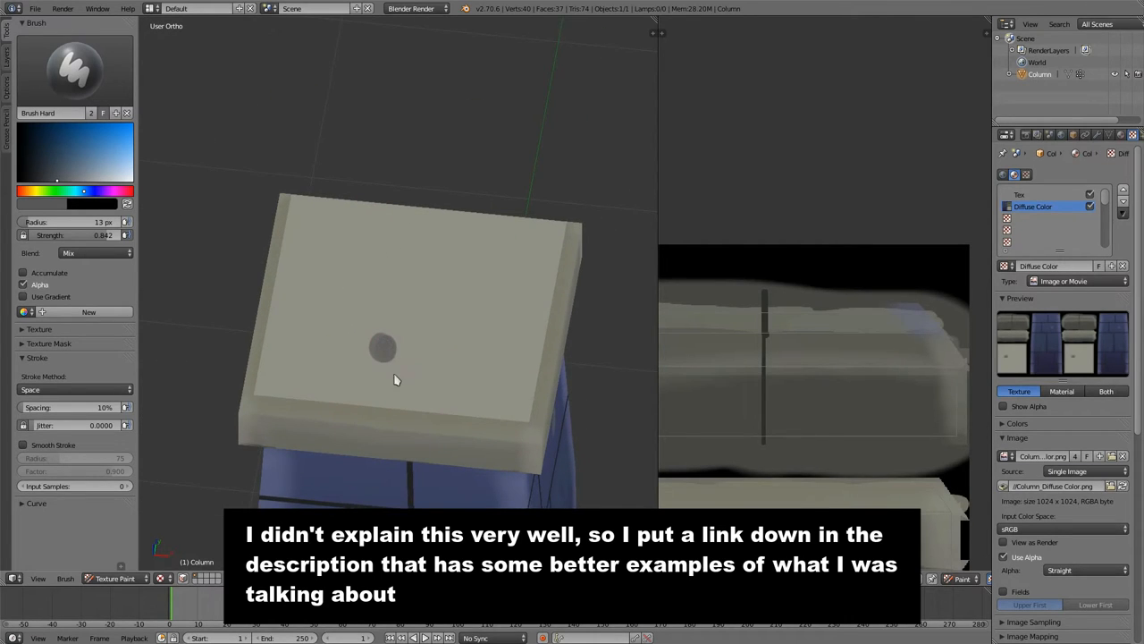
pyautogui.moveTo(389, 352)
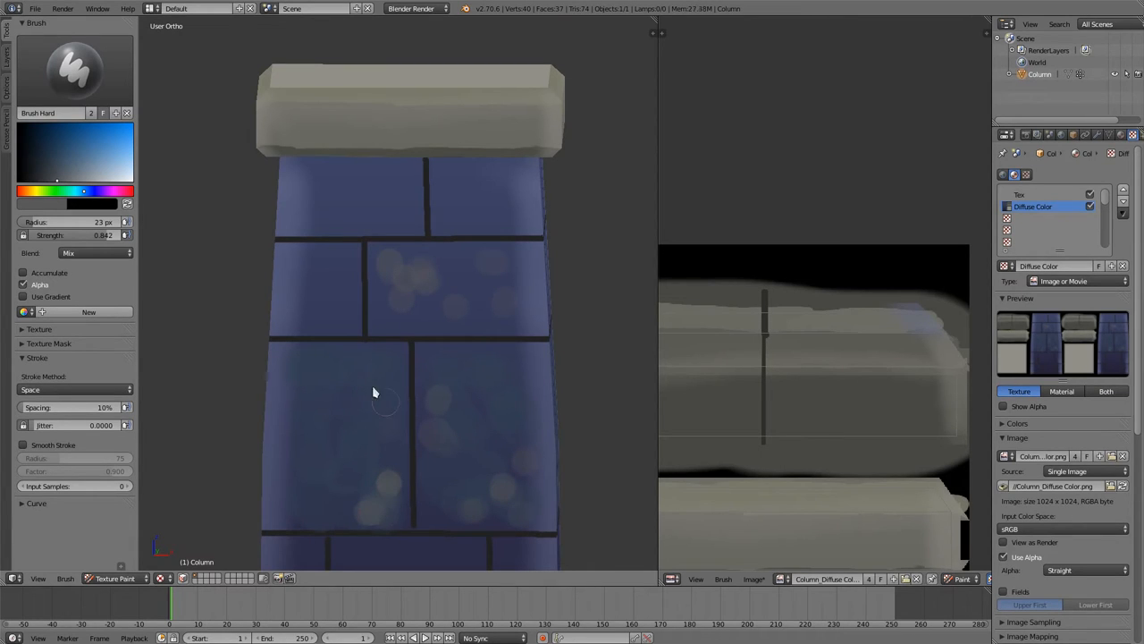
pyautogui.moveTo(317, 384)
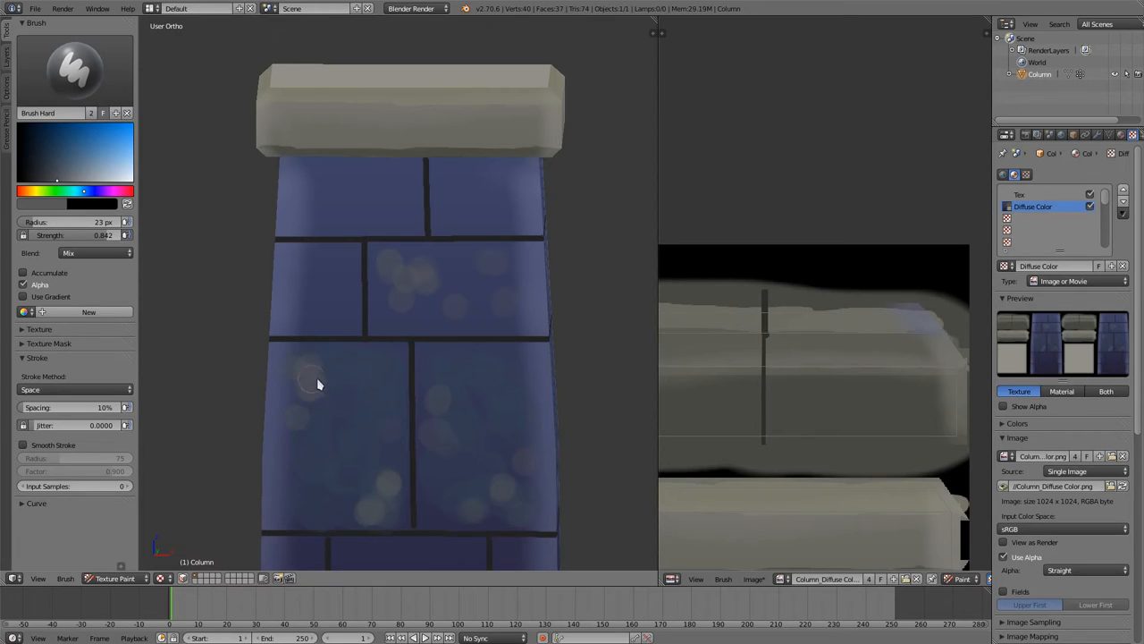
# Dab pale light spots across the lower and bottom bricks of the shaft
pyautogui.click(331, 304)
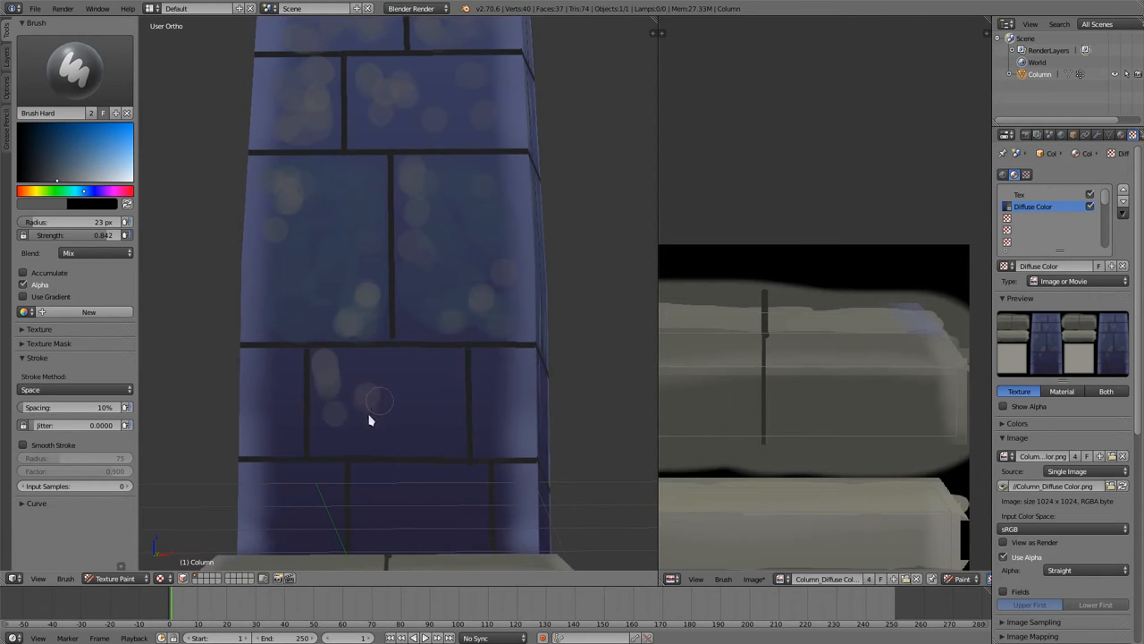
pyautogui.click(49, 170)
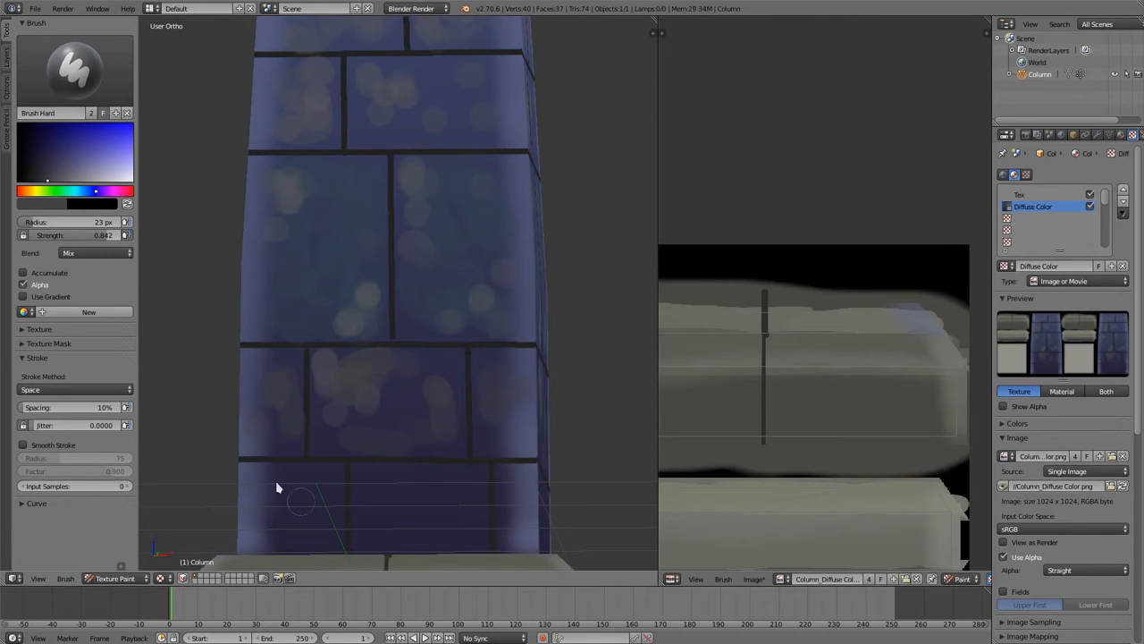
pyautogui.moveTo(302, 501); pyautogui.dragTo(447, 491)
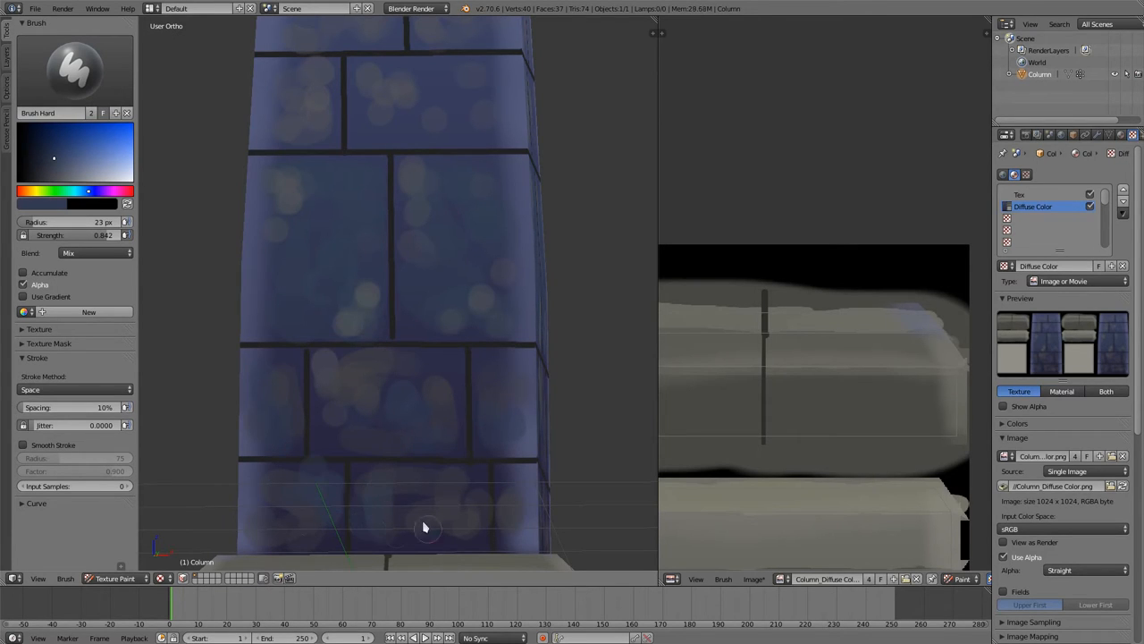
pyautogui.click(54, 155)
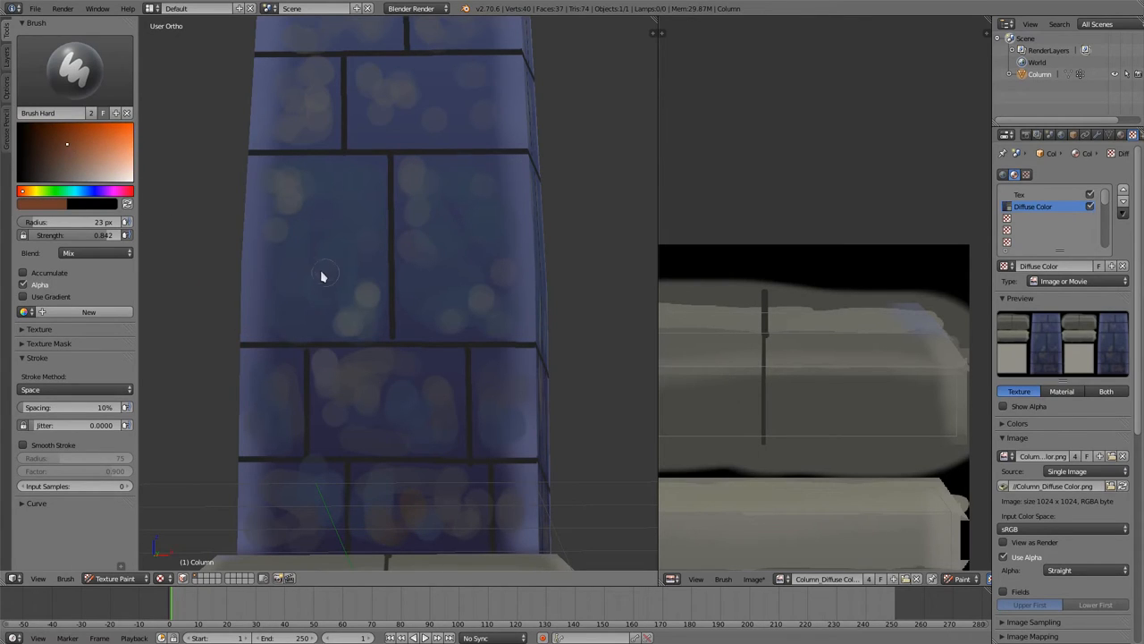
# Paint an orange patch on a brick, then dab gray spots across the cap top
pyautogui.moveTo(324, 275); pyautogui.dragTo(266, 235)
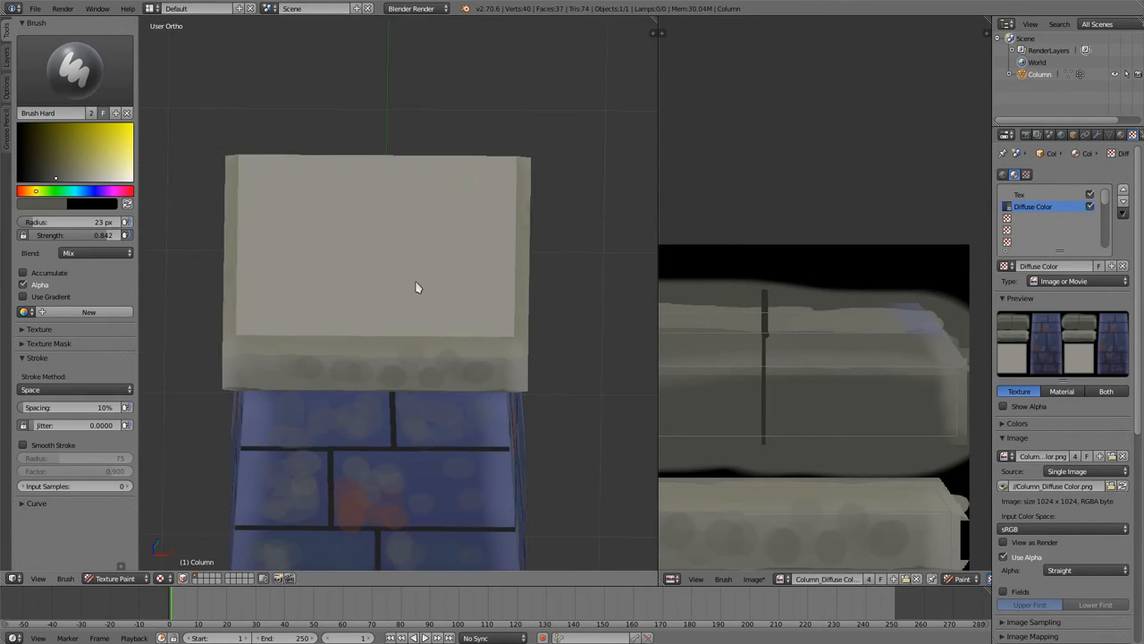
pyautogui.moveTo(416, 286); pyautogui.dragTo(474, 259)
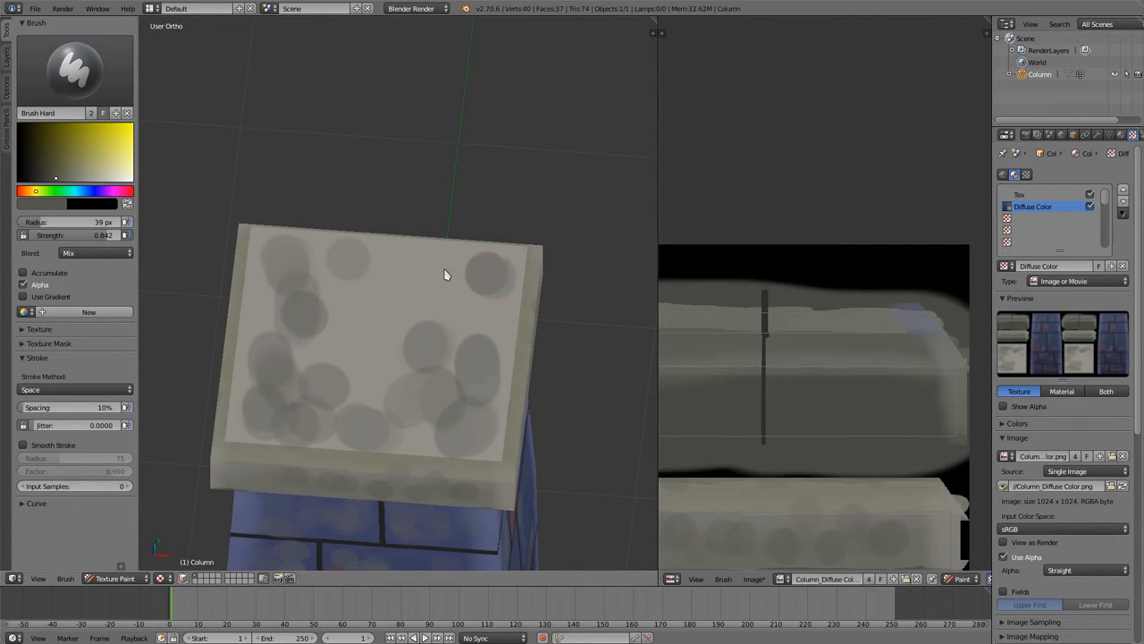
pyautogui.moveTo(447, 274); pyautogui.dragTo(485, 363)
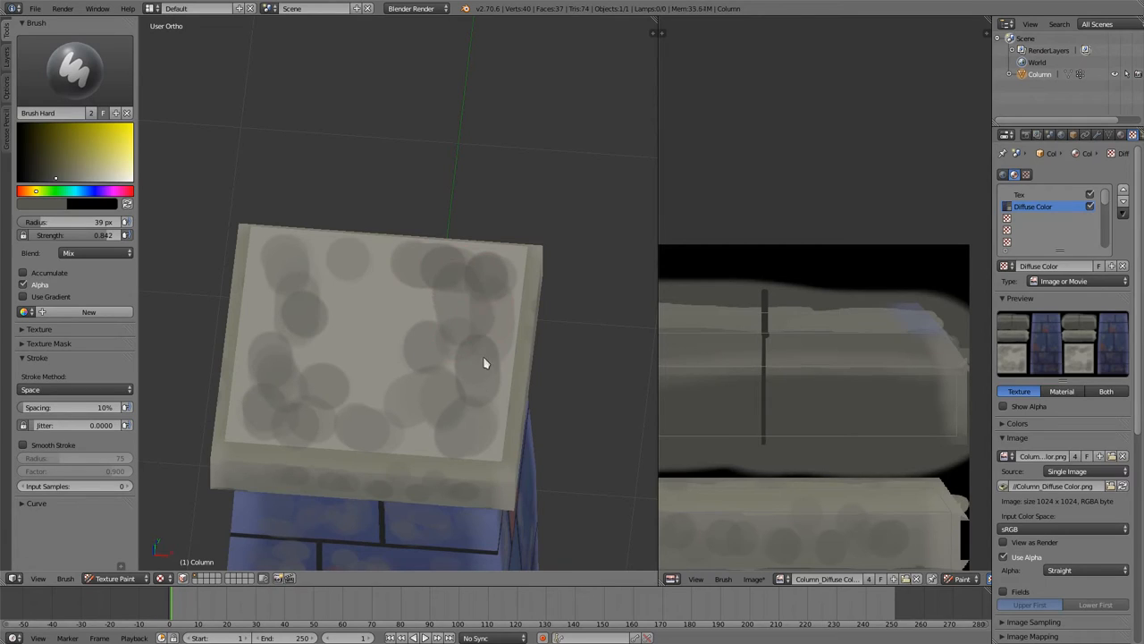
pyautogui.moveTo(479, 301)
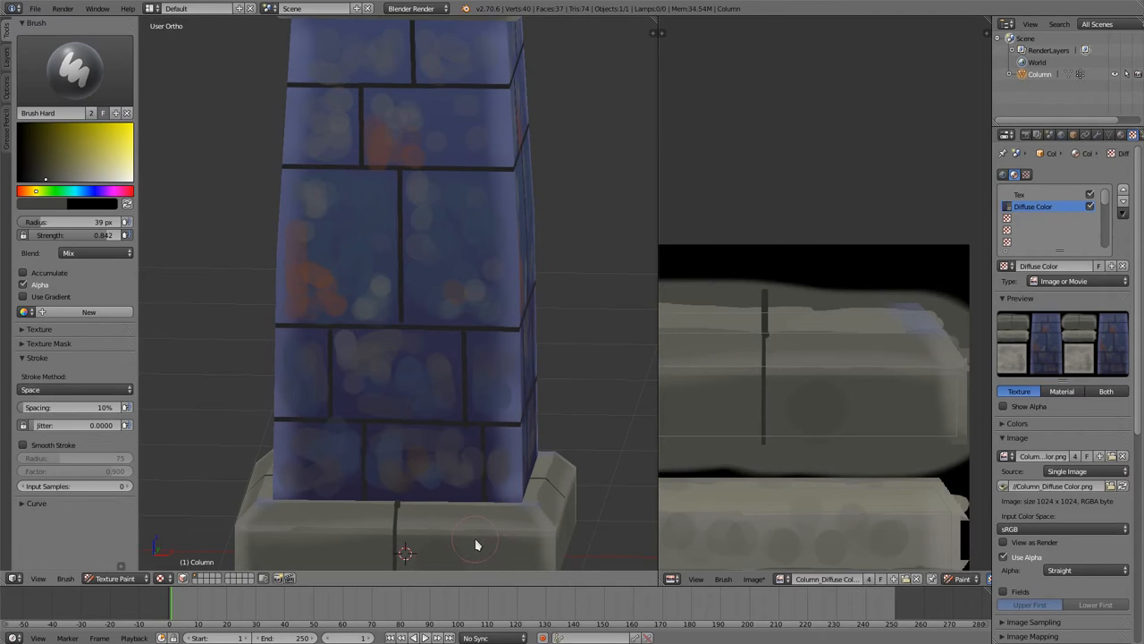
pyautogui.moveTo(515, 545)
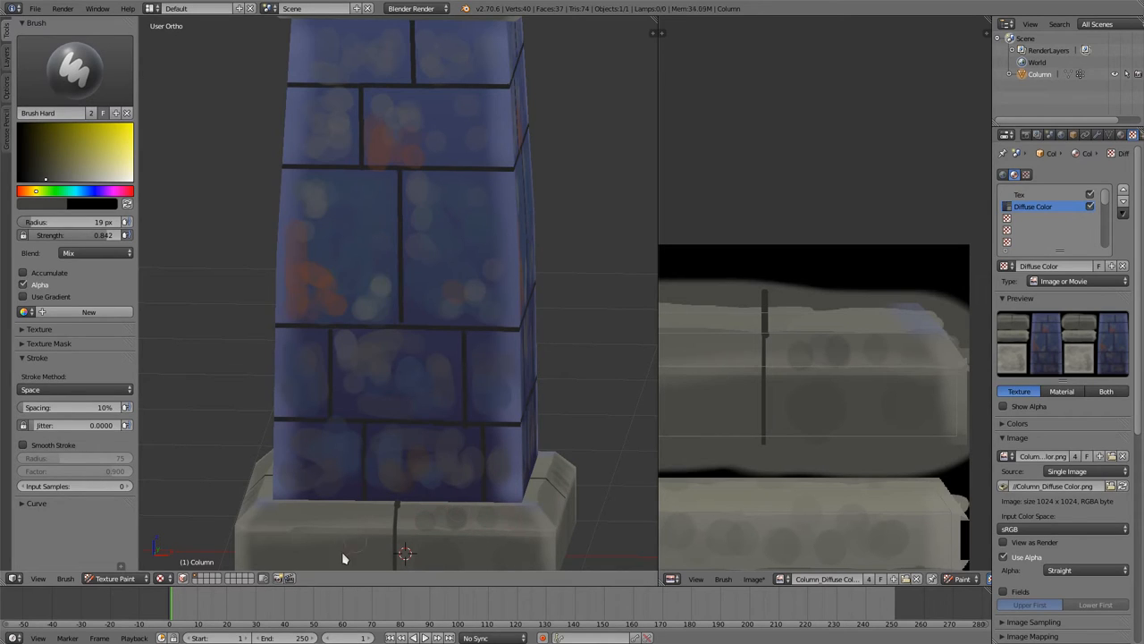
pyautogui.moveTo(276, 523)
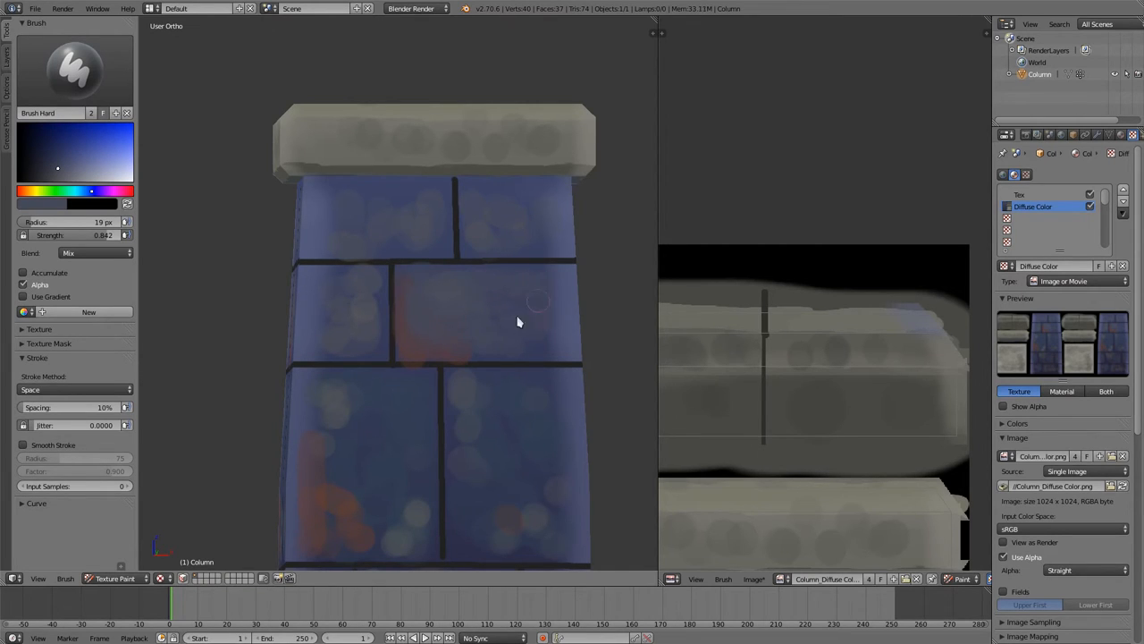
pyautogui.moveTo(507, 346)
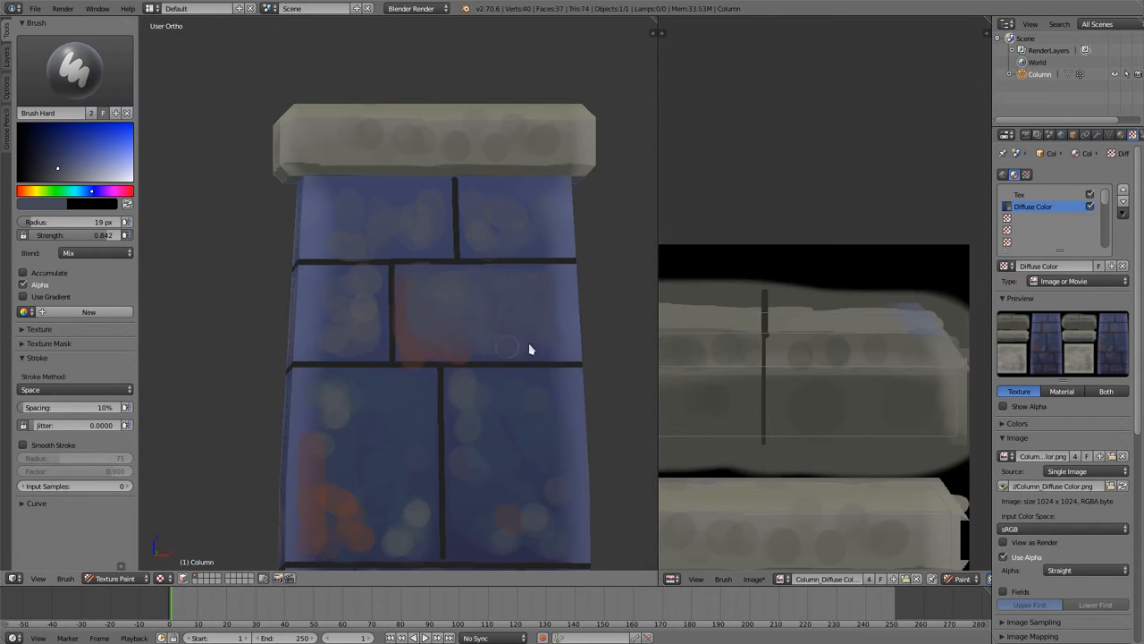
pyautogui.moveTo(512, 367)
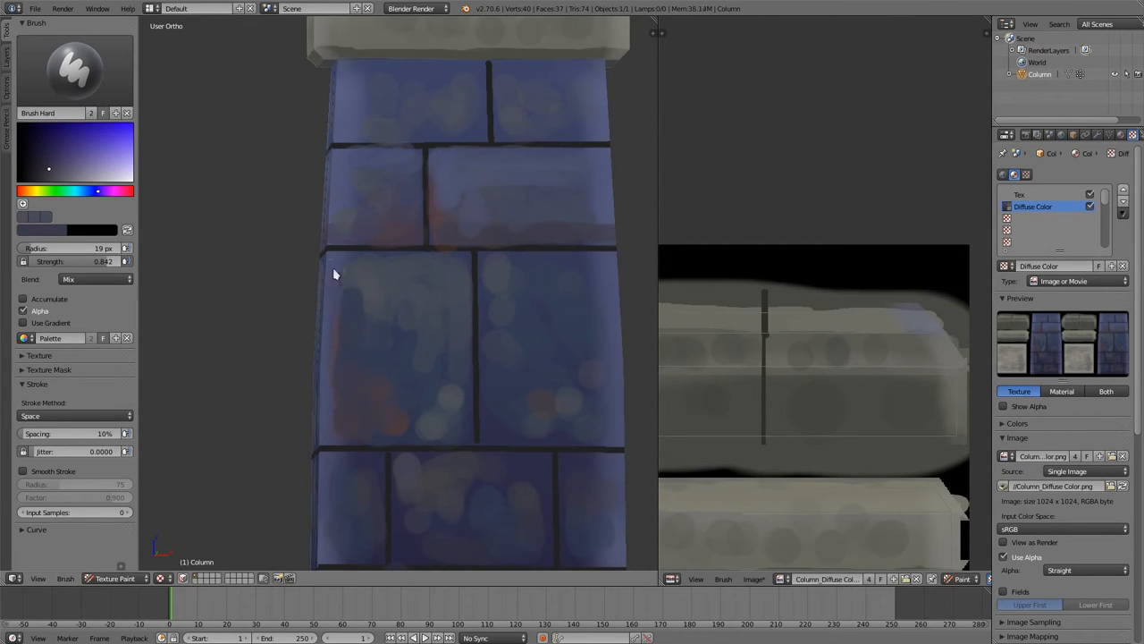
# Dab blue-purple spots on the lower bricks and stroke a pale highlight along a brick edge
pyautogui.moveTo(335, 274); pyautogui.dragTo(340, 414)
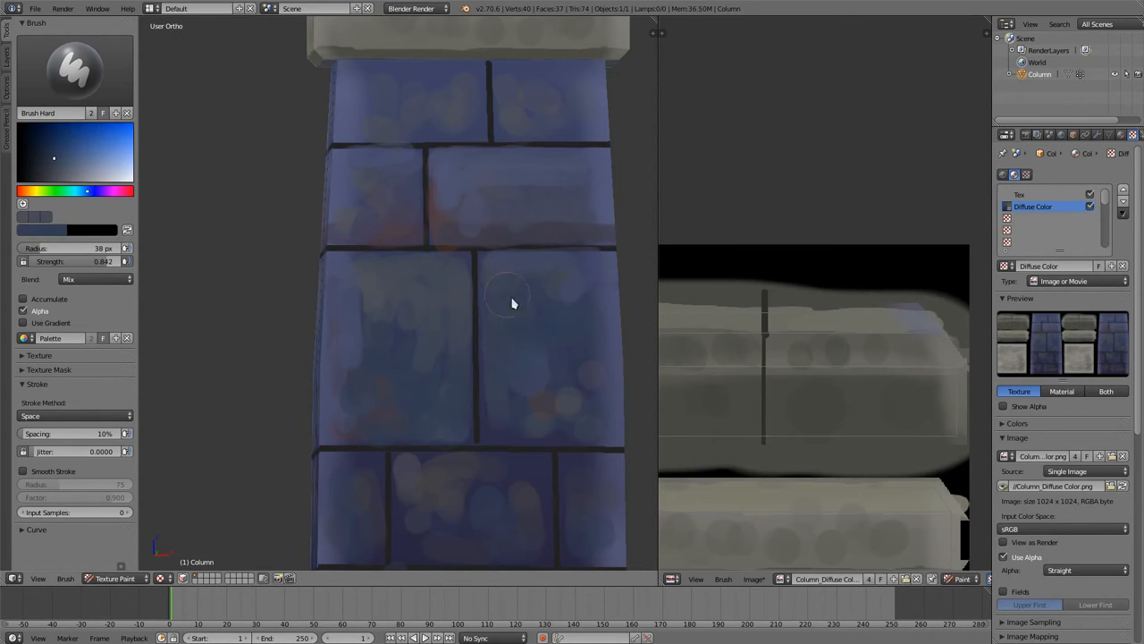
pyautogui.click(394, 321)
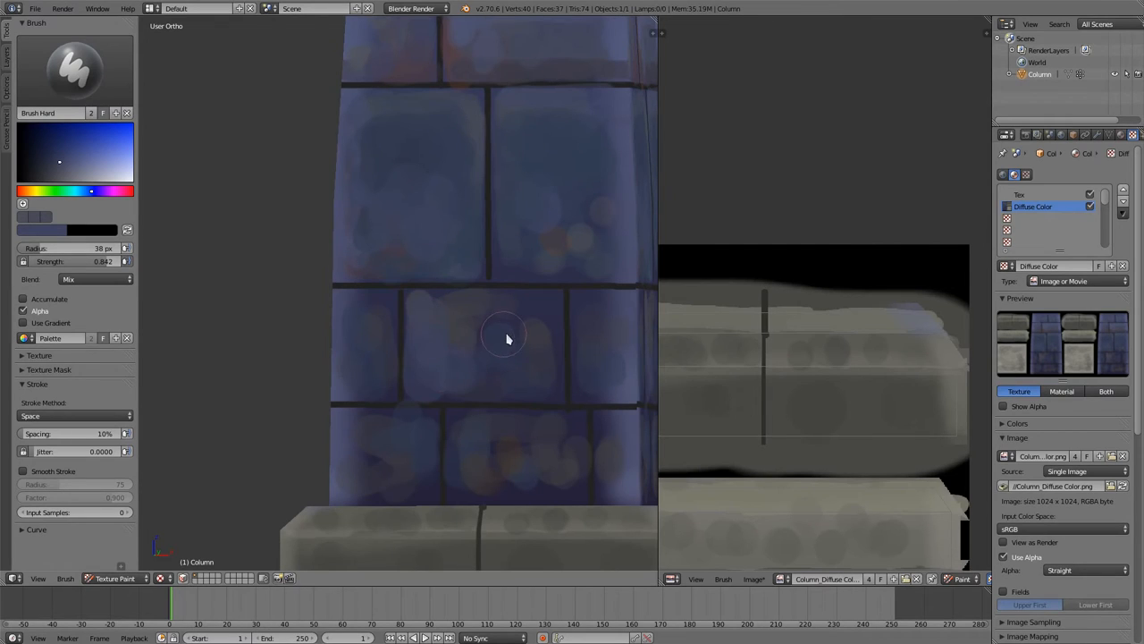
pyautogui.moveTo(505, 338); pyautogui.dragTo(463, 371)
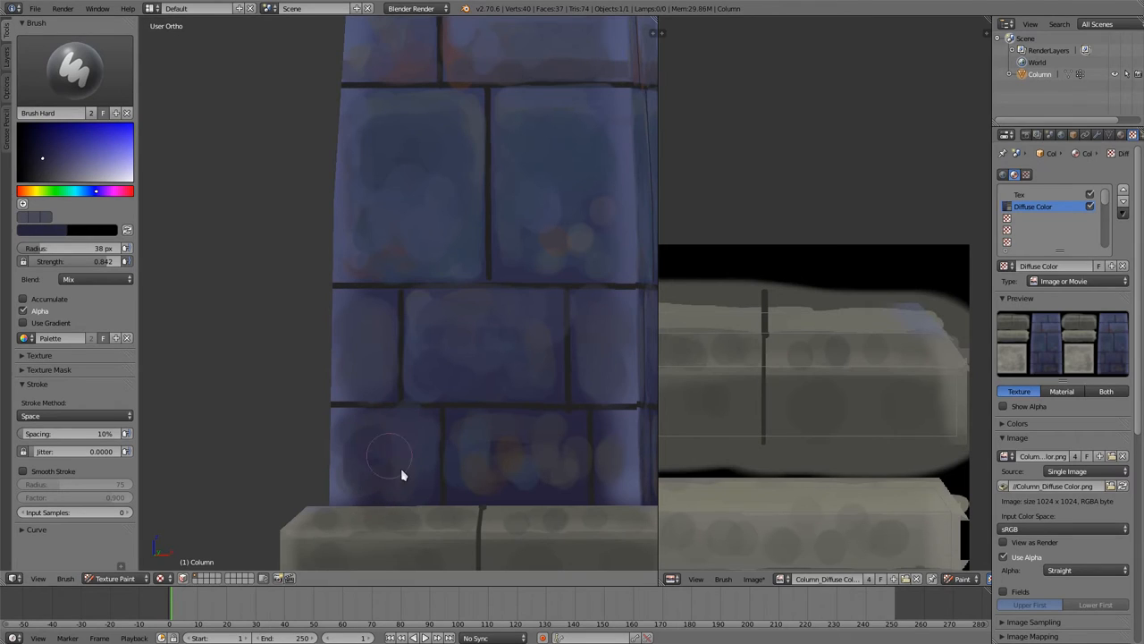
pyautogui.moveTo(345, 474)
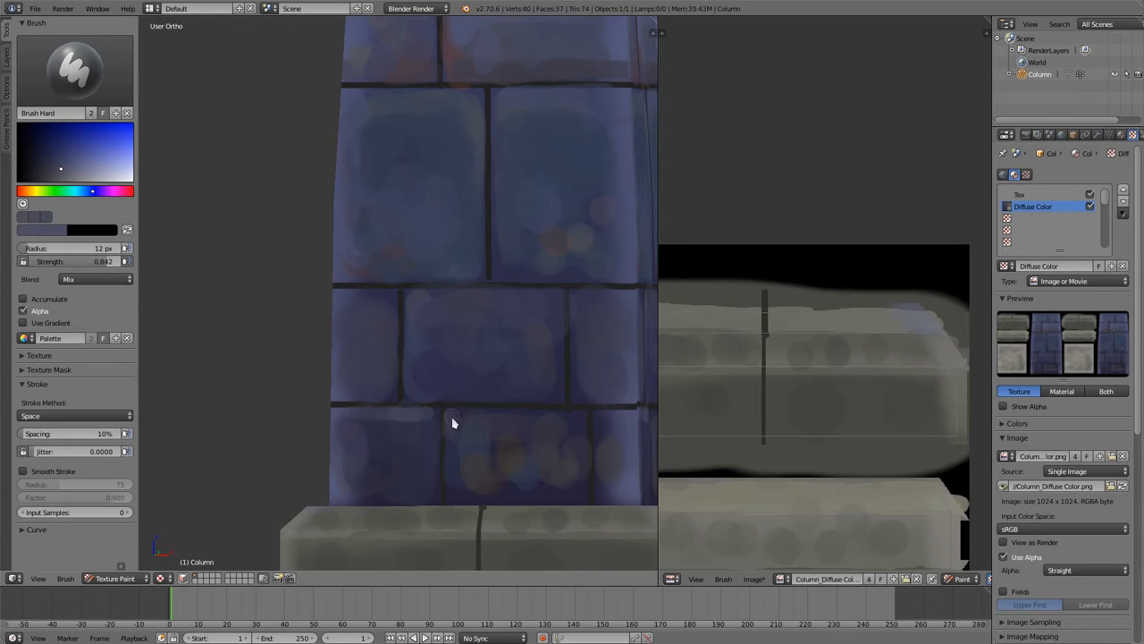
pyautogui.moveTo(453, 423); pyautogui.dragTo(606, 422)
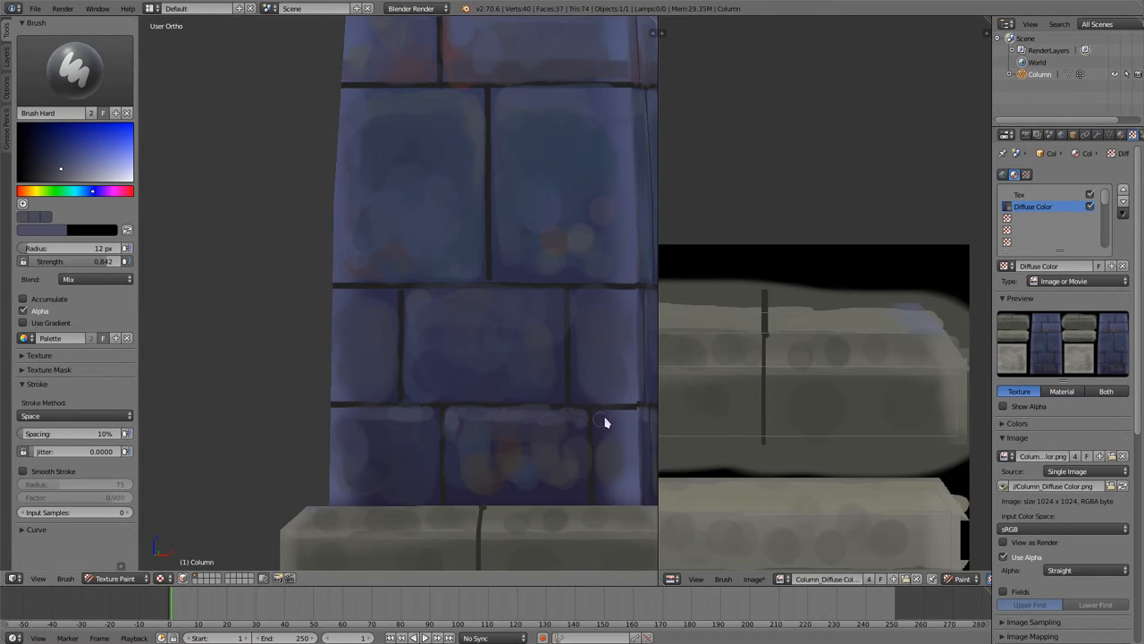
pyautogui.moveTo(622, 302)
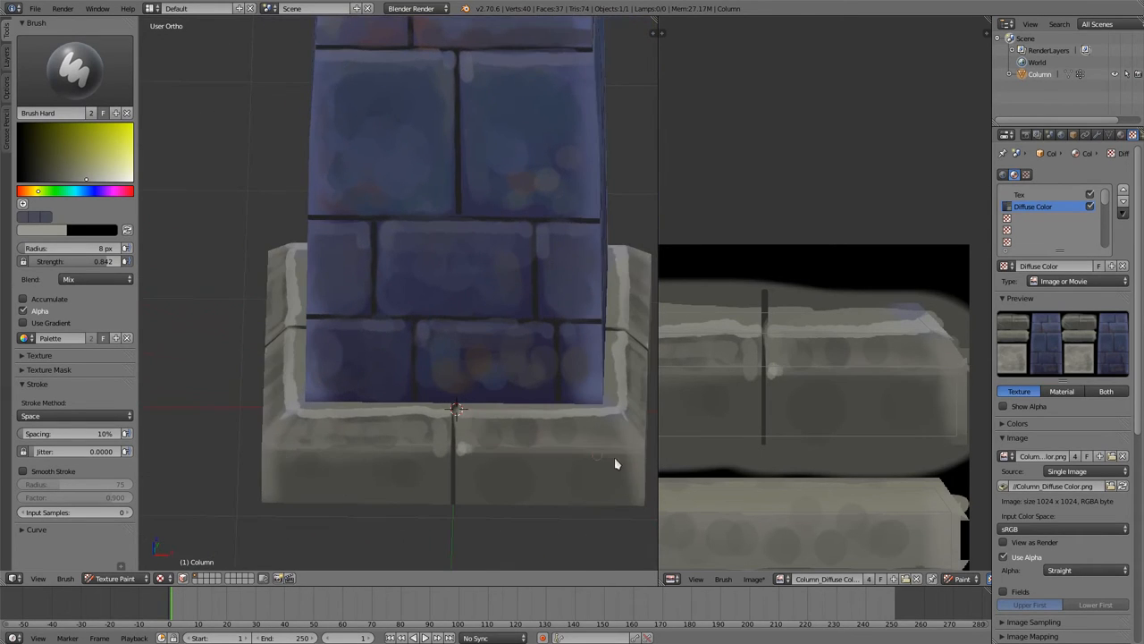
pyautogui.moveTo(577, 466)
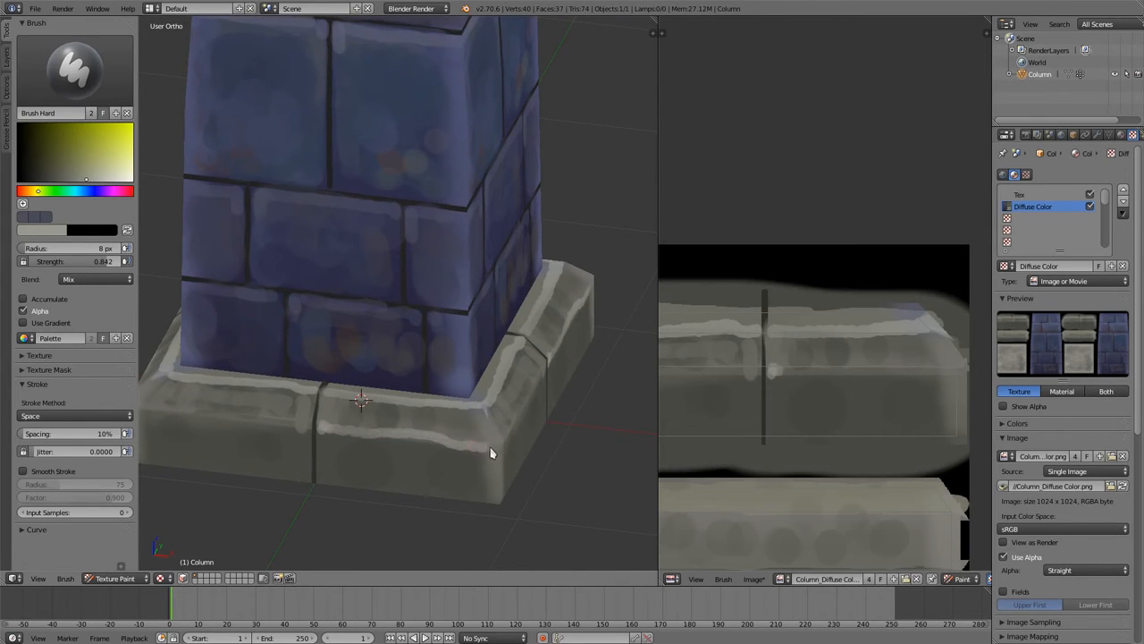
pyautogui.moveTo(492, 451); pyautogui.dragTo(366, 402)
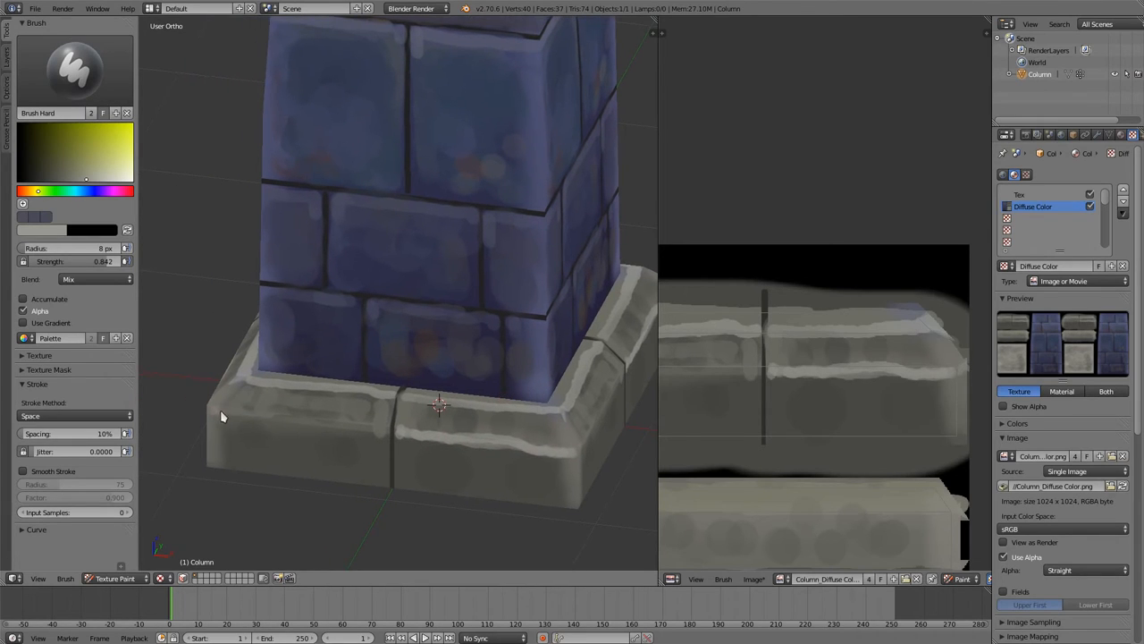
pyautogui.moveTo(224, 416); pyautogui.dragTo(371, 438)
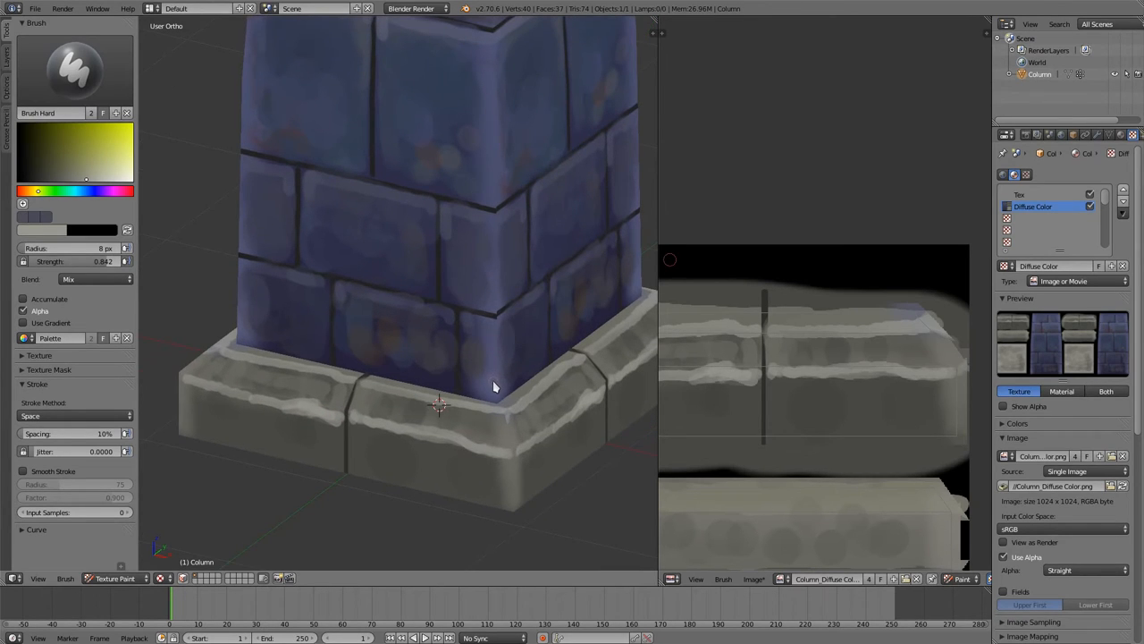
pyautogui.click(88, 170)
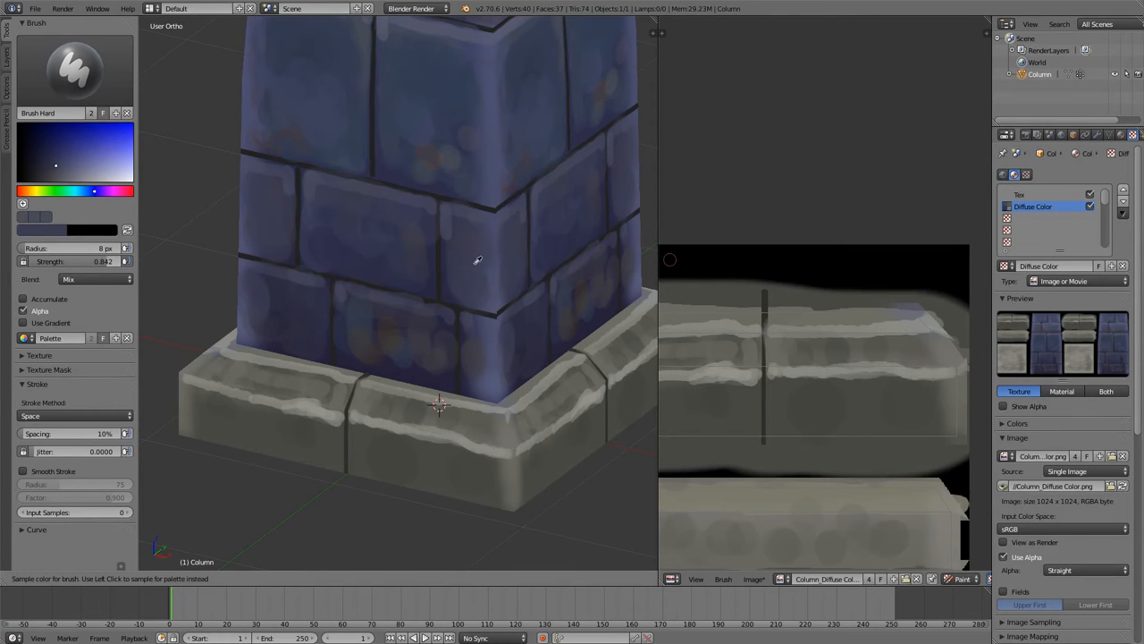
pyautogui.moveTo(478, 244)
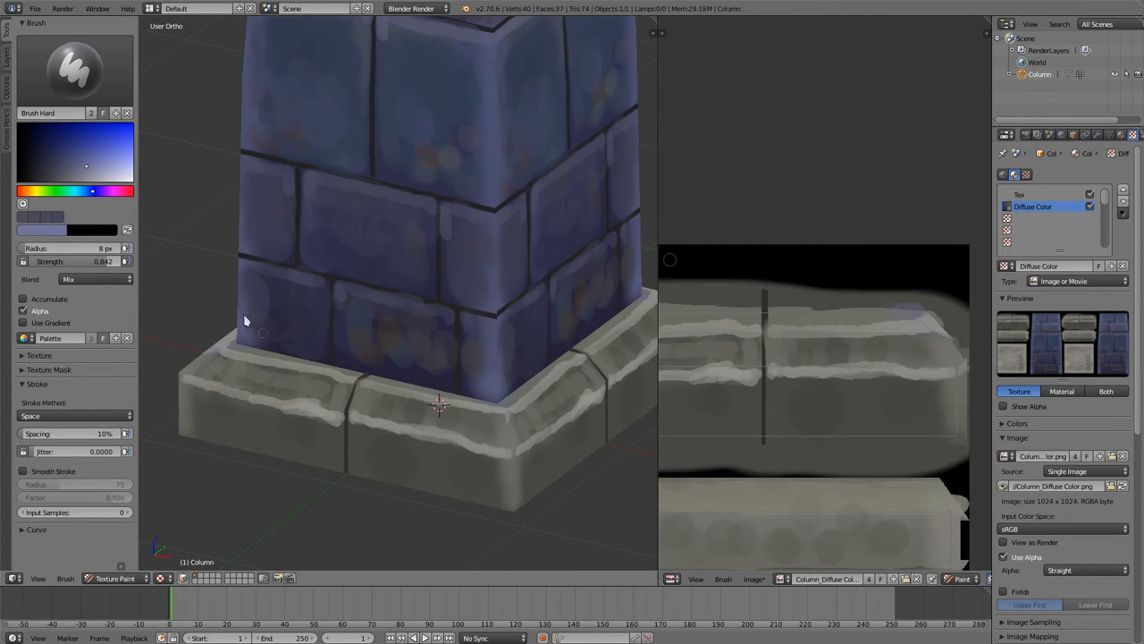
pyautogui.moveTo(455, 321)
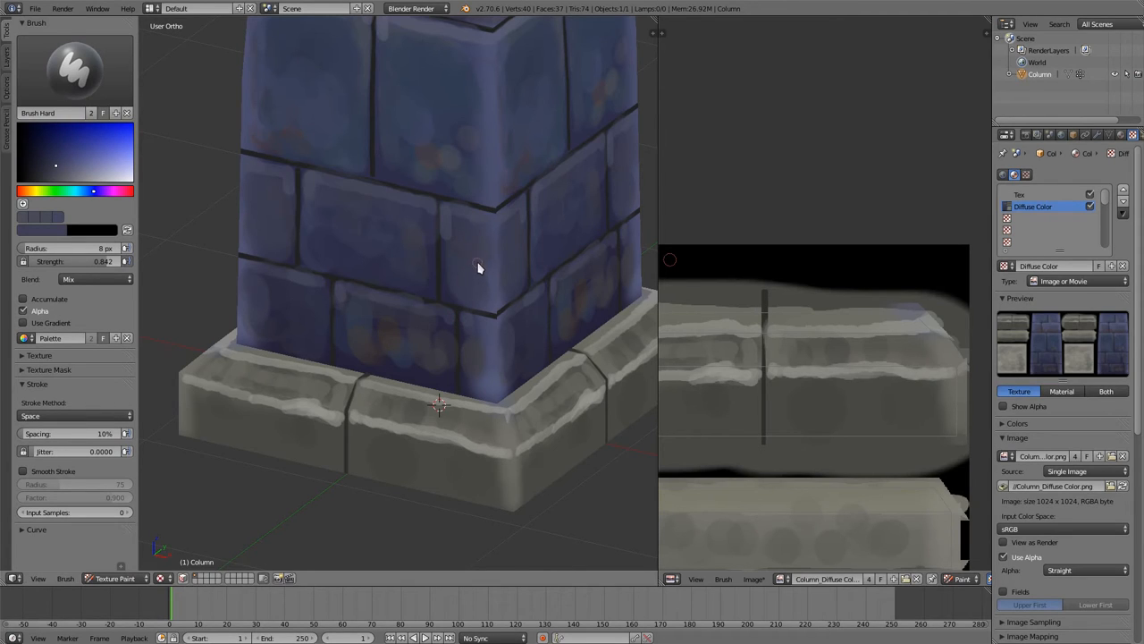
pyautogui.moveTo(480, 250)
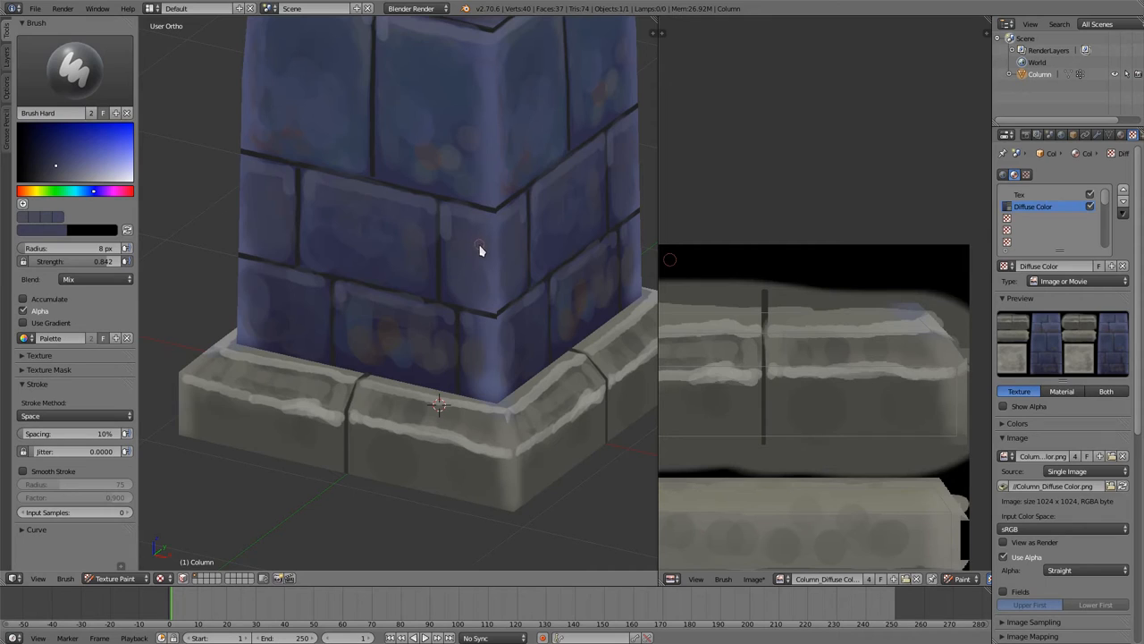
pyautogui.moveTo(476, 278)
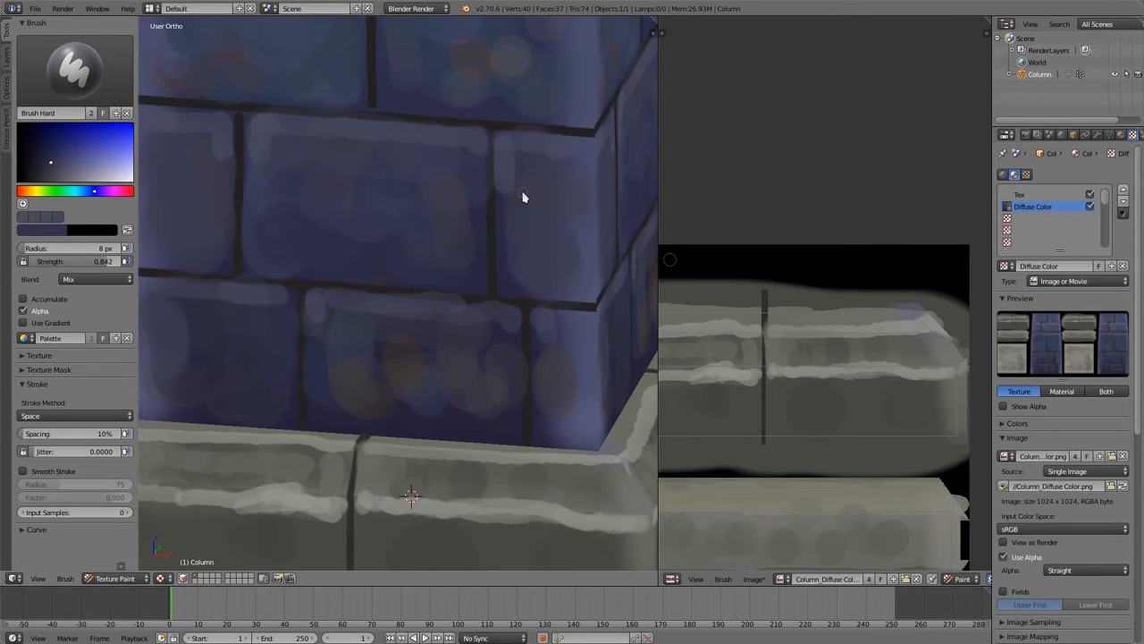
pyautogui.moveTo(509, 260)
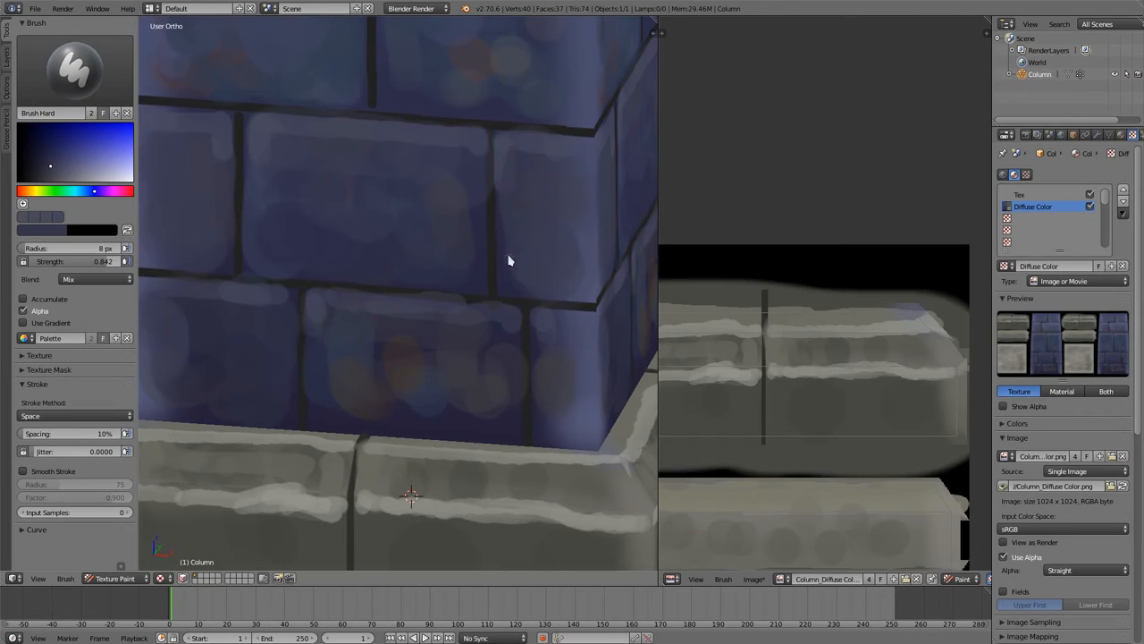
pyautogui.moveTo(502, 180)
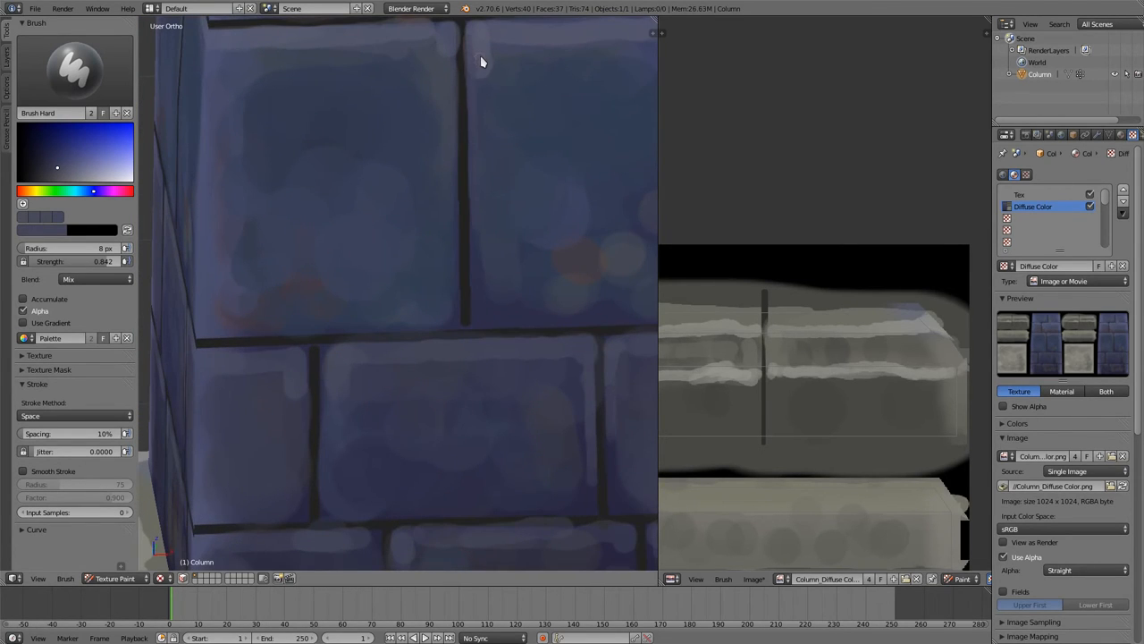
# Paint light highlights along a brick edge and beside the vertical brick joint
pyautogui.moveTo(481, 61); pyautogui.dragTo(476, 170)
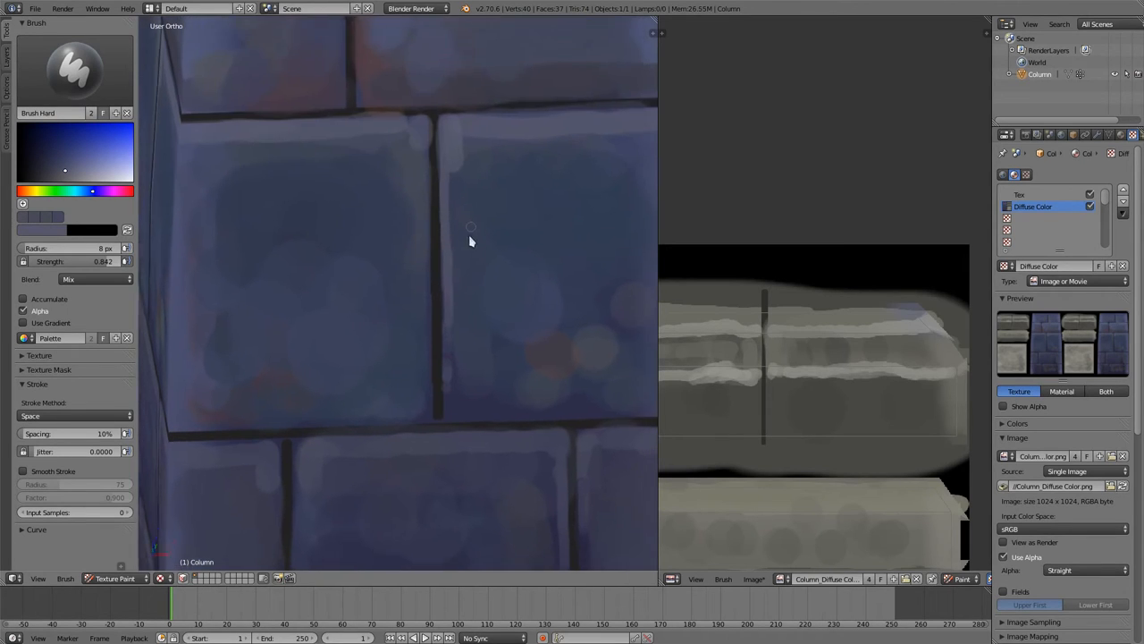
pyautogui.moveTo(472, 242); pyautogui.dragTo(424, 386)
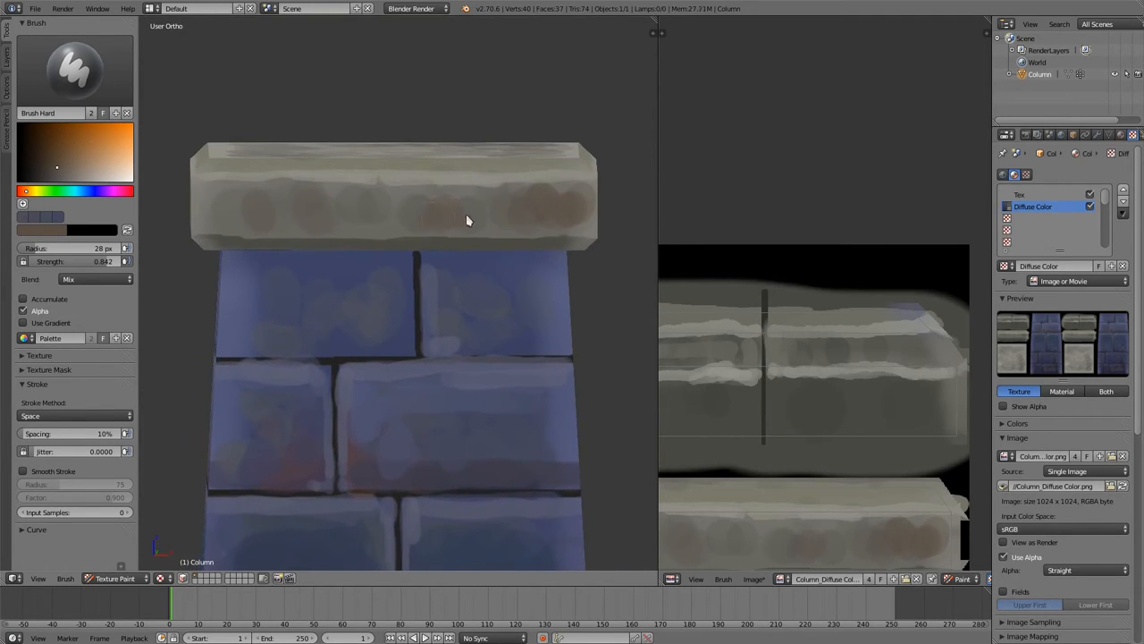
# Tilt the view to the cap top and dab mottled brown and bluish tones across it
pyautogui.moveTo(464, 221); pyautogui.dragTo(452, 247)
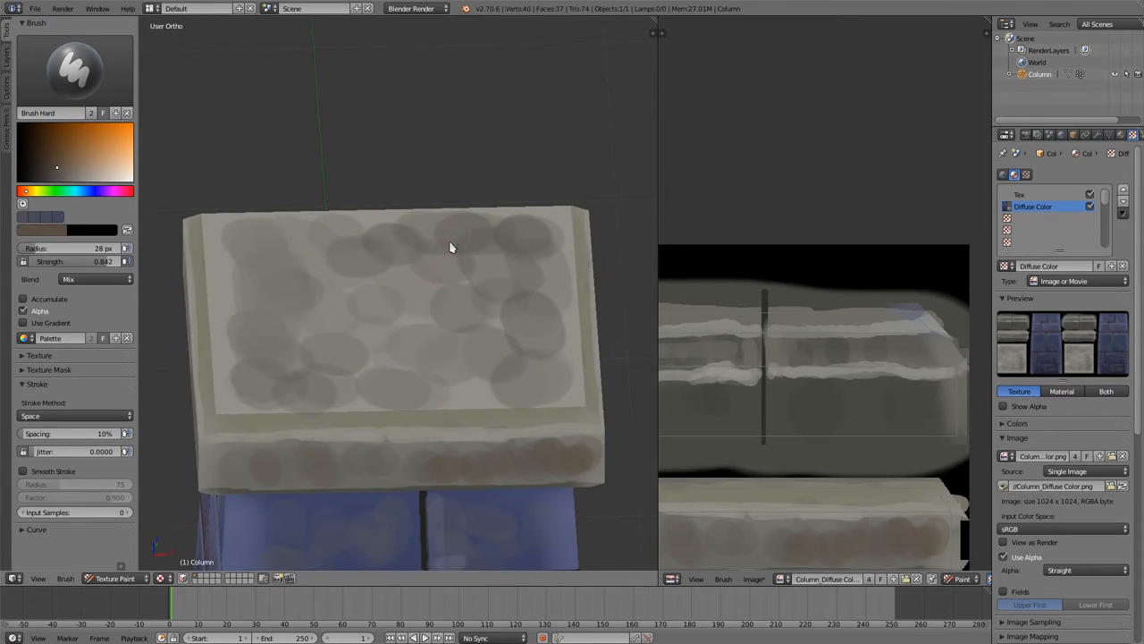
pyautogui.moveTo(451, 248); pyautogui.dragTo(491, 356)
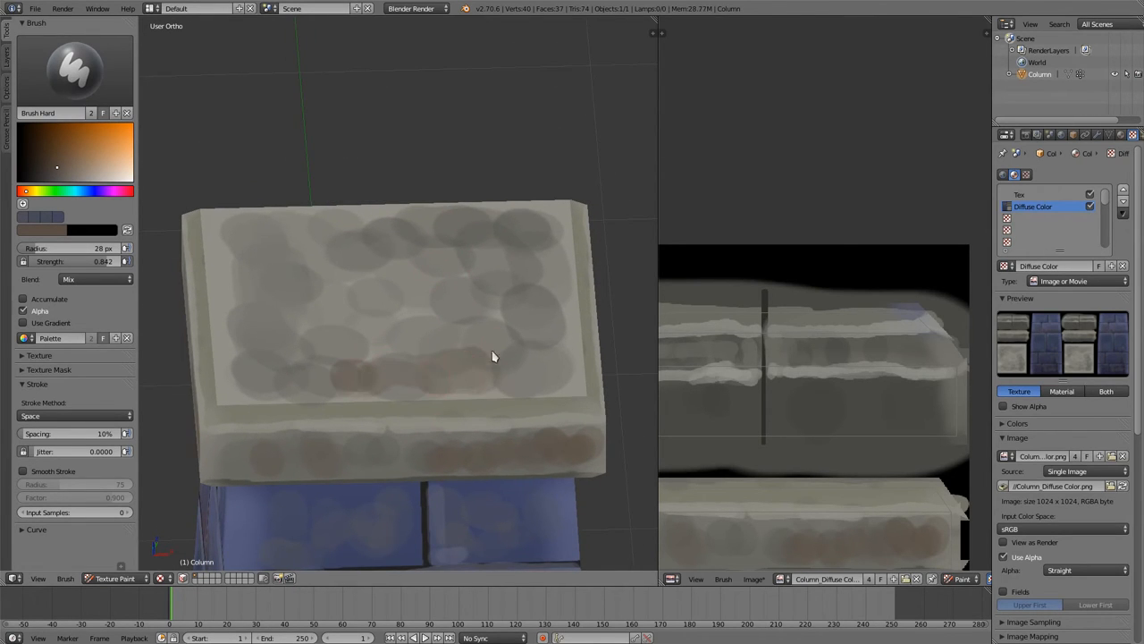
pyautogui.click(474, 349)
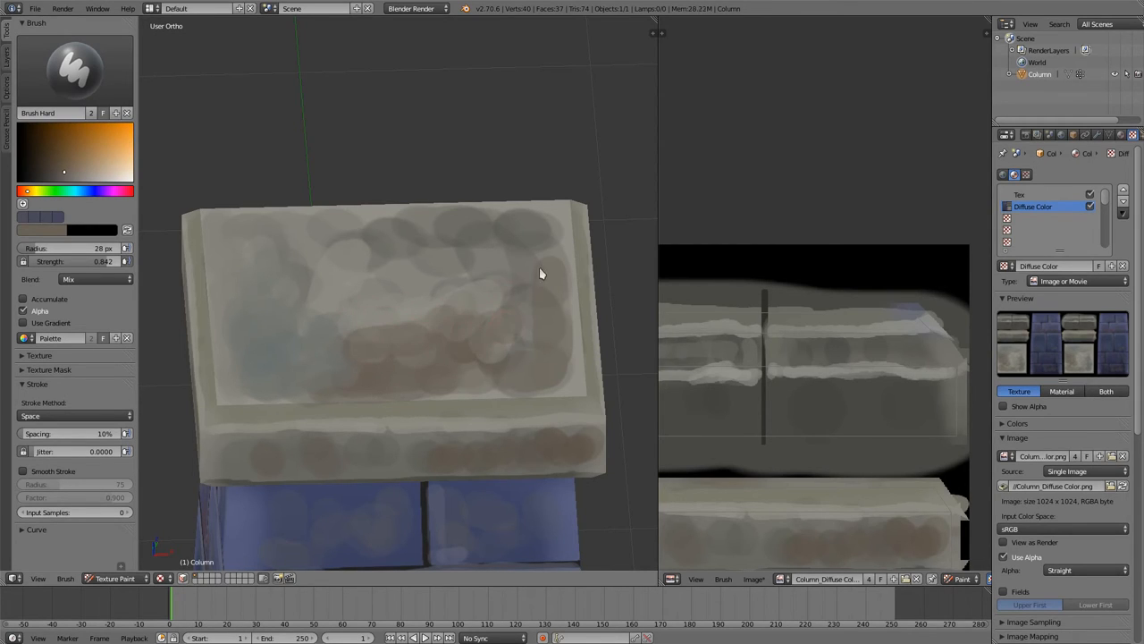
pyautogui.moveTo(536, 272); pyautogui.dragTo(559, 295)
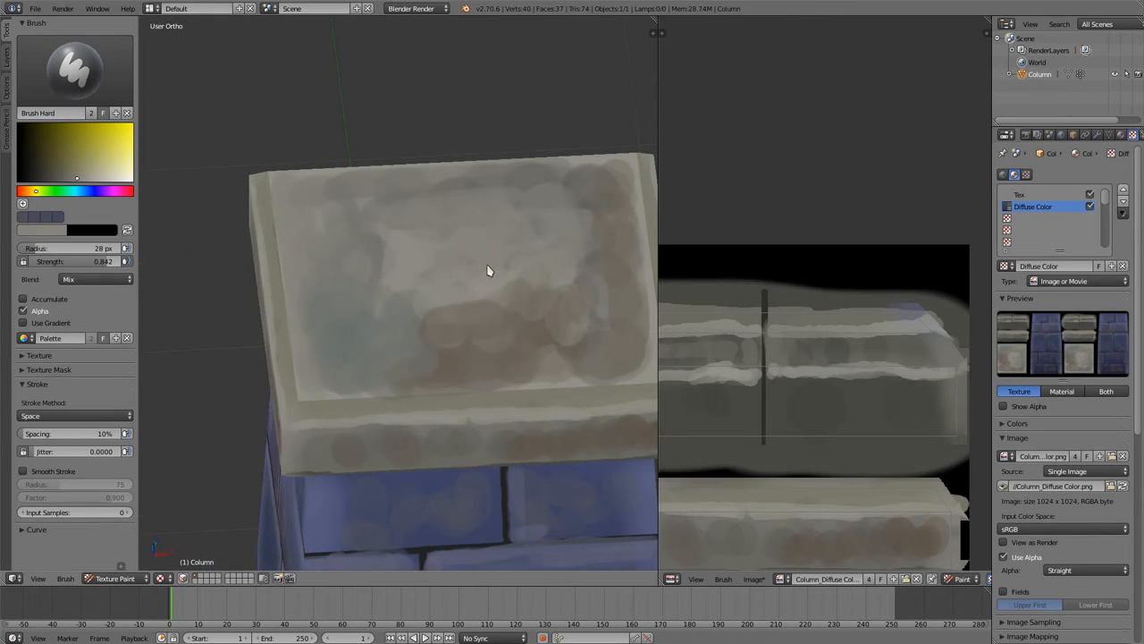
pyautogui.moveTo(489, 271); pyautogui.dragTo(578, 299)
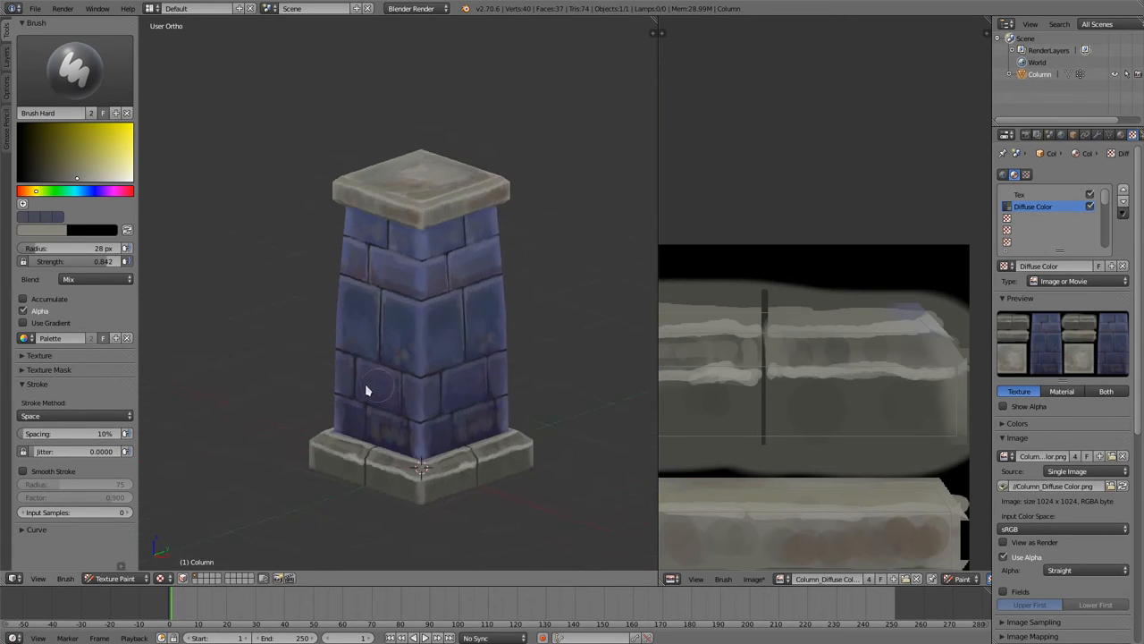
# Zoom in on the column's base
pyautogui.moveTo(367, 389); pyautogui.dragTo(460, 371)
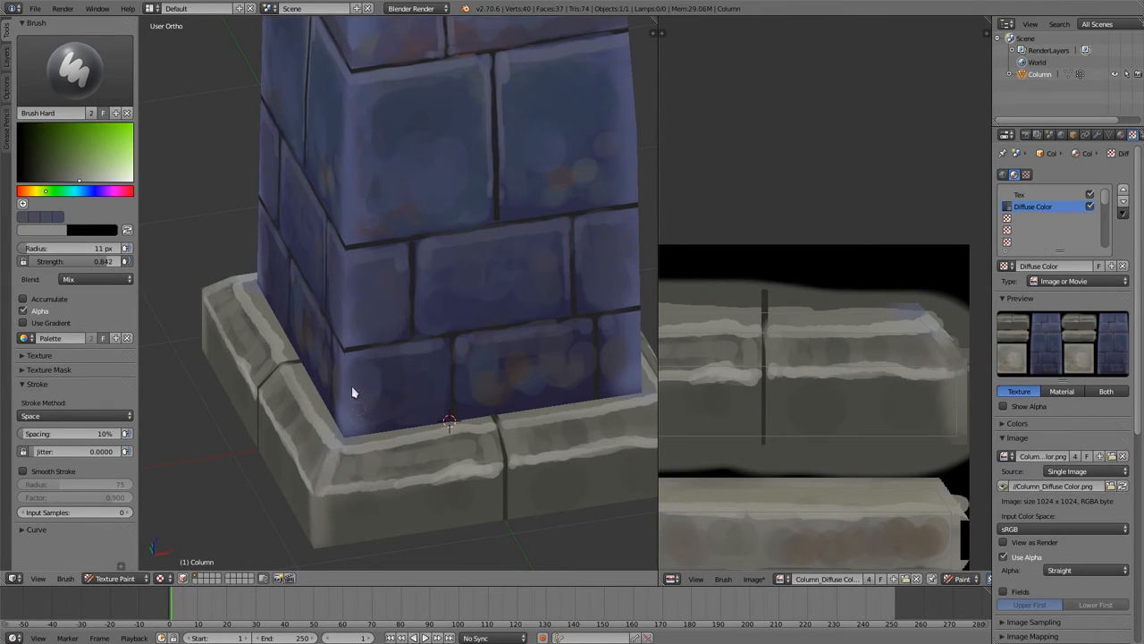
pyautogui.moveTo(443, 376)
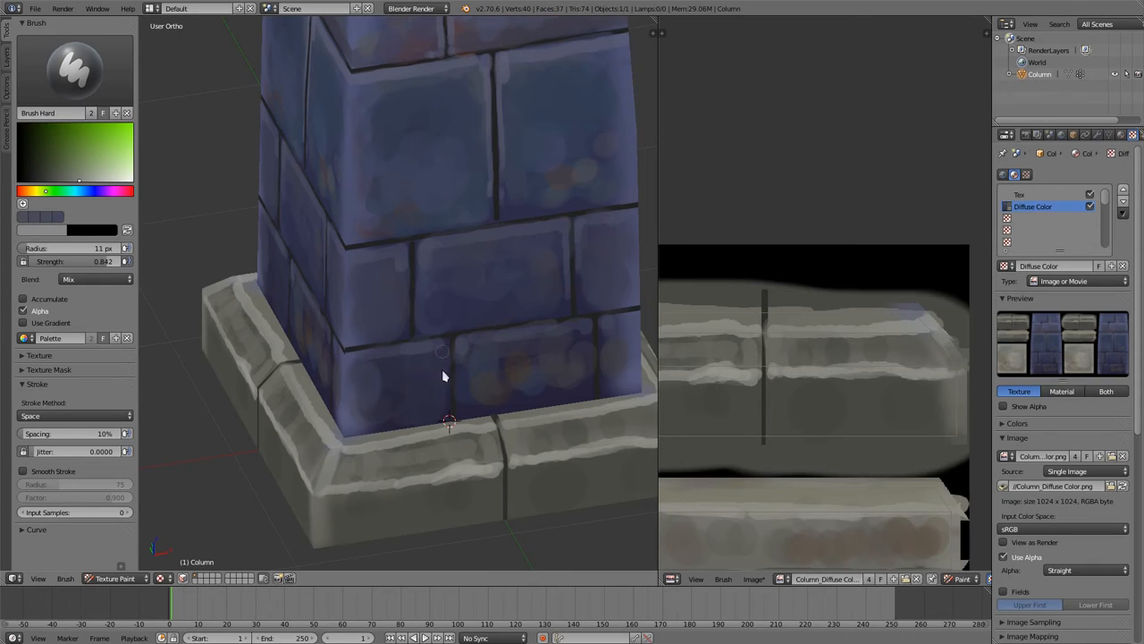
pyautogui.moveTo(471, 405)
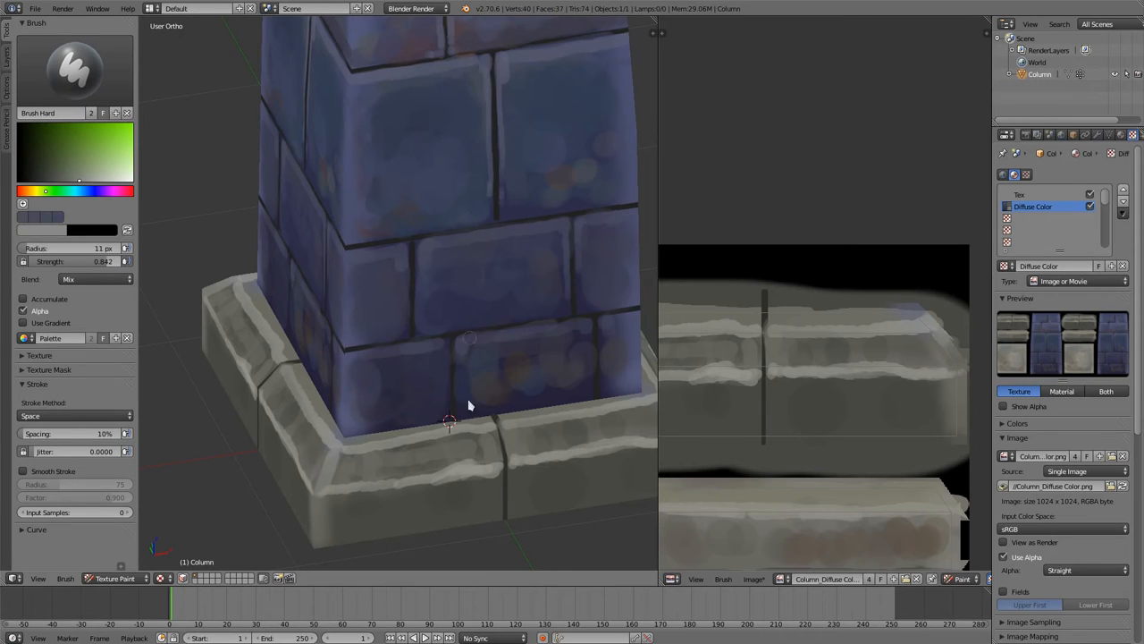
pyautogui.moveTo(613, 149)
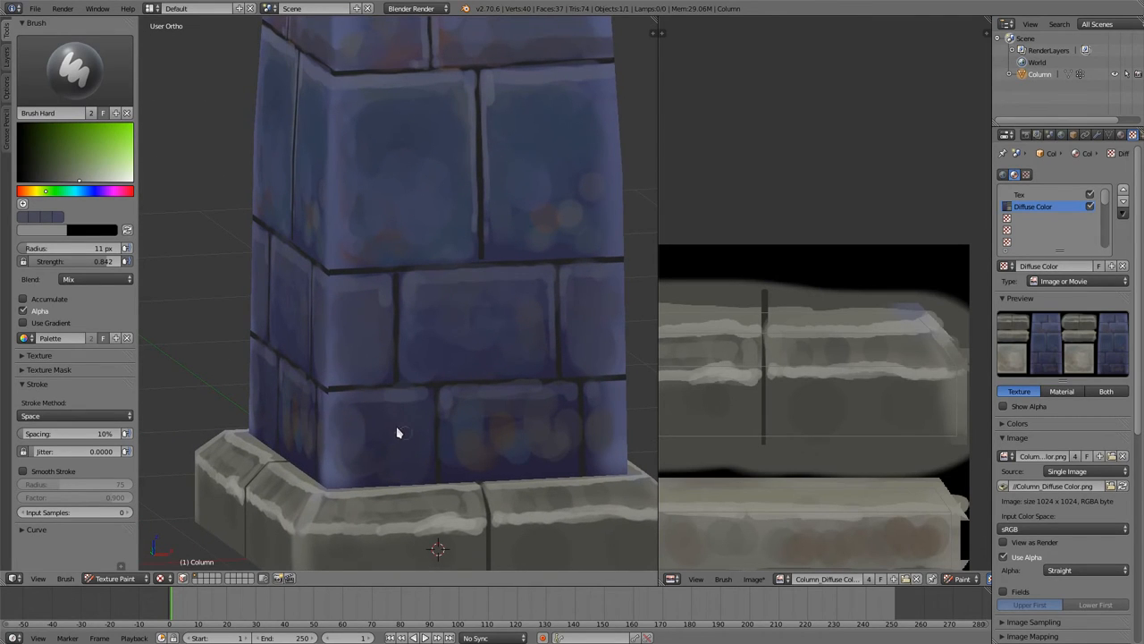
pyautogui.moveTo(380, 387)
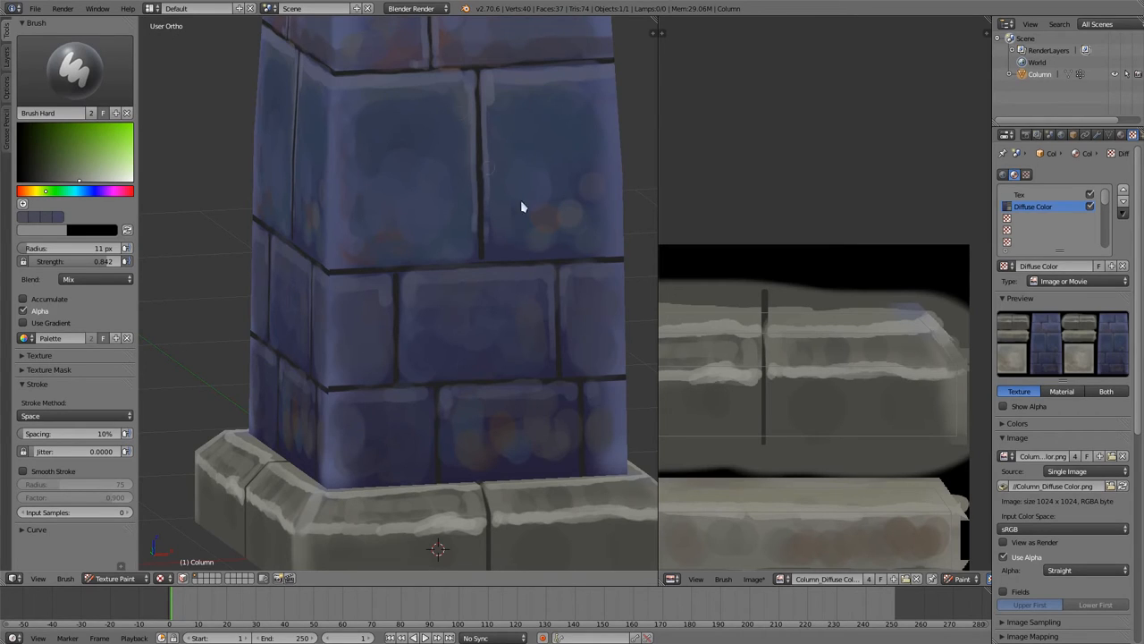
pyautogui.moveTo(547, 199)
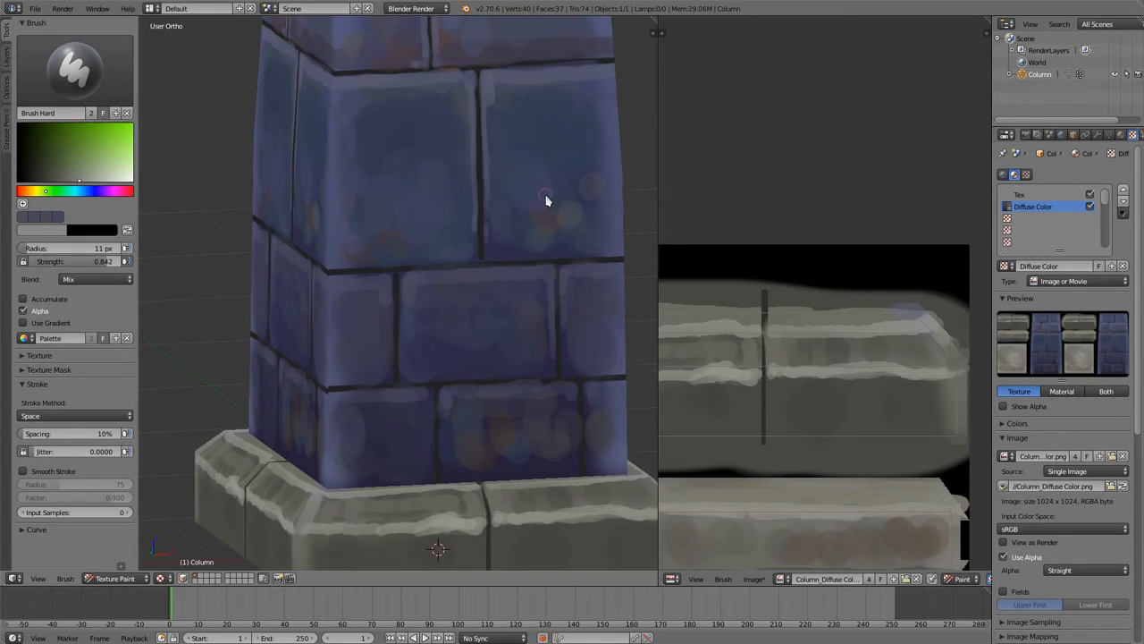
pyautogui.moveTo(552, 197)
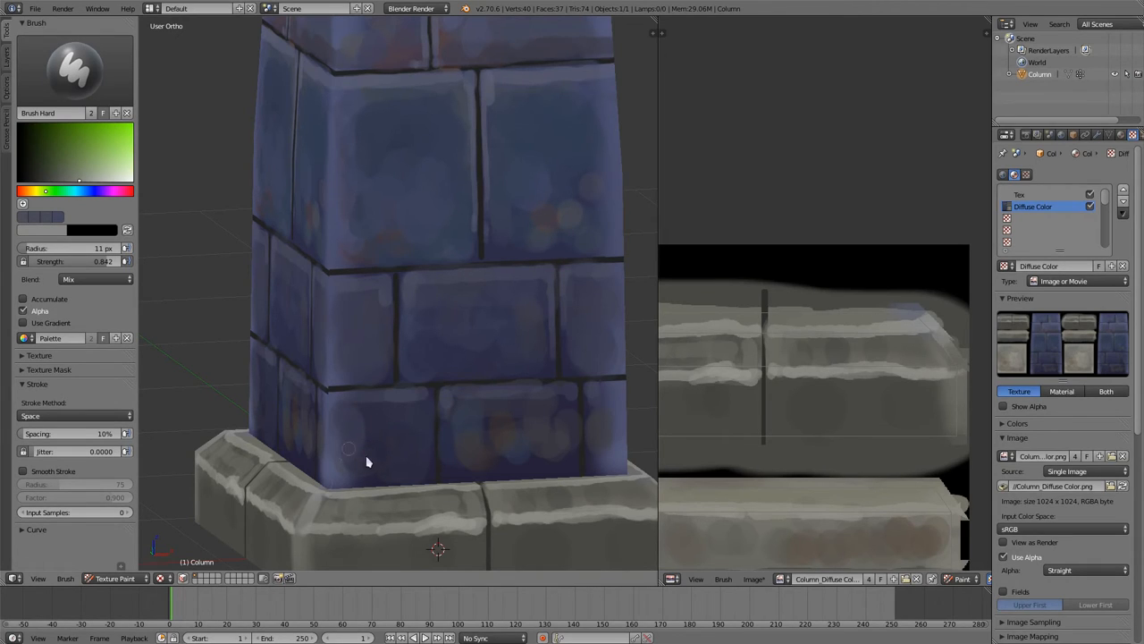
pyautogui.moveTo(398, 349)
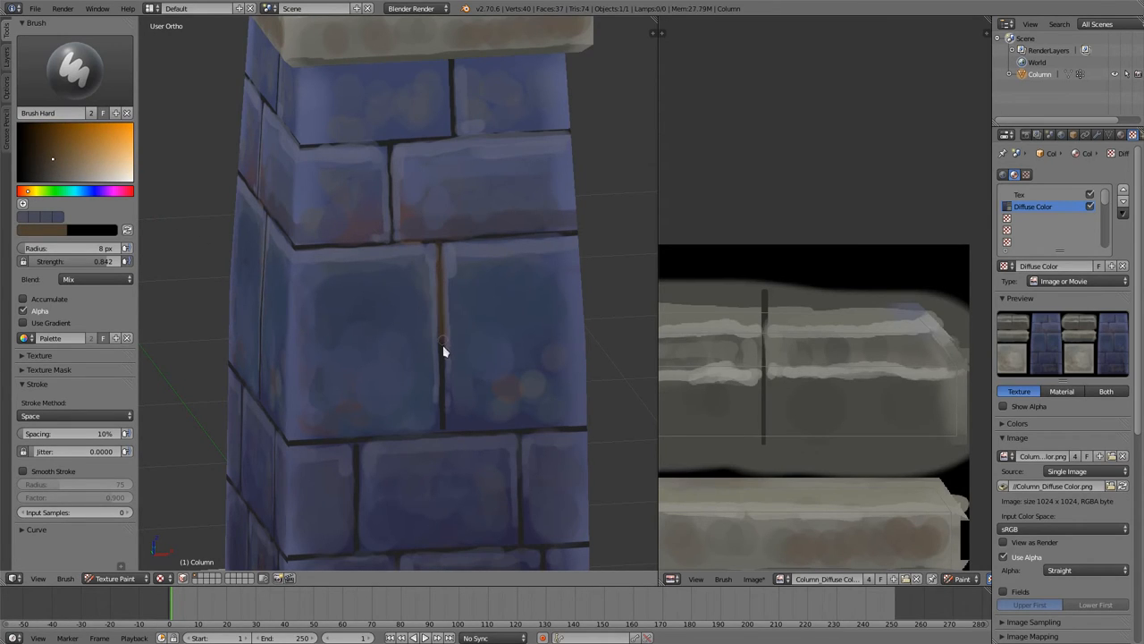
# Draw dark brown cracks along a vertical brick joint and the horizontal joint below
pyautogui.moveTo(443, 347); pyautogui.dragTo(444, 425)
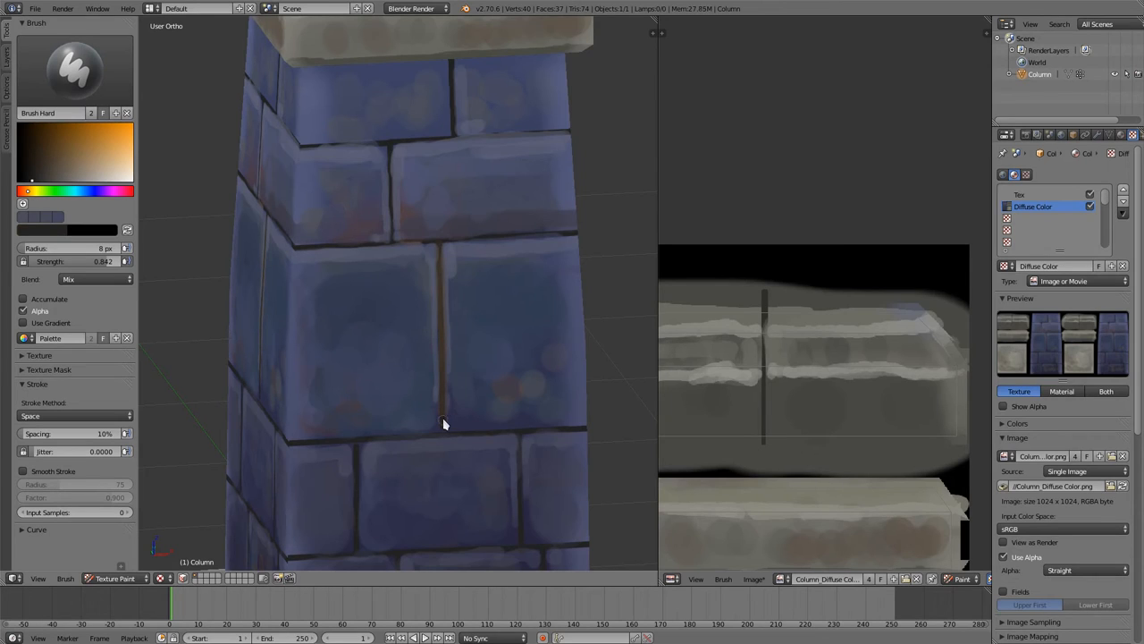
pyautogui.moveTo(445, 424); pyautogui.dragTo(438, 258)
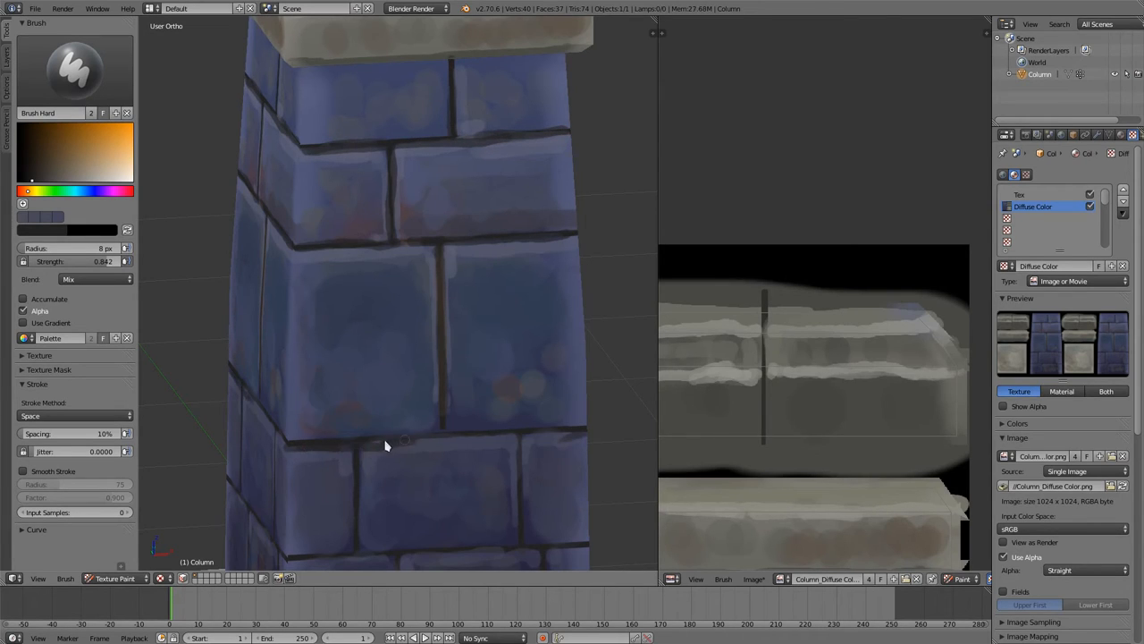
pyautogui.moveTo(404, 438); pyautogui.dragTo(355, 545)
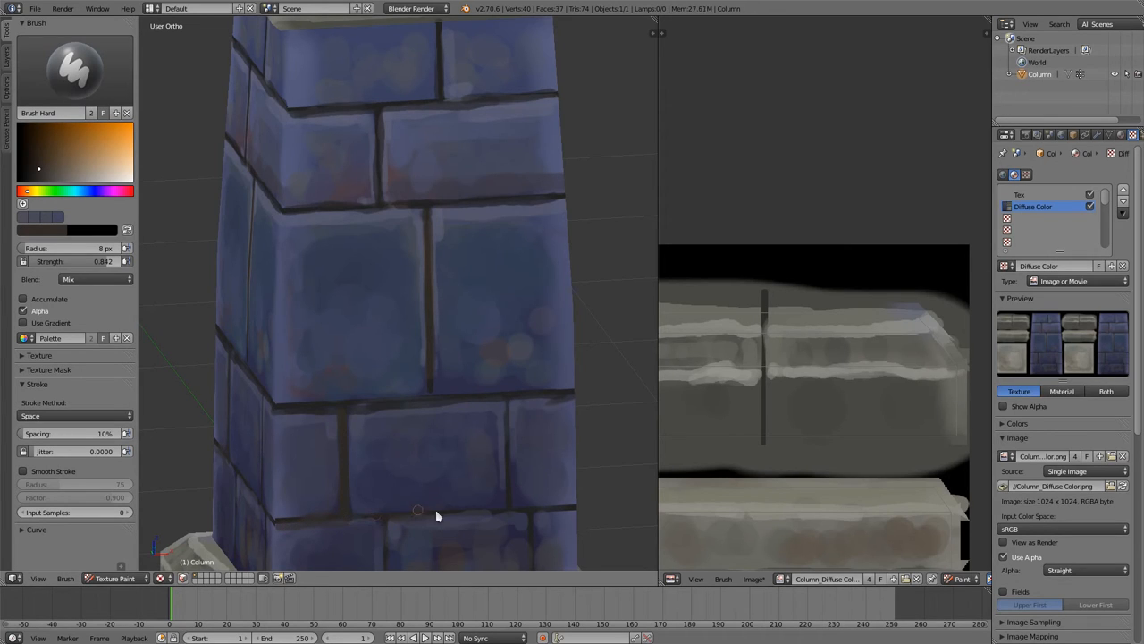
pyautogui.moveTo(508, 489)
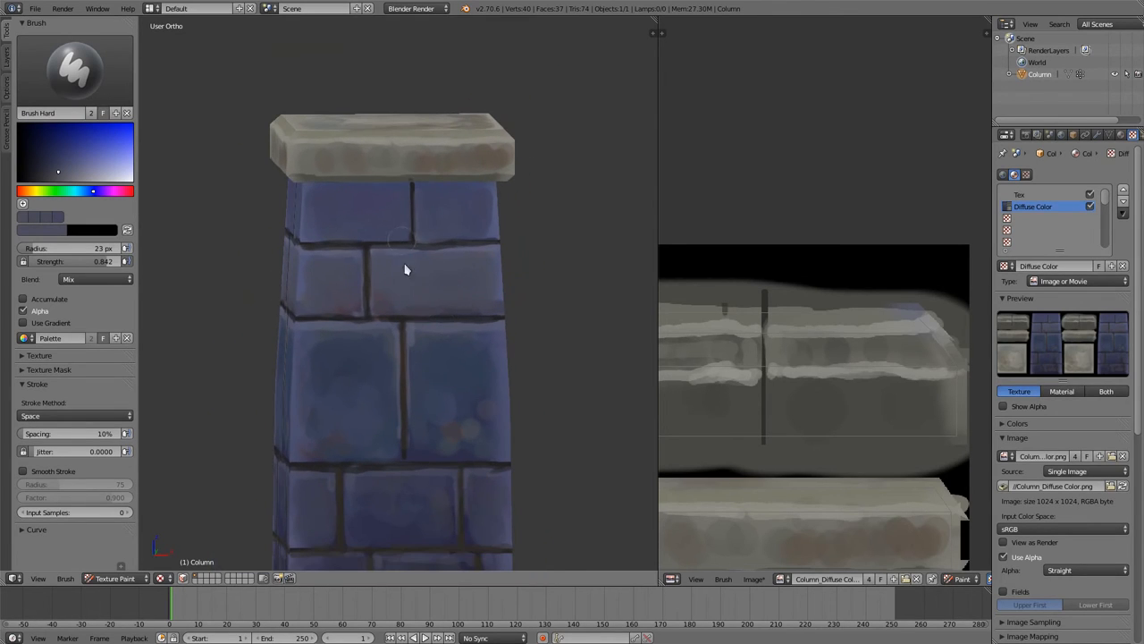
pyautogui.moveTo(360, 326)
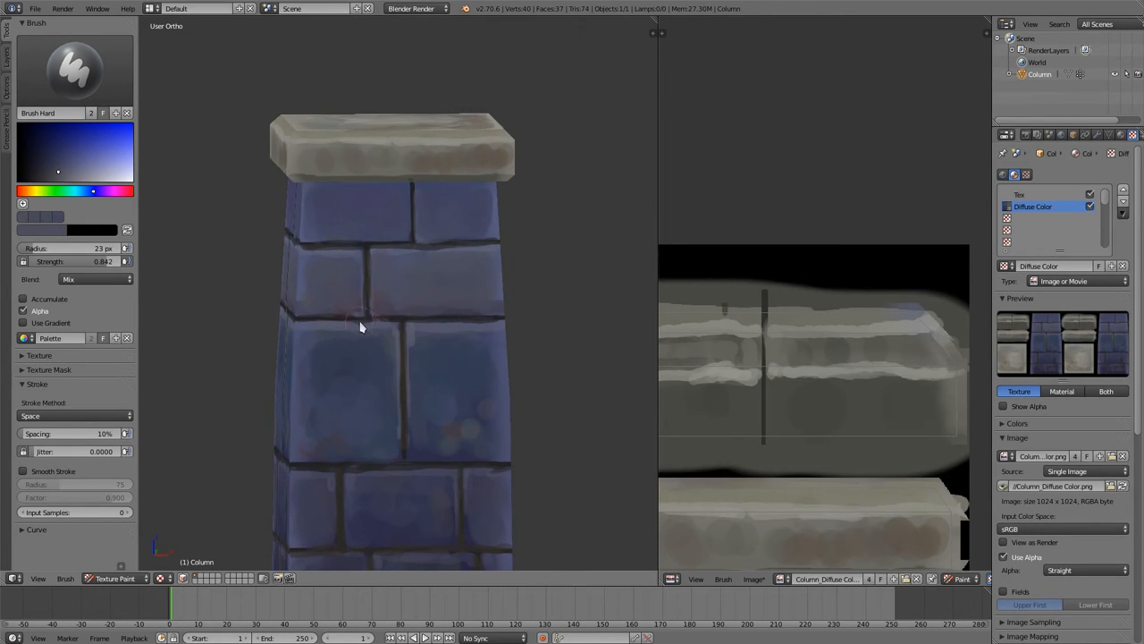
pyautogui.moveTo(340, 403)
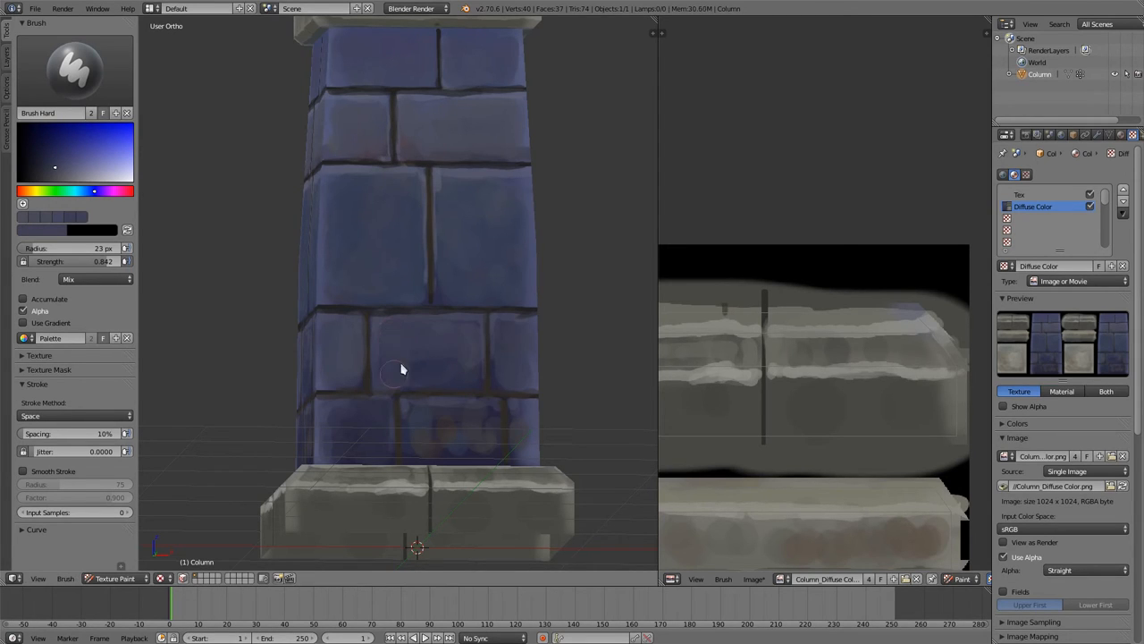
# Dab paint on the lower bricks, add a pale highlight along the base edge, and darken the base
pyautogui.click(71, 147)
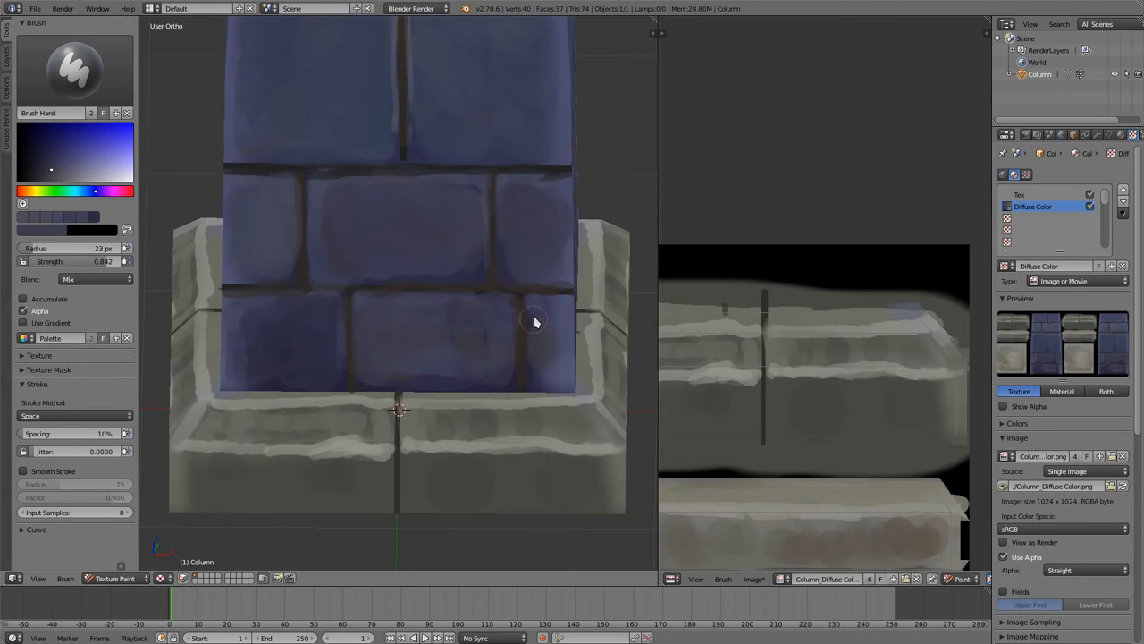
pyautogui.moveTo(537, 322); pyautogui.dragTo(255, 319)
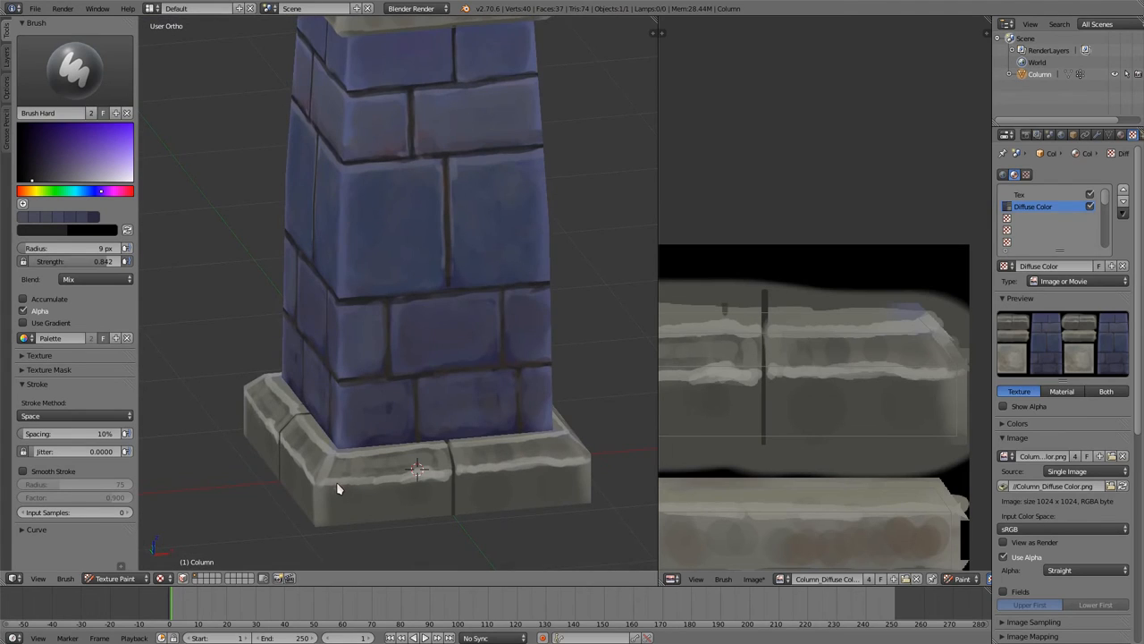
pyautogui.click(61, 192)
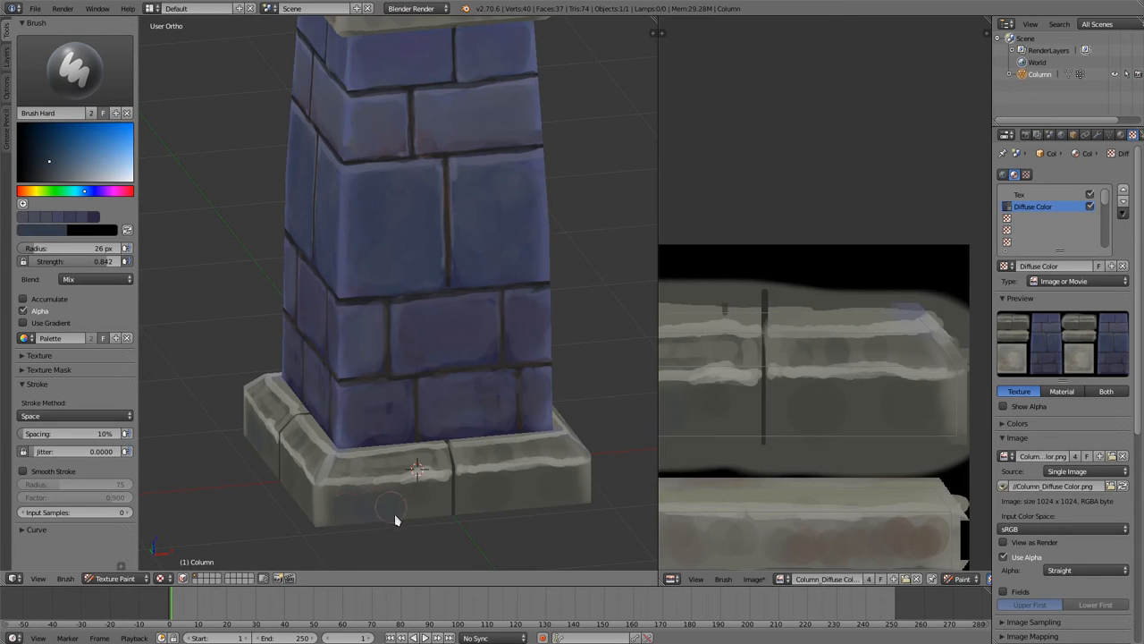
pyautogui.moveTo(266, 281)
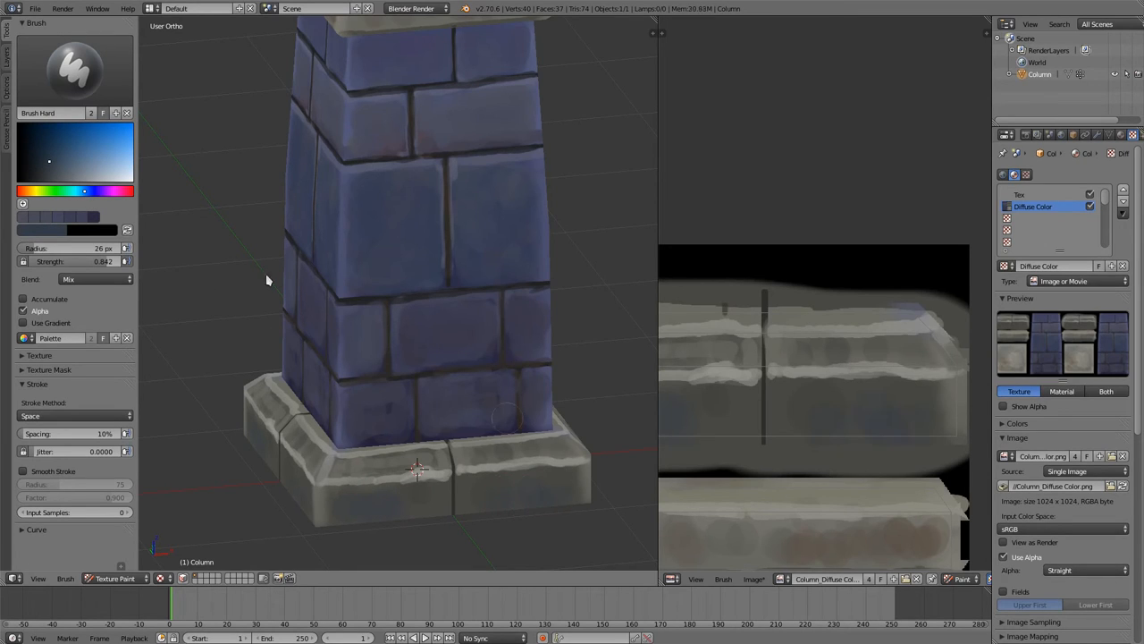
# Choose a warm brown paint colour and adjust its shade
pyautogui.click(64, 164)
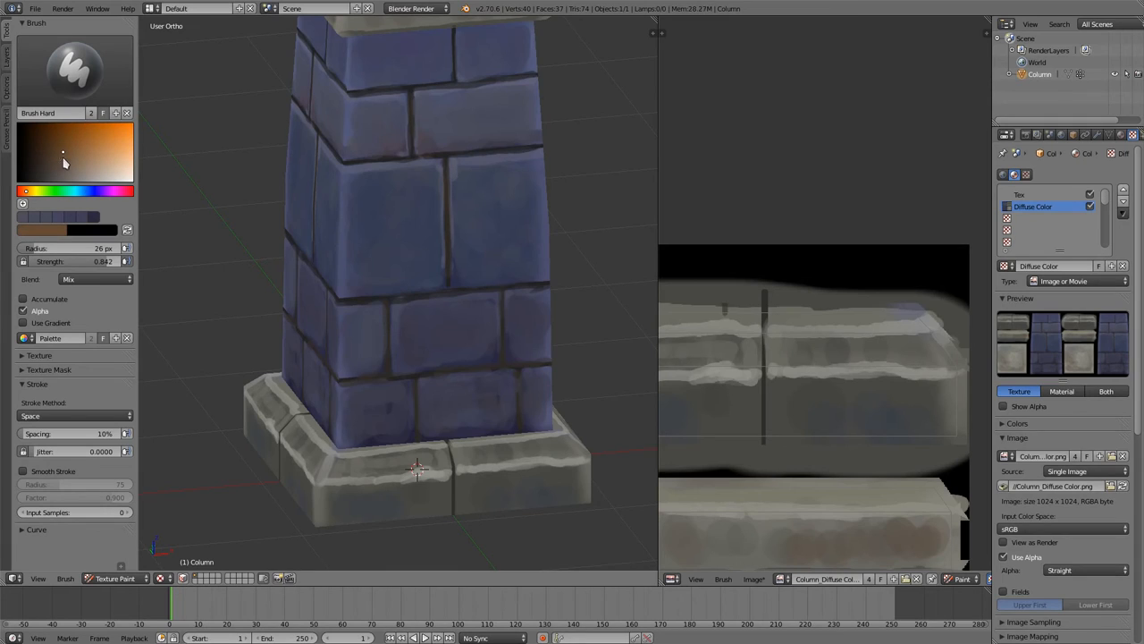
pyautogui.click(366, 514)
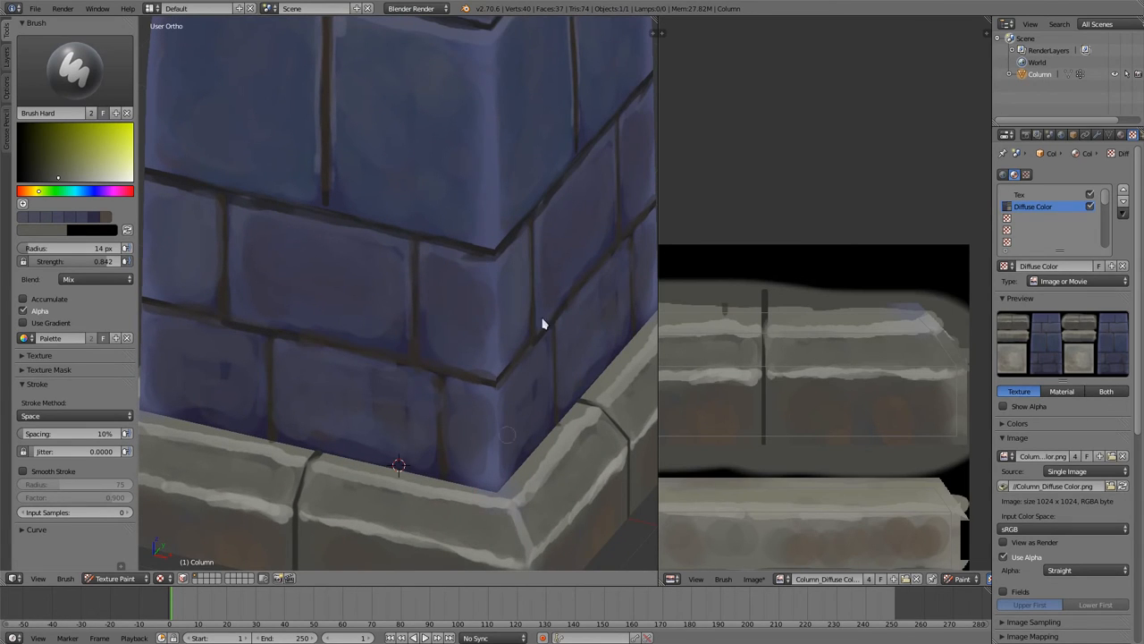
pyautogui.scroll(-3)
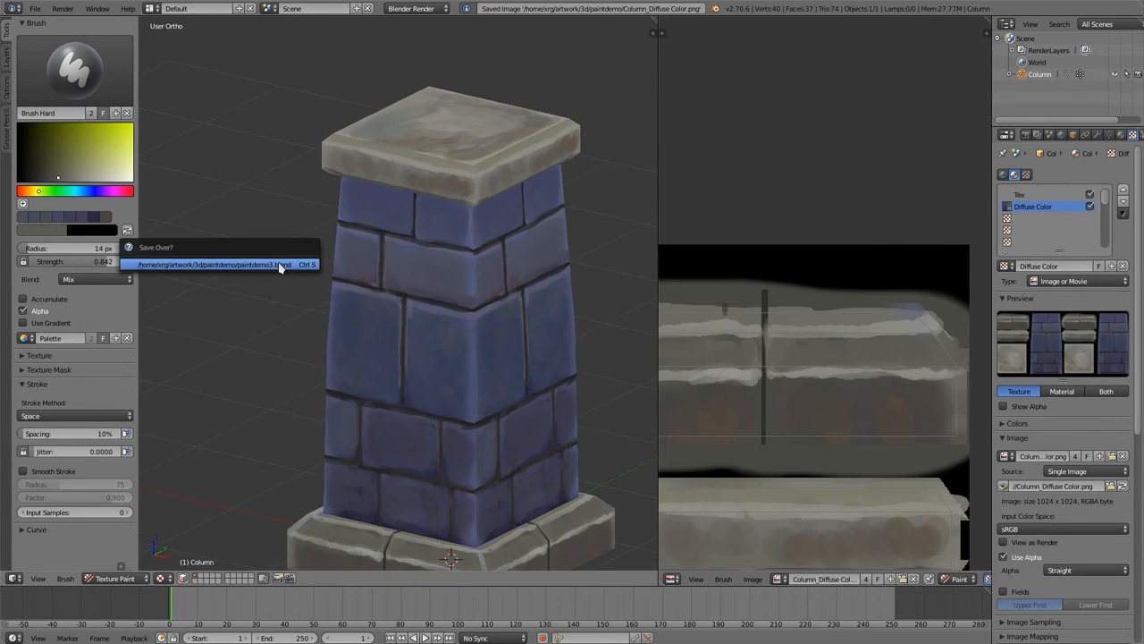
# Confirm Save Over to overwrite the existing .blend scene file
pyautogui.click(215, 264)
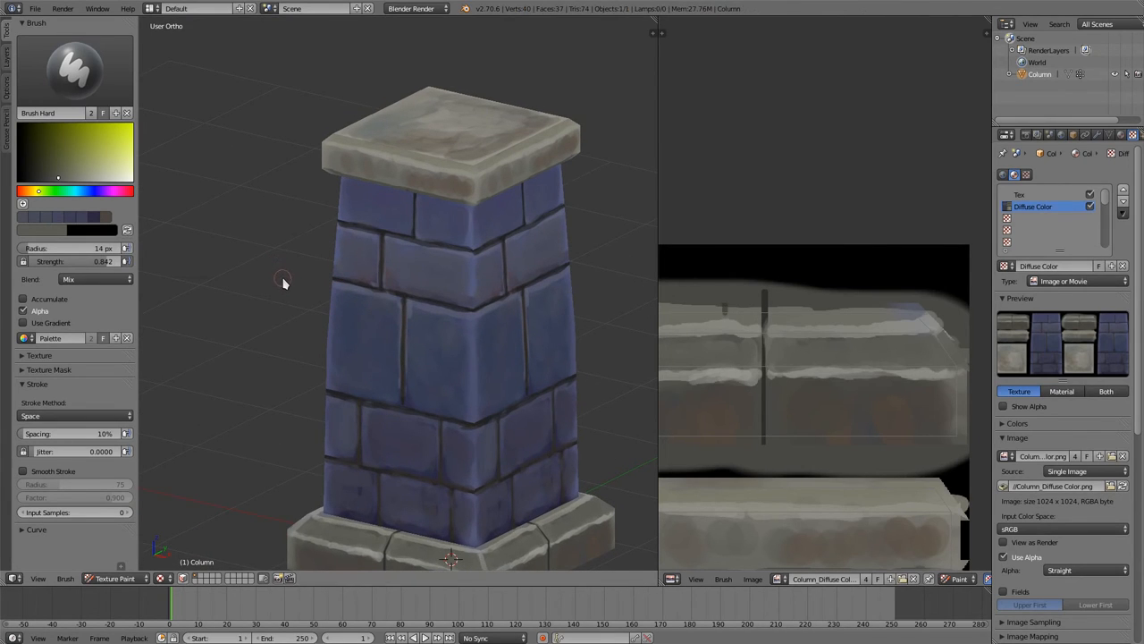
pyautogui.moveTo(333, 280)
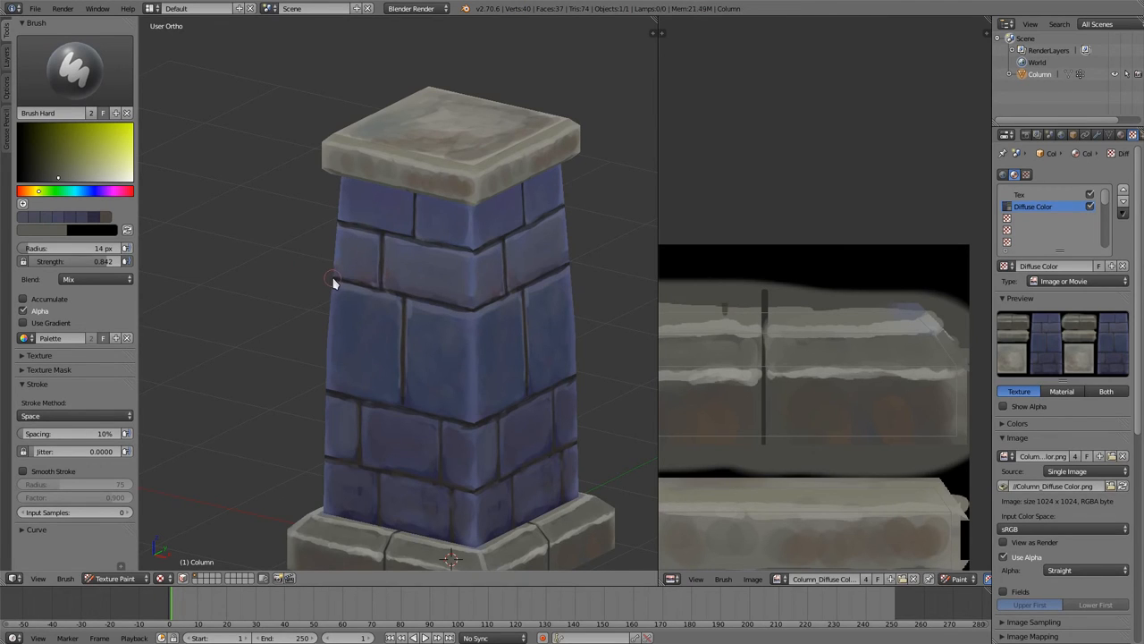
# Zoom in and draw dark crack lines and chipped-corner outlines on a blue brick
pyautogui.scroll(3)
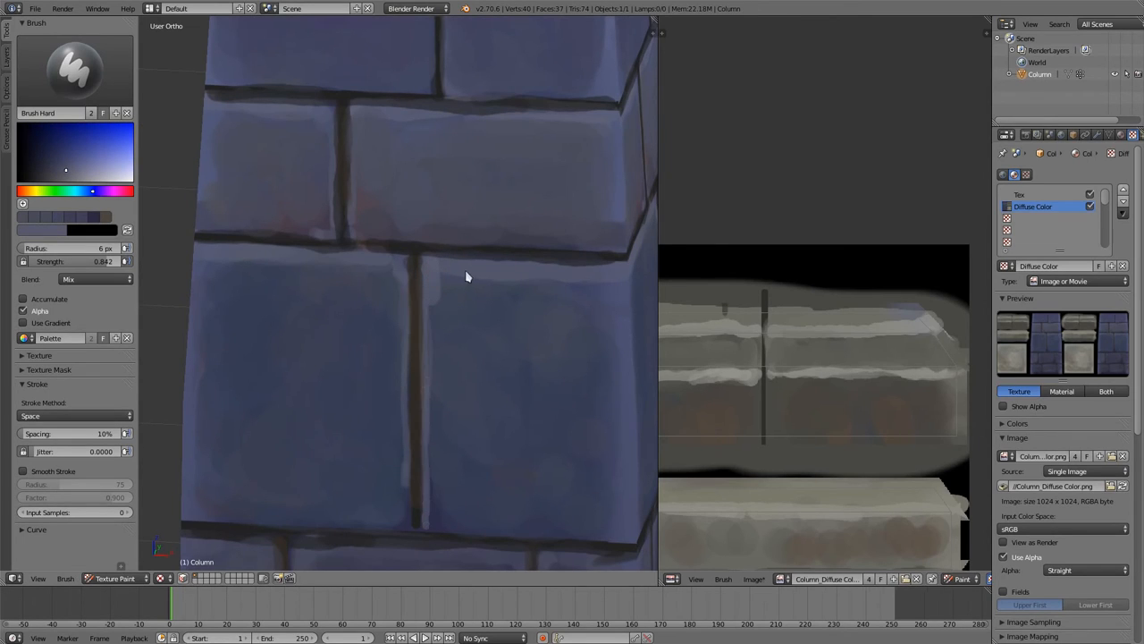
pyautogui.moveTo(552, 260)
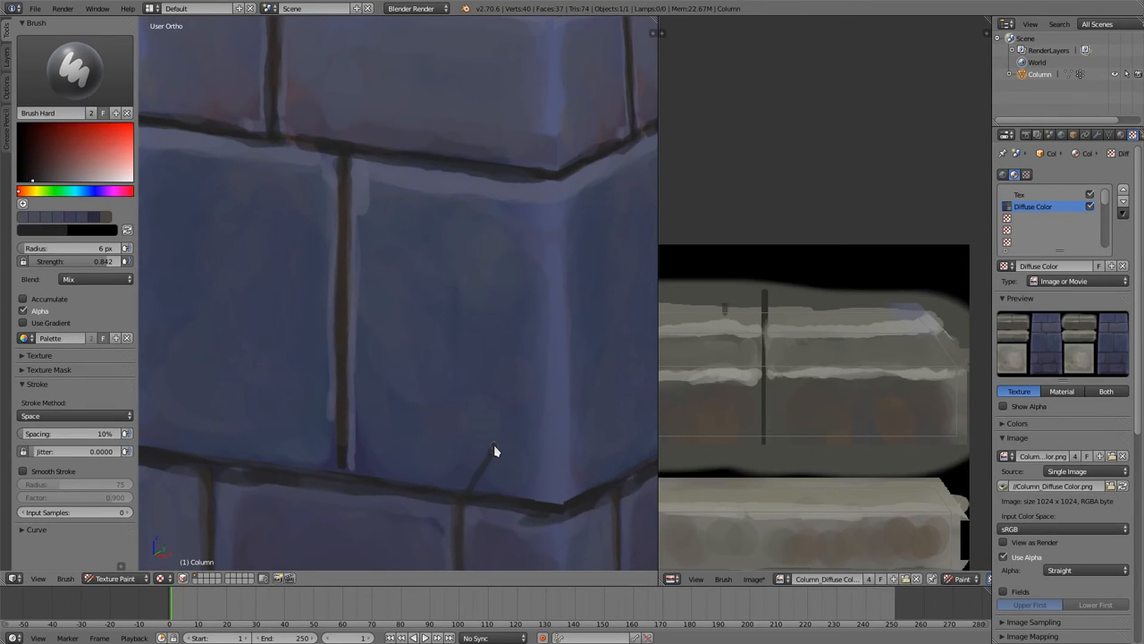
pyautogui.moveTo(496, 452); pyautogui.dragTo(572, 341)
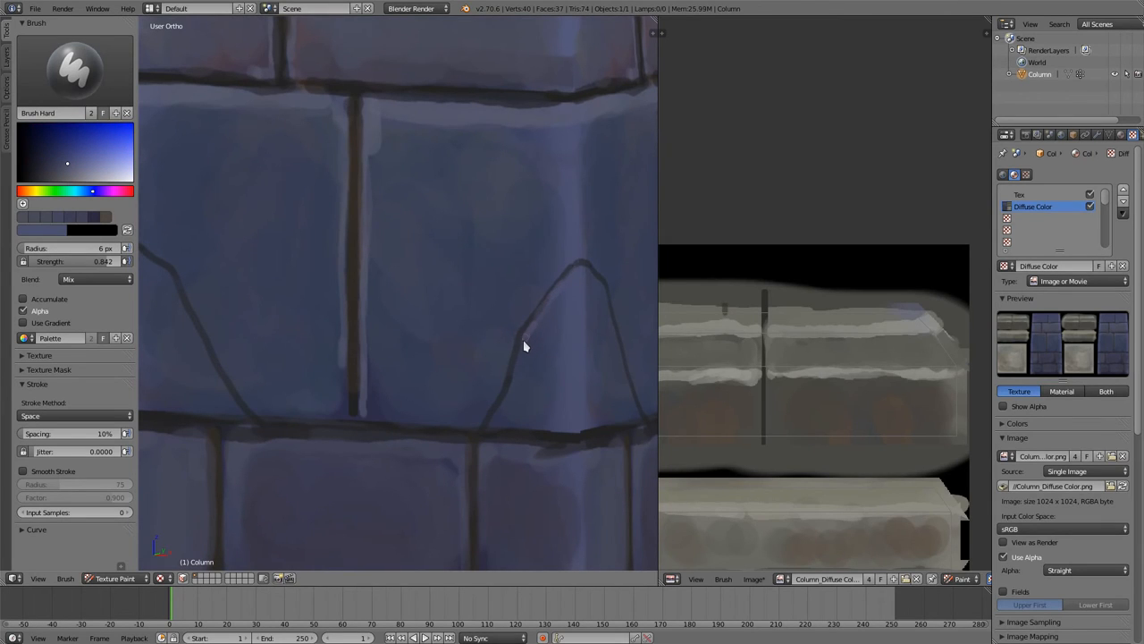
pyautogui.moveTo(528, 344); pyautogui.dragTo(492, 420)
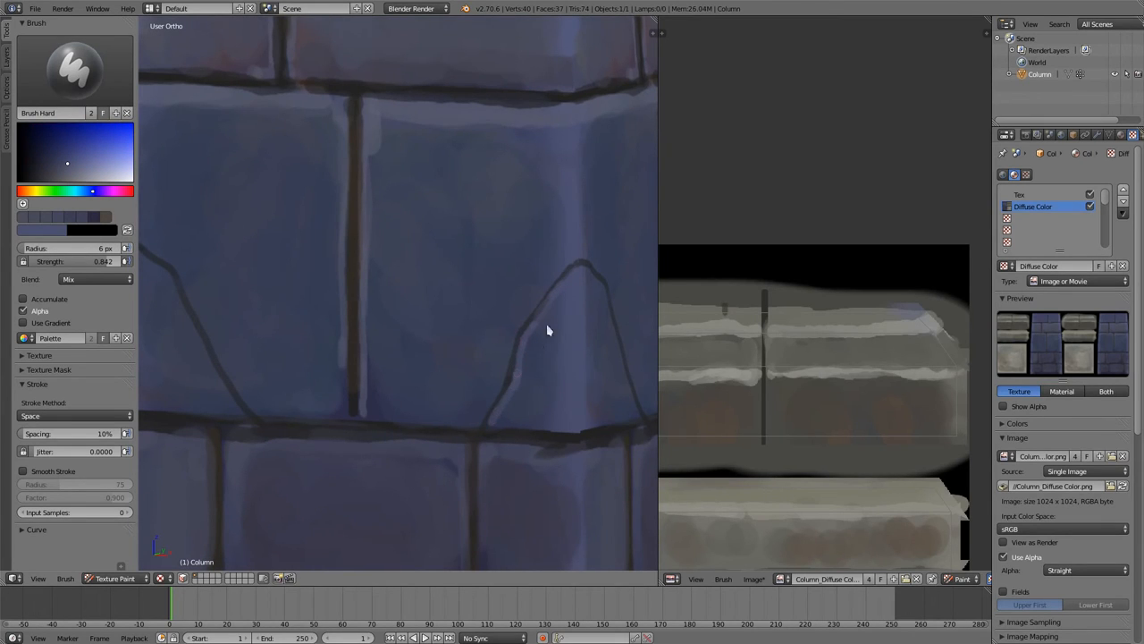
pyautogui.moveTo(550, 277)
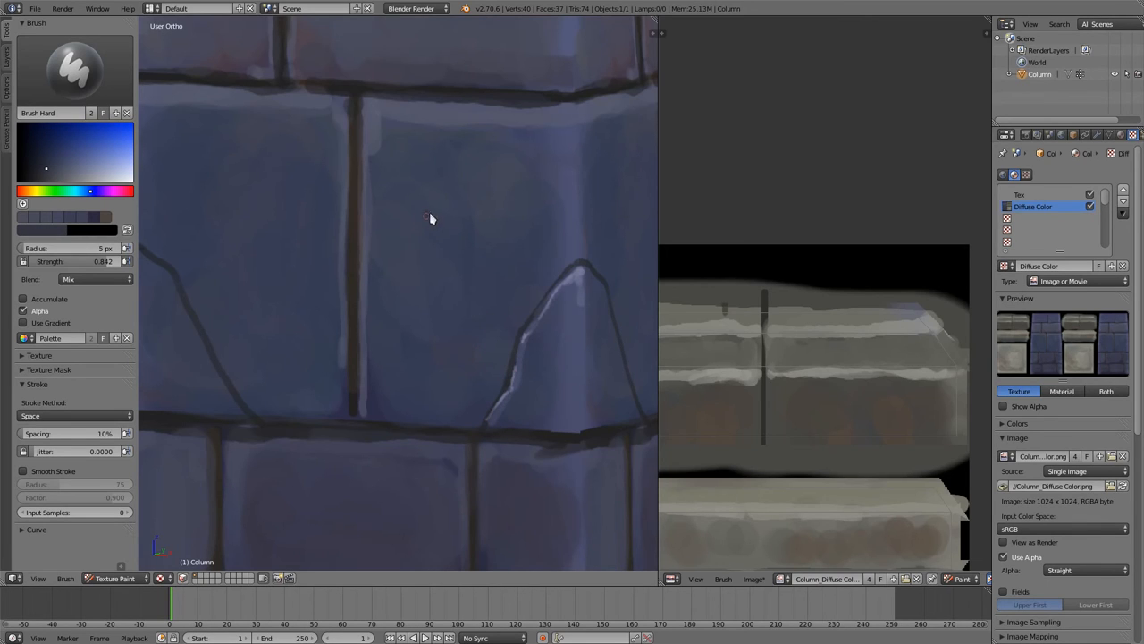
pyautogui.moveTo(425, 338)
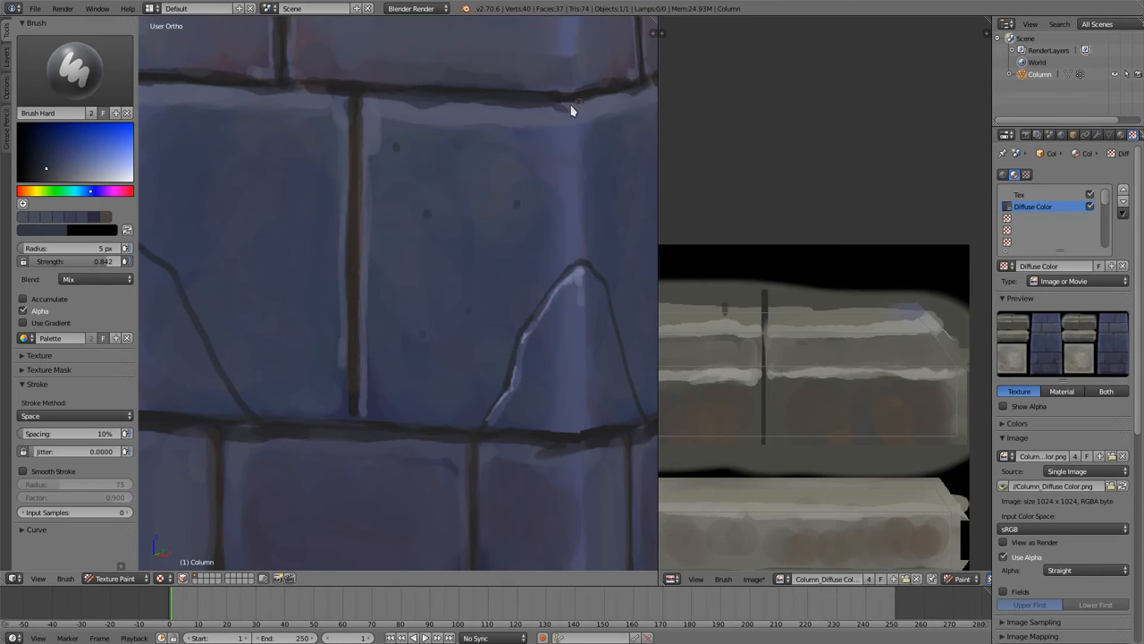
pyautogui.moveTo(362, 193)
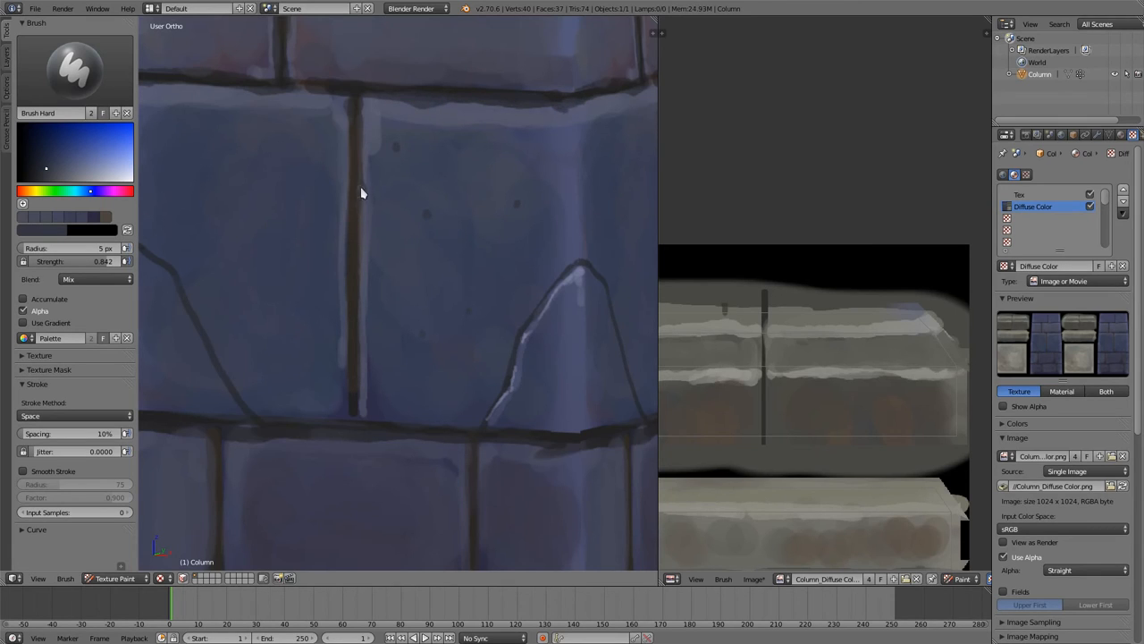
pyautogui.moveTo(365, 357)
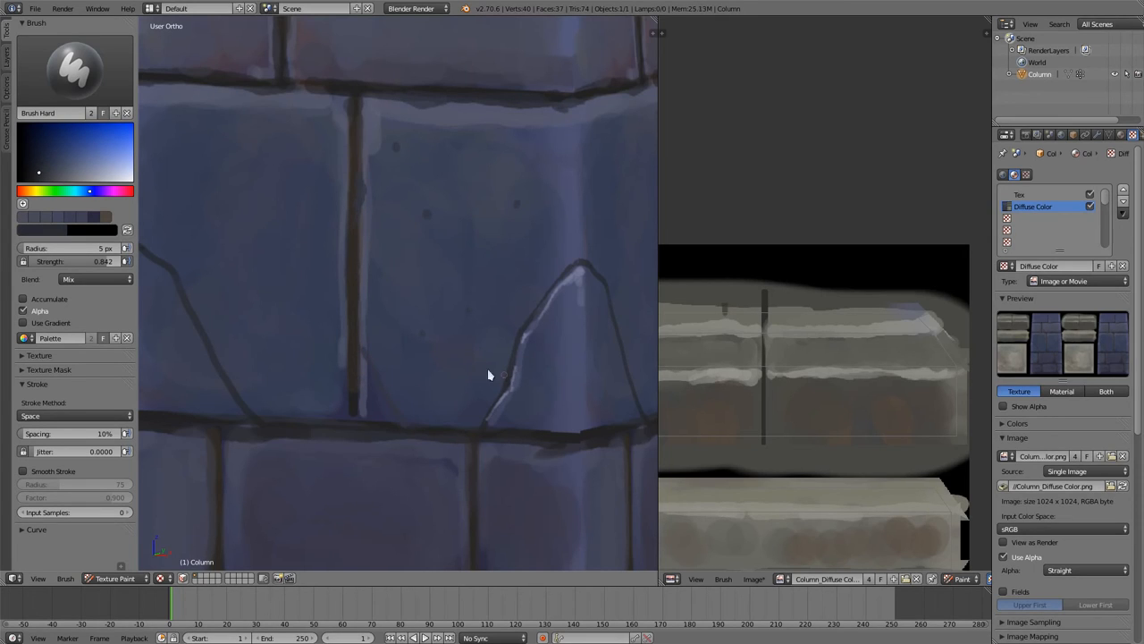
# Paint light highlights along the edges of the chipped corners
pyautogui.moveTo(505, 373); pyautogui.dragTo(386, 424)
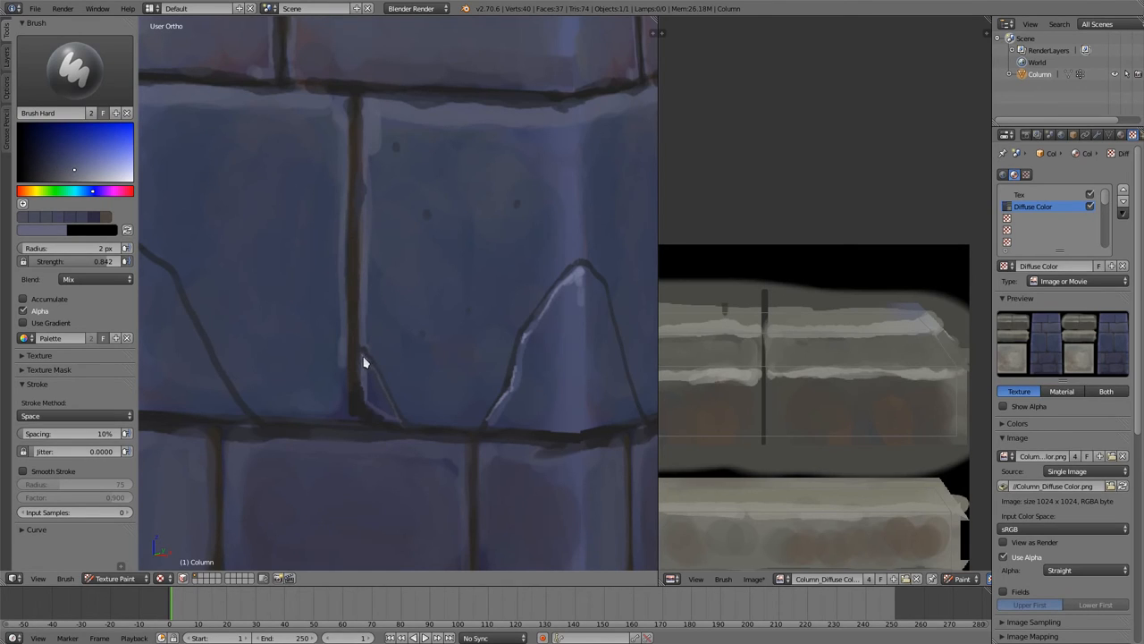
pyautogui.moveTo(588, 279)
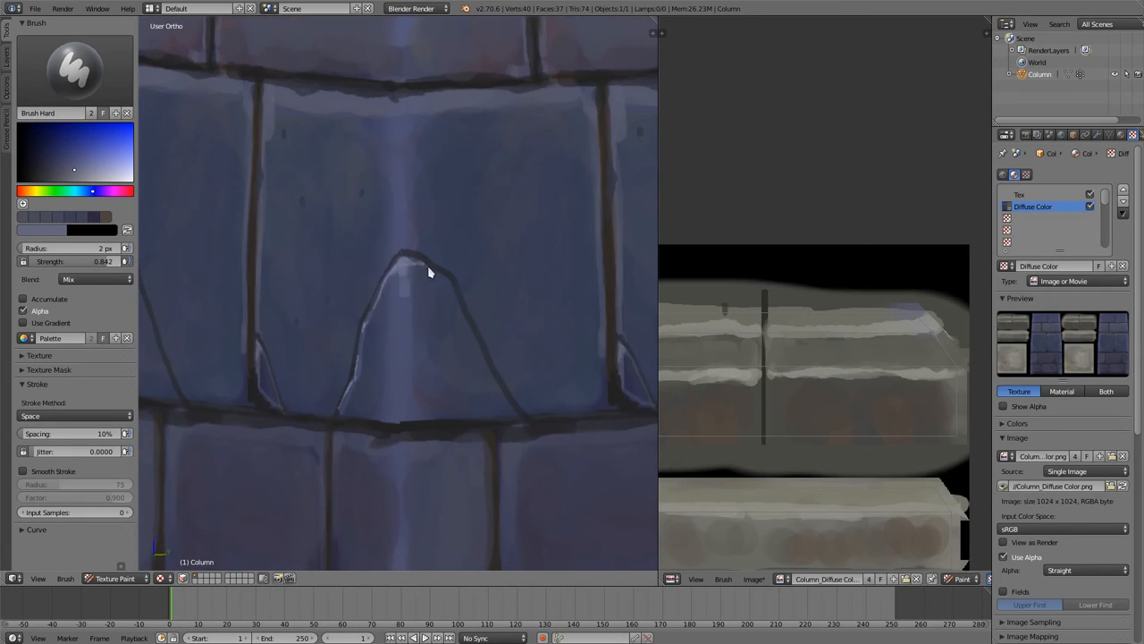
pyautogui.moveTo(416, 266); pyautogui.dragTo(469, 329)
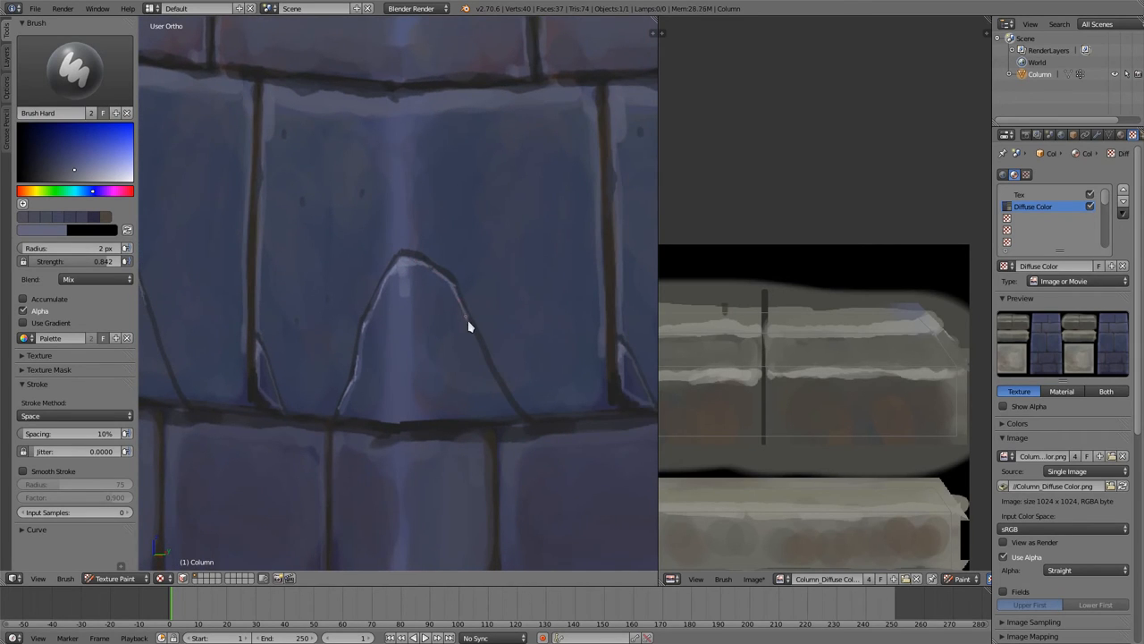
pyautogui.moveTo(469, 326); pyautogui.dragTo(517, 418)
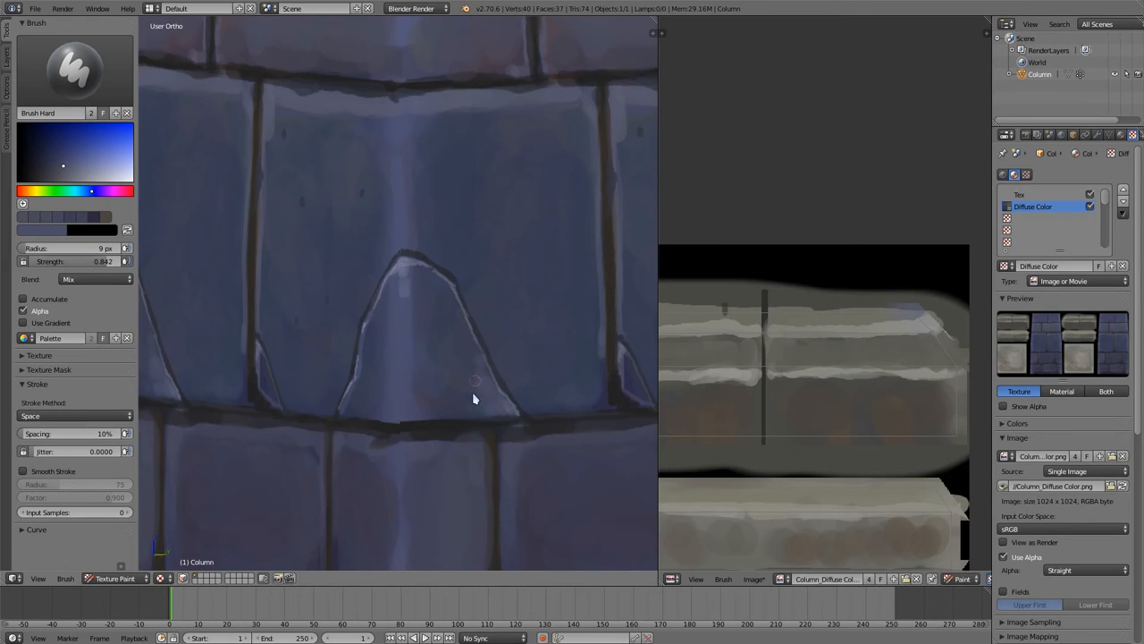
pyautogui.moveTo(478, 387)
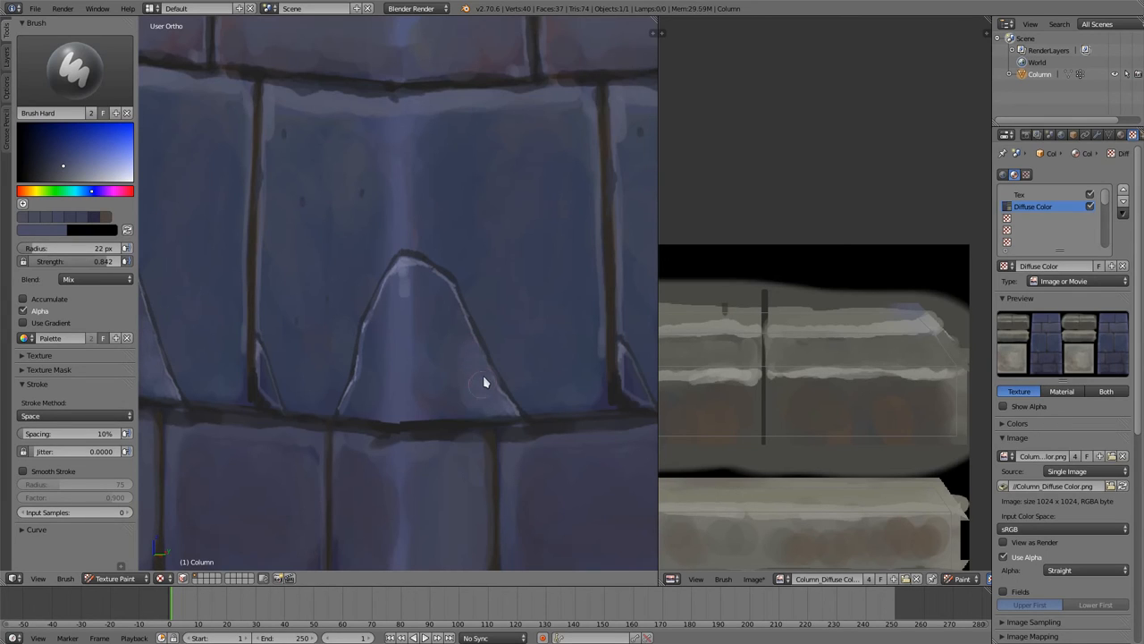
pyautogui.moveTo(459, 261)
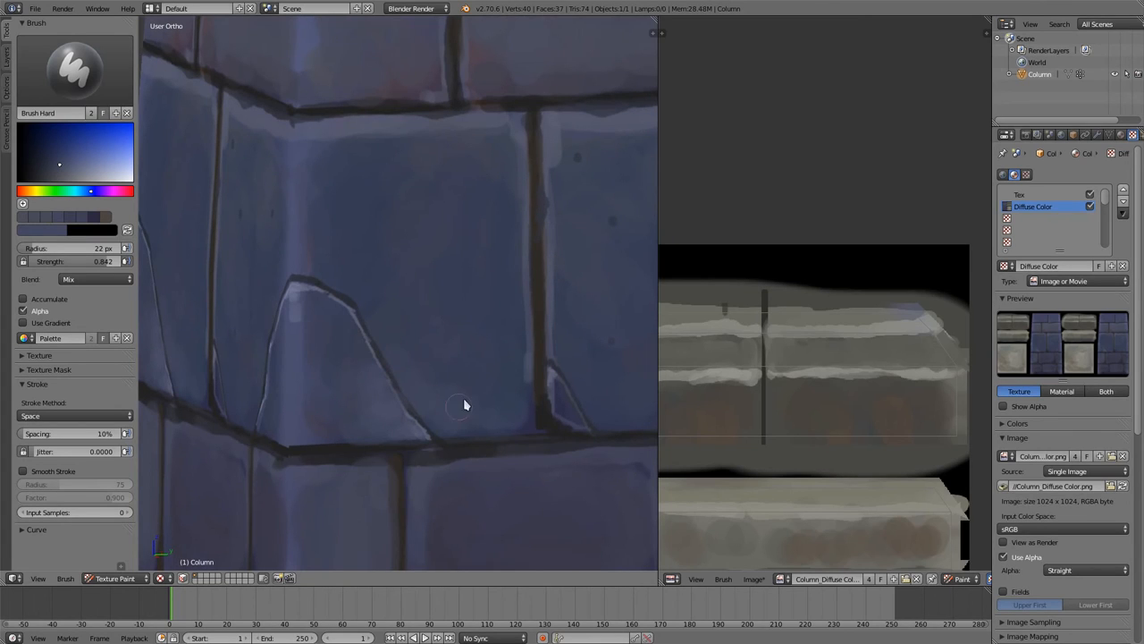
pyautogui.moveTo(332, 440)
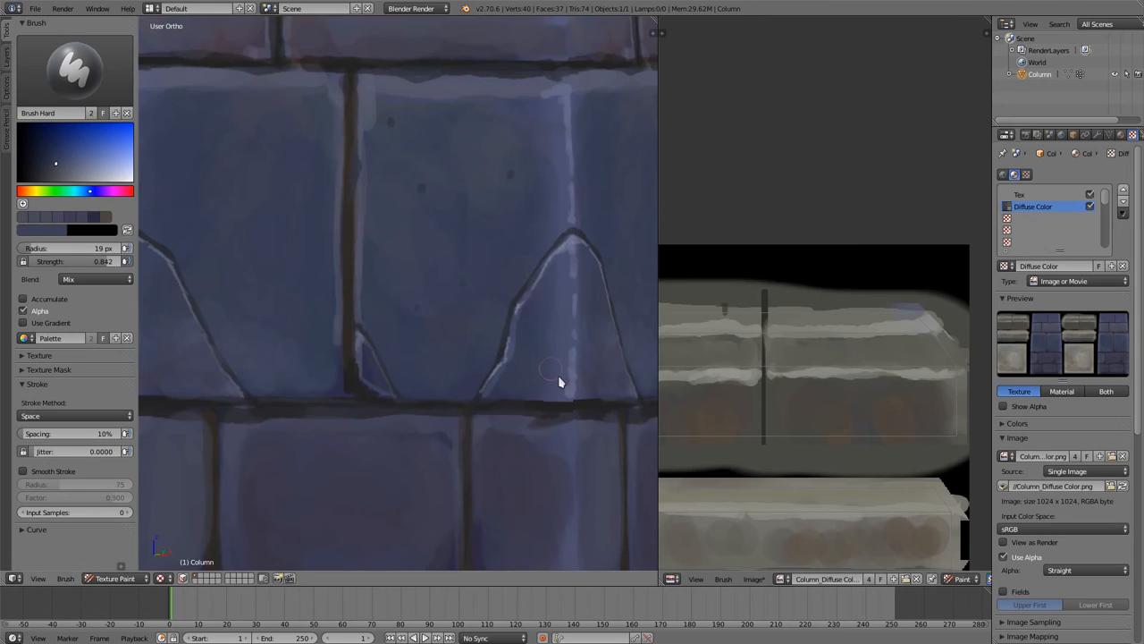
pyautogui.moveTo(550, 386)
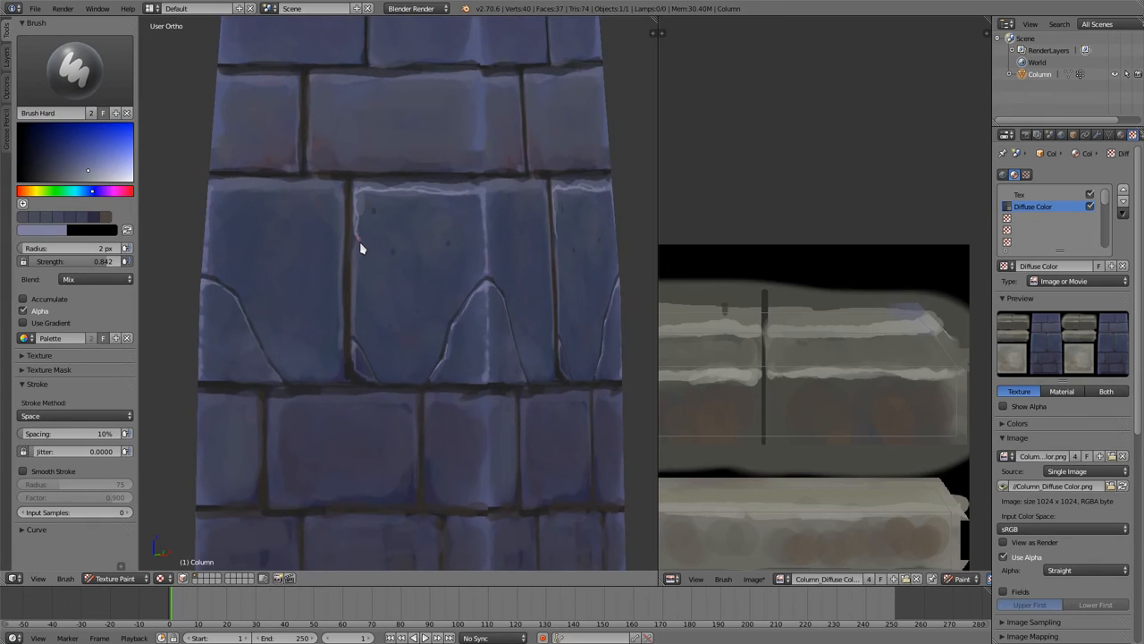
# Paint a thin light-blue highlight along a brick edge with the hard brush
pyautogui.moveTo(362, 248); pyautogui.dragTo(352, 341)
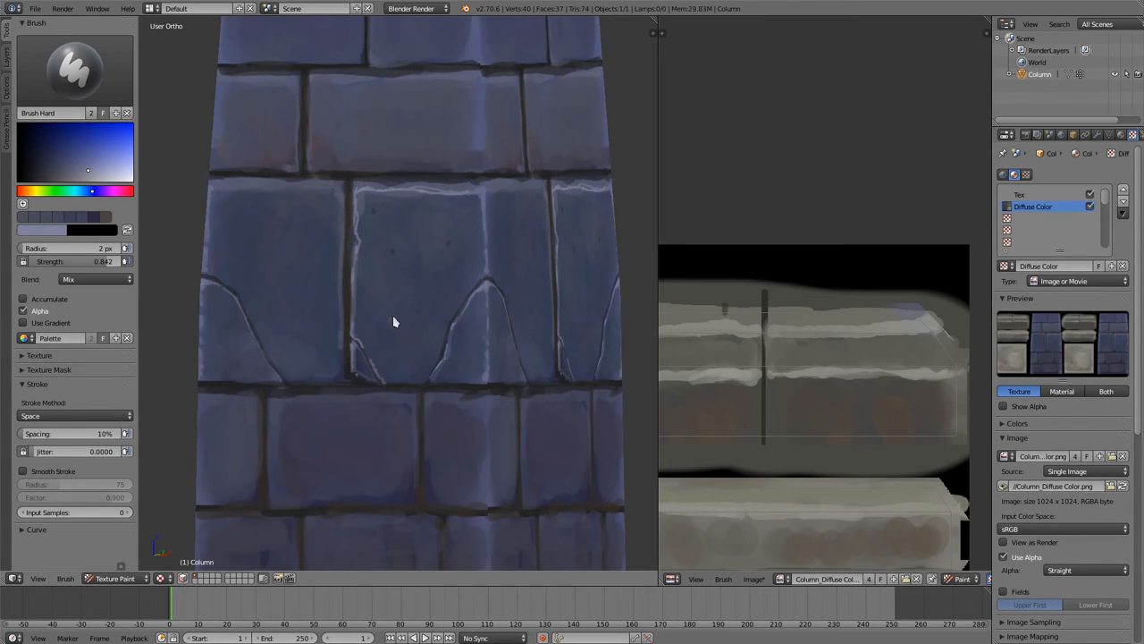
pyautogui.moveTo(423, 312)
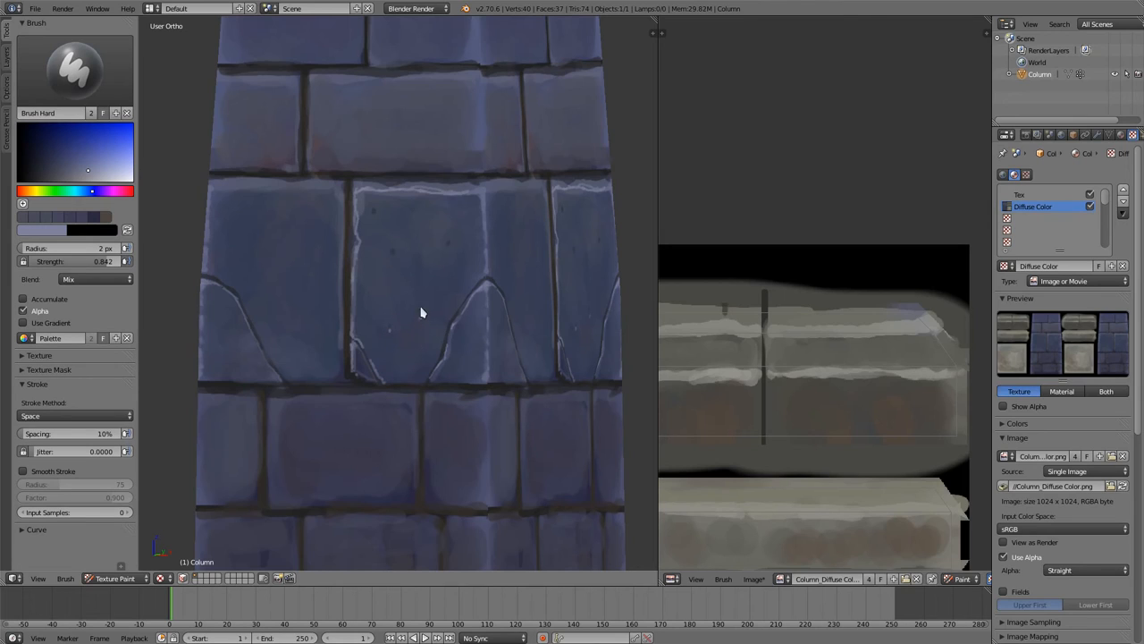
pyautogui.moveTo(452, 253)
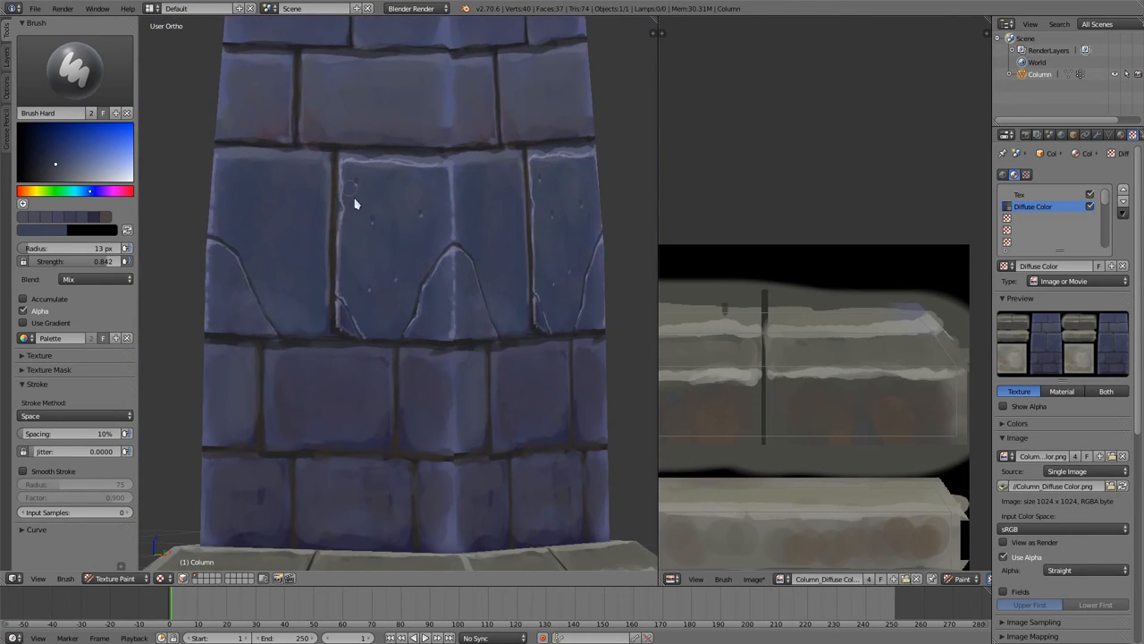
pyautogui.moveTo(398, 199)
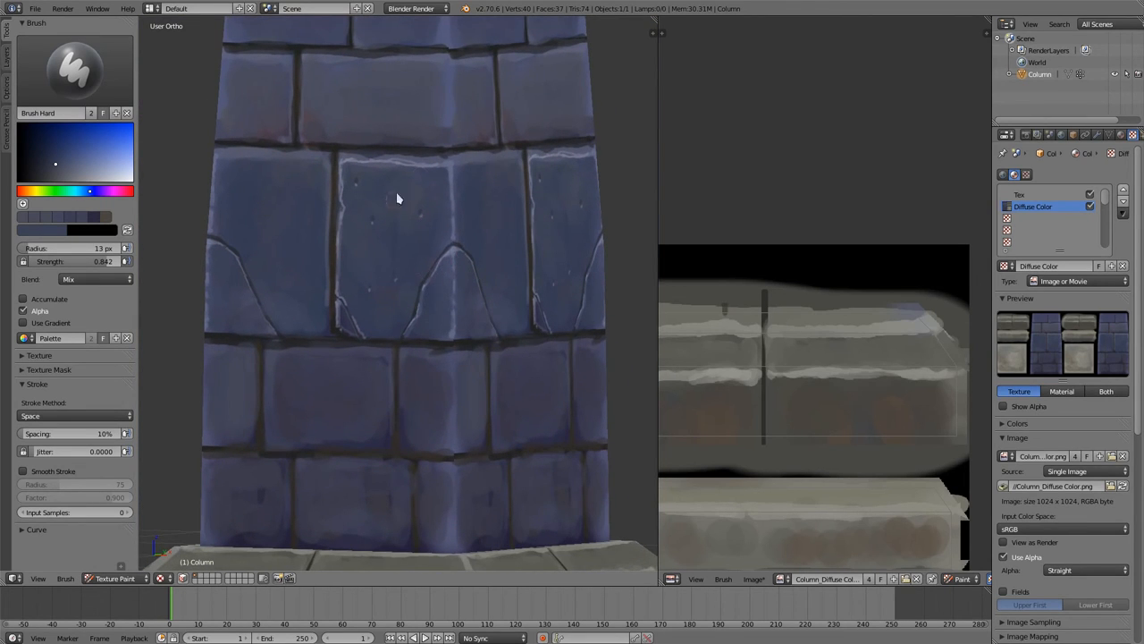
pyautogui.moveTo(411, 176)
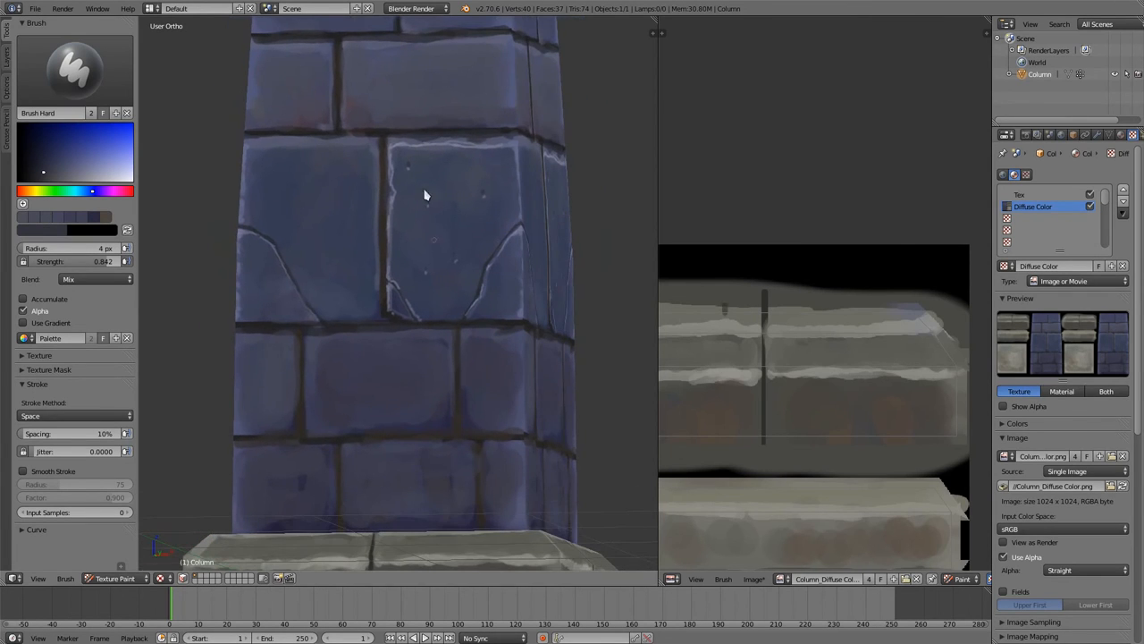
pyautogui.moveTo(445, 483)
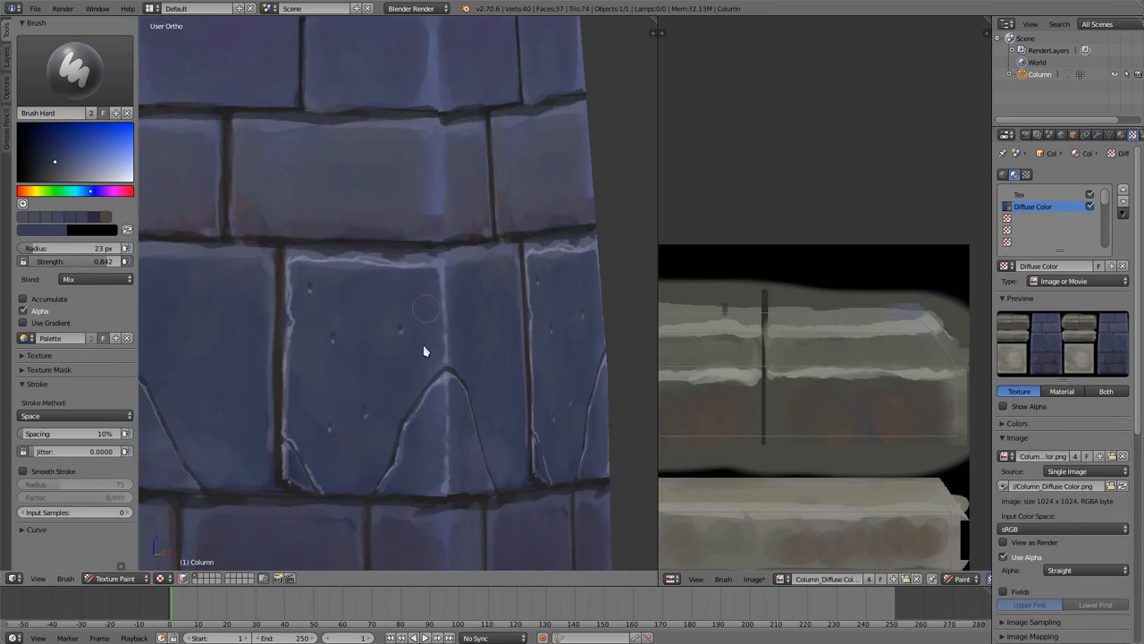
pyautogui.moveTo(328, 386)
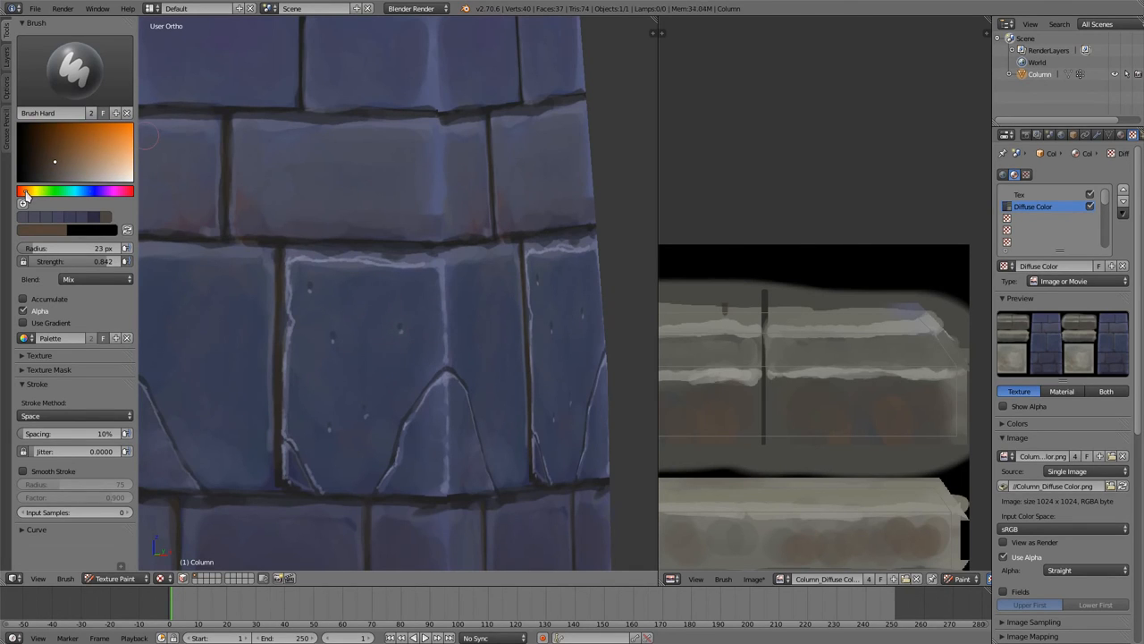
# Paint red marks on the upper brick, then soften them with blue-gray strokes
pyautogui.click(92, 191)
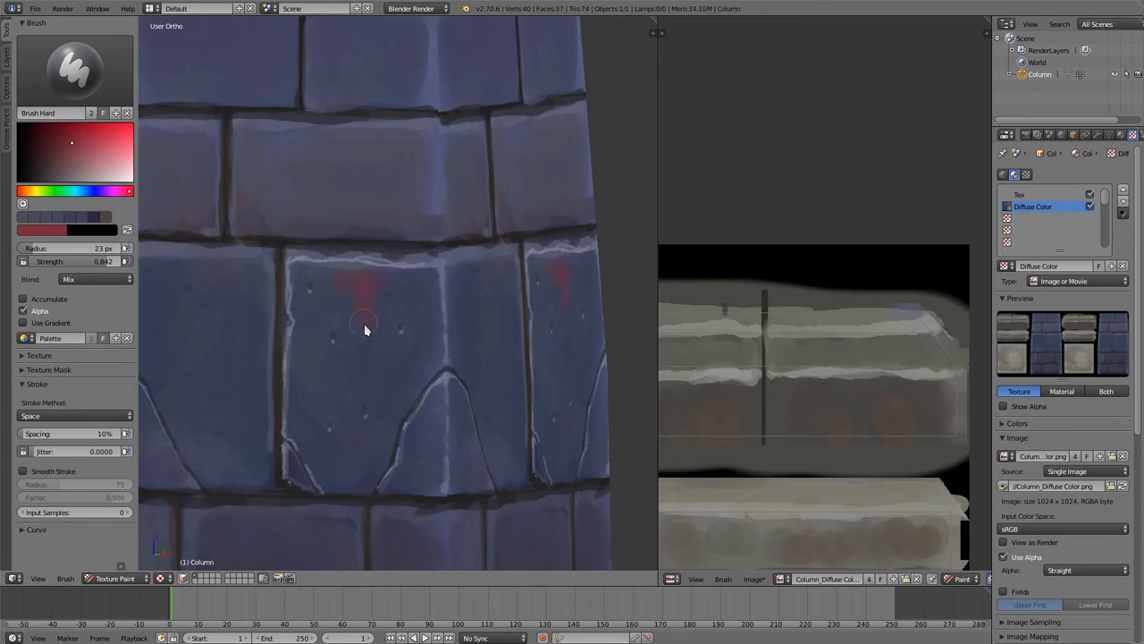
pyautogui.moveTo(364, 322); pyautogui.dragTo(418, 294)
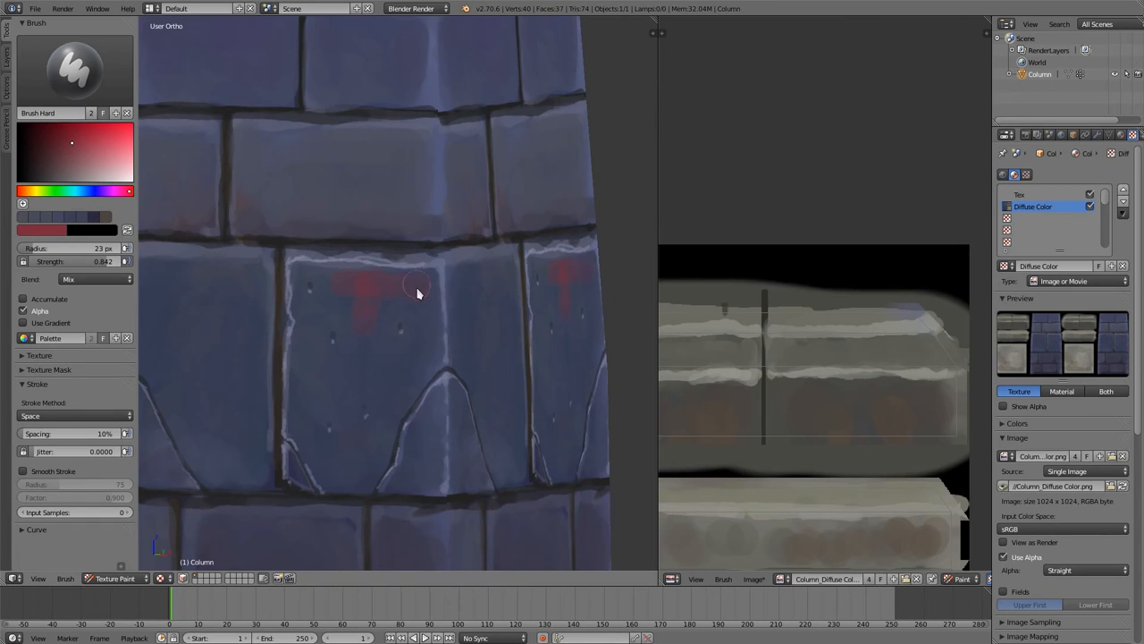
pyautogui.click(51, 166)
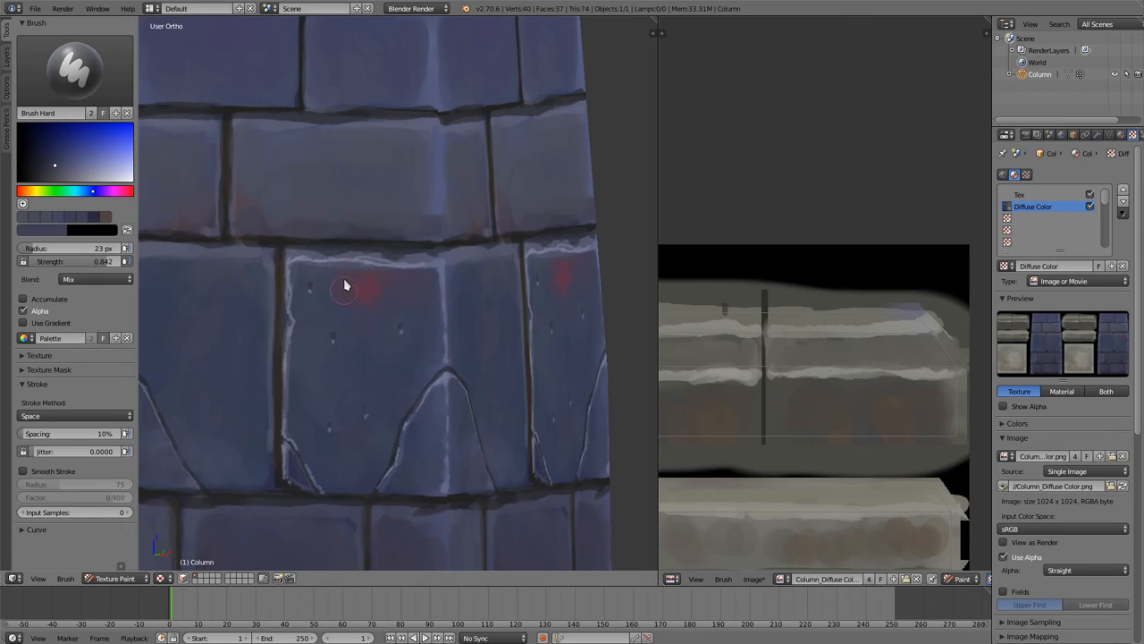
pyautogui.moveTo(344, 286); pyautogui.dragTo(376, 304)
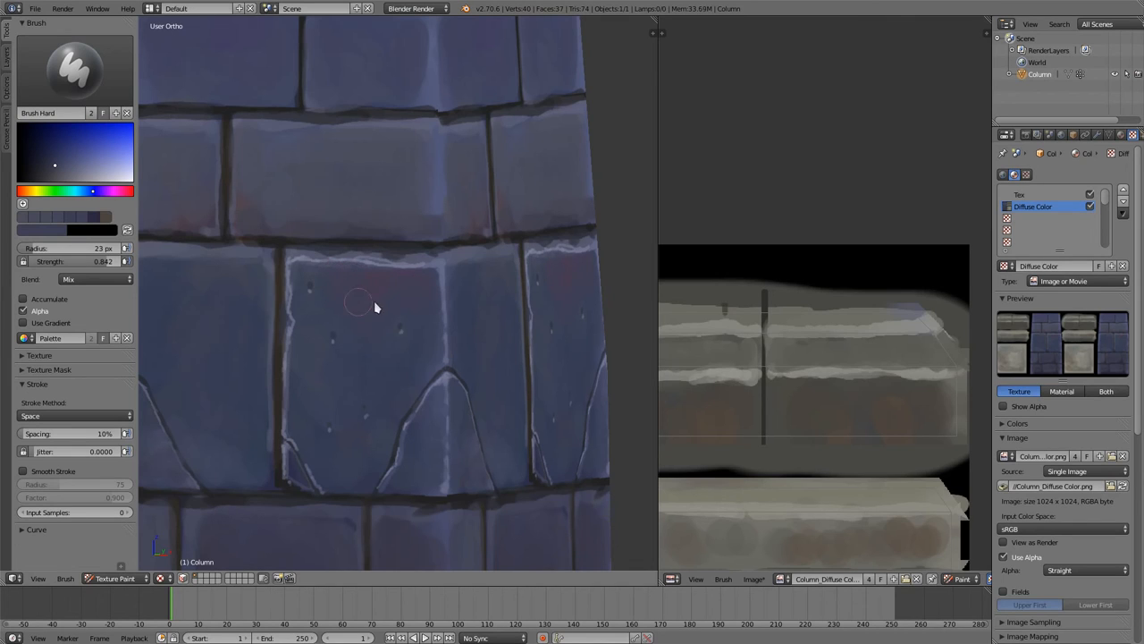
pyautogui.moveTo(418, 304)
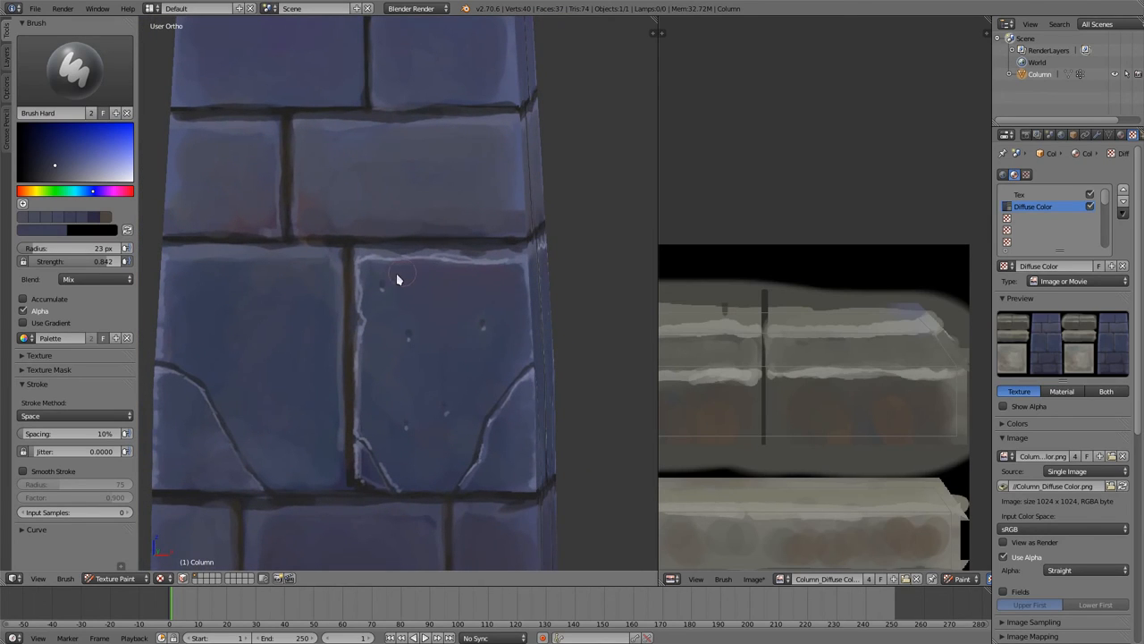
pyautogui.moveTo(500, 284)
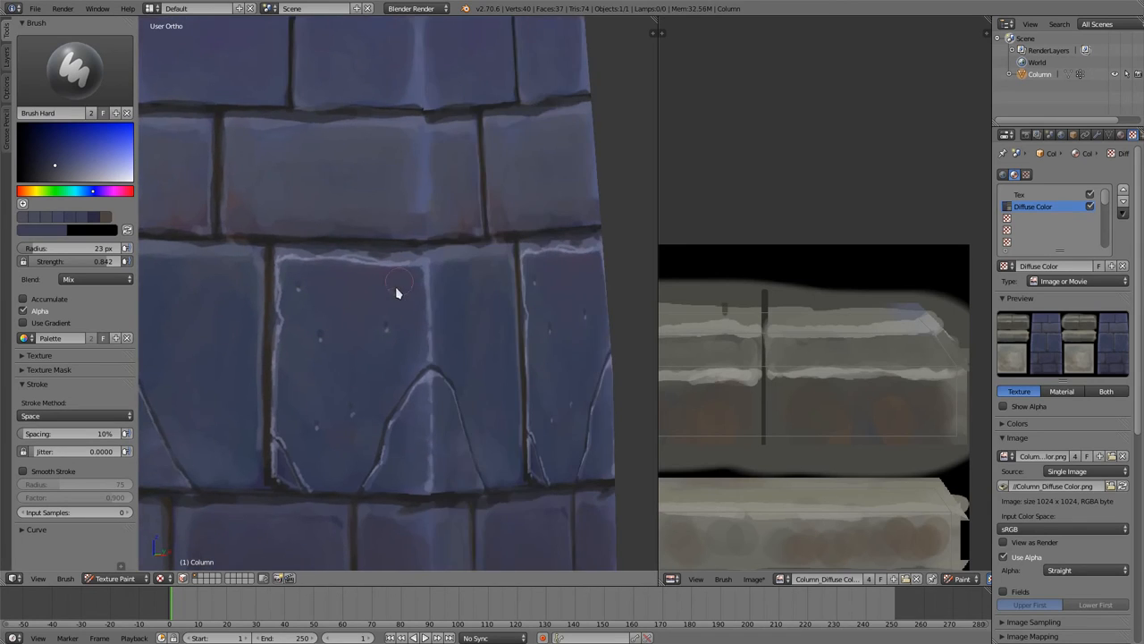
pyautogui.scroll(-3)
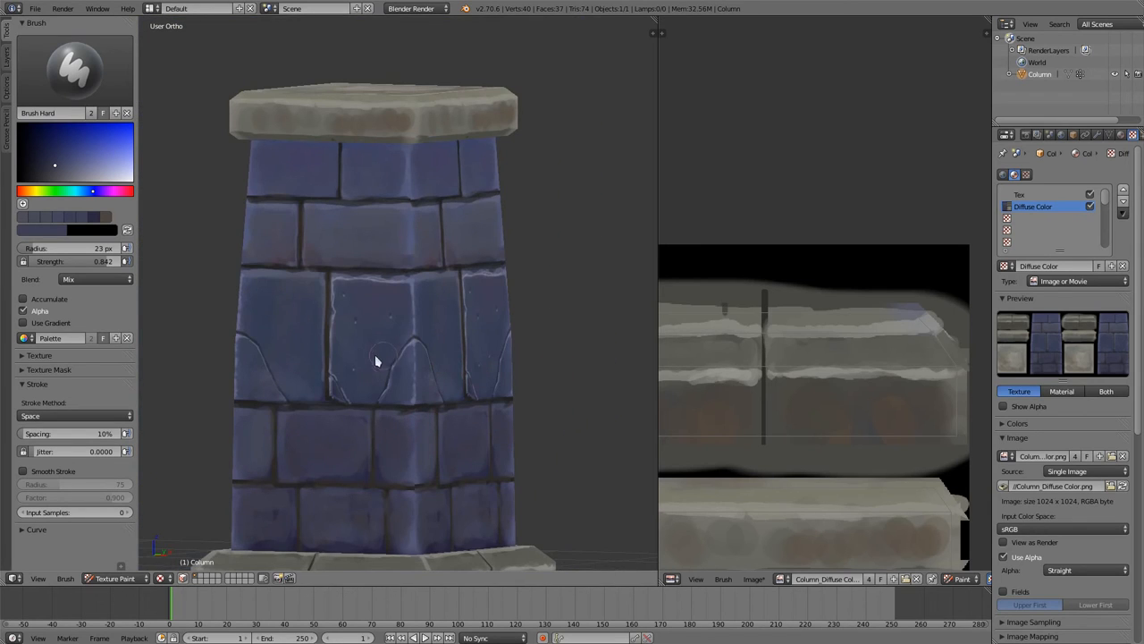
pyautogui.moveTo(438, 331)
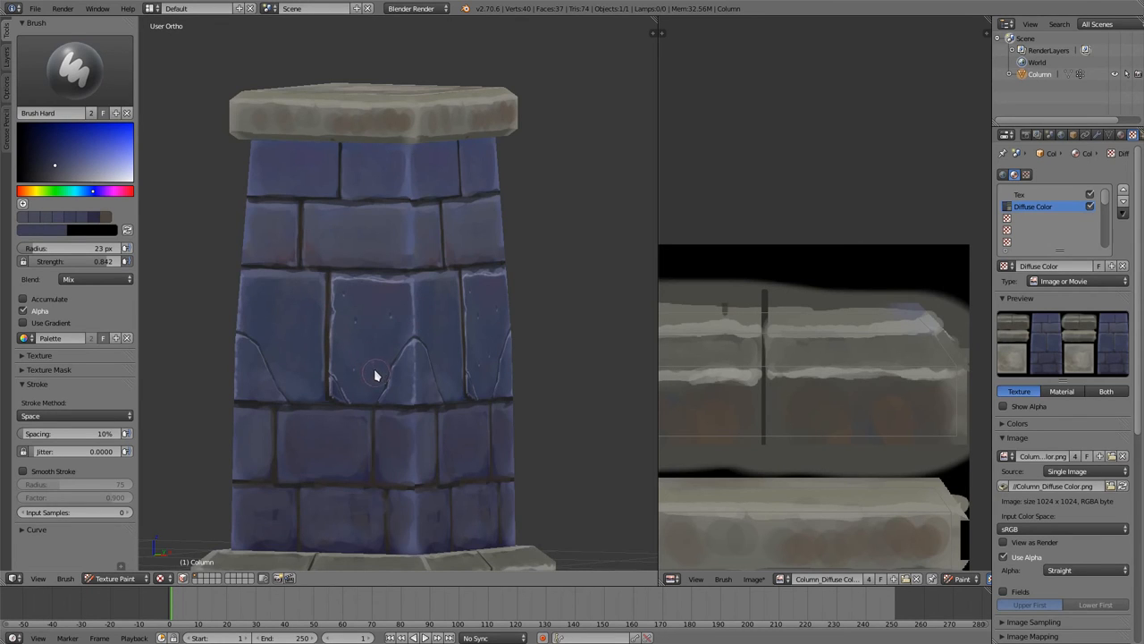
pyautogui.scroll(3)
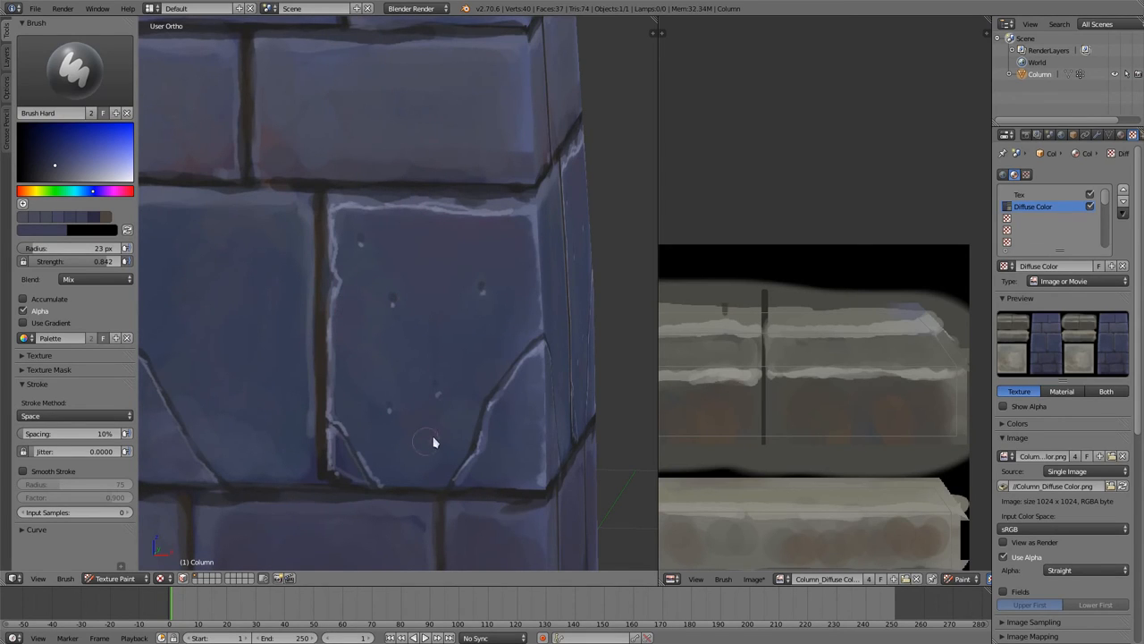
pyautogui.moveTo(414, 469)
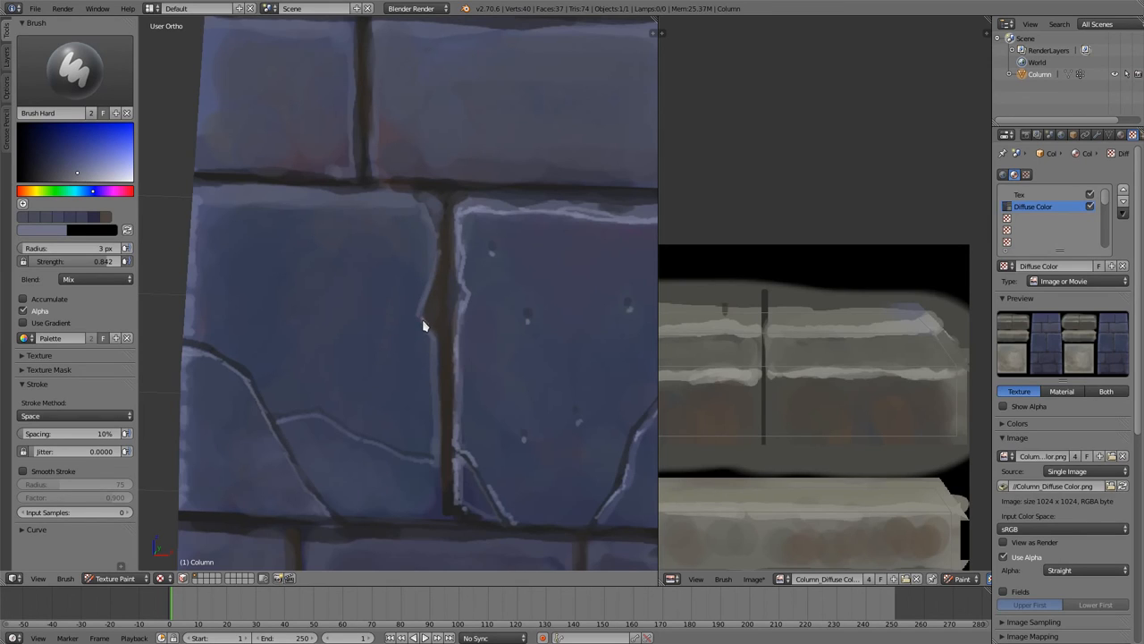
pyautogui.moveTo(423, 320)
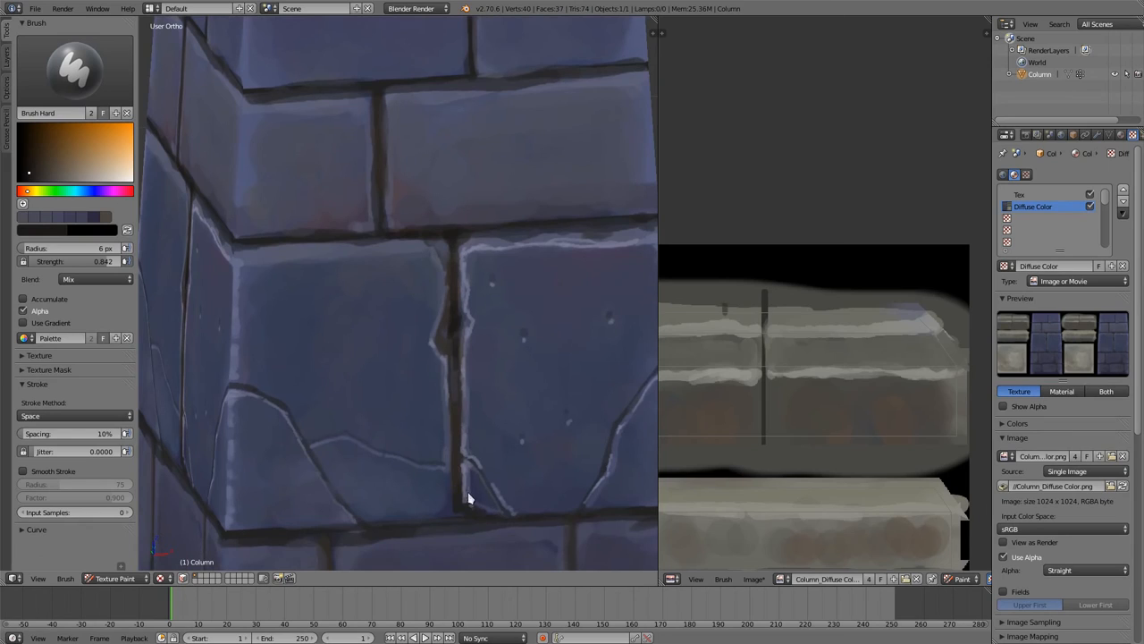
pyautogui.moveTo(408, 502)
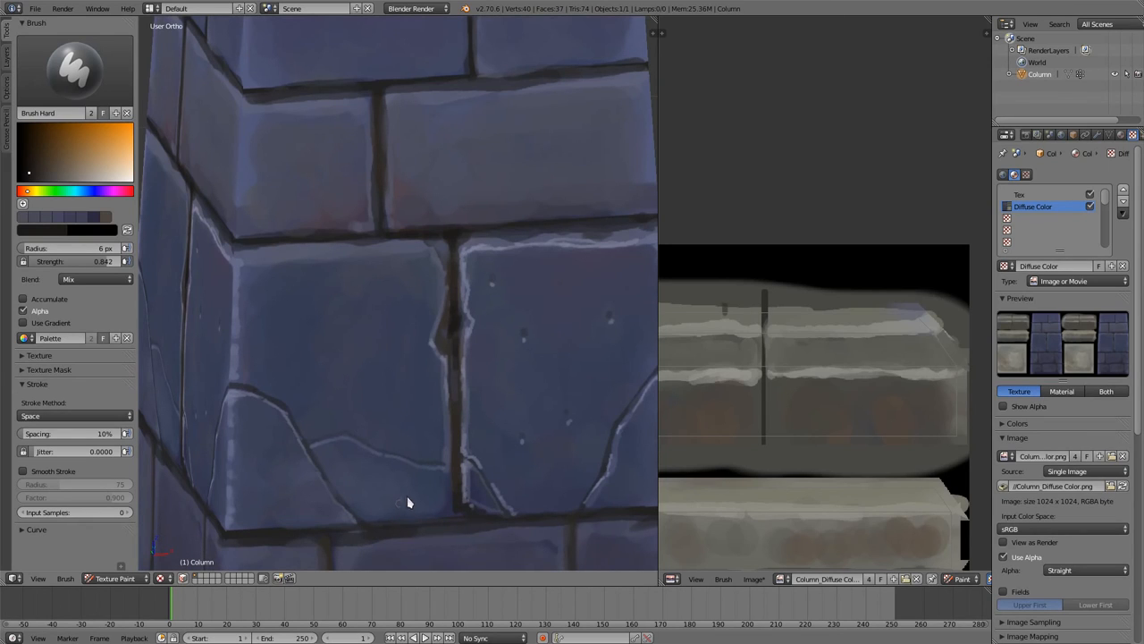
pyautogui.moveTo(452, 324)
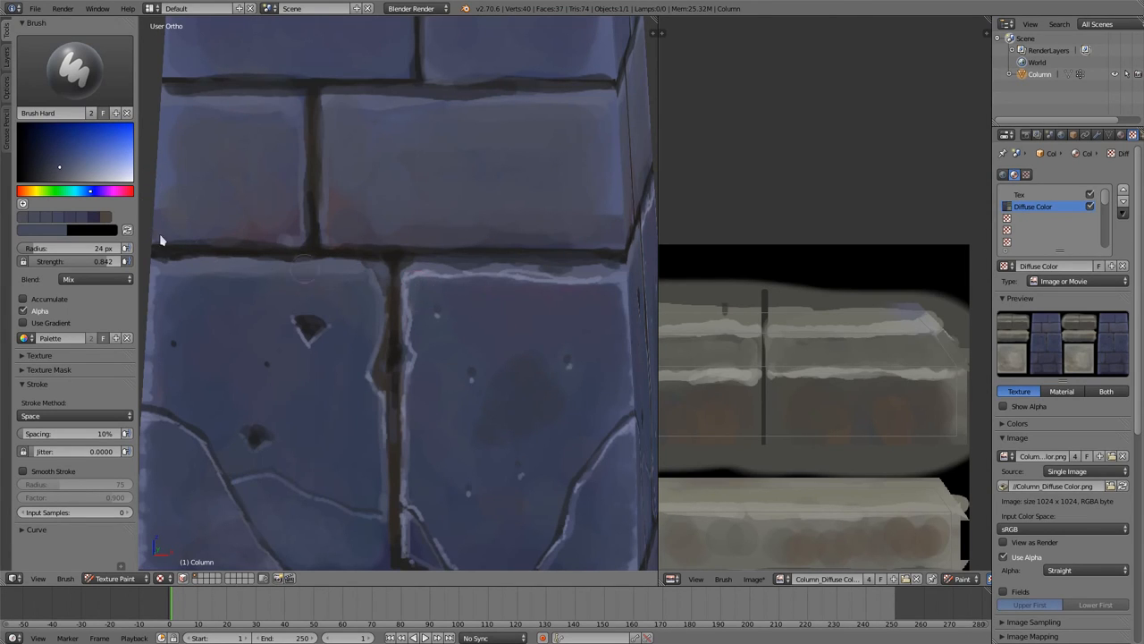
pyautogui.moveTo(465, 480)
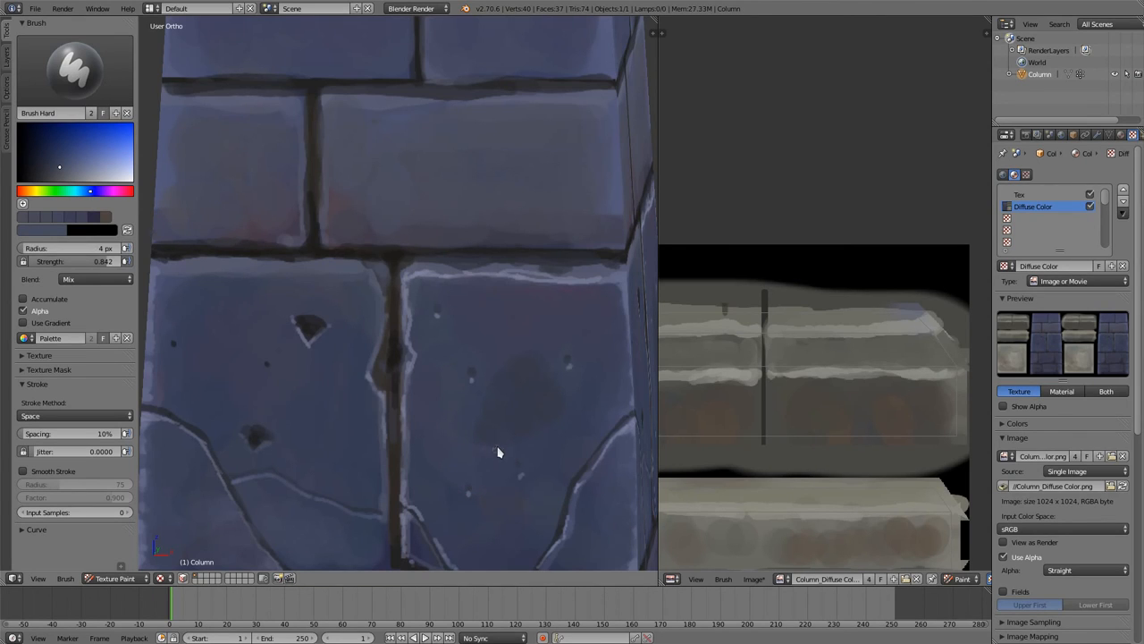
pyautogui.moveTo(532, 445)
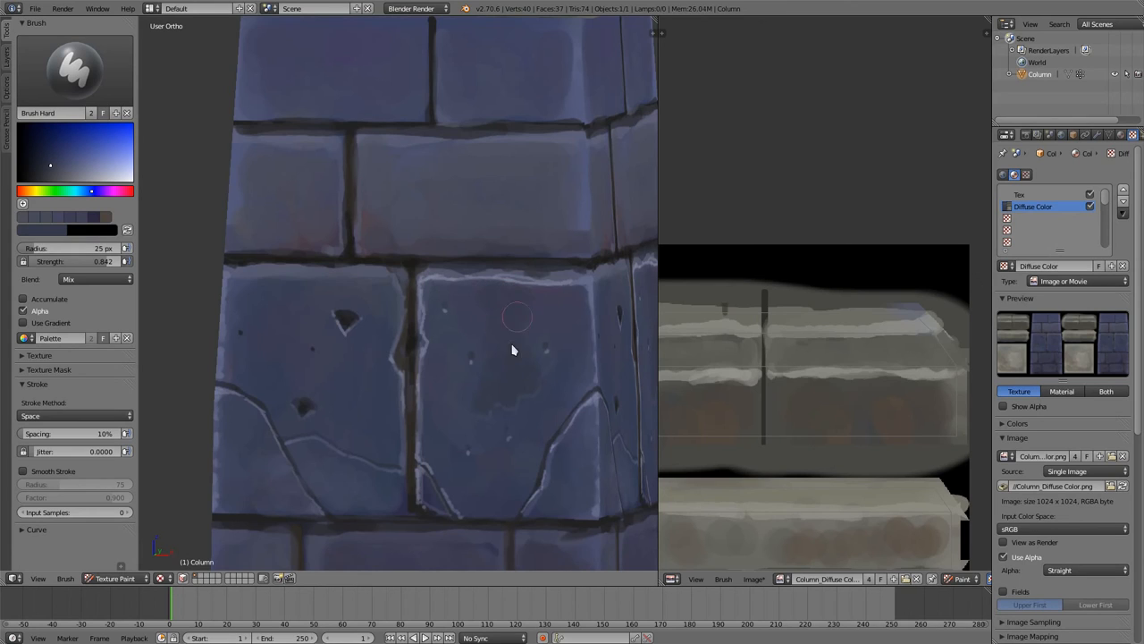
pyautogui.moveTo(574, 318)
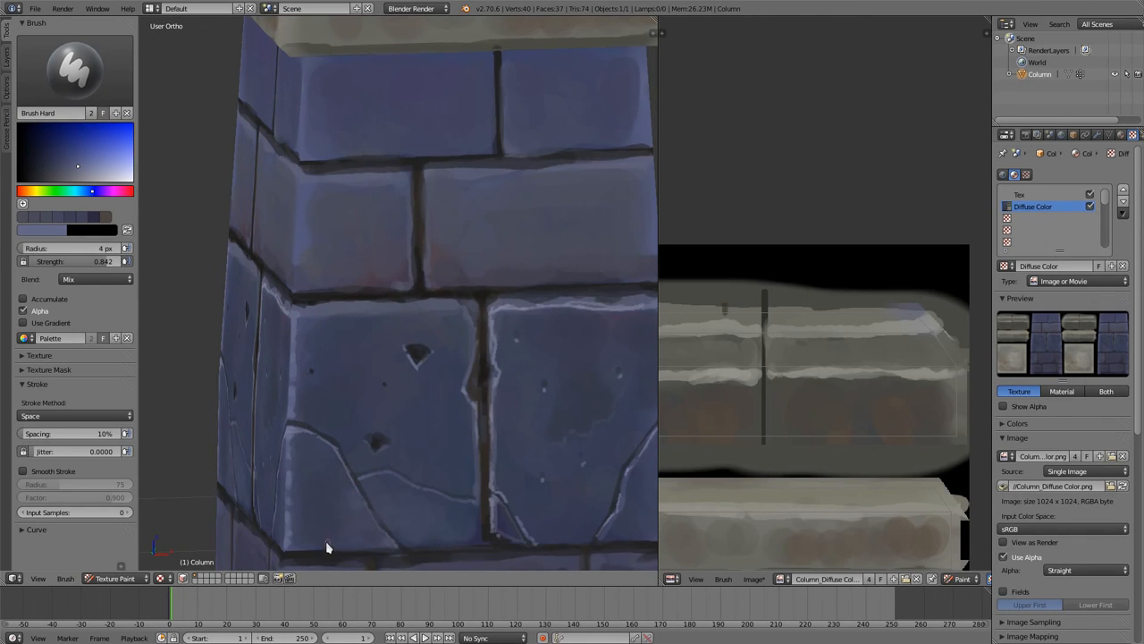
pyautogui.moveTo(328, 522)
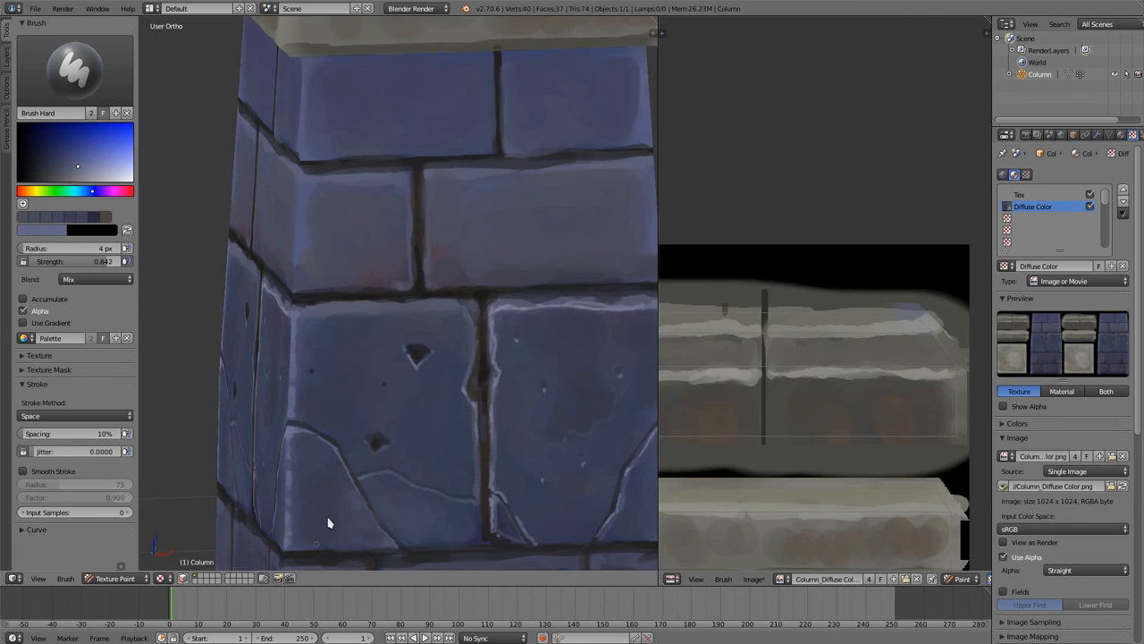
pyautogui.moveTo(329, 548)
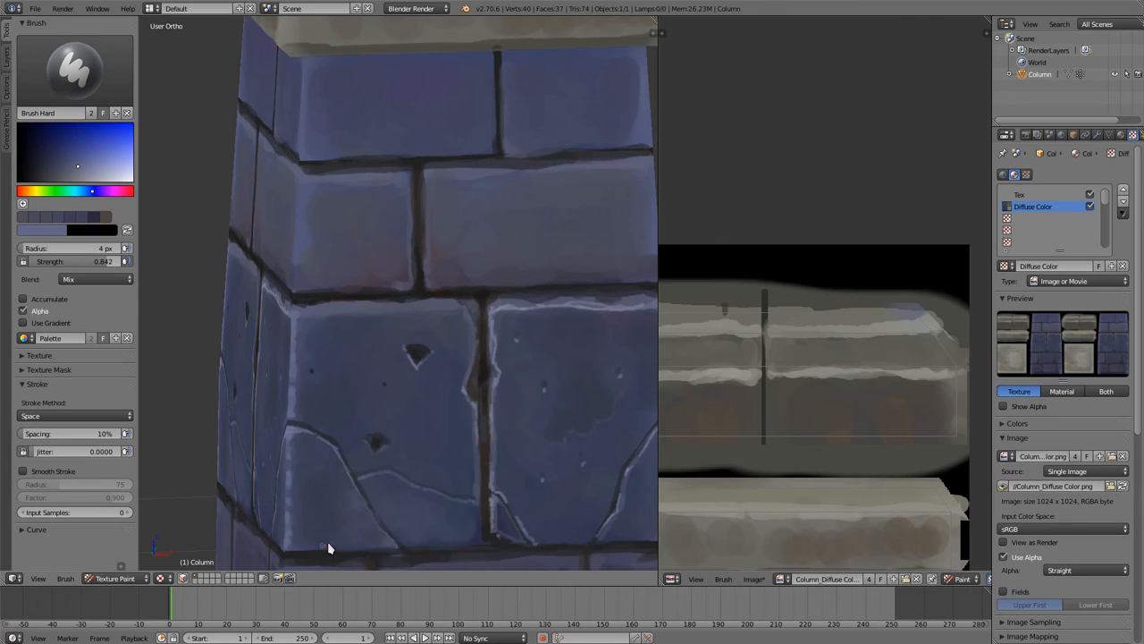
pyautogui.moveTo(343, 530)
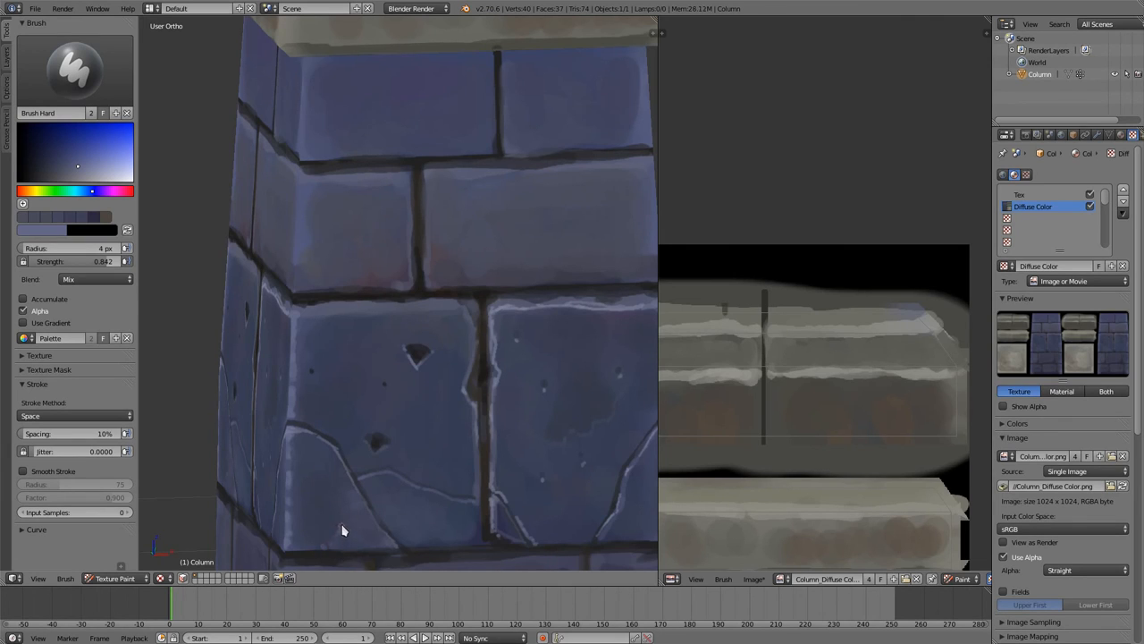
pyautogui.moveTo(375, 548)
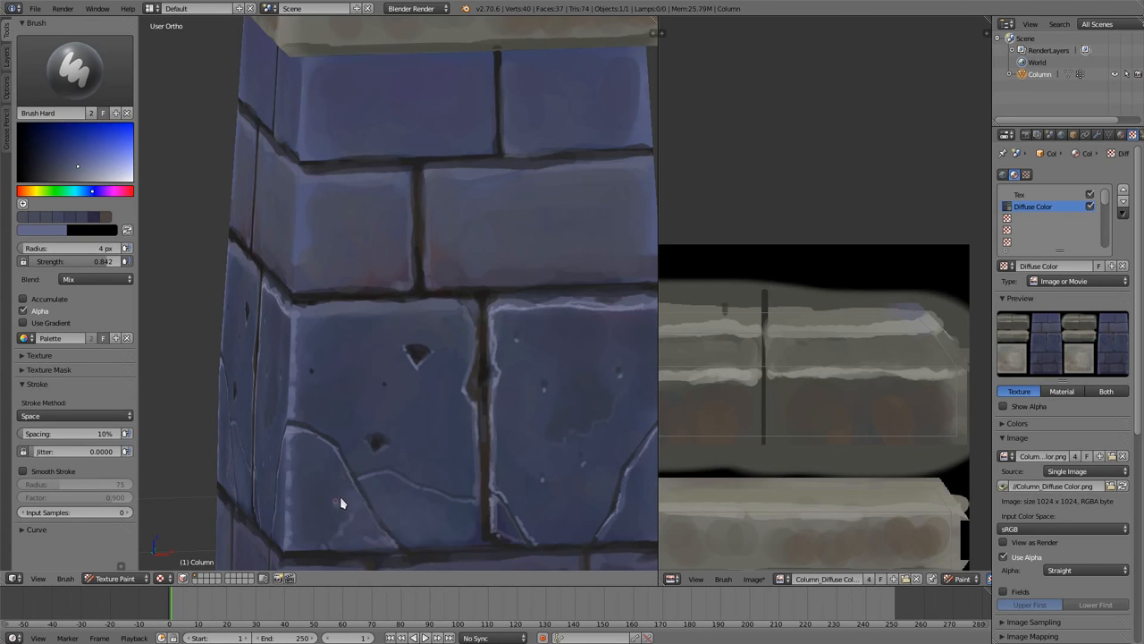
pyautogui.moveTo(354, 426)
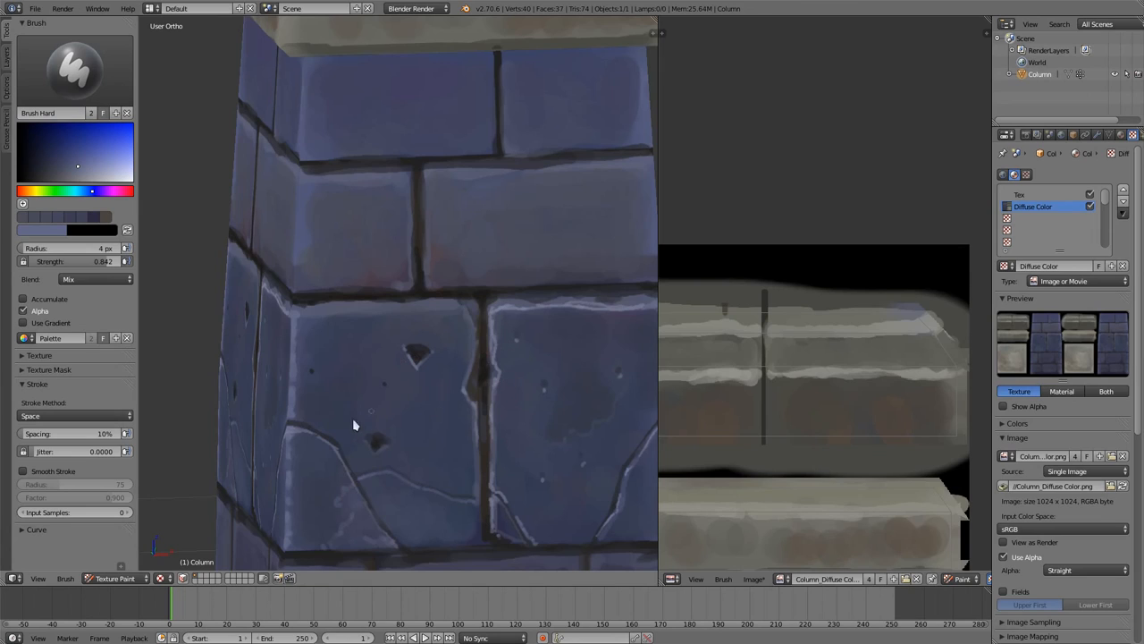
pyautogui.moveTo(362, 410)
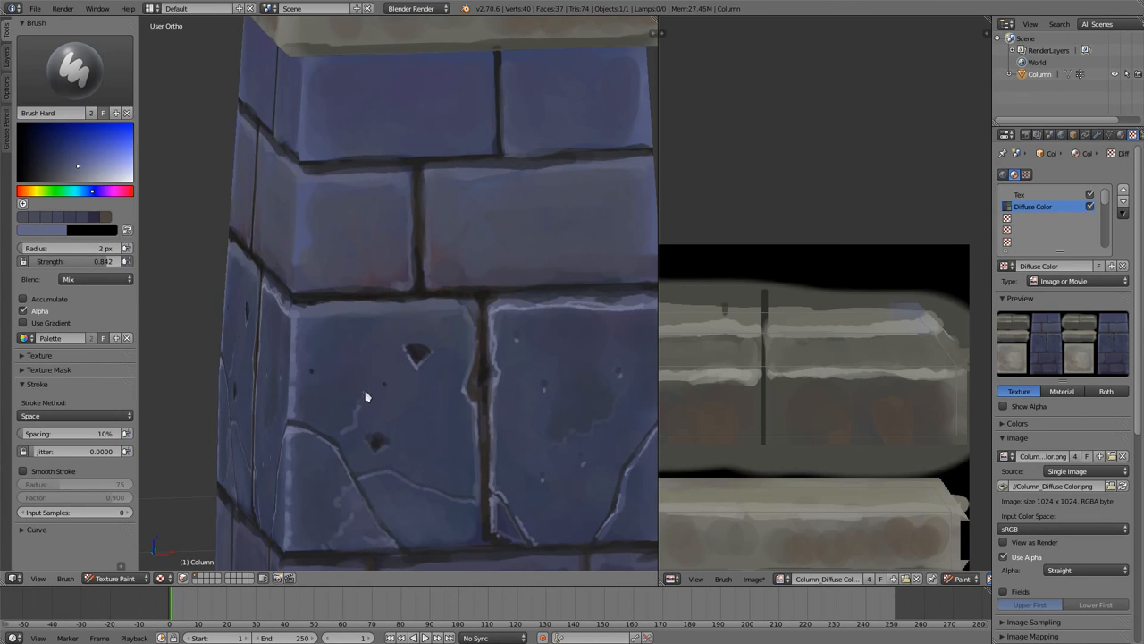
pyautogui.moveTo(394, 381)
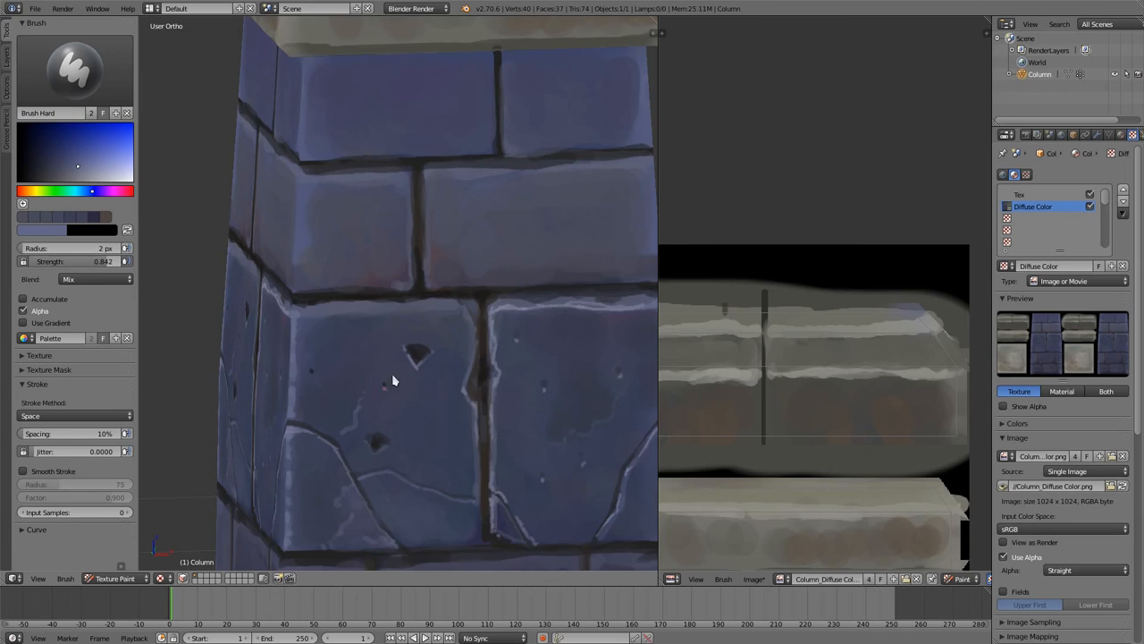
pyautogui.moveTo(422, 377)
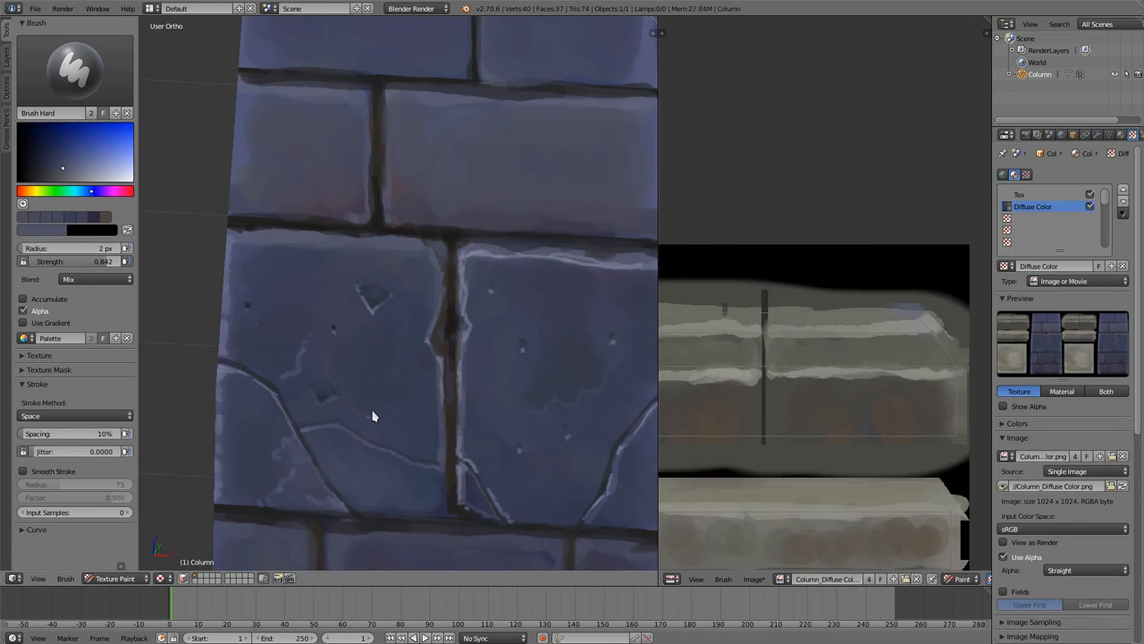
pyautogui.moveTo(413, 383)
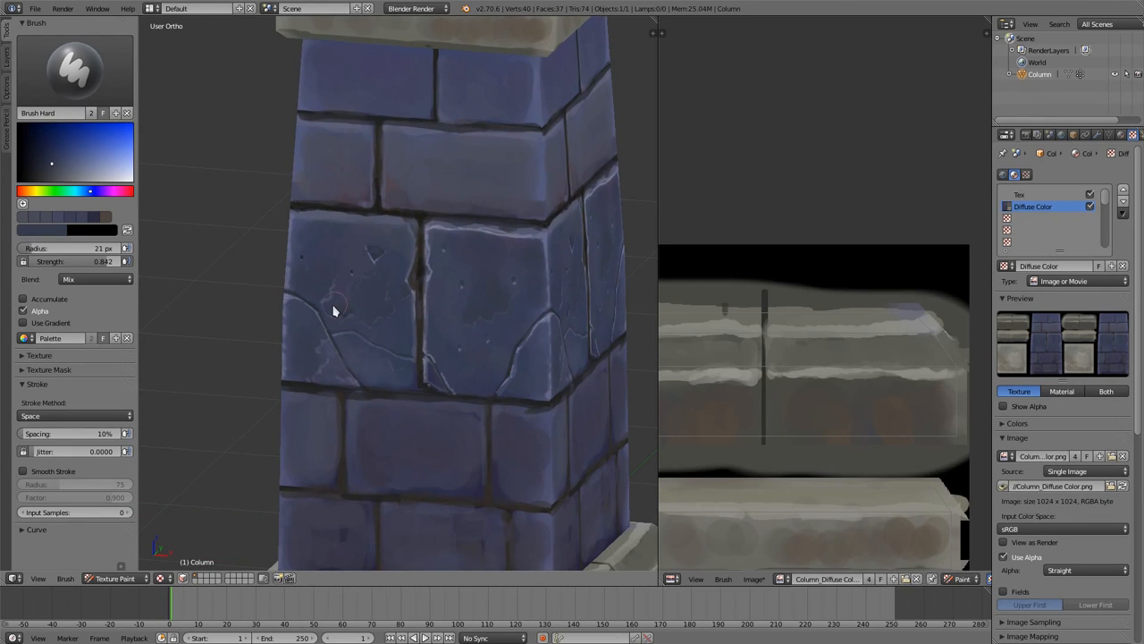
pyautogui.moveTo(313, 373)
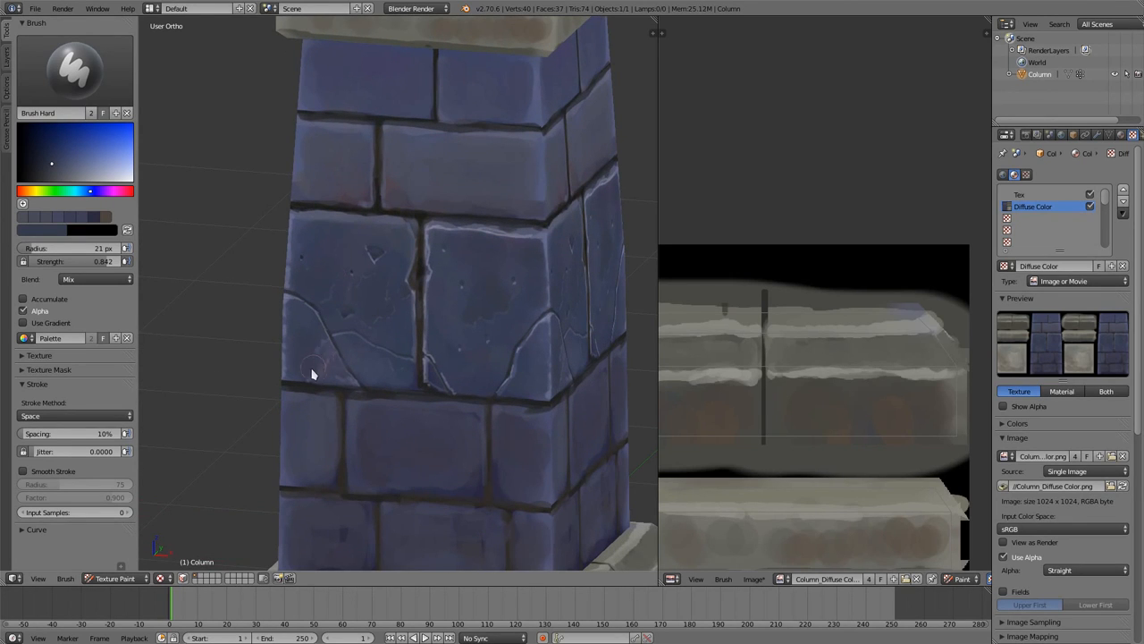
pyautogui.moveTo(324, 353)
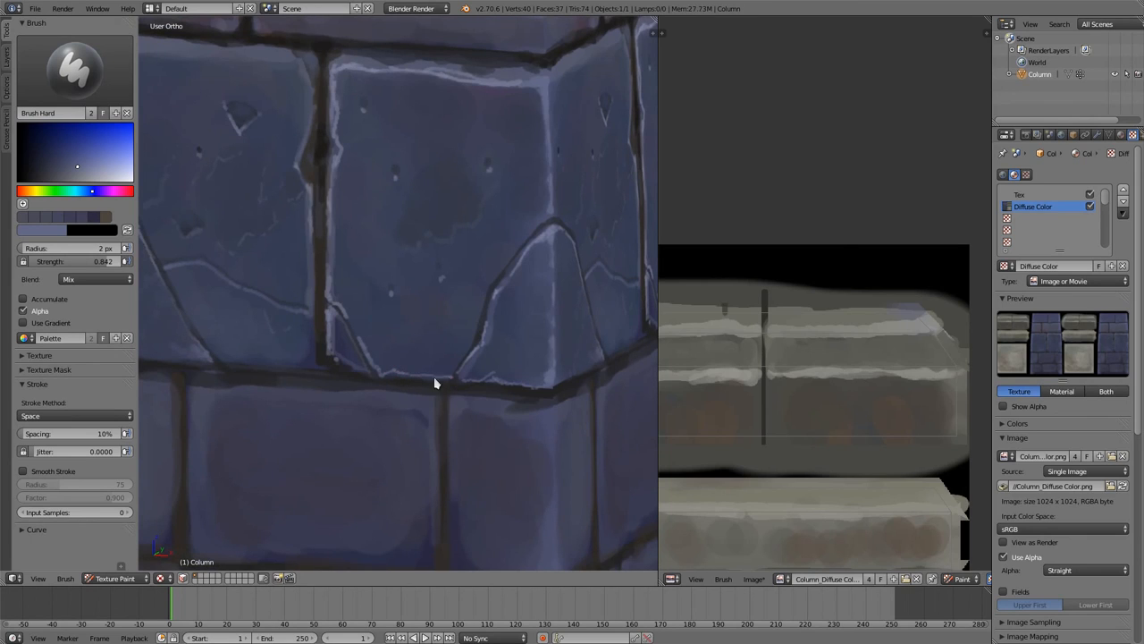
pyautogui.moveTo(480, 326)
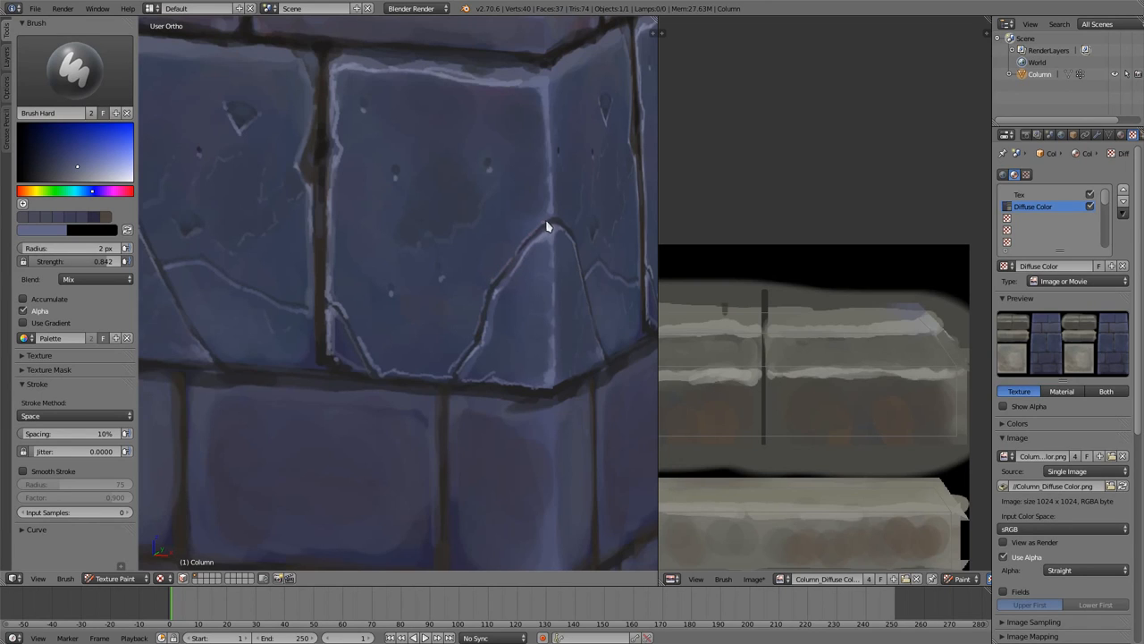
pyautogui.moveTo(240, 214)
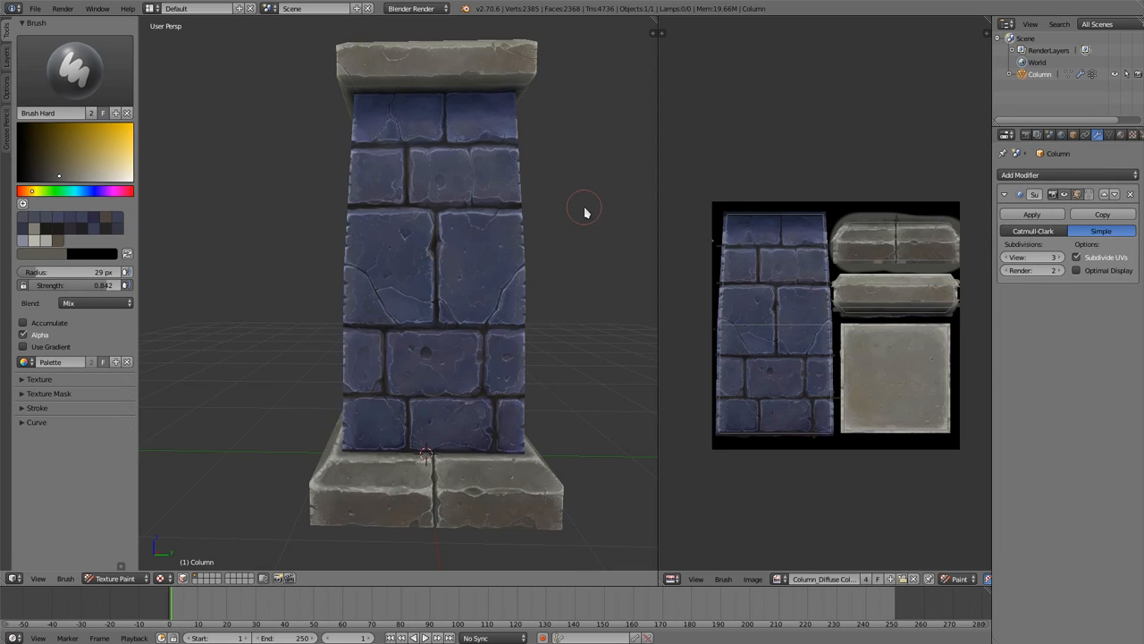
pyautogui.moveTo(552, 238)
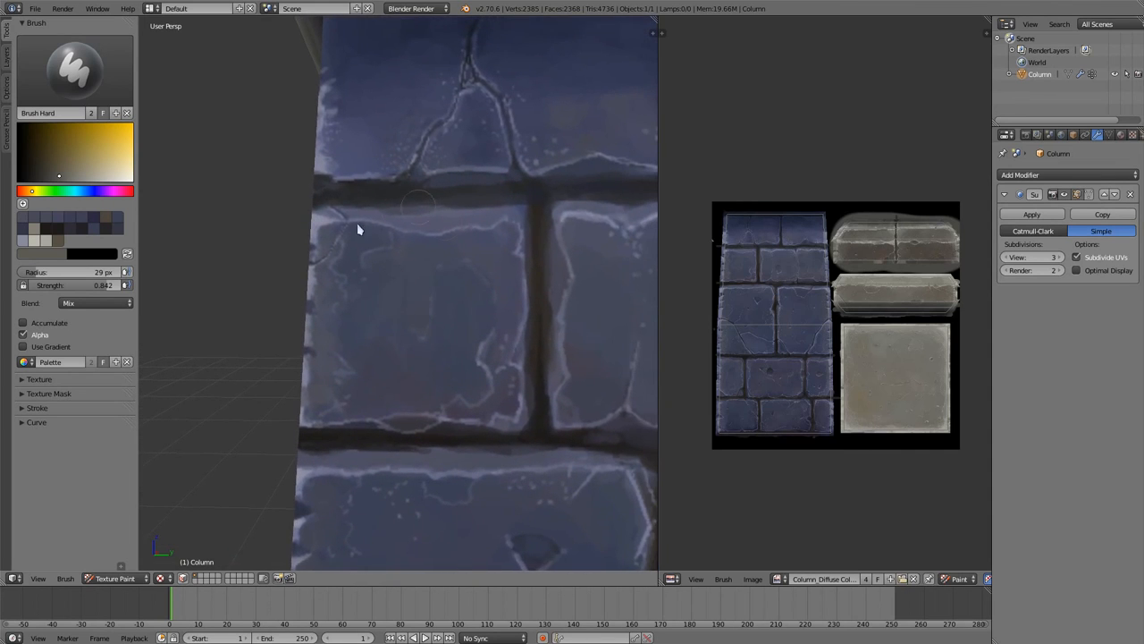
pyautogui.moveTo(371, 399)
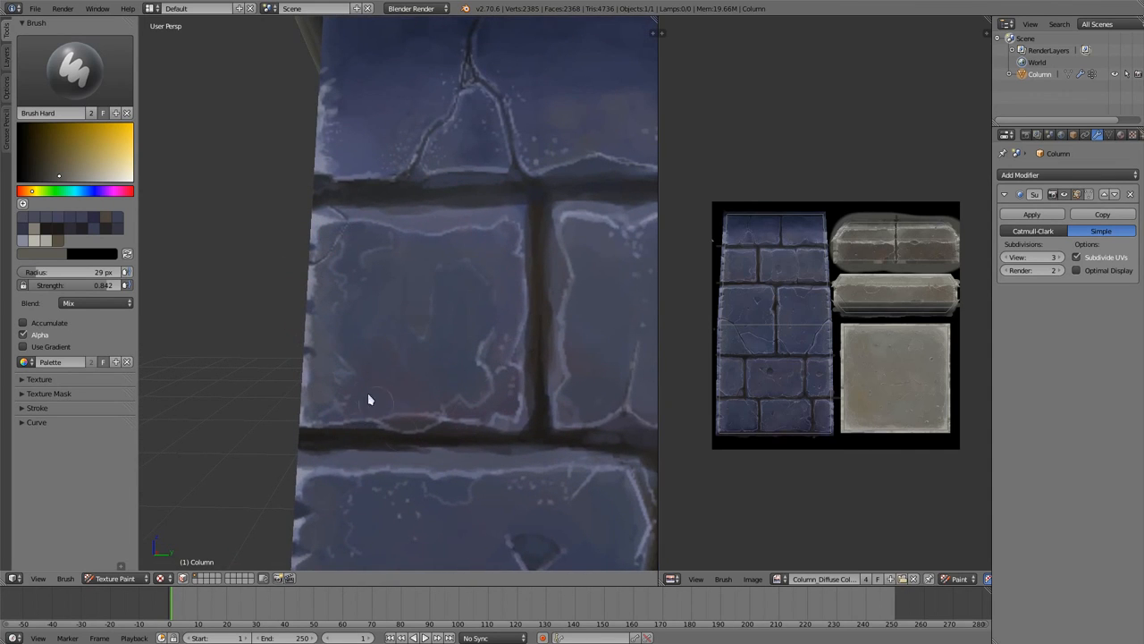
pyautogui.moveTo(514, 400)
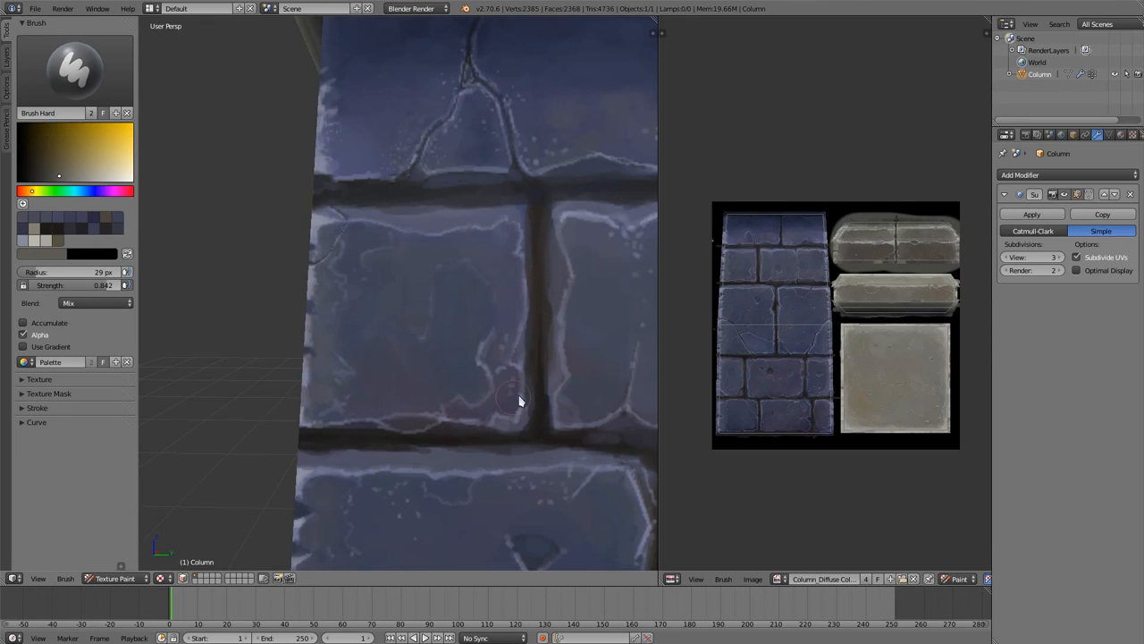
pyautogui.moveTo(460, 404)
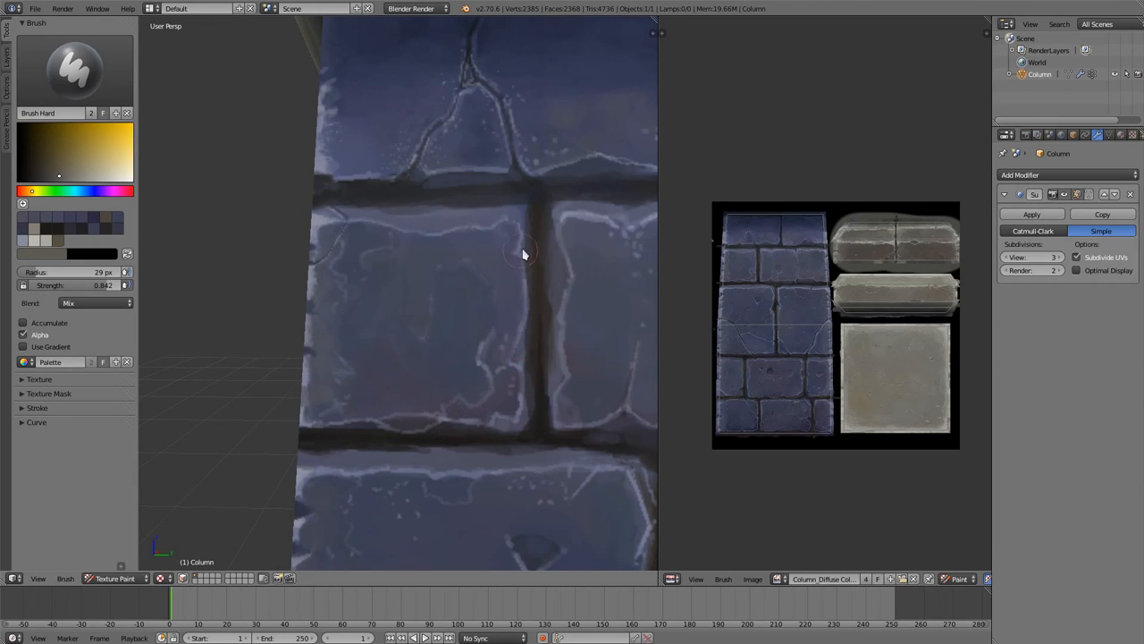
pyautogui.moveTo(404, 463)
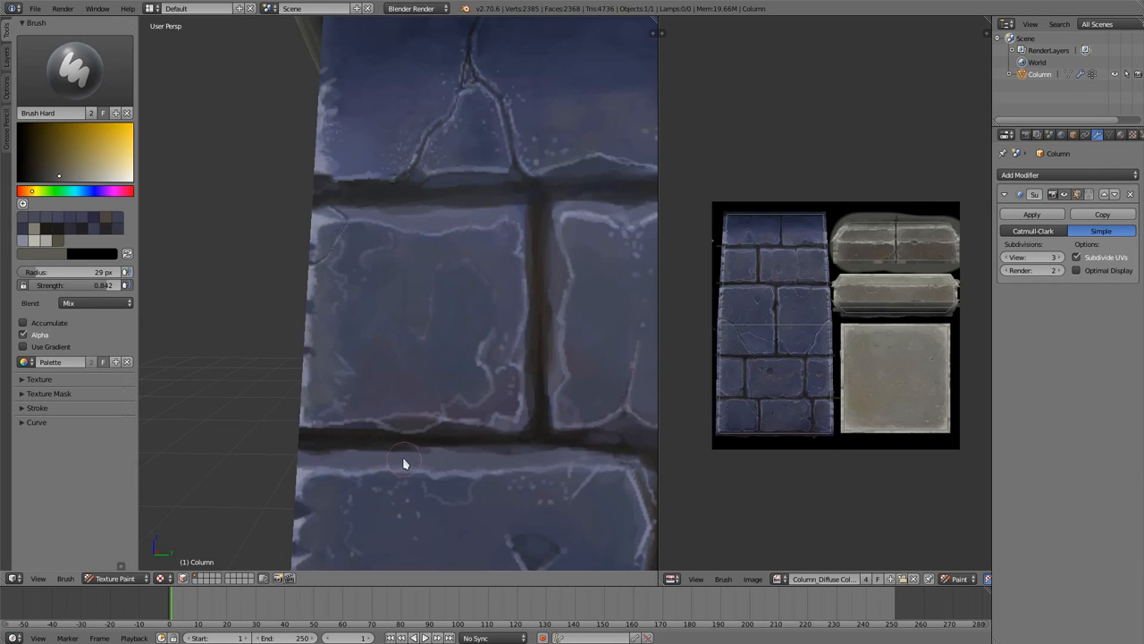
pyautogui.moveTo(610, 402)
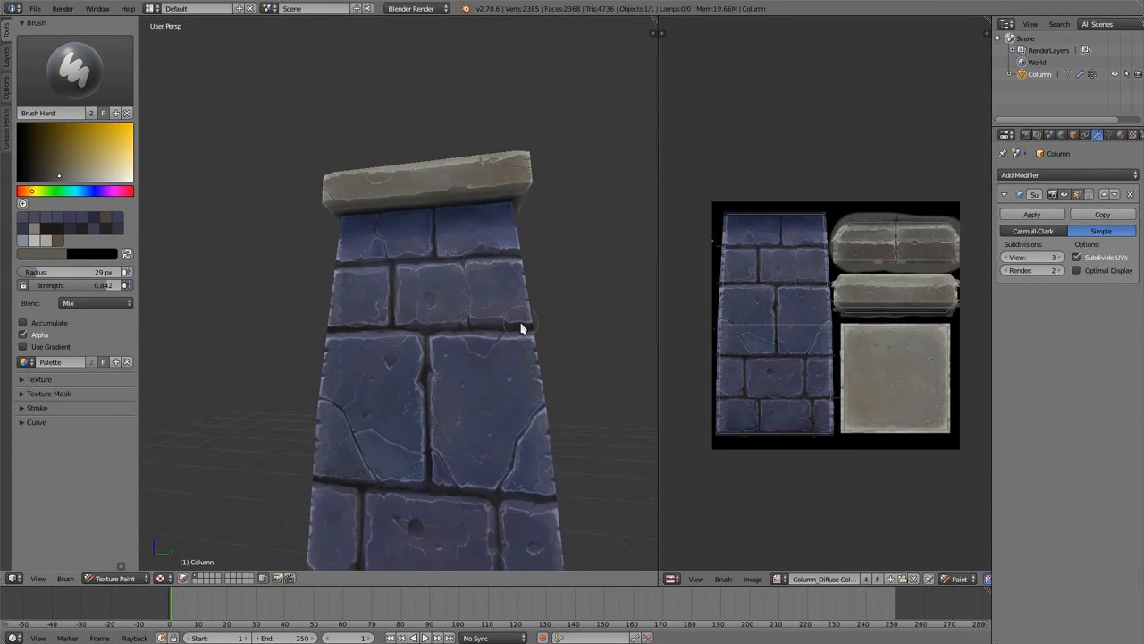
pyautogui.moveTo(523, 328); pyautogui.dragTo(505, 340)
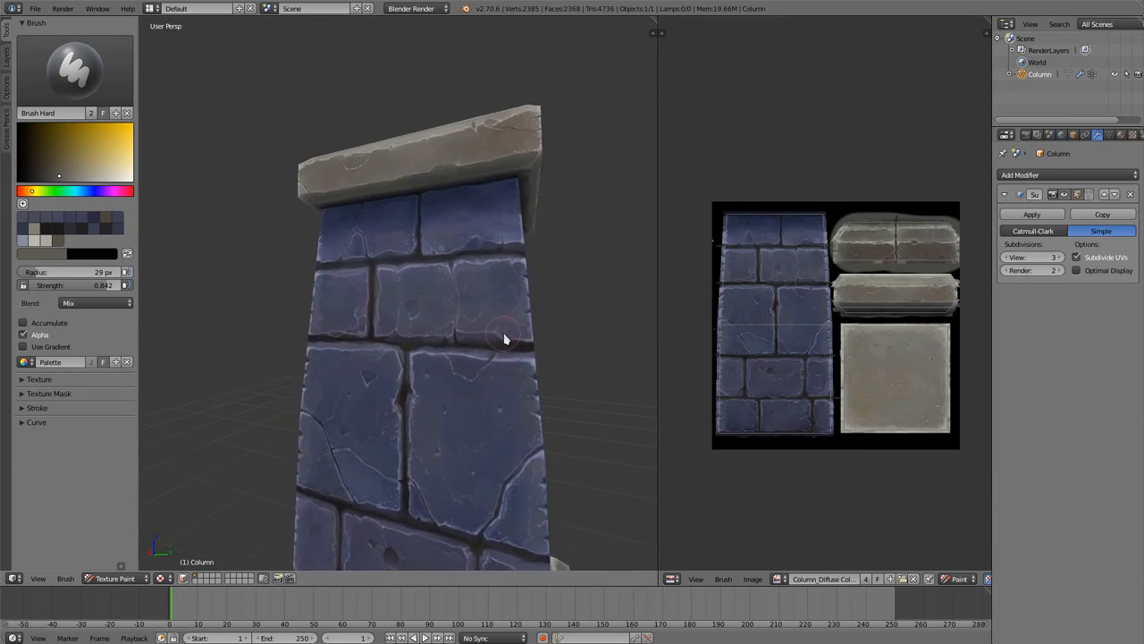
pyautogui.moveTo(505, 338); pyautogui.dragTo(523, 387)
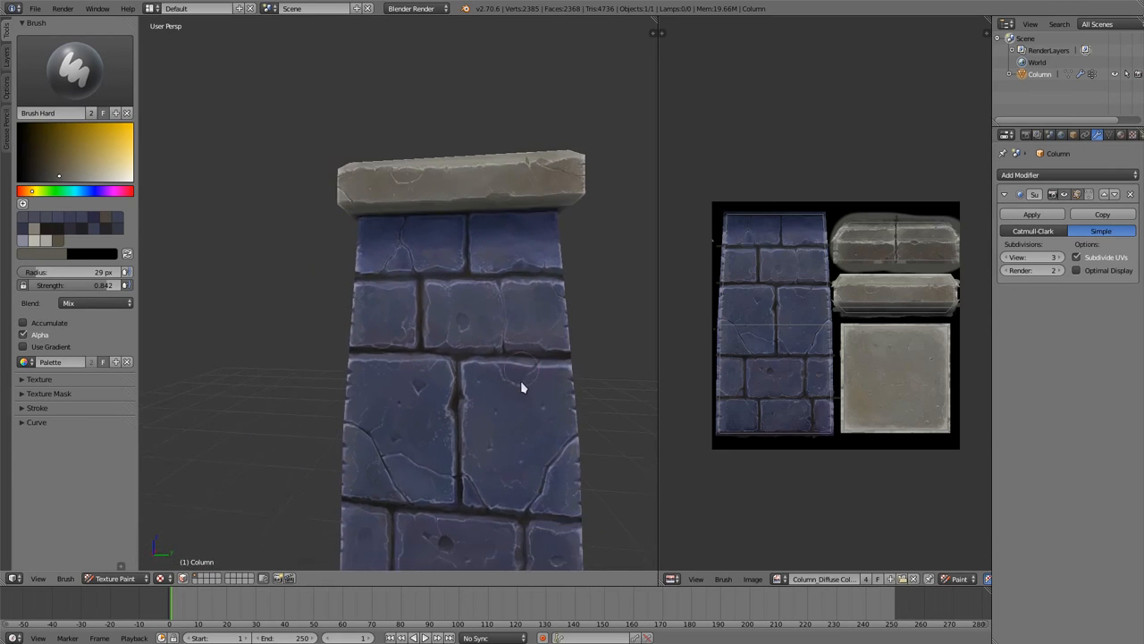
pyautogui.moveTo(523, 387); pyautogui.dragTo(414, 371)
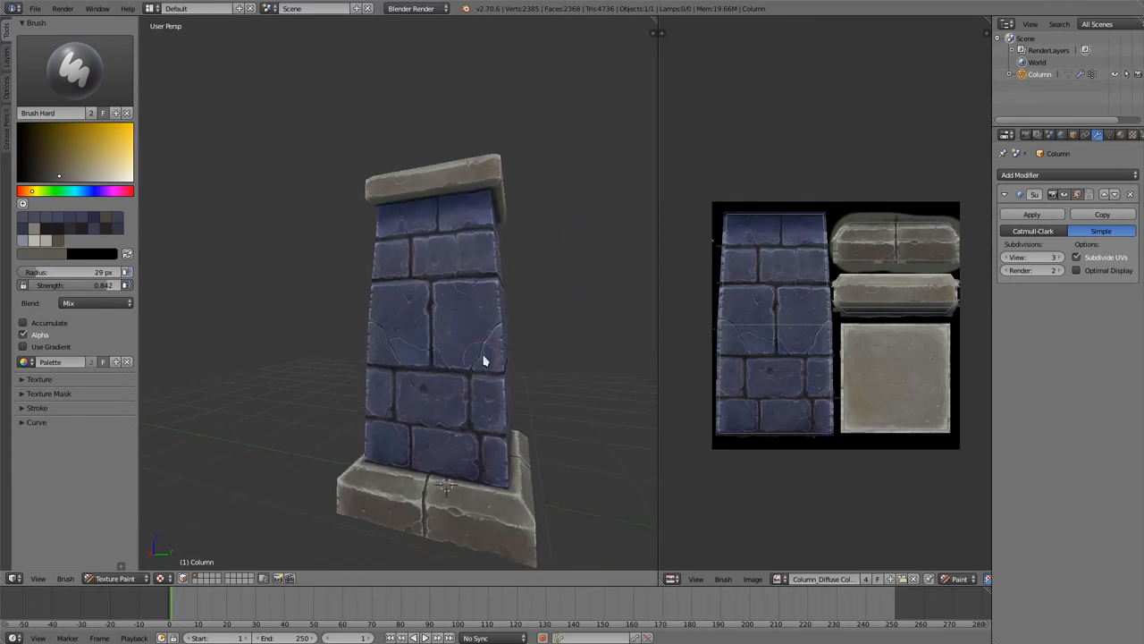
pyautogui.moveTo(482, 358); pyautogui.dragTo(568, 375)
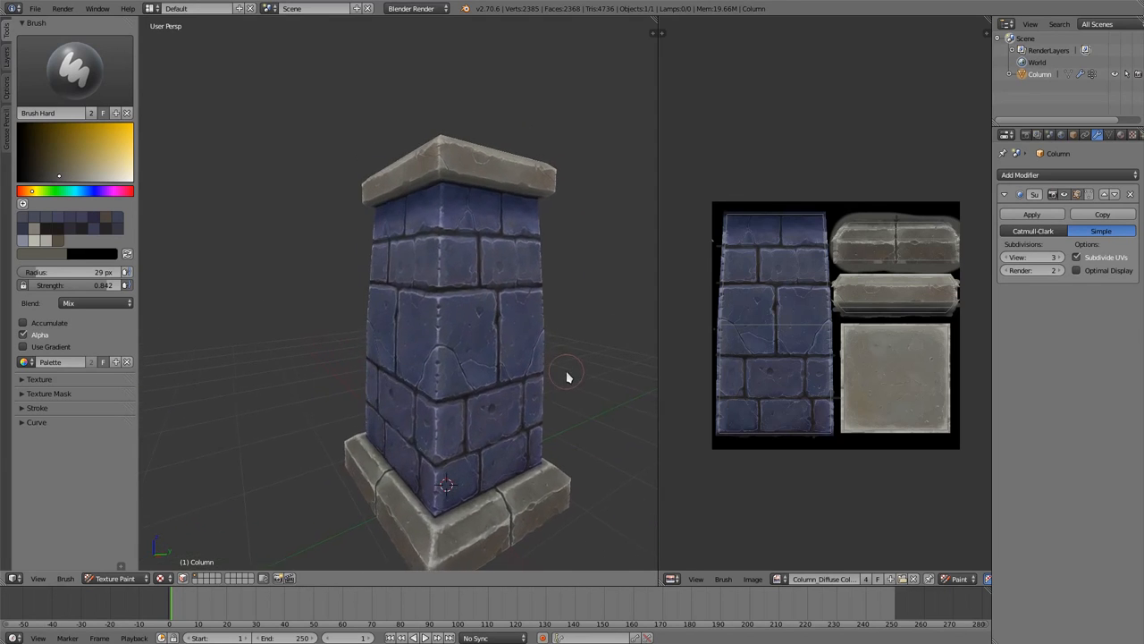
pyautogui.moveTo(568, 376); pyautogui.dragTo(461, 382)
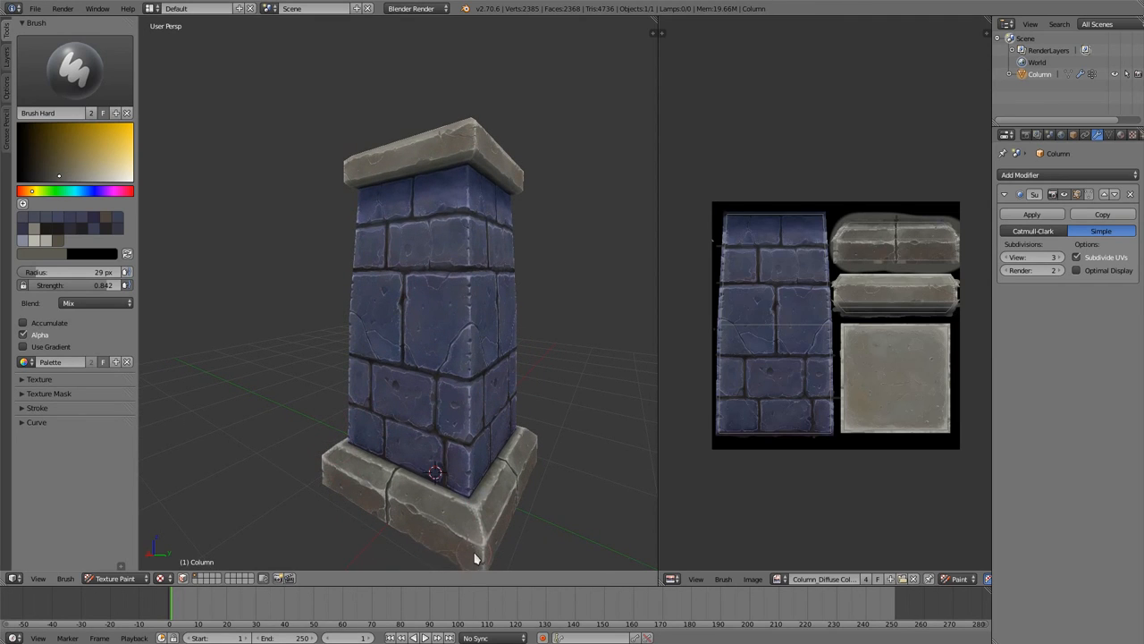
pyautogui.moveTo(403, 550)
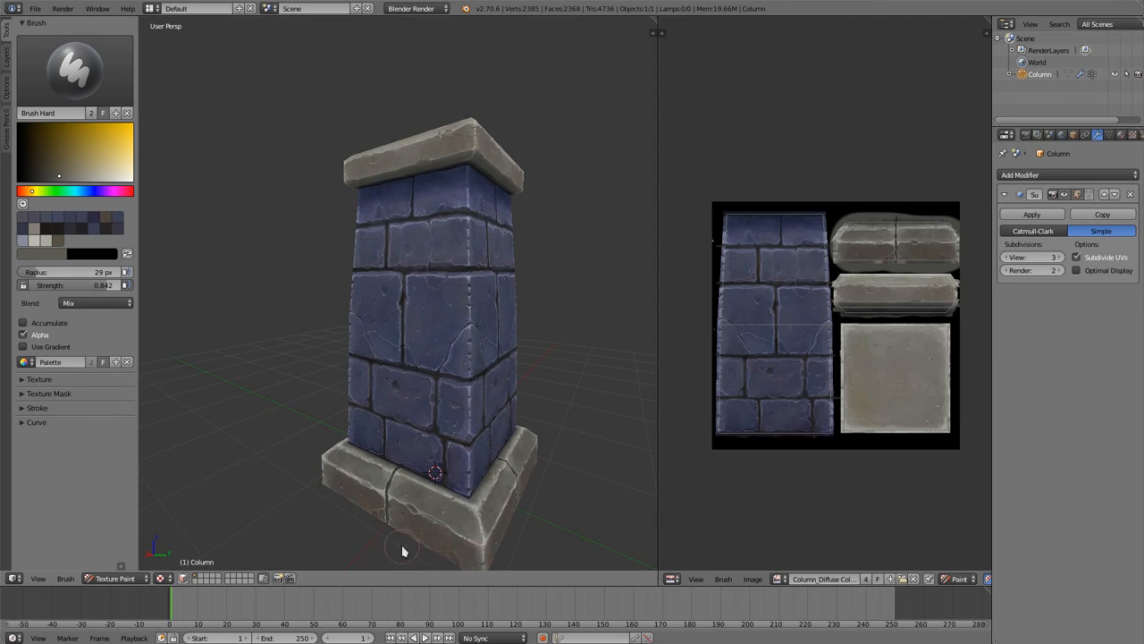
pyautogui.moveTo(345, 175)
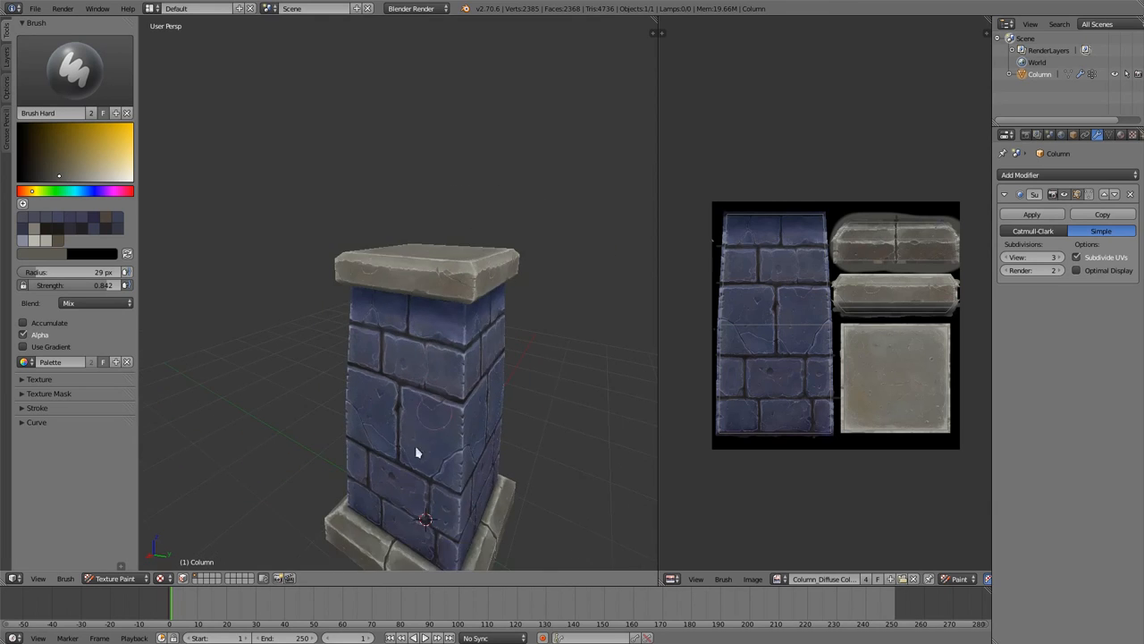
pyautogui.moveTo(416, 452); pyautogui.dragTo(492, 536)
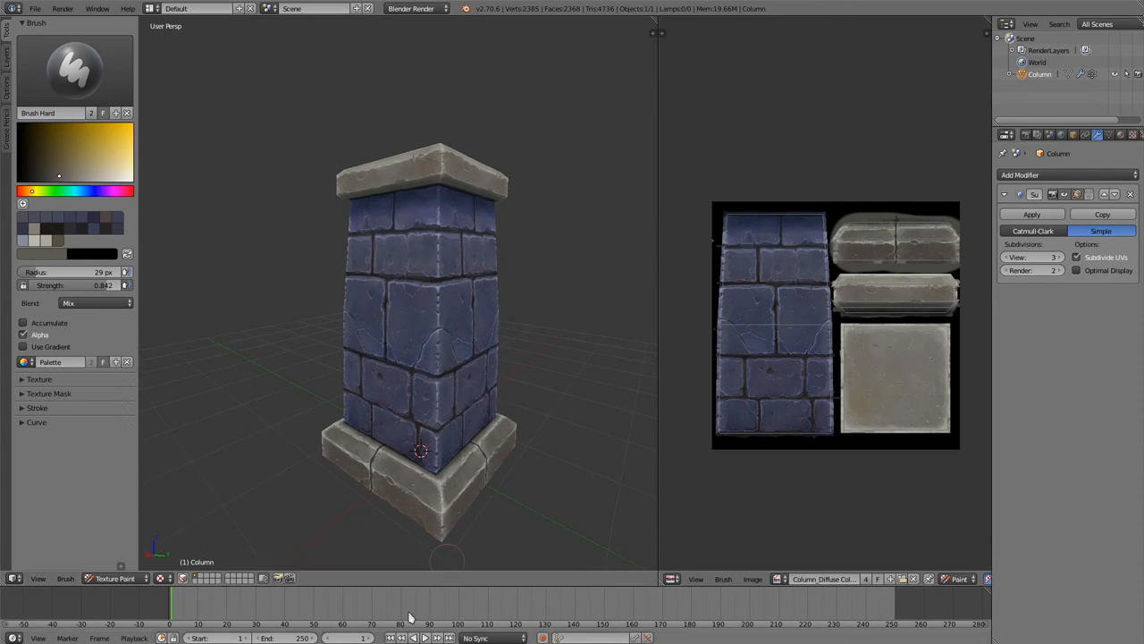
pyautogui.moveTo(427, 101)
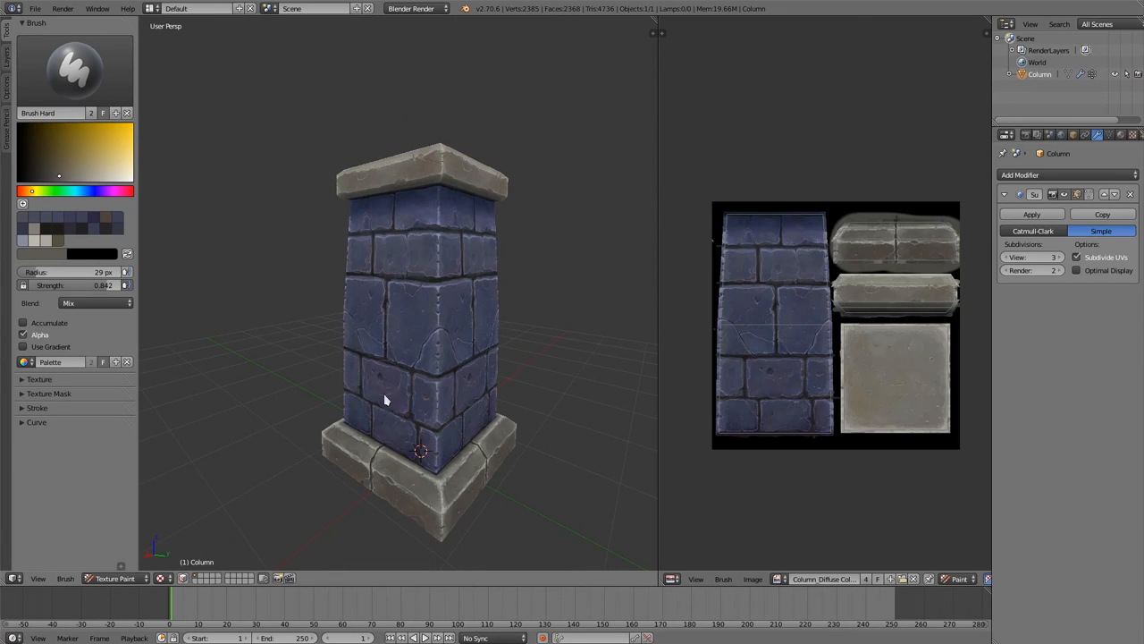
pyautogui.moveTo(364, 445)
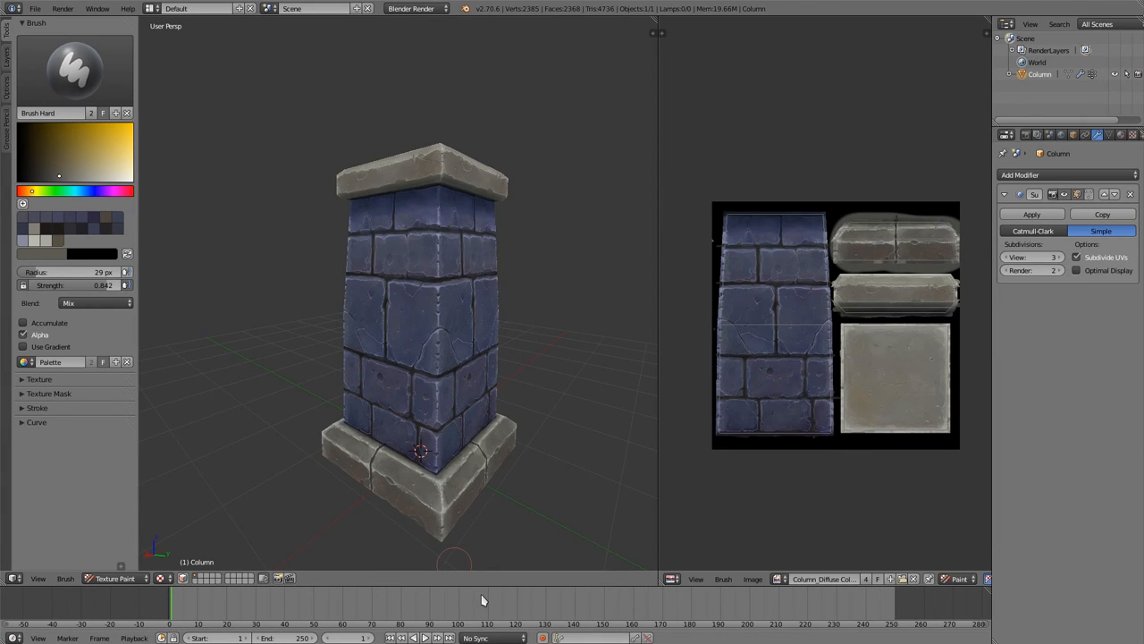
pyautogui.moveTo(482, 599); pyautogui.dragTo(420, 559)
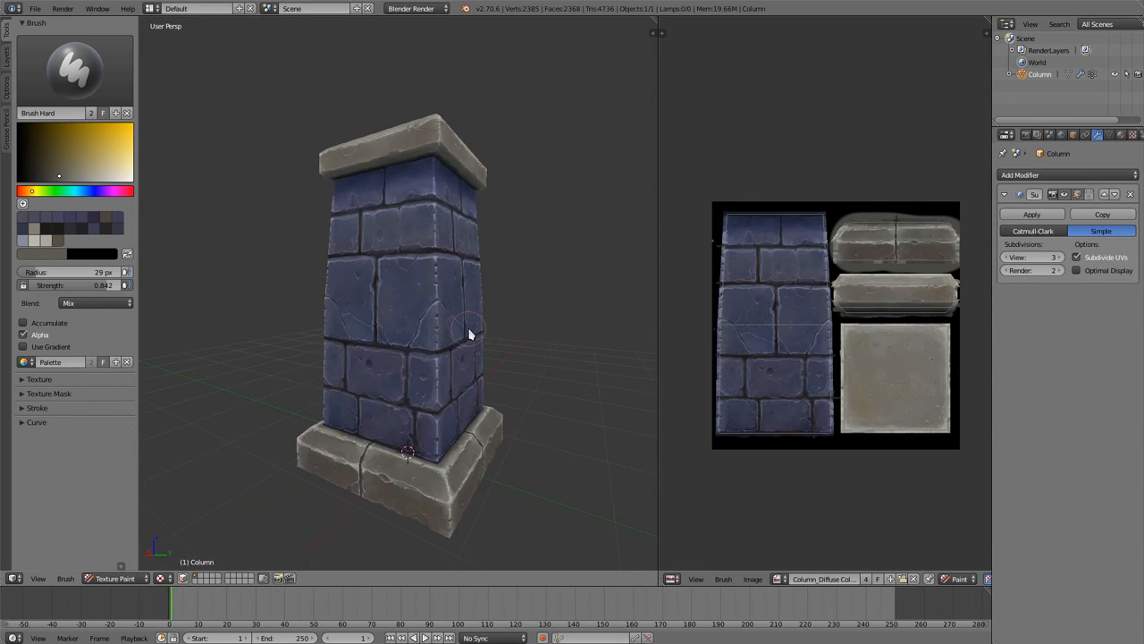
pyautogui.moveTo(471, 334); pyautogui.dragTo(452, 399)
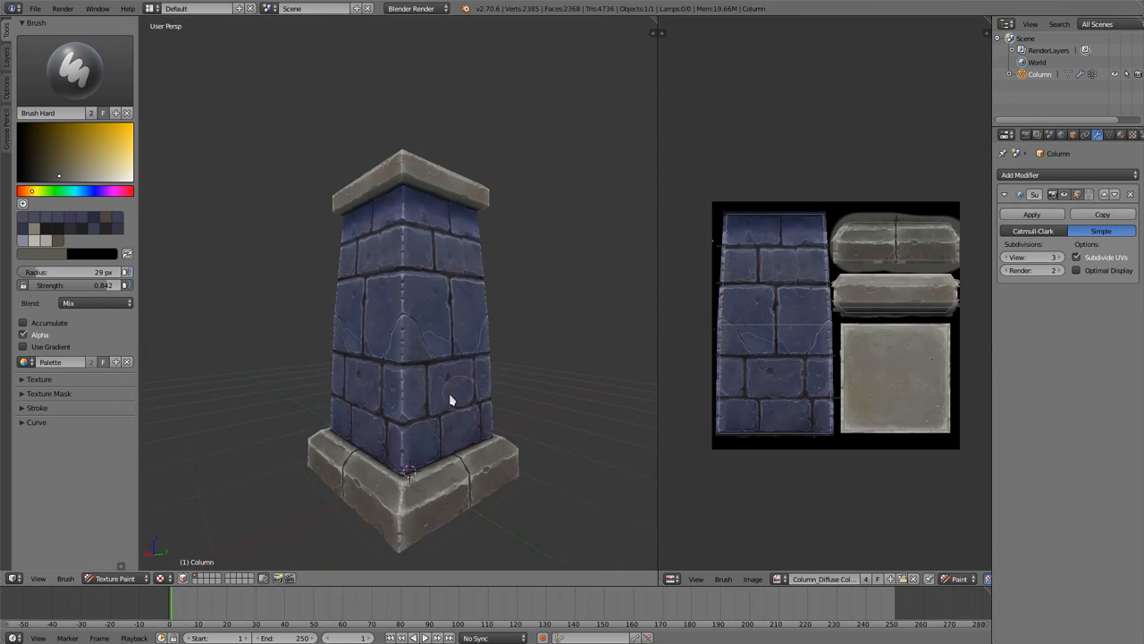
pyautogui.moveTo(452, 400); pyautogui.dragTo(340, 406)
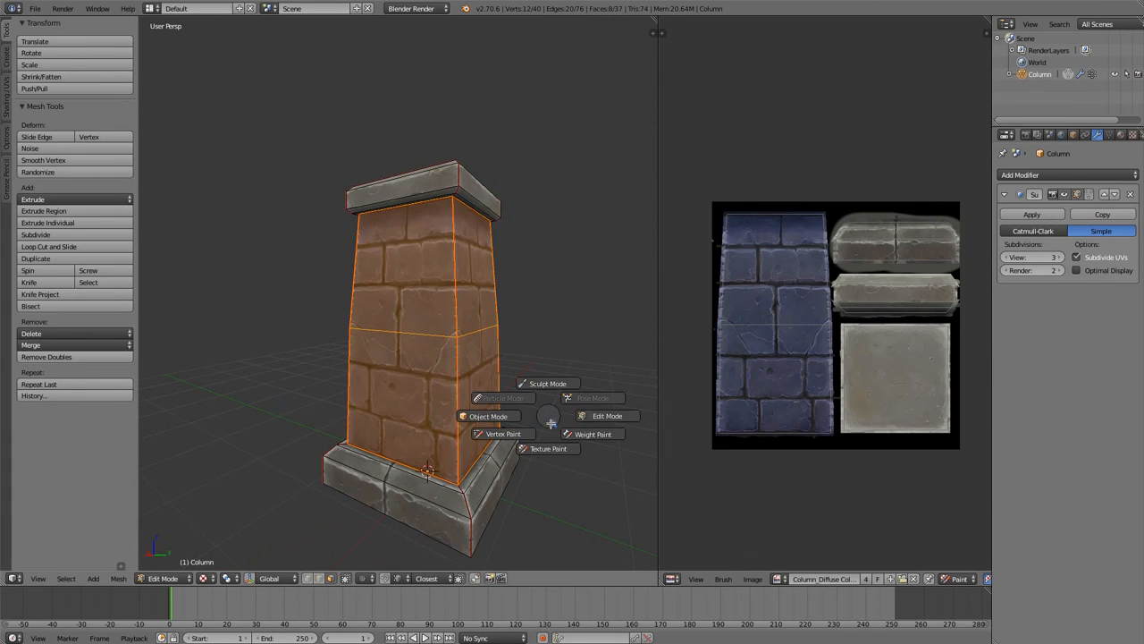
# Choose Texture Paint from the mode pie menu to resume painting the column
pyautogui.click(548, 448)
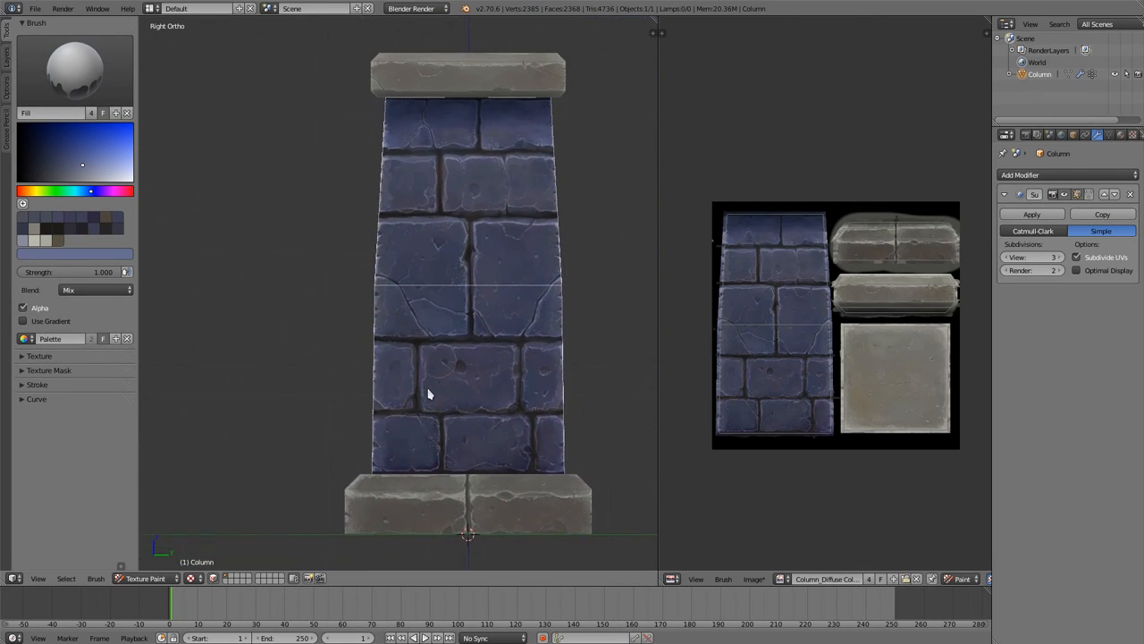
# Enable Use Gradient on the Fill brush and set a near-black blue gradient colour
pyautogui.click(23, 300)
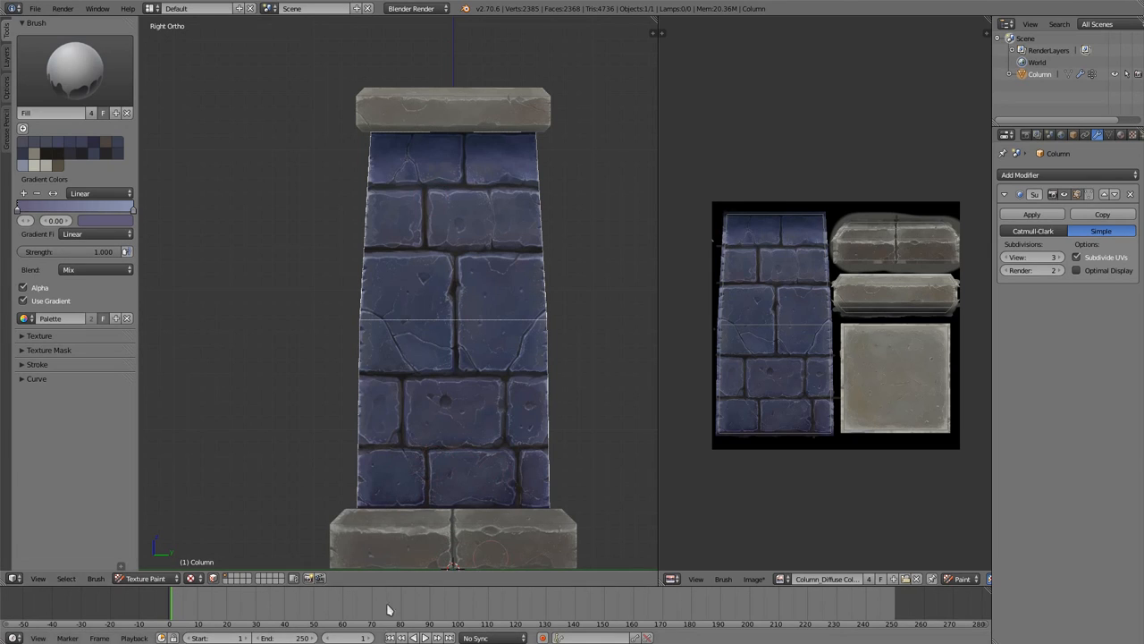
pyautogui.moveTo(147, 288)
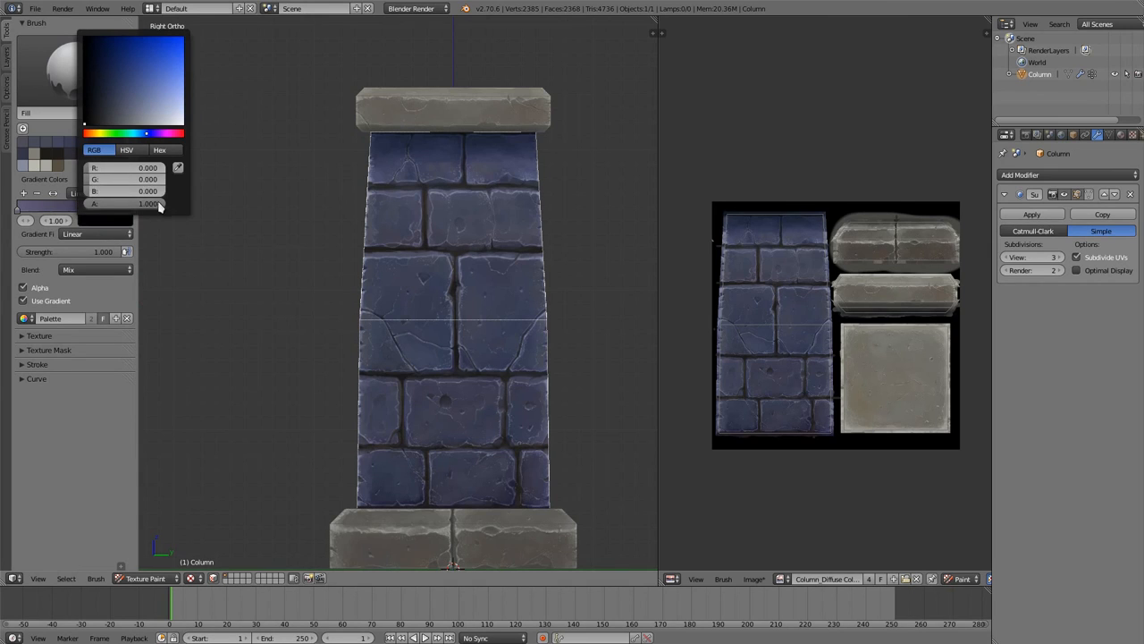
pyautogui.moveTo(134, 203); pyautogui.dragTo(89, 203)
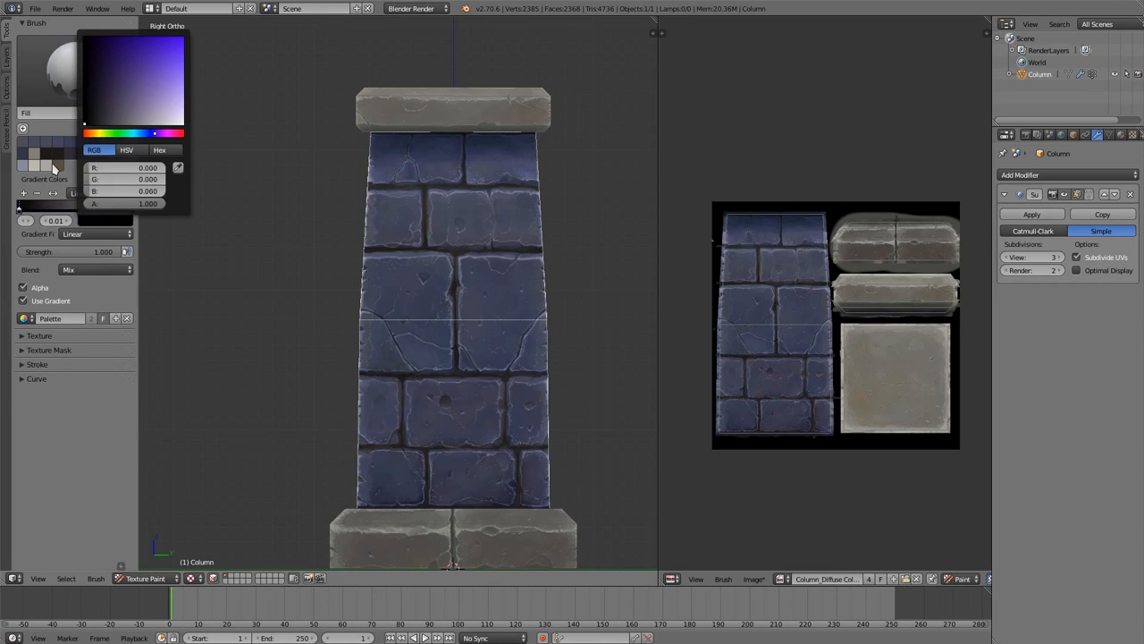
pyautogui.click(423, 438)
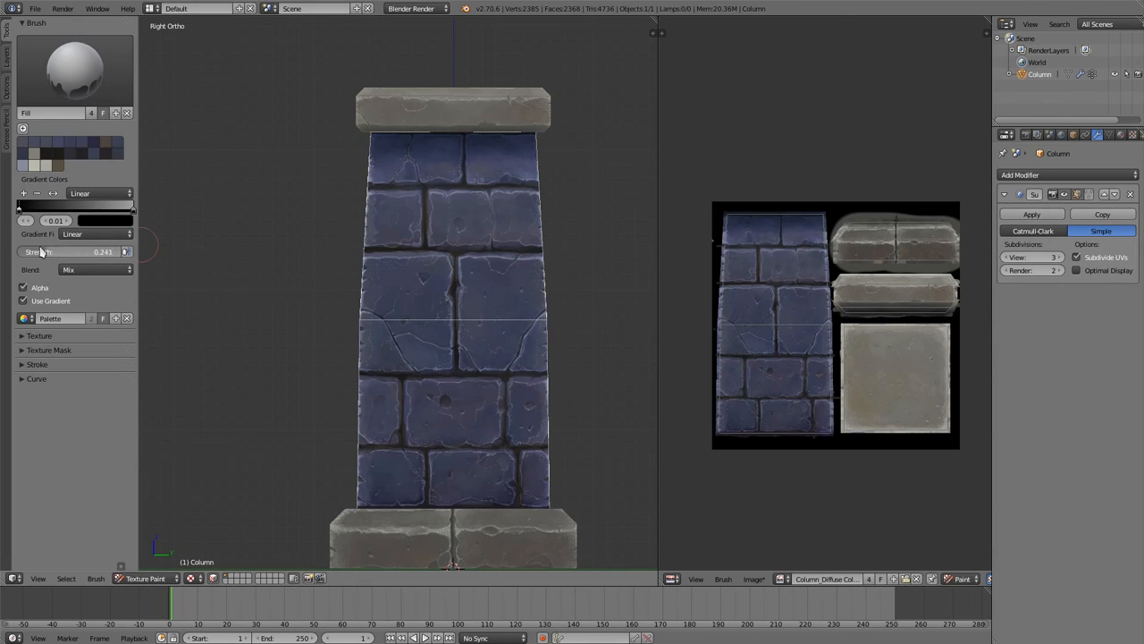
# Lower fill strength to 0.175 and orbit the column back into perspective view
pyautogui.moveTo(89, 251); pyautogui.dragTo(72, 251)
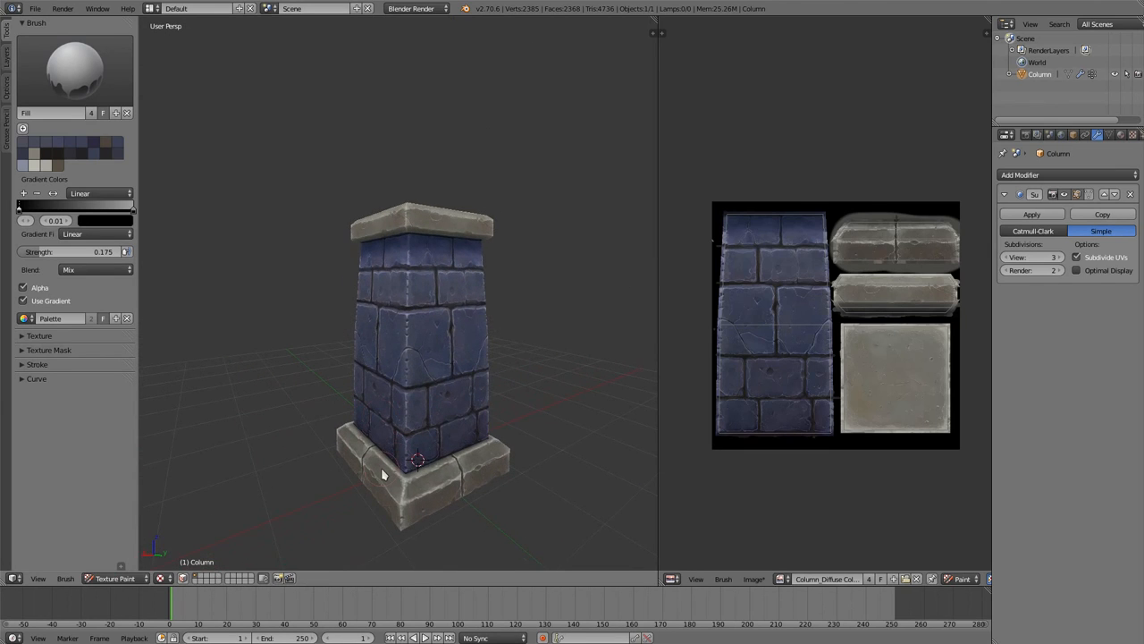
pyautogui.moveTo(384, 473); pyautogui.dragTo(483, 322)
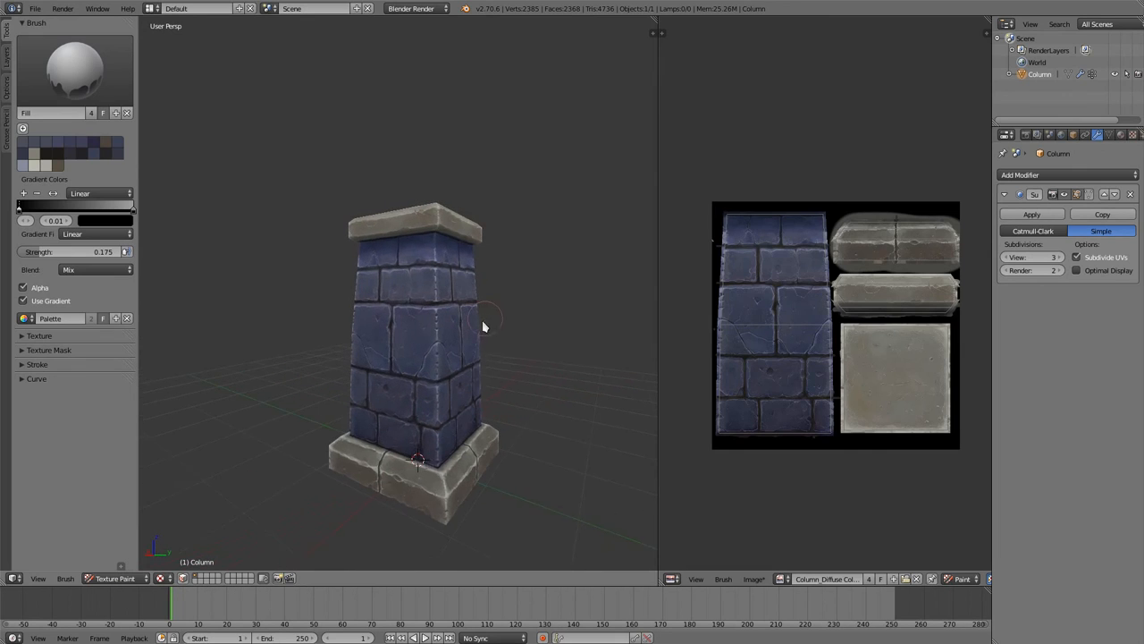